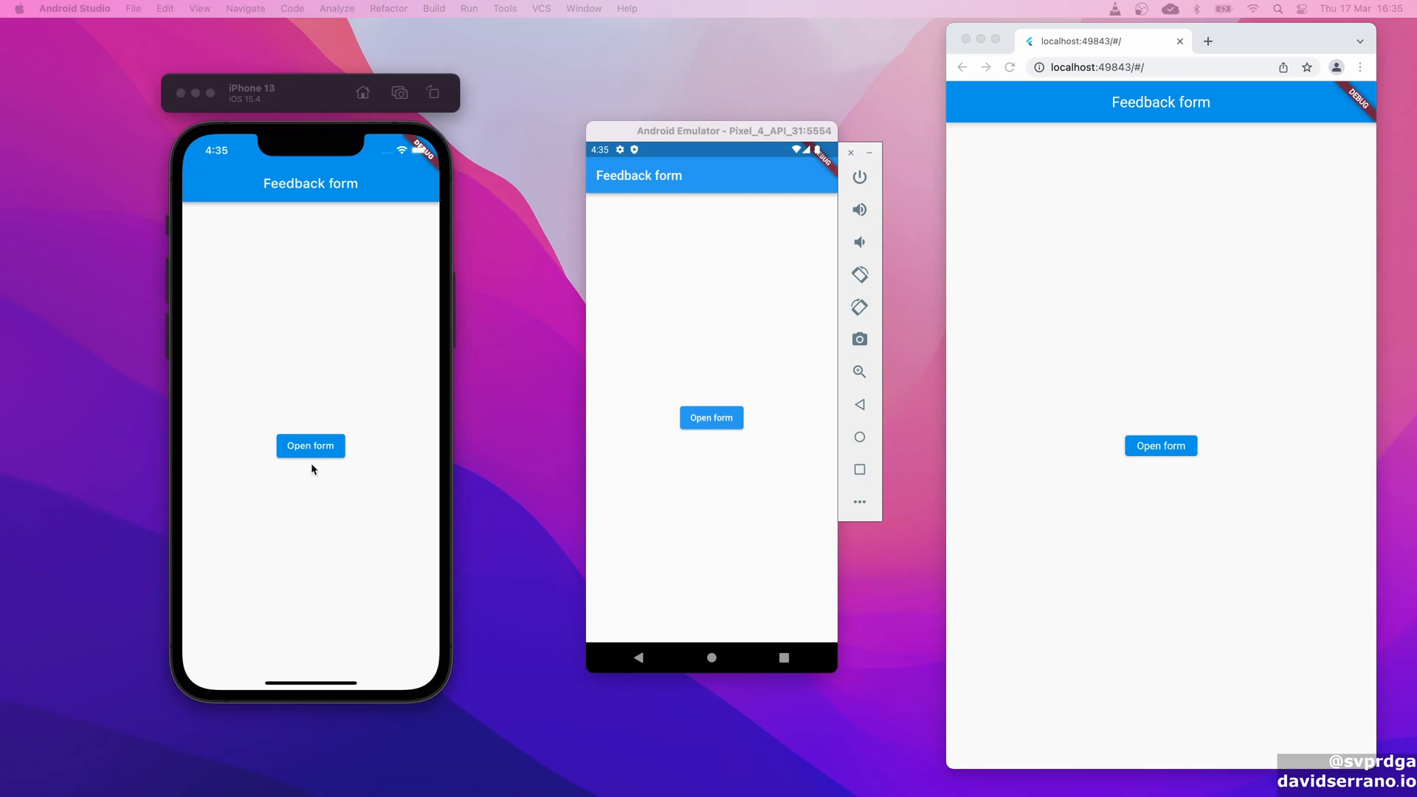
# Send the feedback 'Hello from iOS' from the iPhone simulator's form.
pyautogui.click(310, 446)
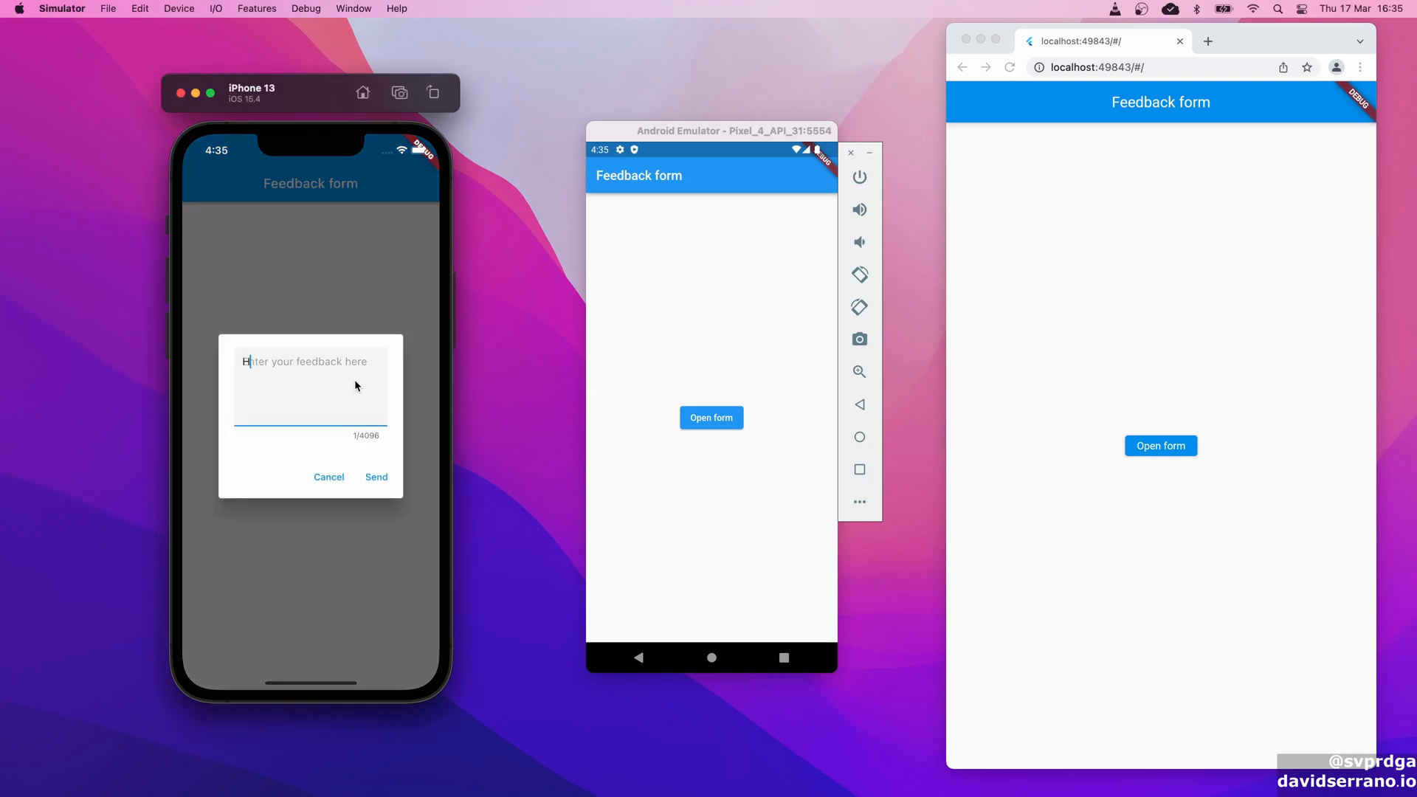
pyautogui.write('Hello from iOS')
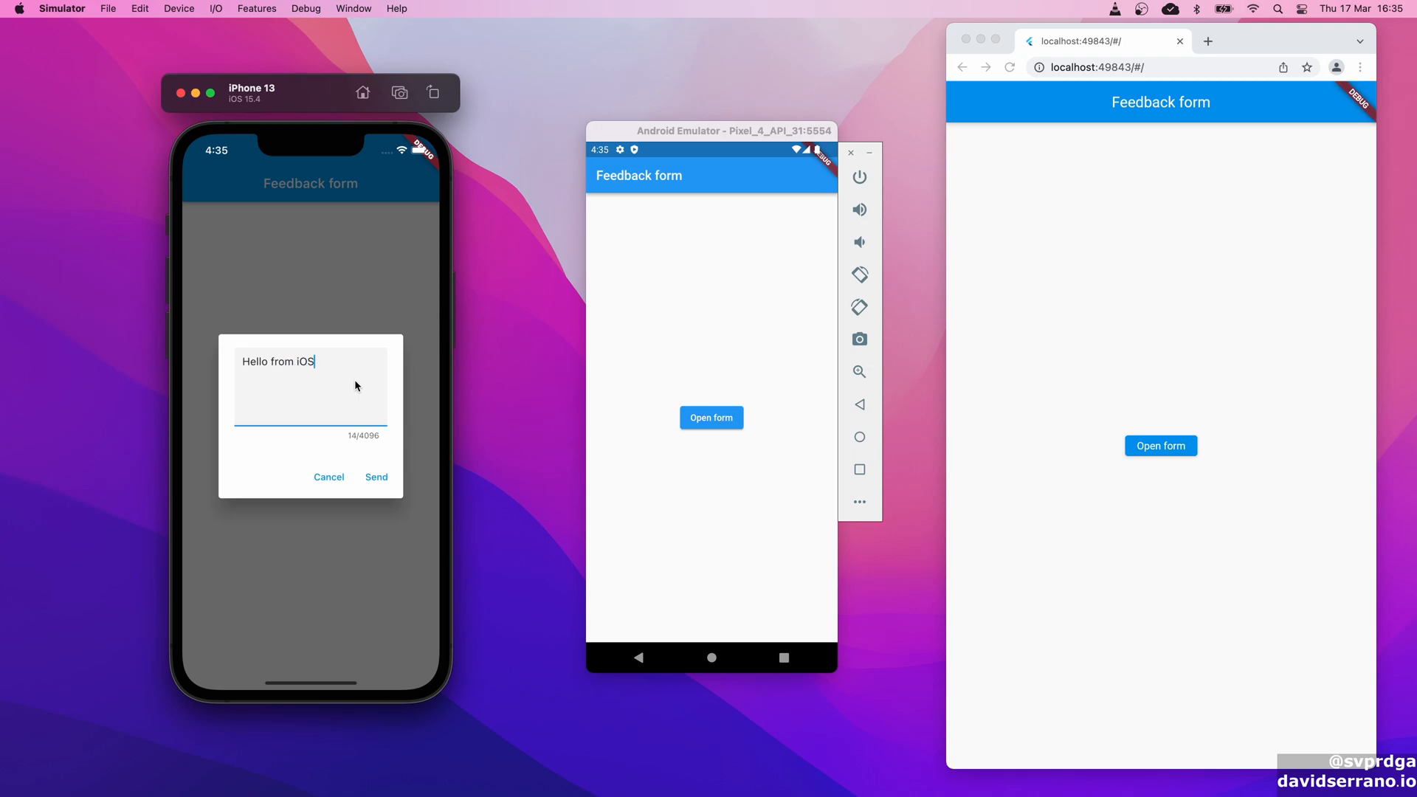
pyautogui.click(376, 477)
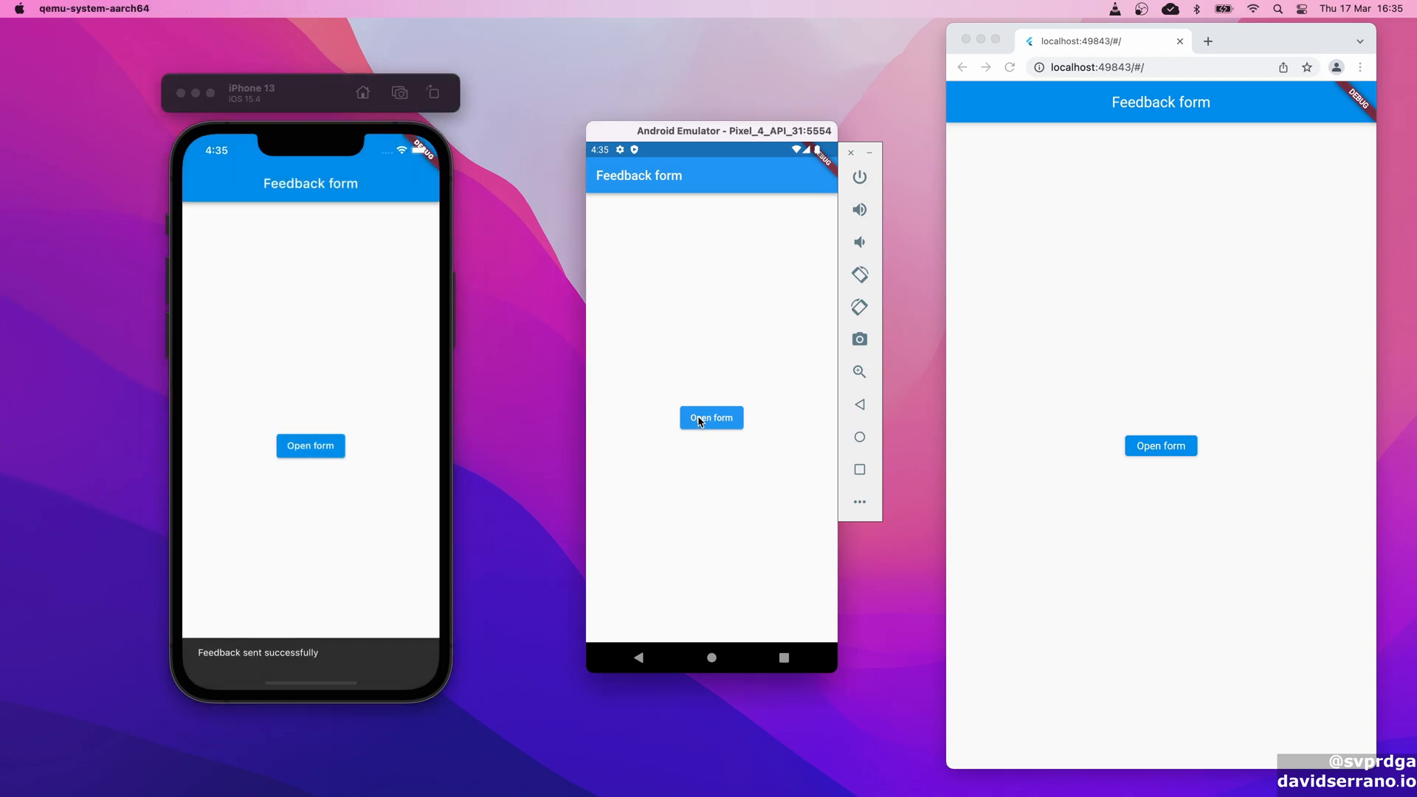
# Send 'Hello from Android!' from the emulator and 'Hello from web!' from Chrome.
pyautogui.click(710, 417)
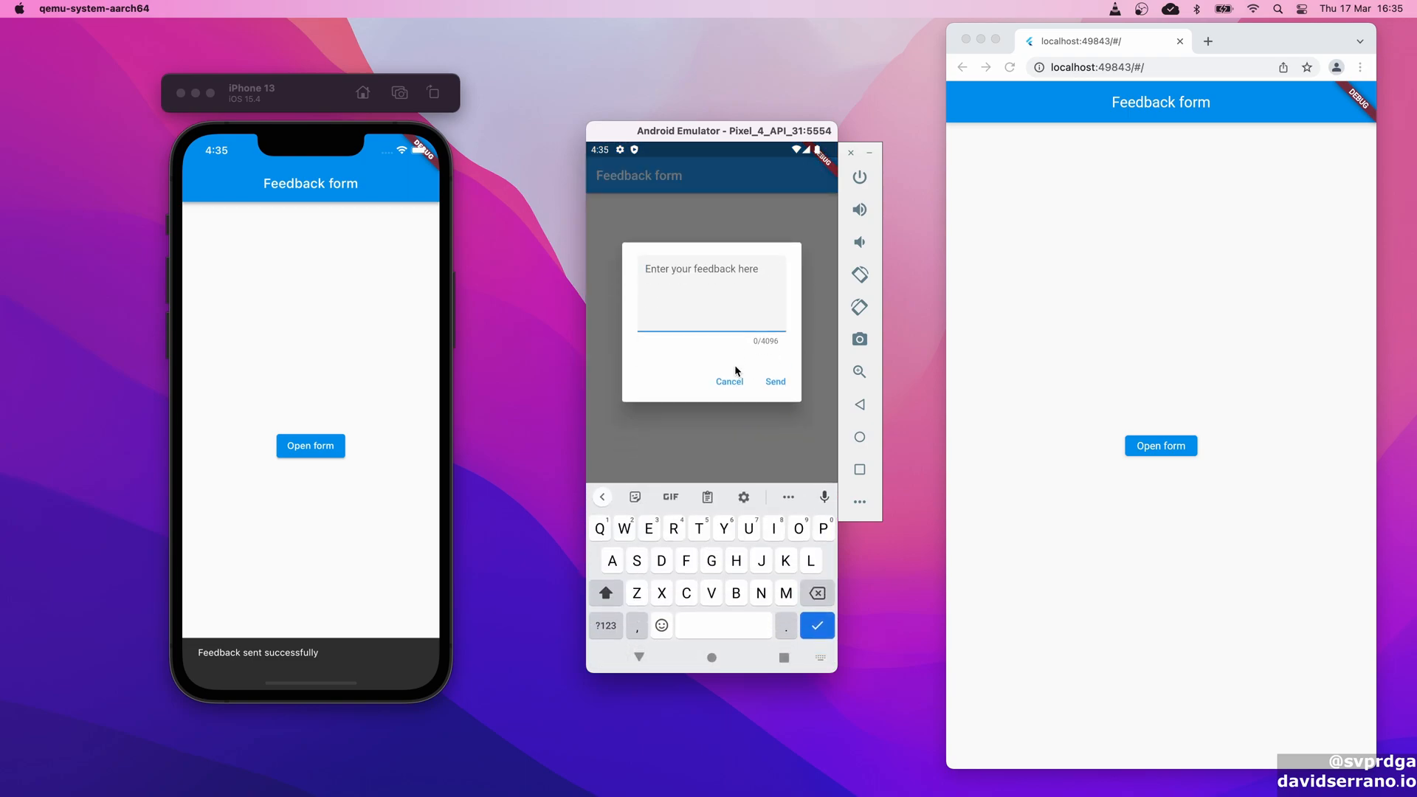
pyautogui.write('Hello from Android!')
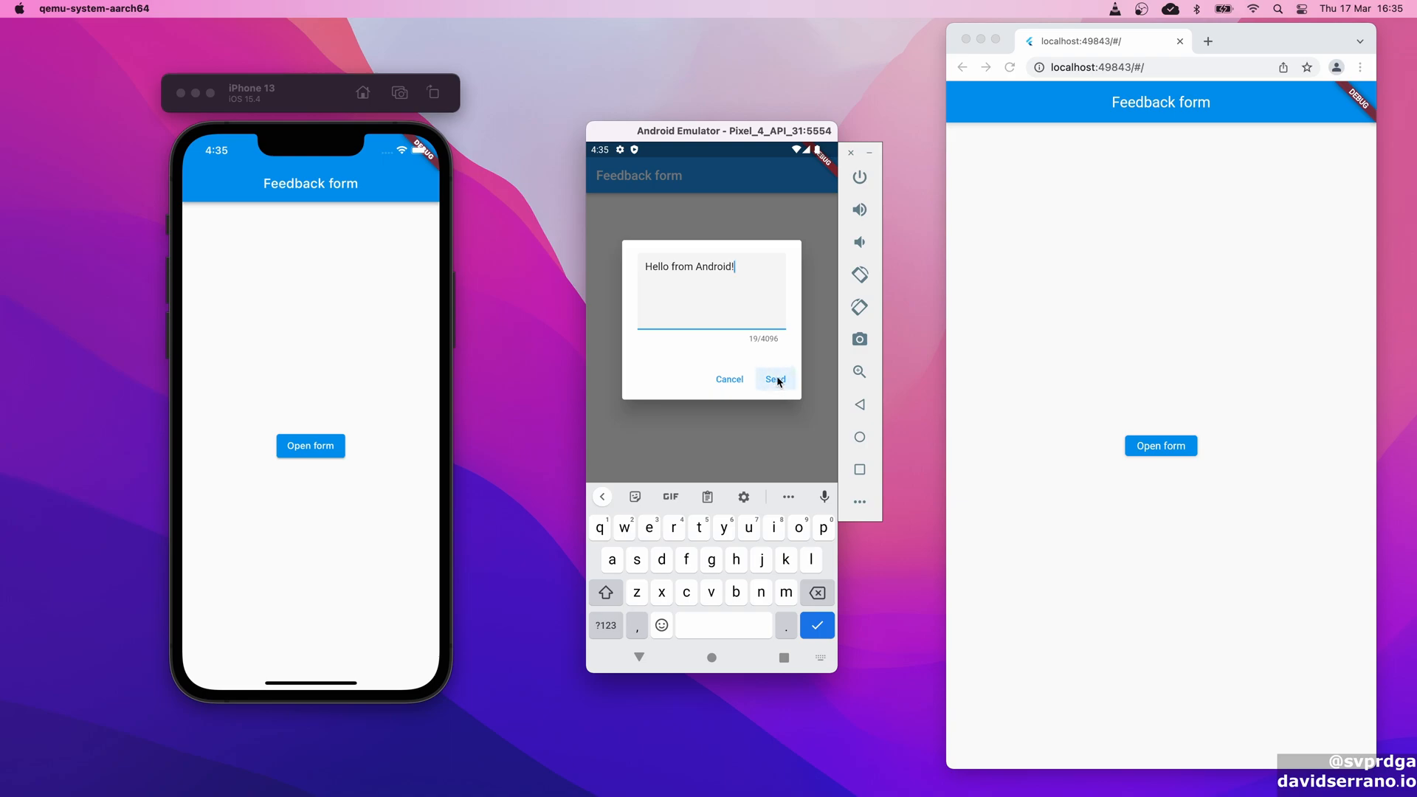
pyautogui.click(773, 379)
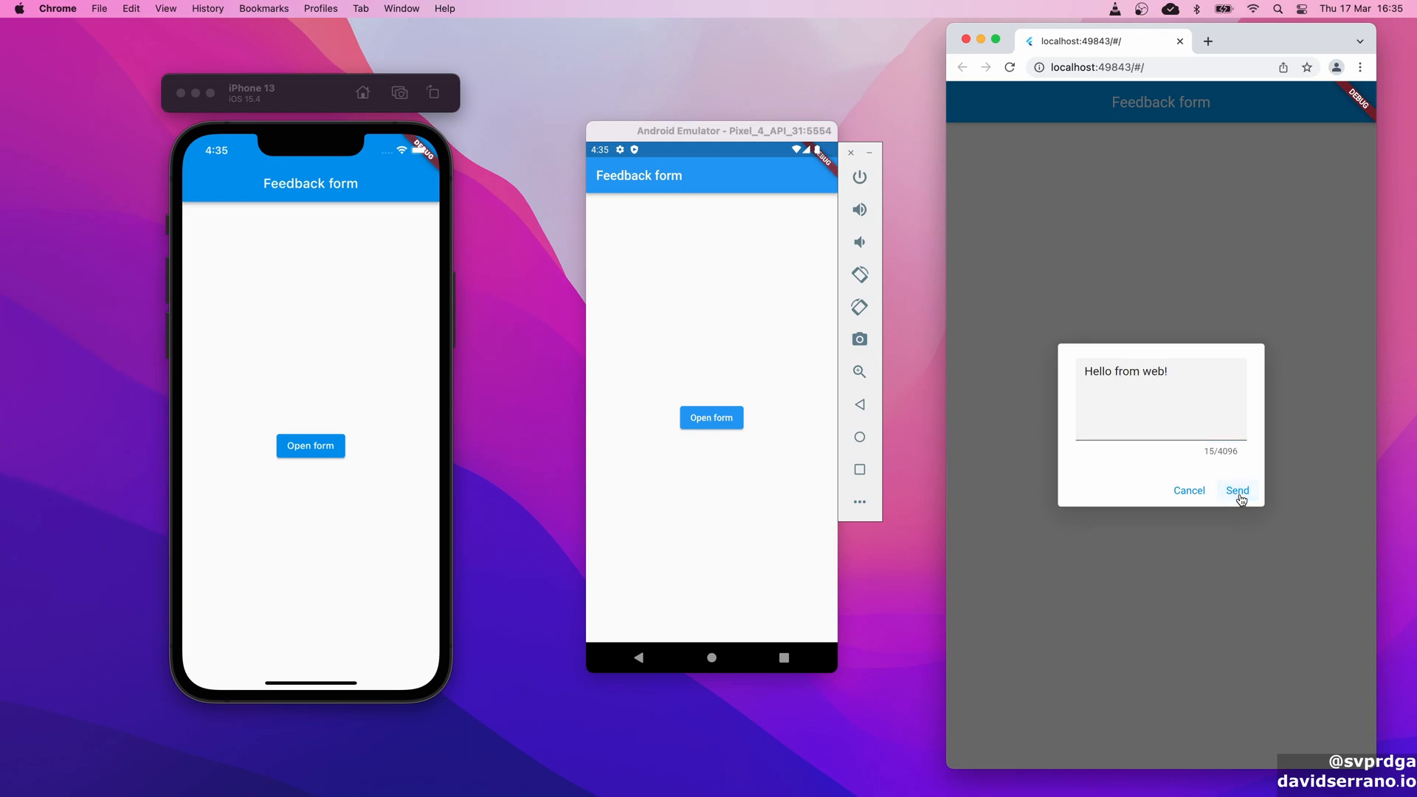
pyautogui.click(1237, 490)
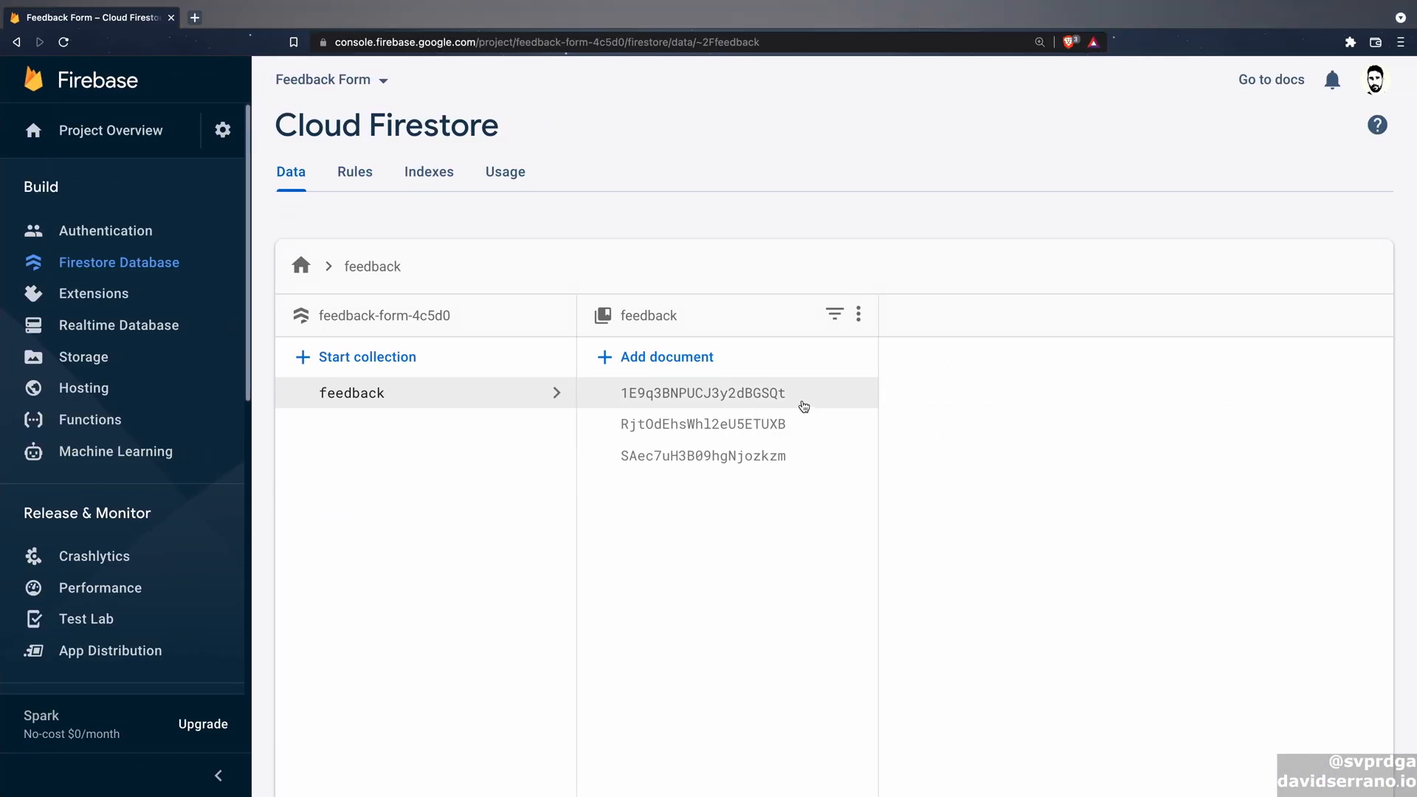
# View the Android, web and remaining feedback documents with their timestamps in Firestore.
pyautogui.click(703, 393)
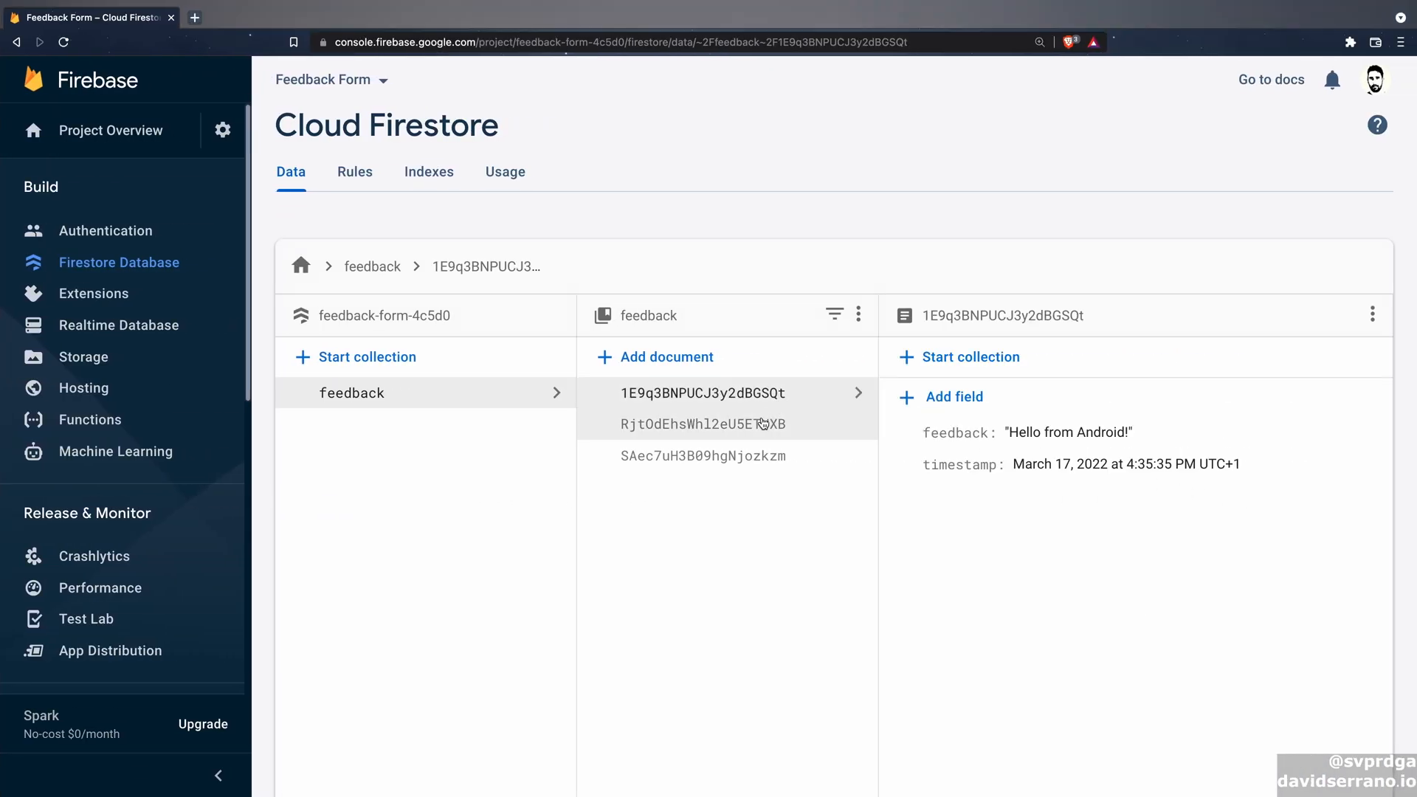
pyautogui.click(729, 425)
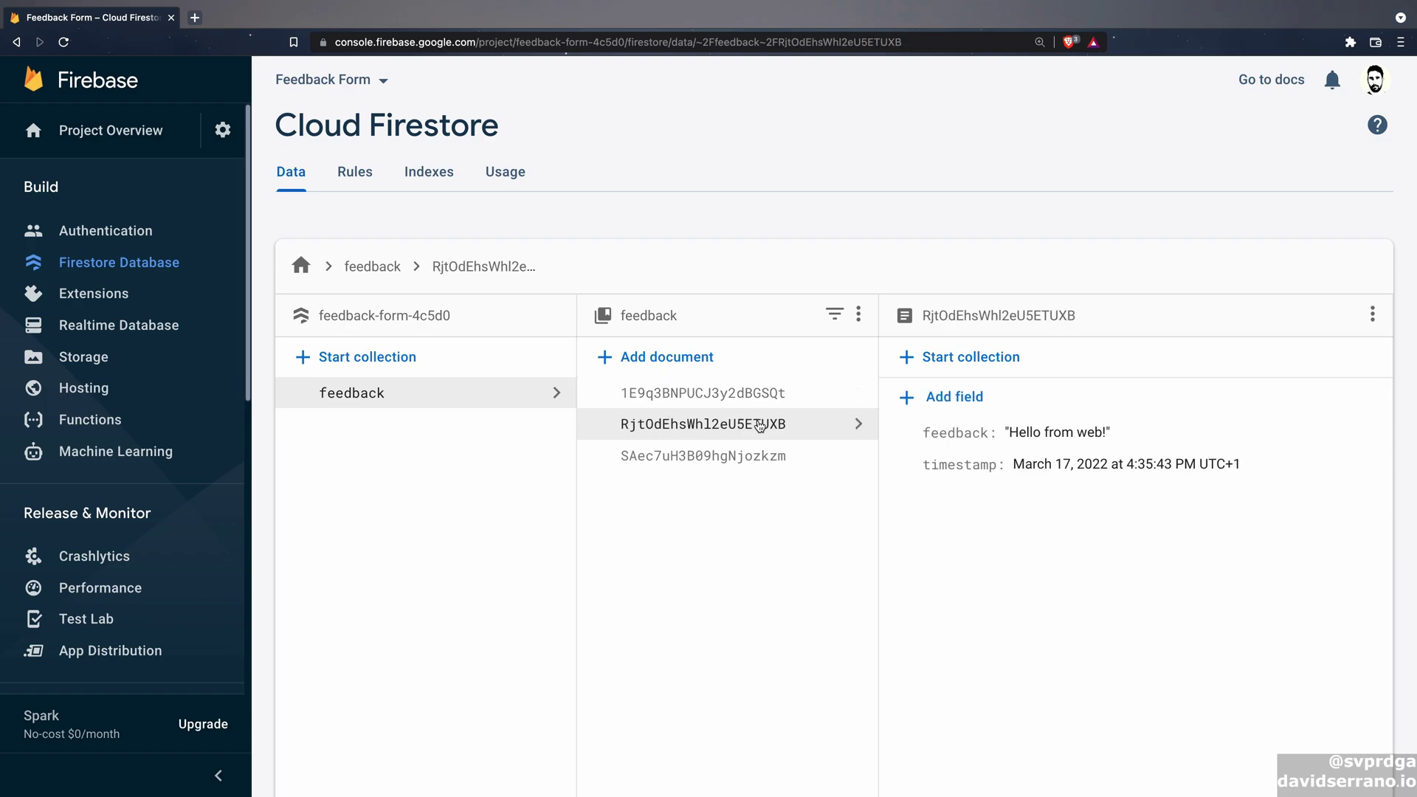
pyautogui.click(724, 456)
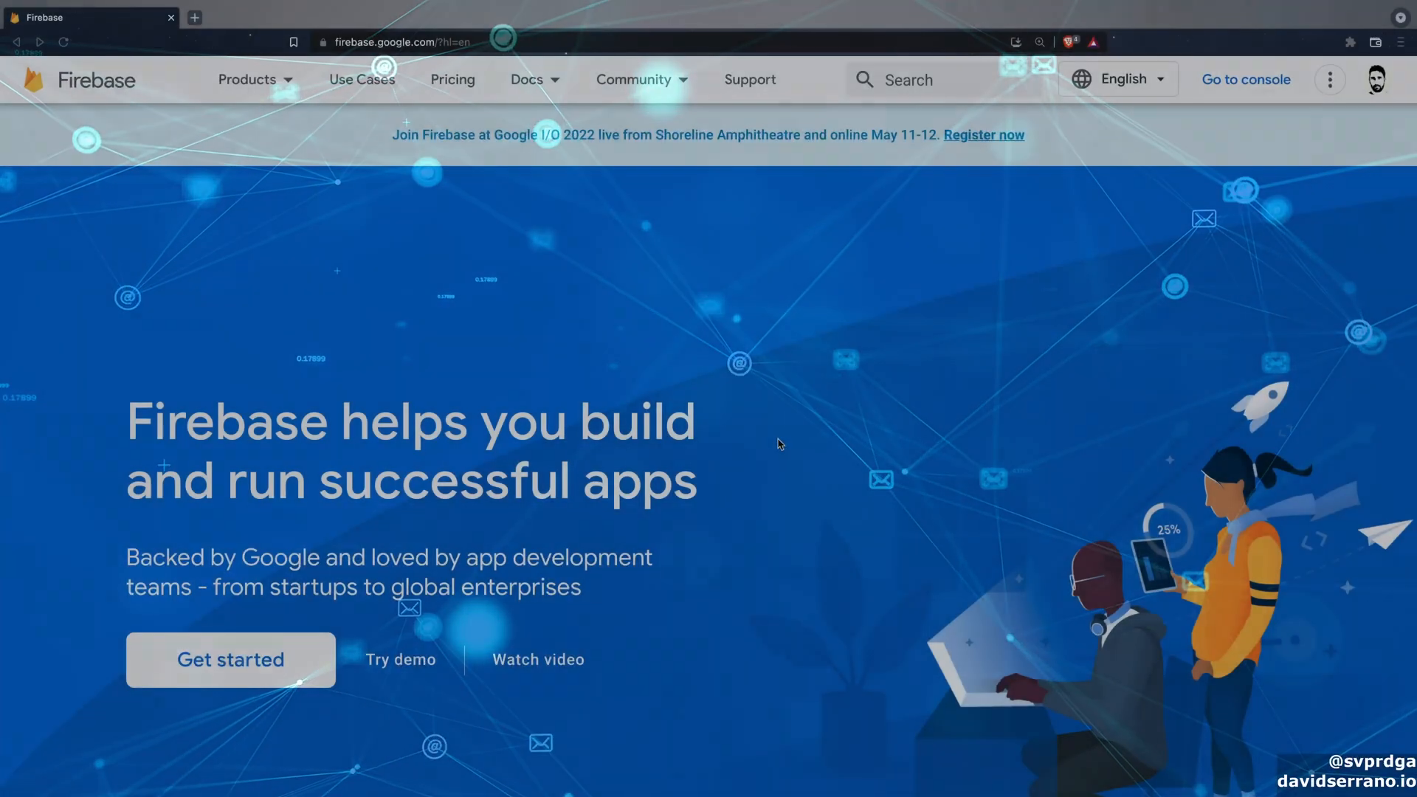
# Scroll down the Firebase homepage toward the Build products overview.
pyautogui.scroll(-3)
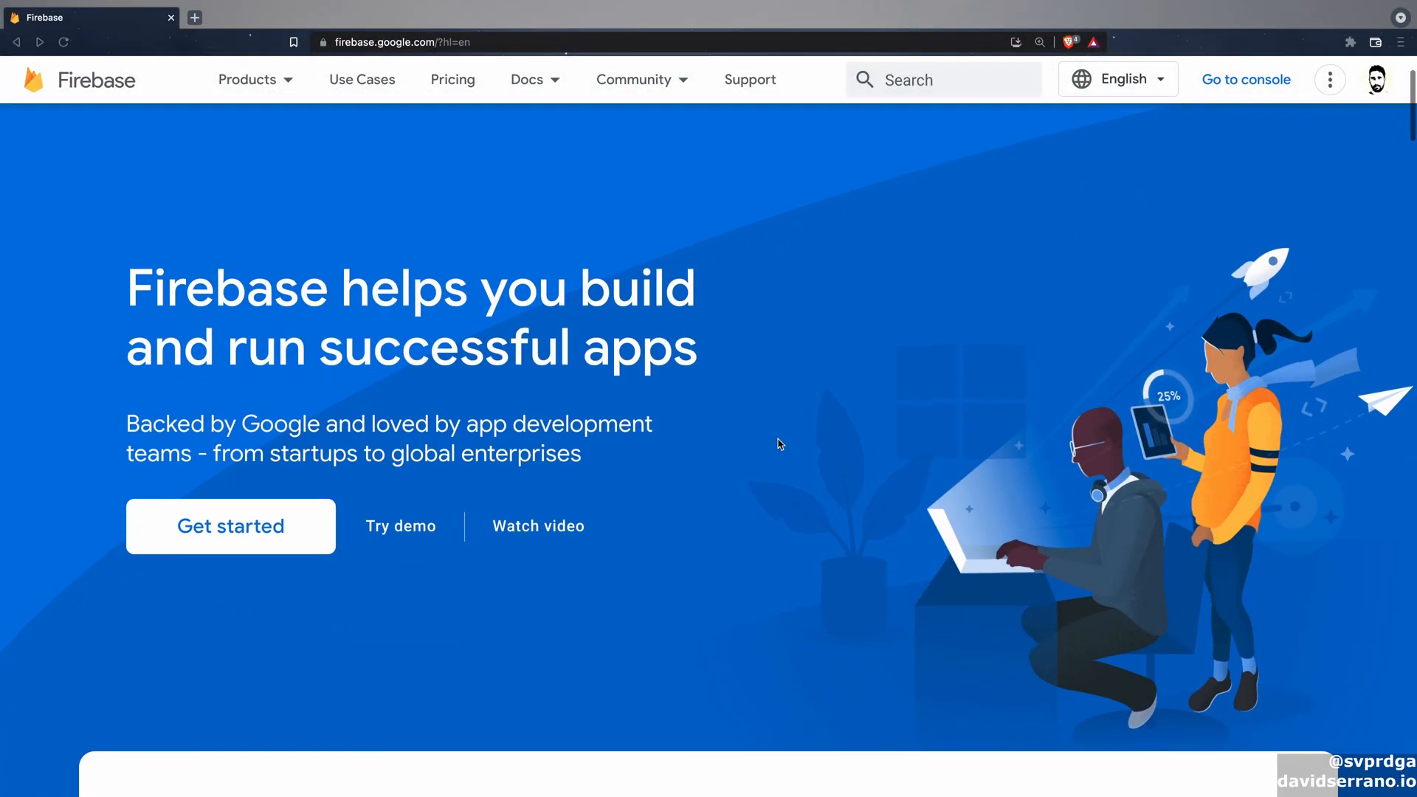
pyautogui.scroll(-3)
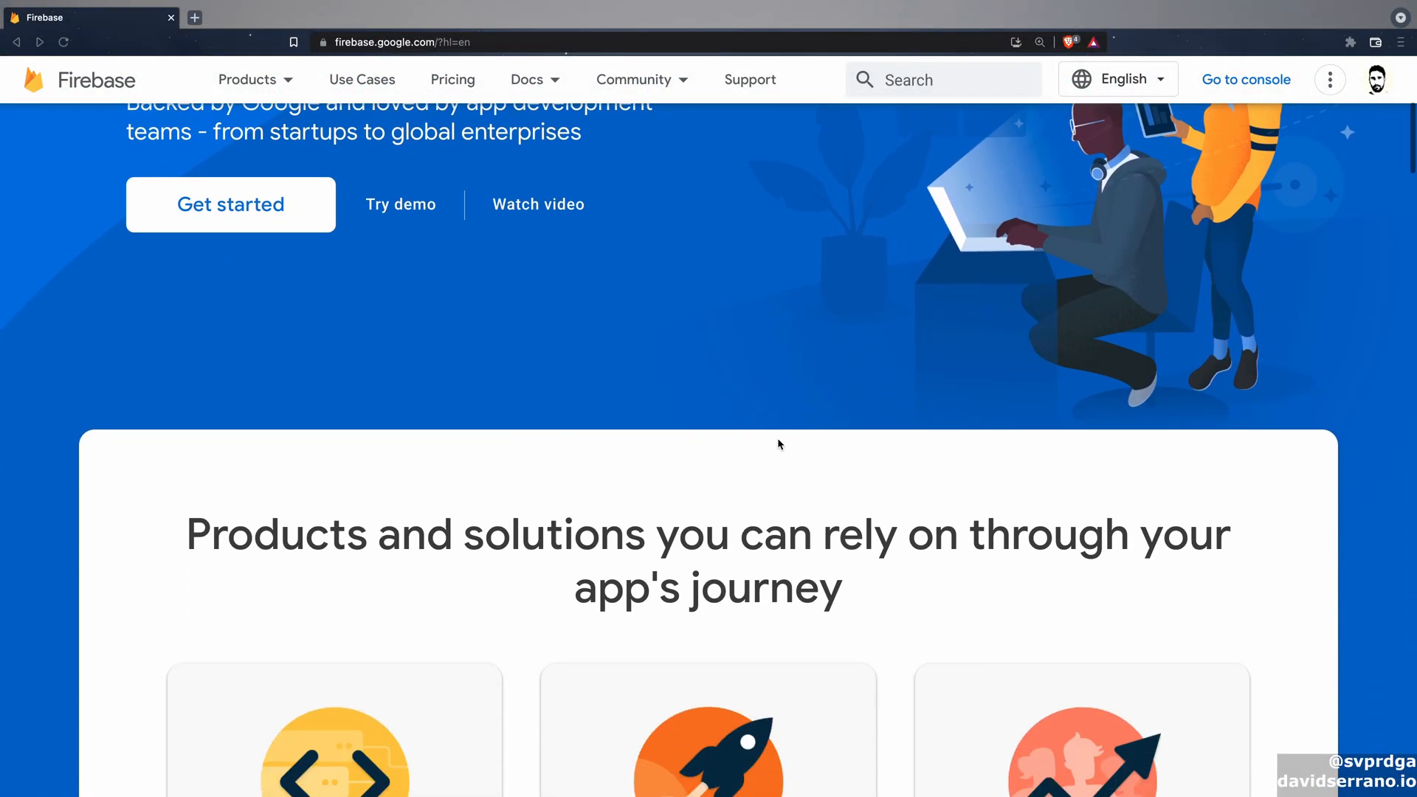
pyautogui.scroll(-3)
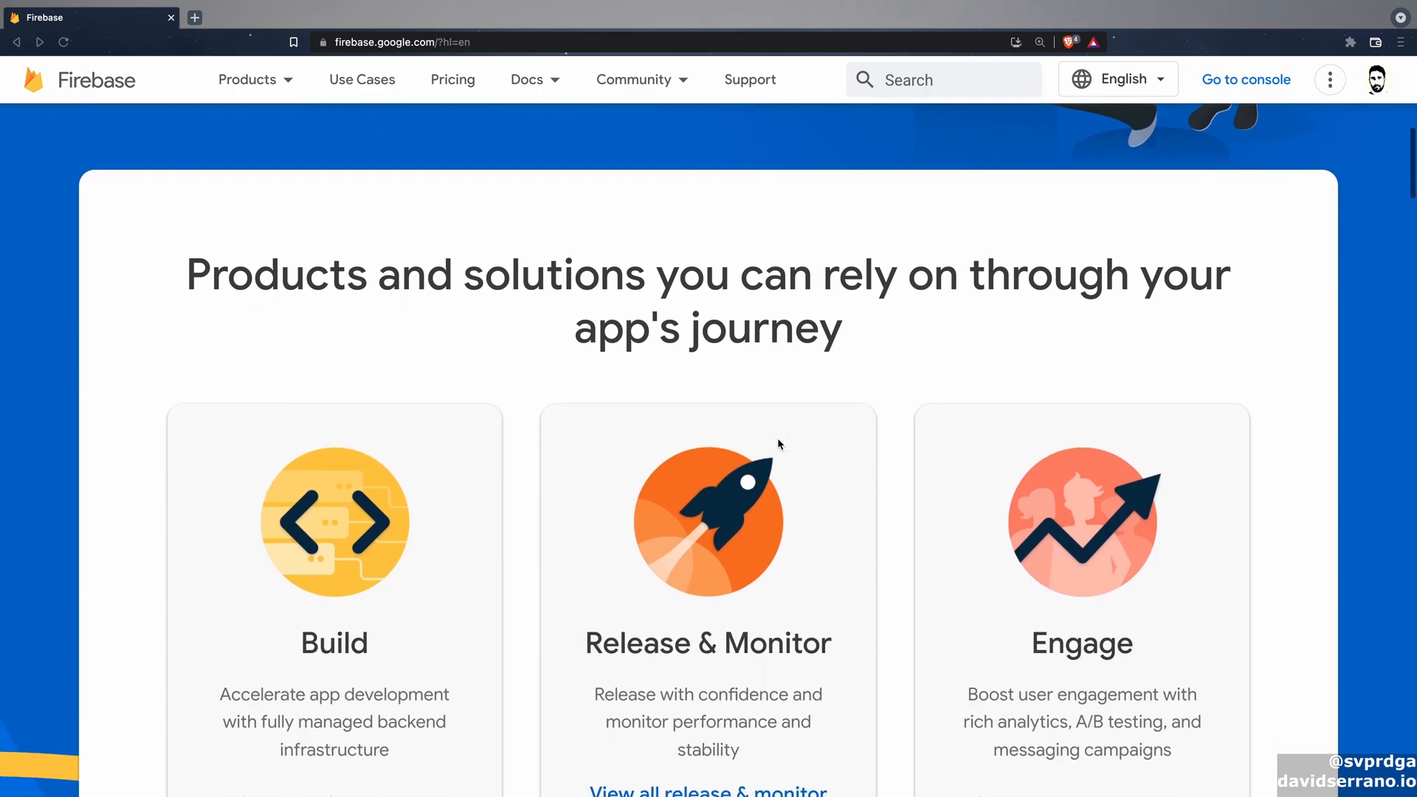
pyautogui.scroll(-3)
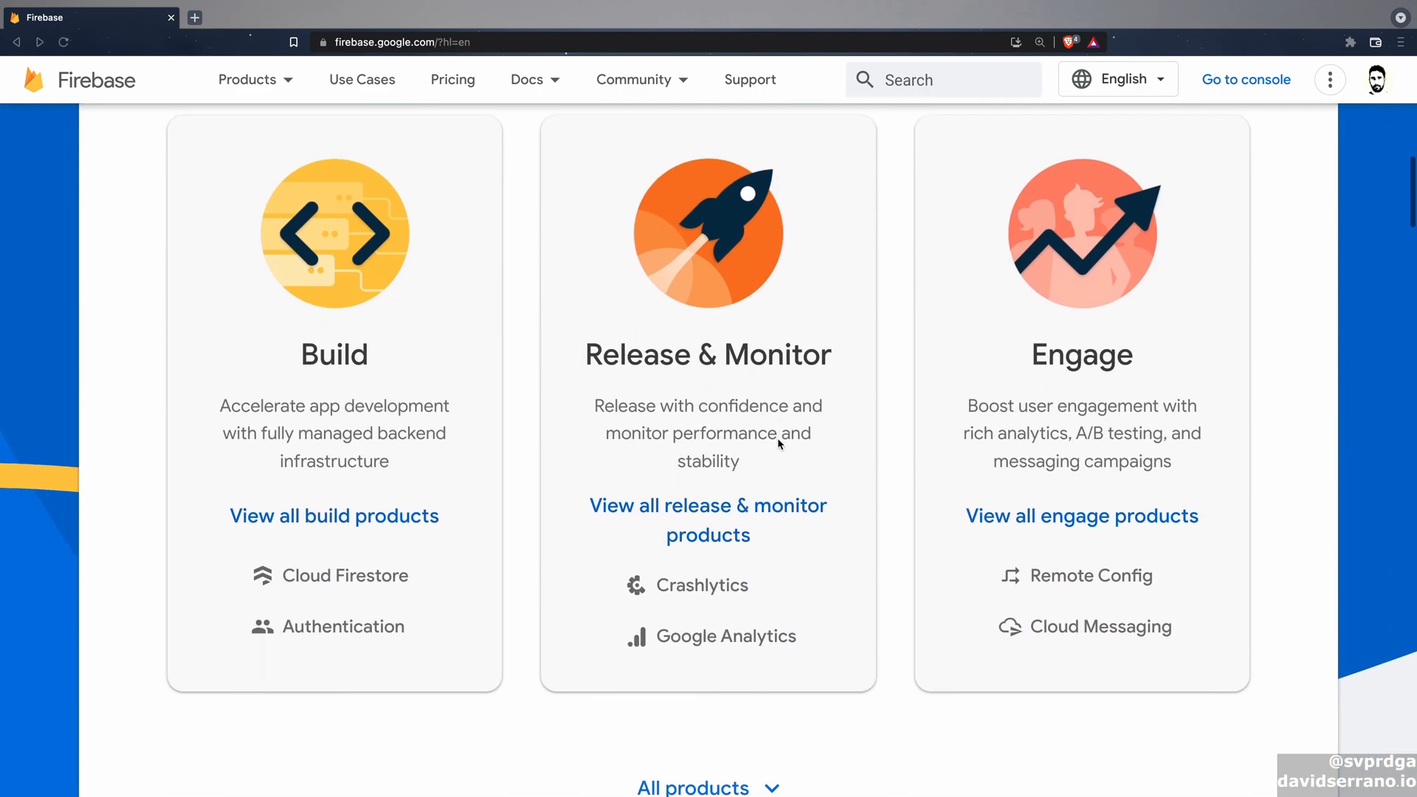
pyautogui.scroll(-3)
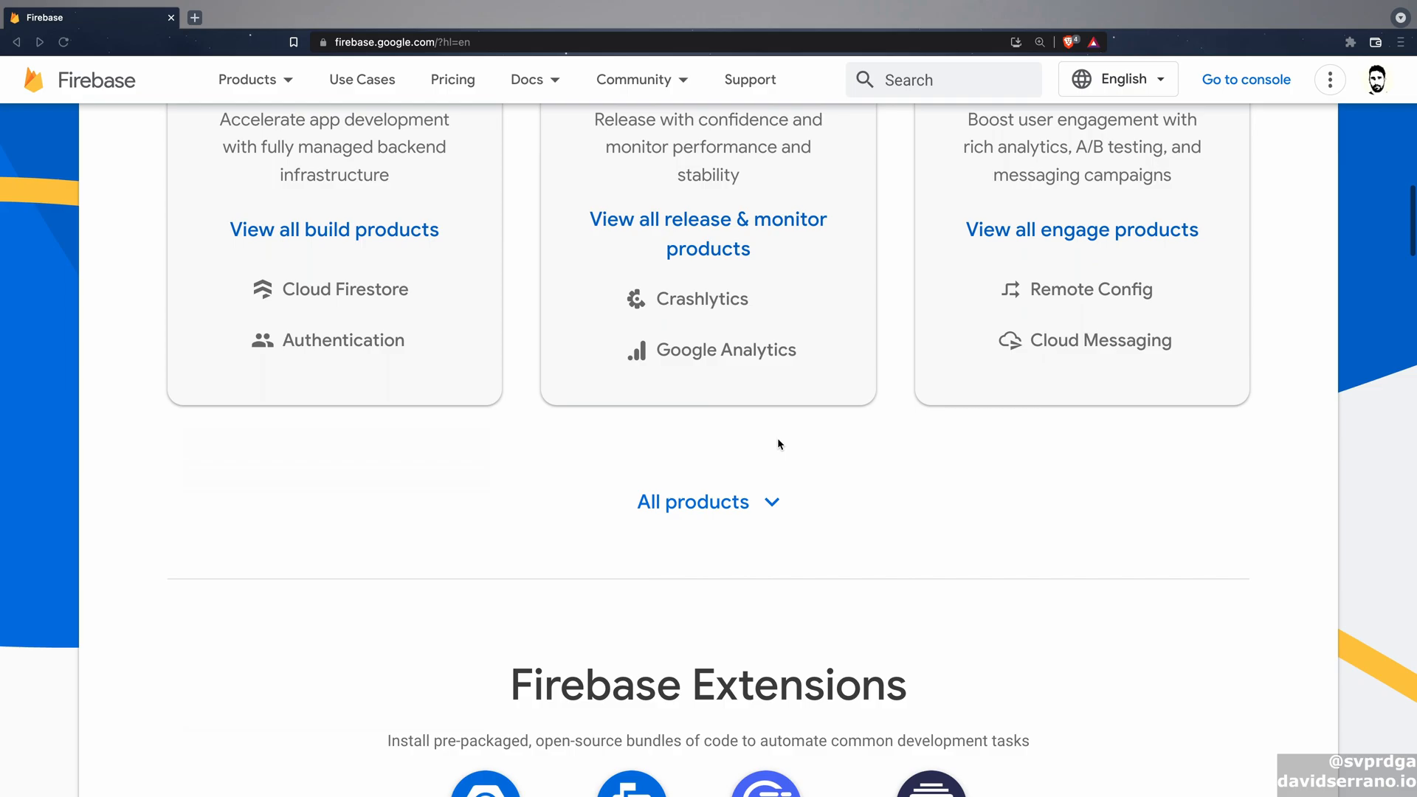
pyautogui.scroll(-3)
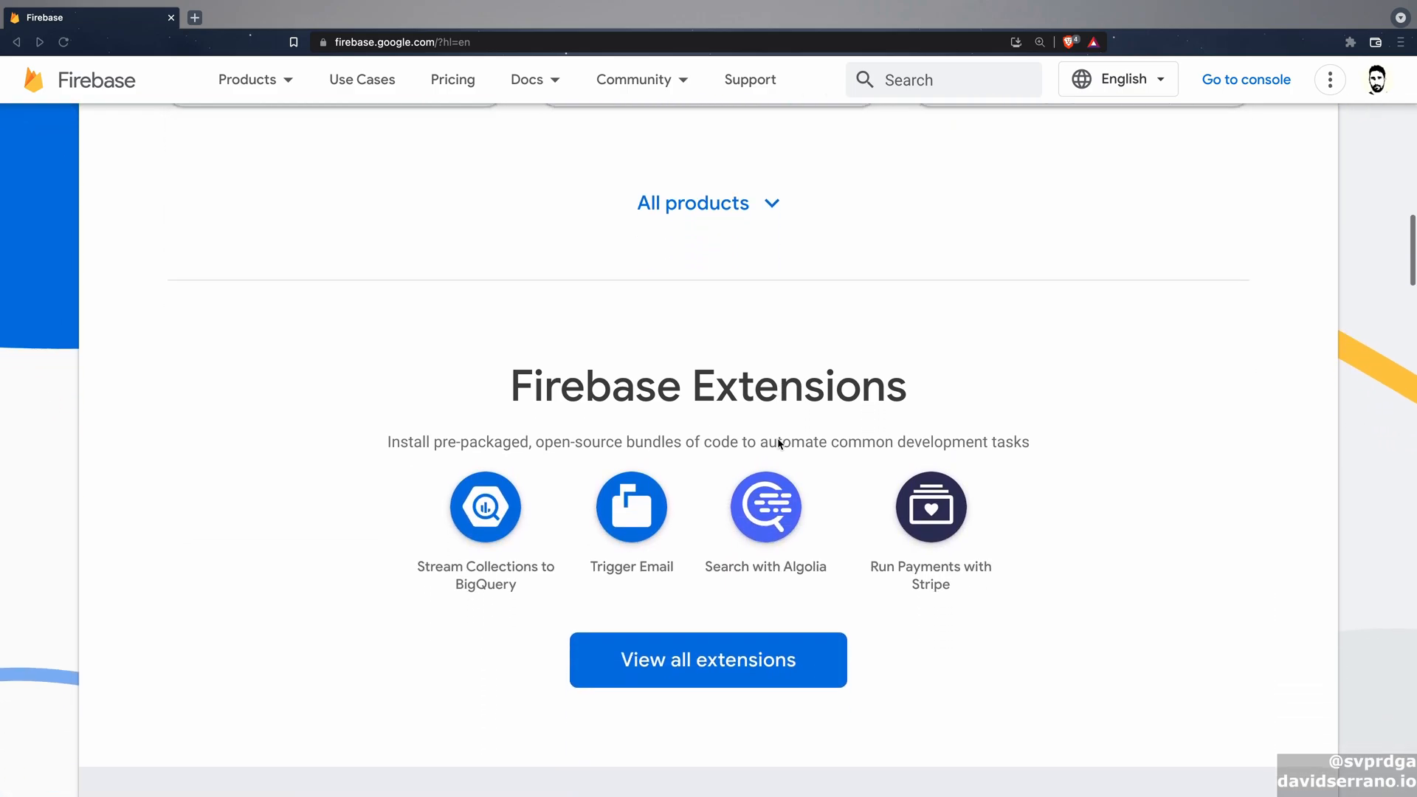
pyautogui.scroll(-3)
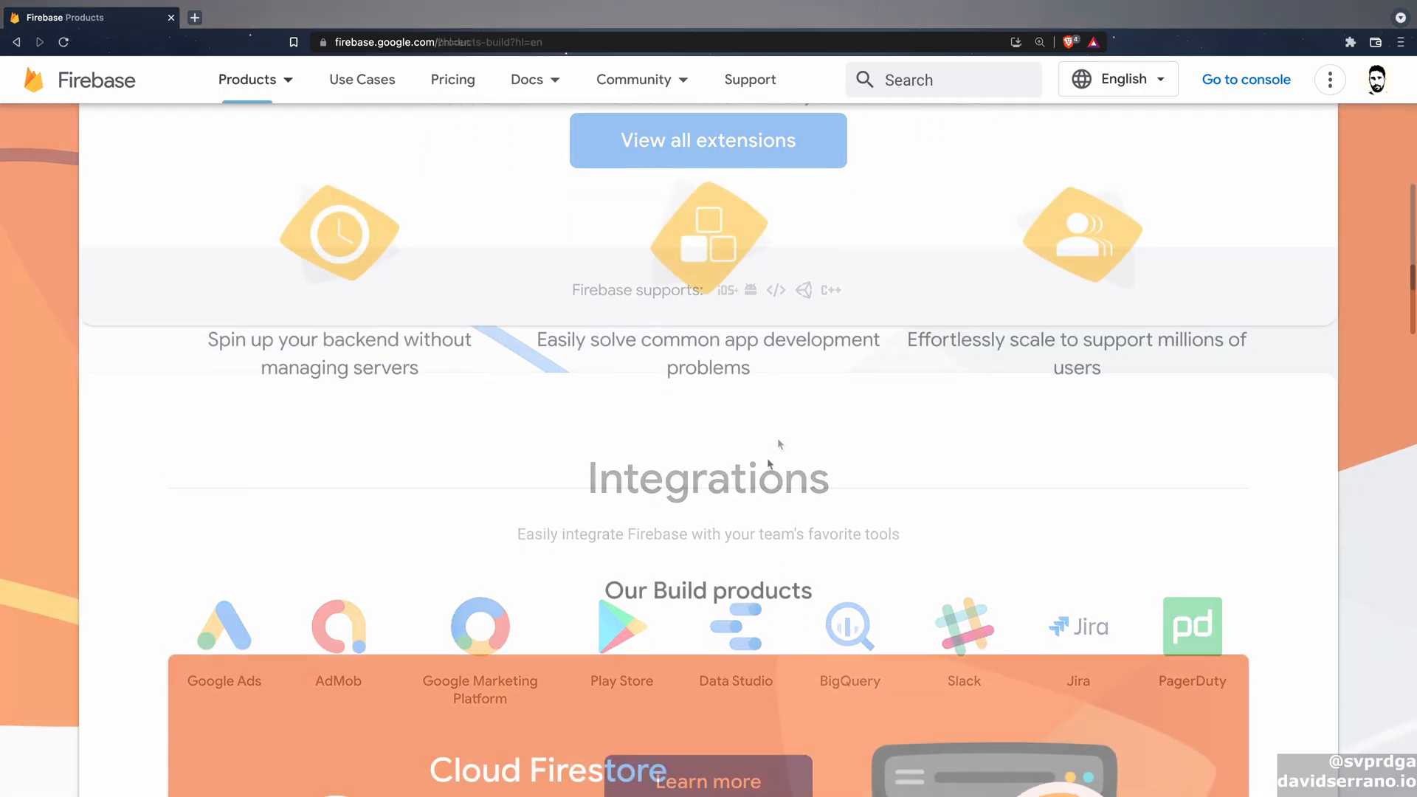
pyautogui.scroll(-3)
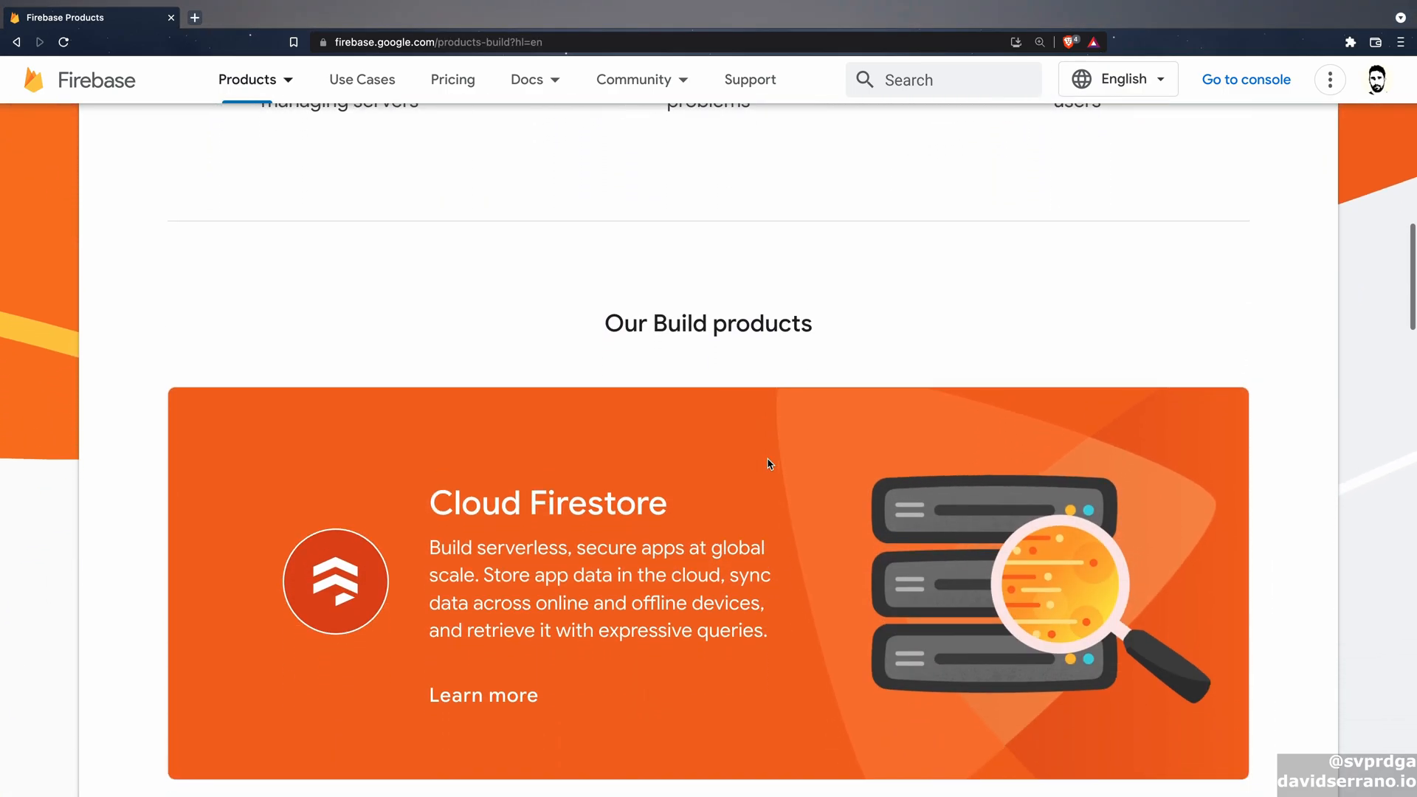
pyautogui.scroll(-3)
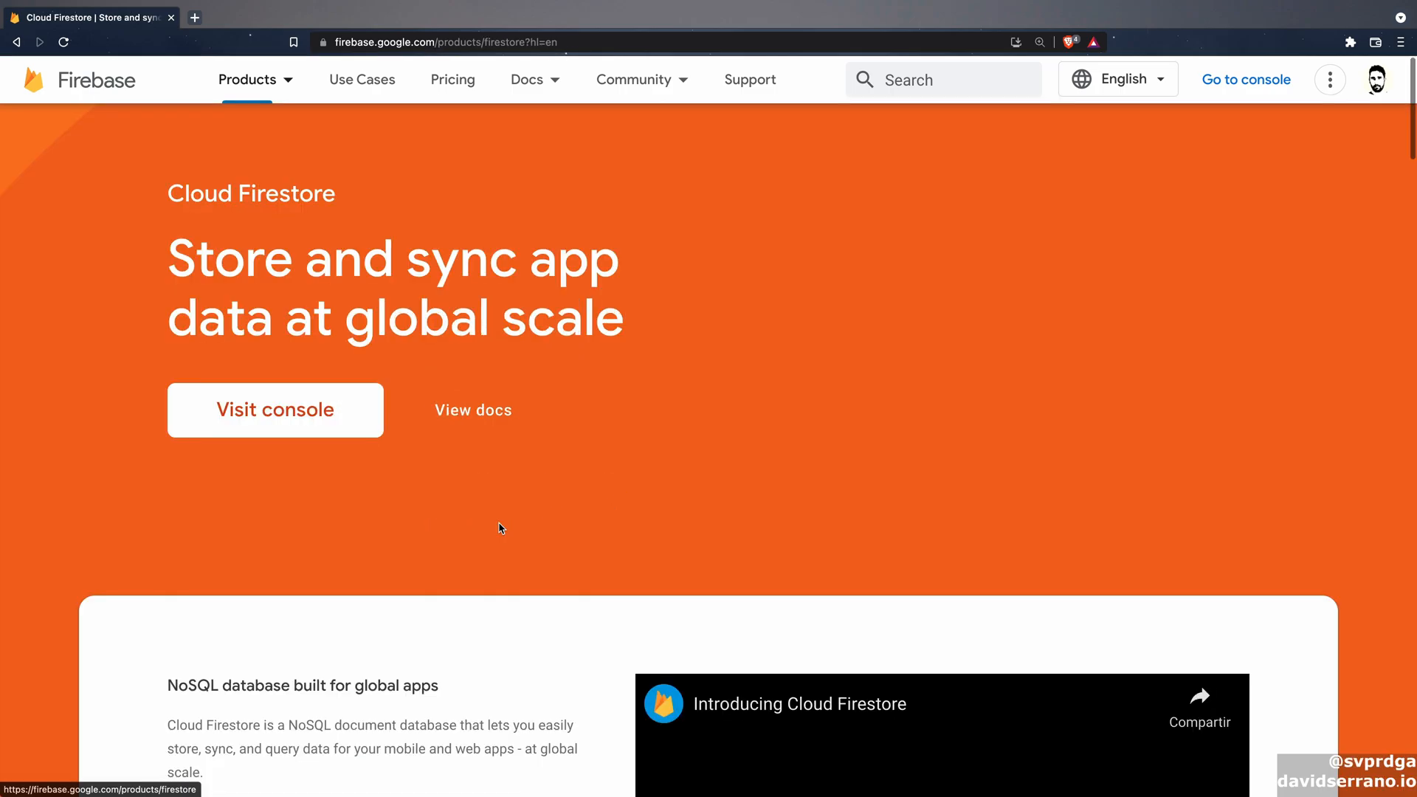
# Scroll through the Cloud Firestore product page's NoSQL database overview.
pyautogui.scroll(-3)
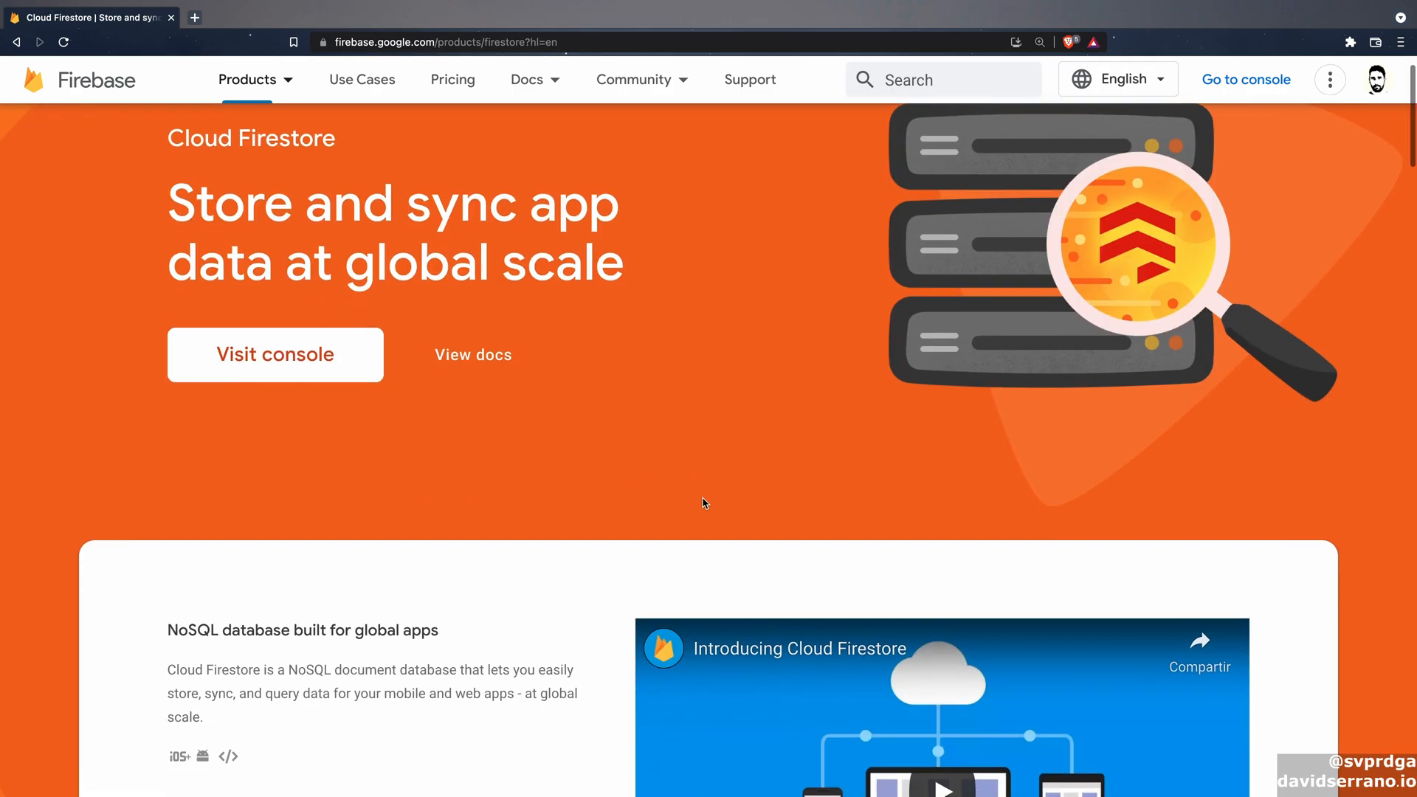
pyautogui.scroll(-3)
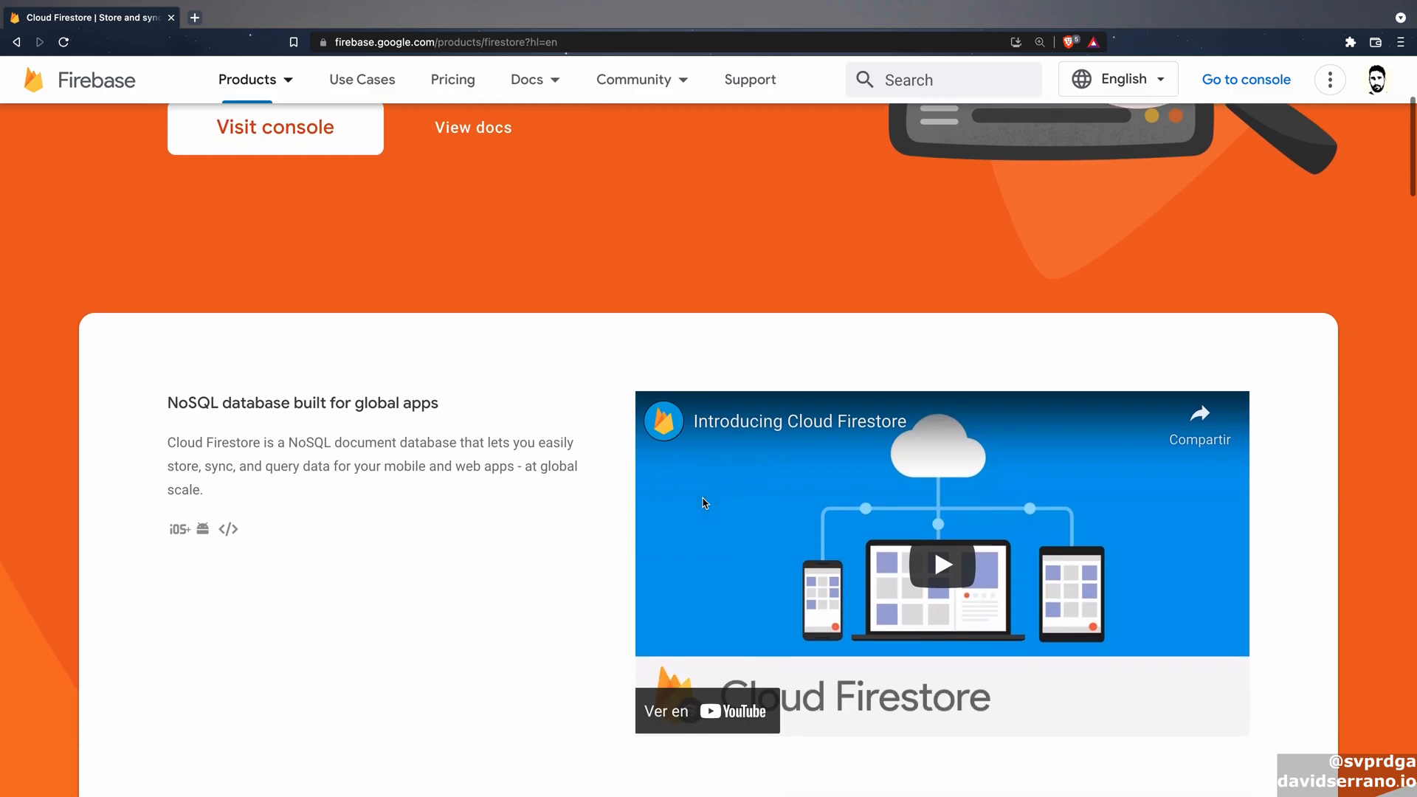
pyautogui.scroll(-3)
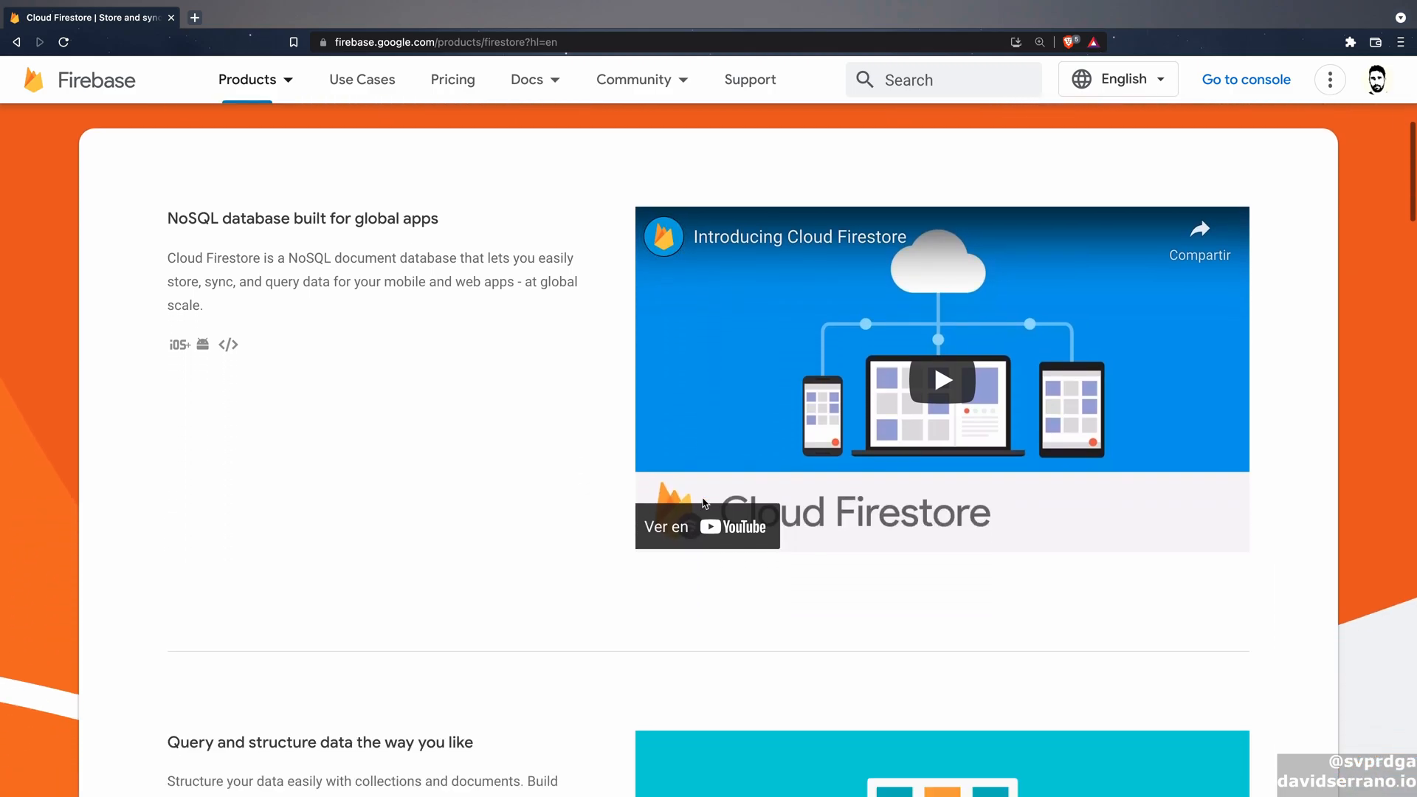
pyautogui.scroll(-3)
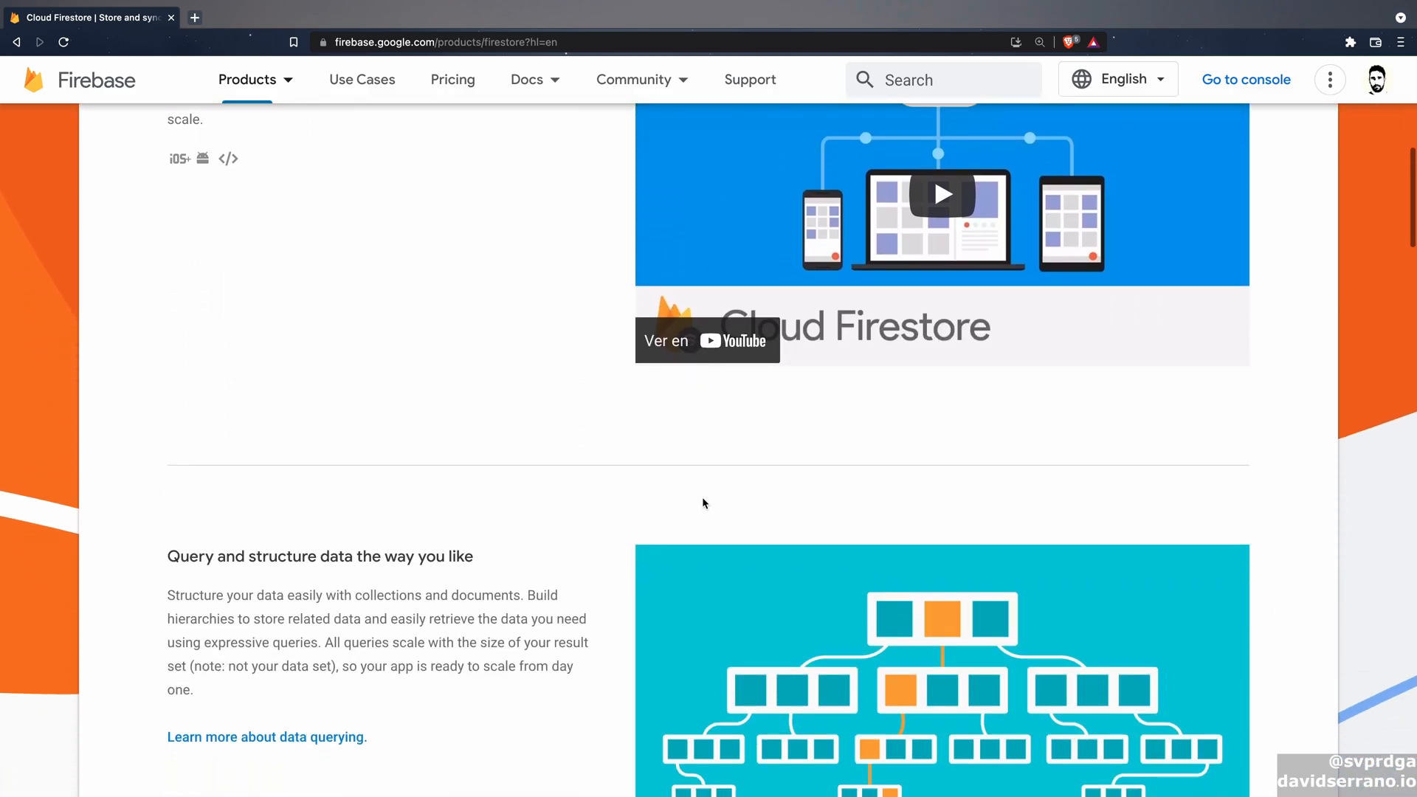
pyautogui.scroll(-3)
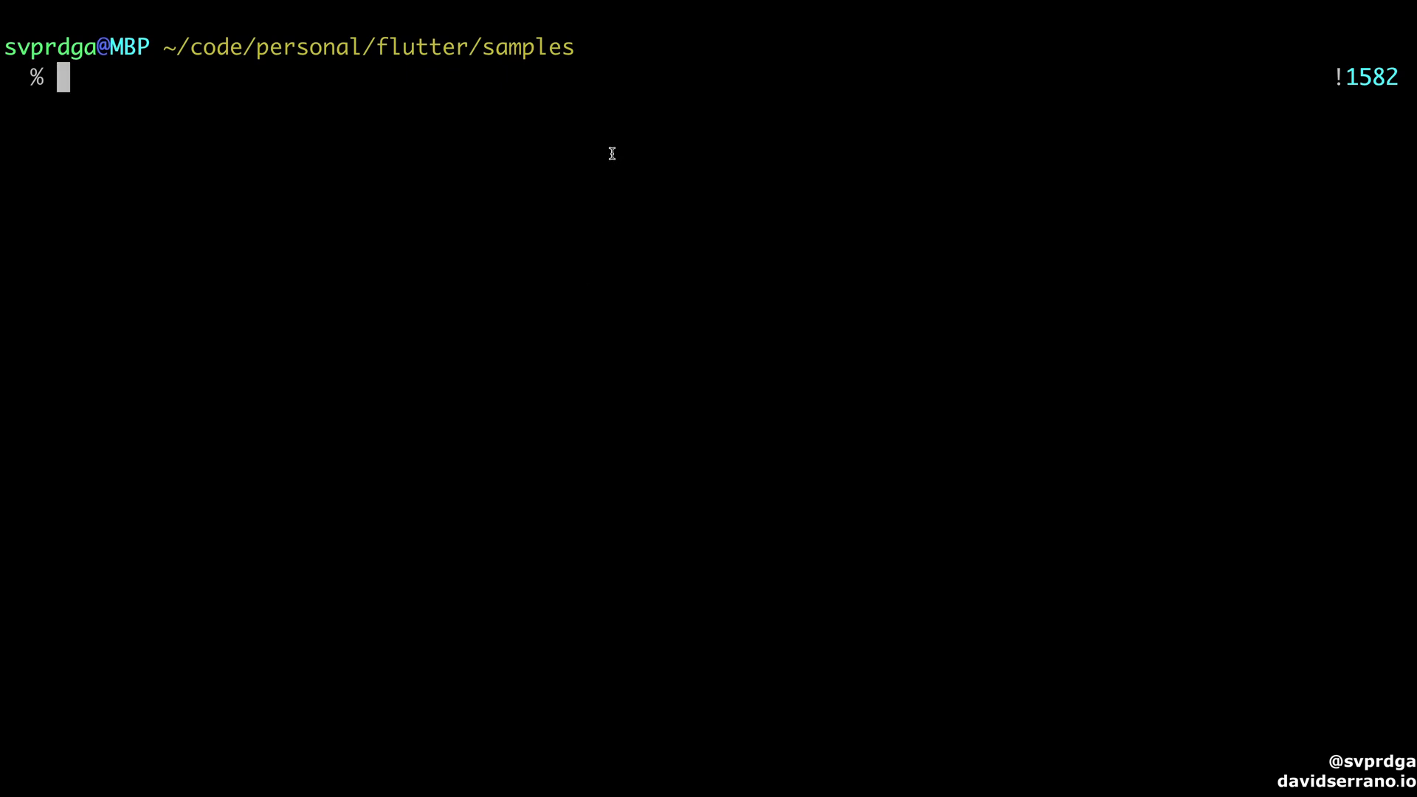
# Enter flutter create --platforms android,ios,web feedback_form at the prompt.
pyautogui.write('flu')
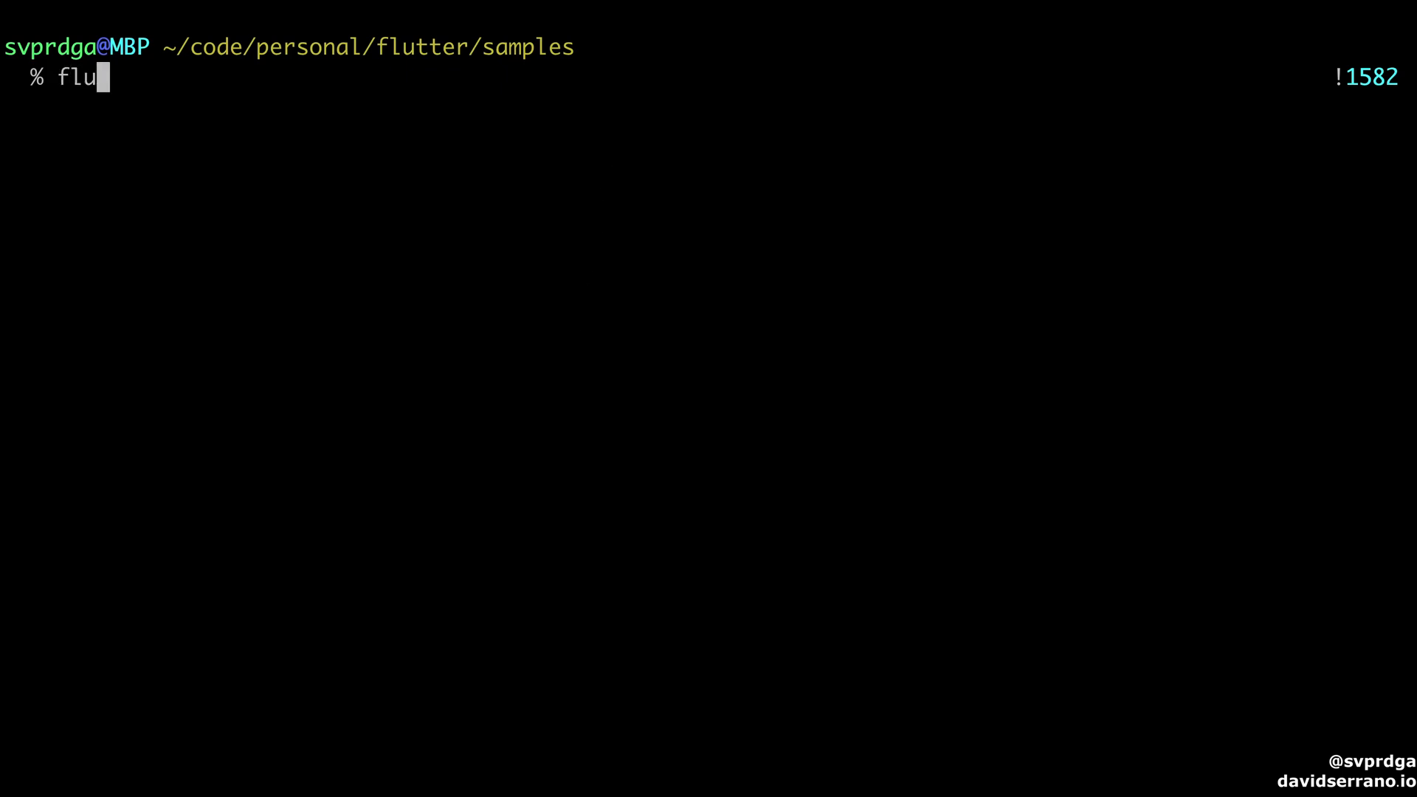
pyautogui.write('tter c')
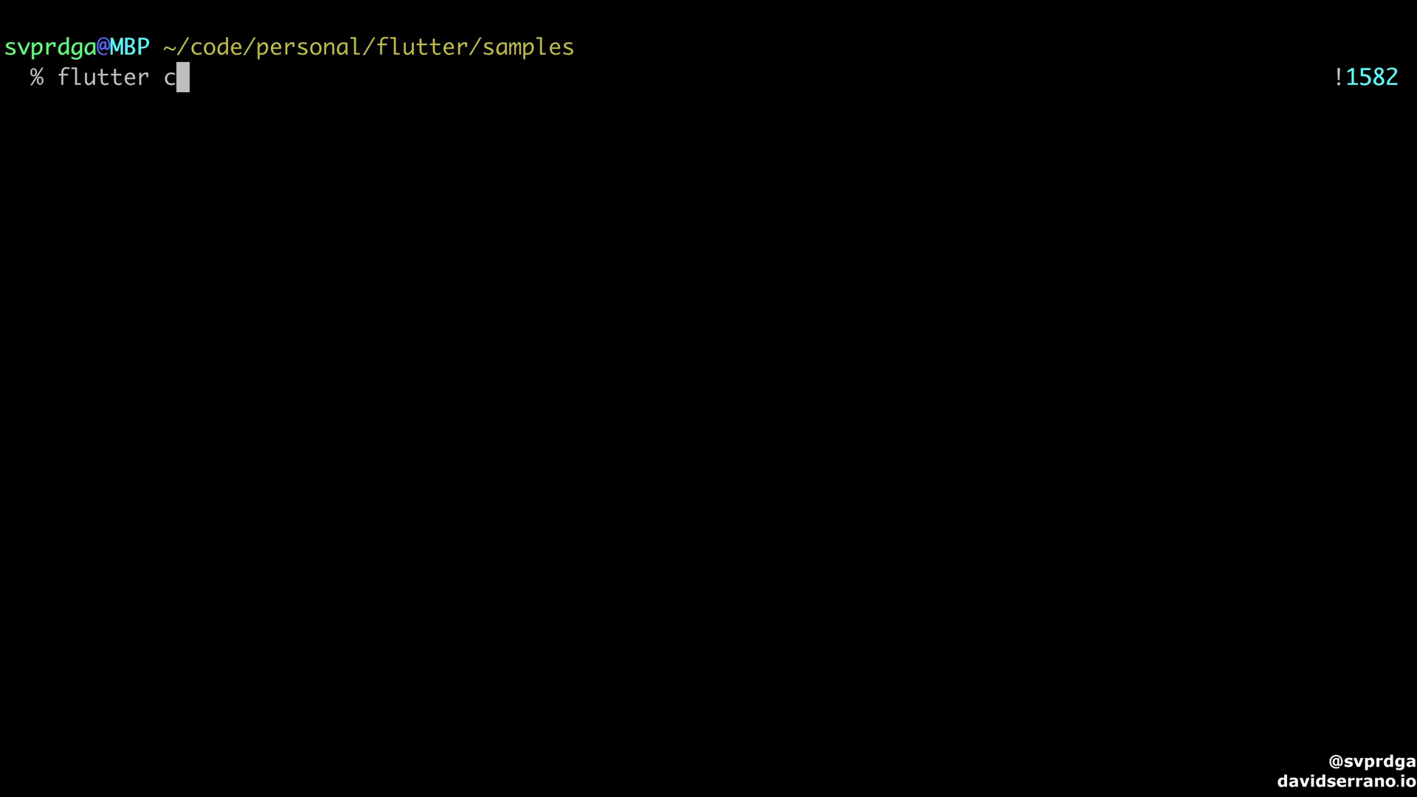
pyautogui.write('reate --plat')
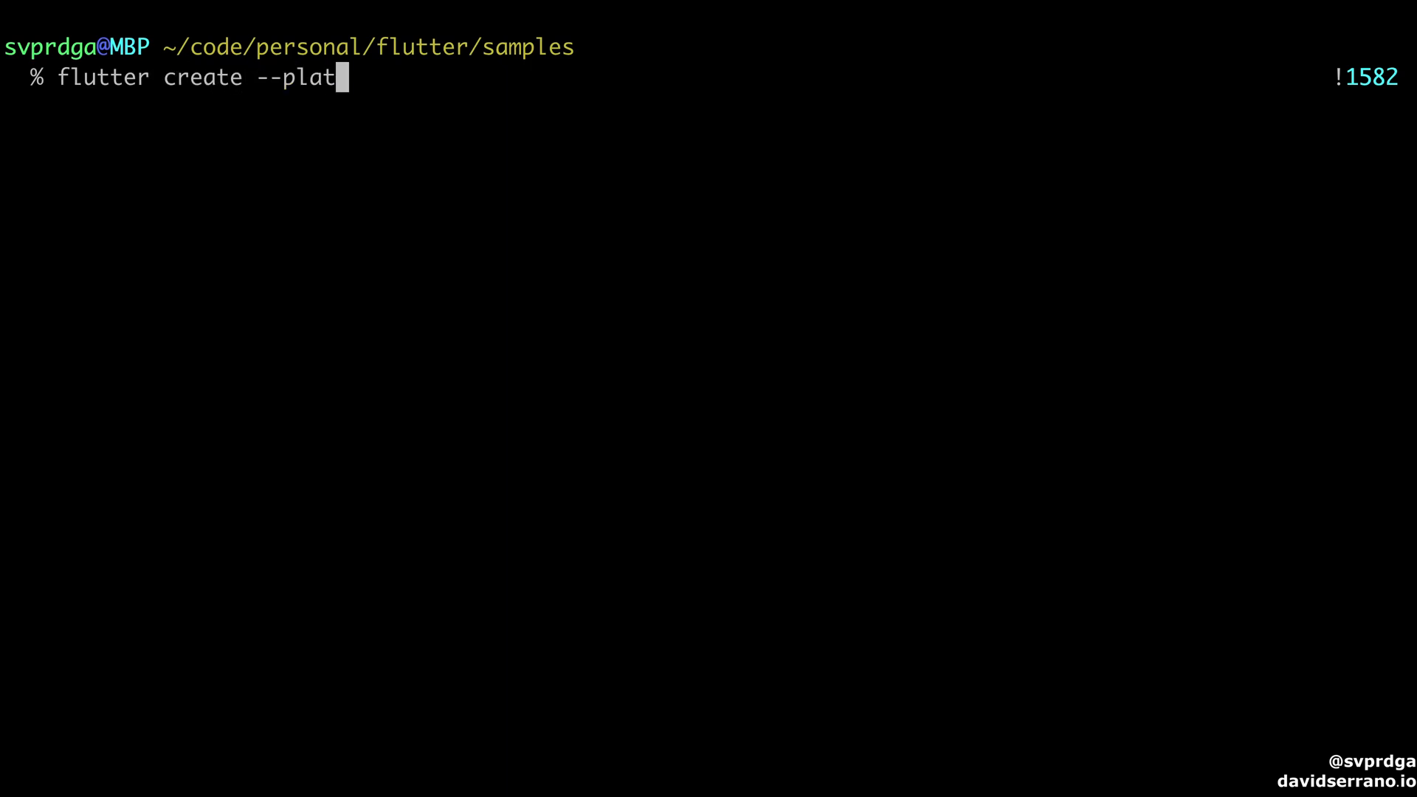
pyautogui.write('forms an')
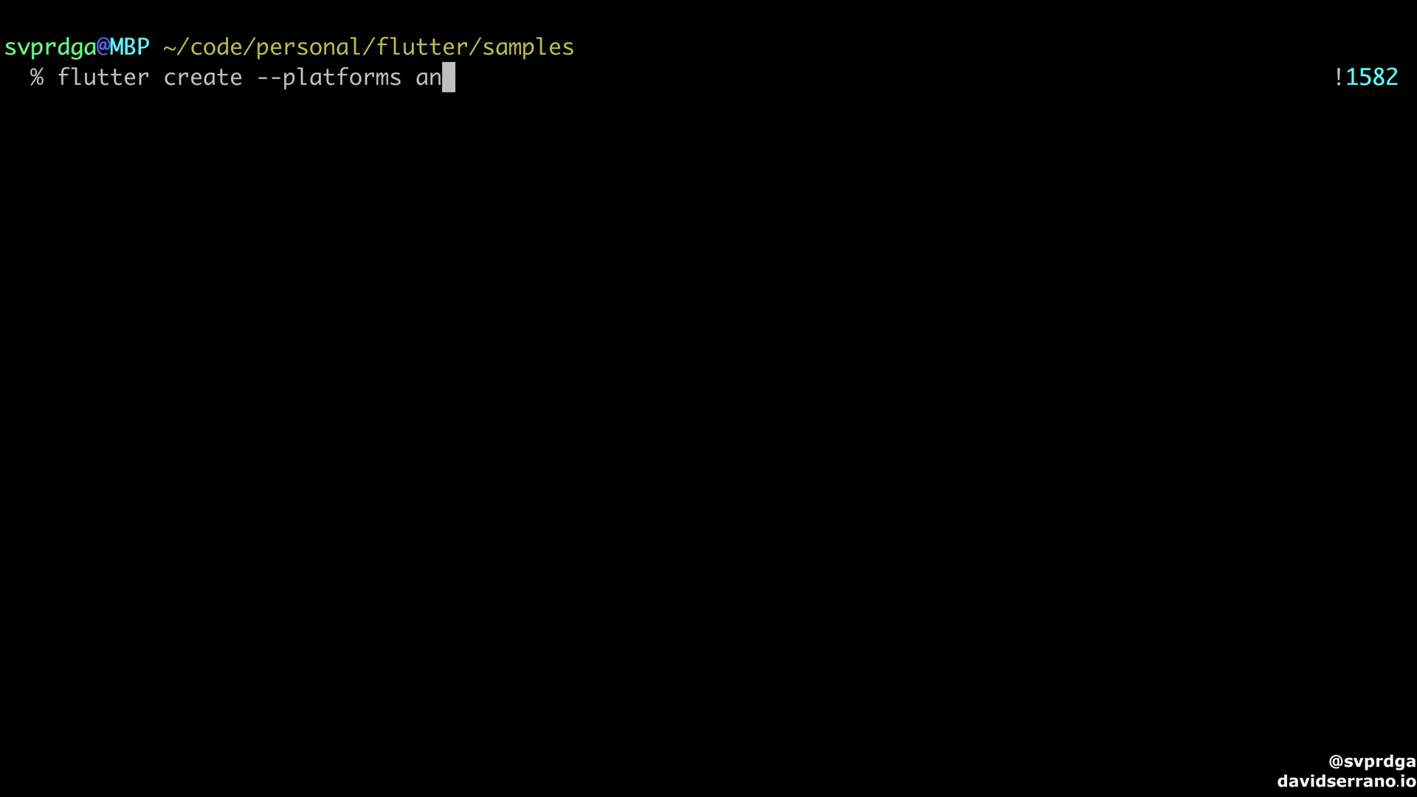
pyautogui.write('droid,ios,w')
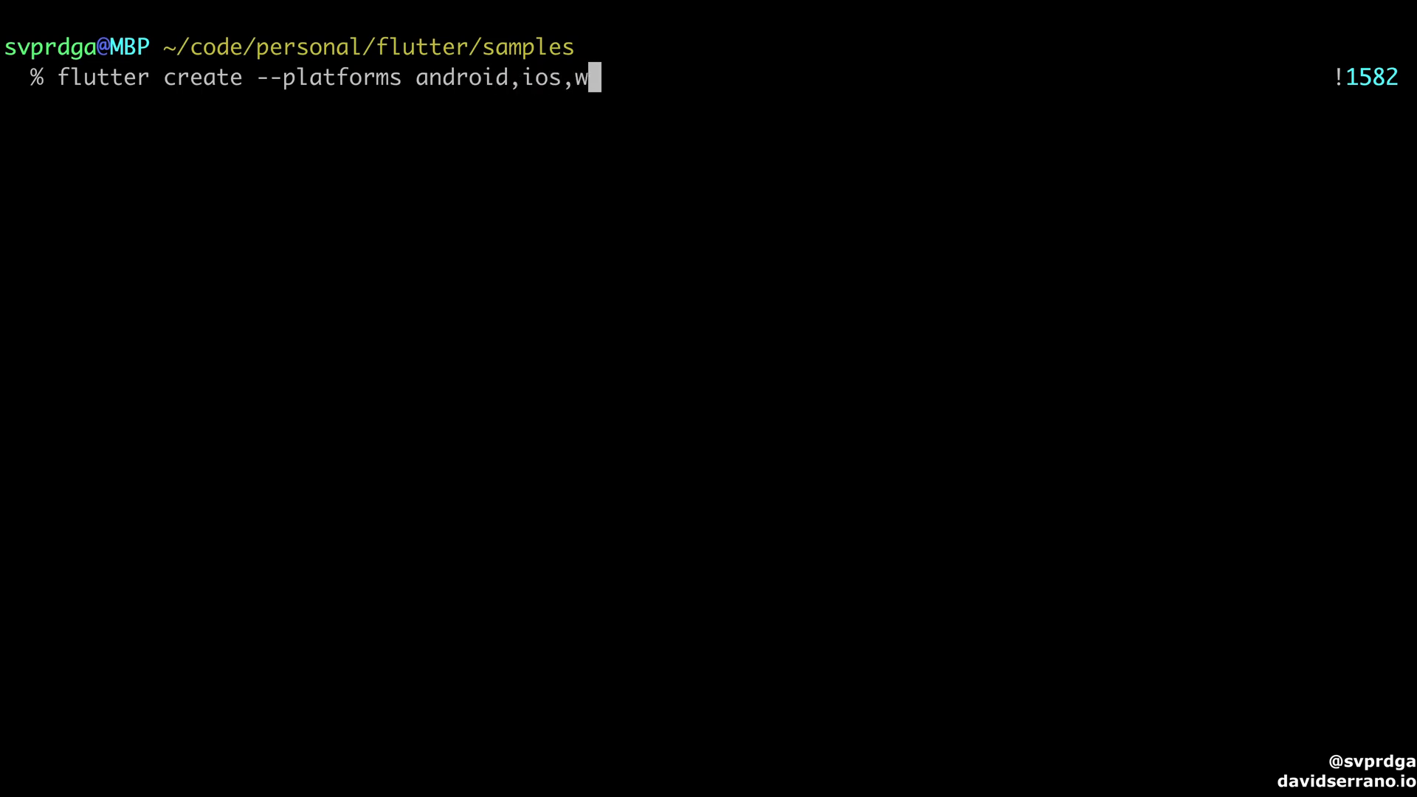
pyautogui.write('eb feedback')
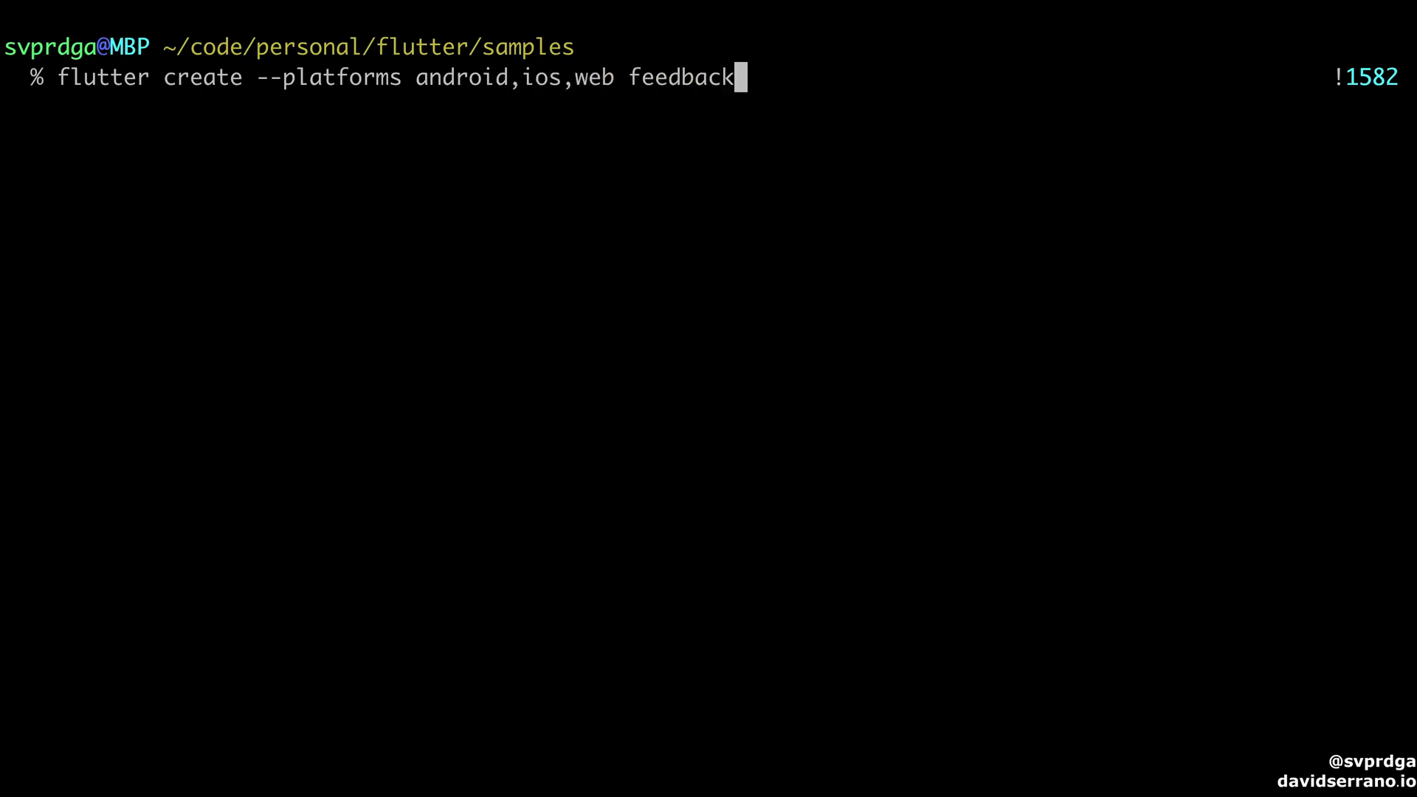
pyautogui.write('_form')
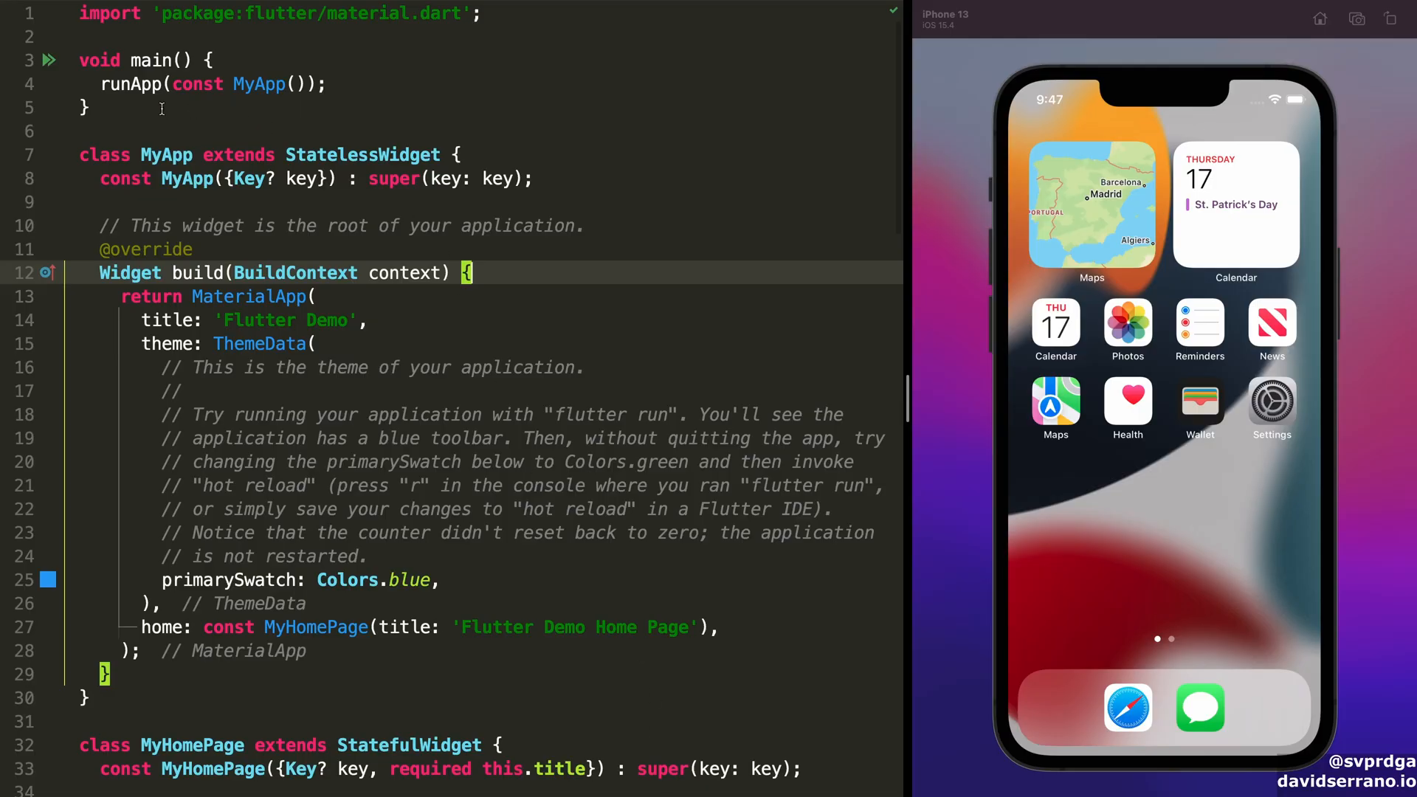
# Remove the counter demo and declare class MainScreen extends StatelessWidget.
pyautogui.scroll(-3)
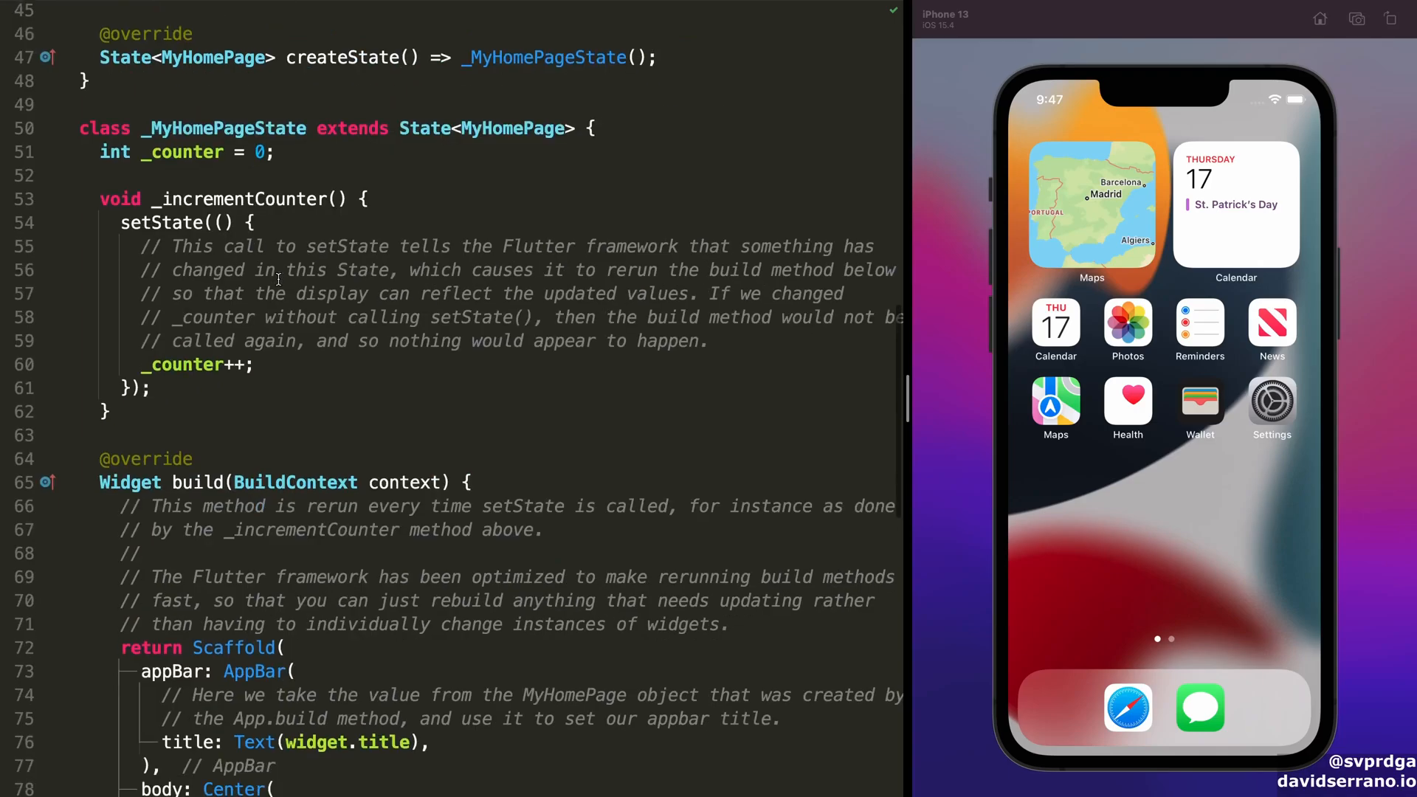
pyautogui.scroll(-3)
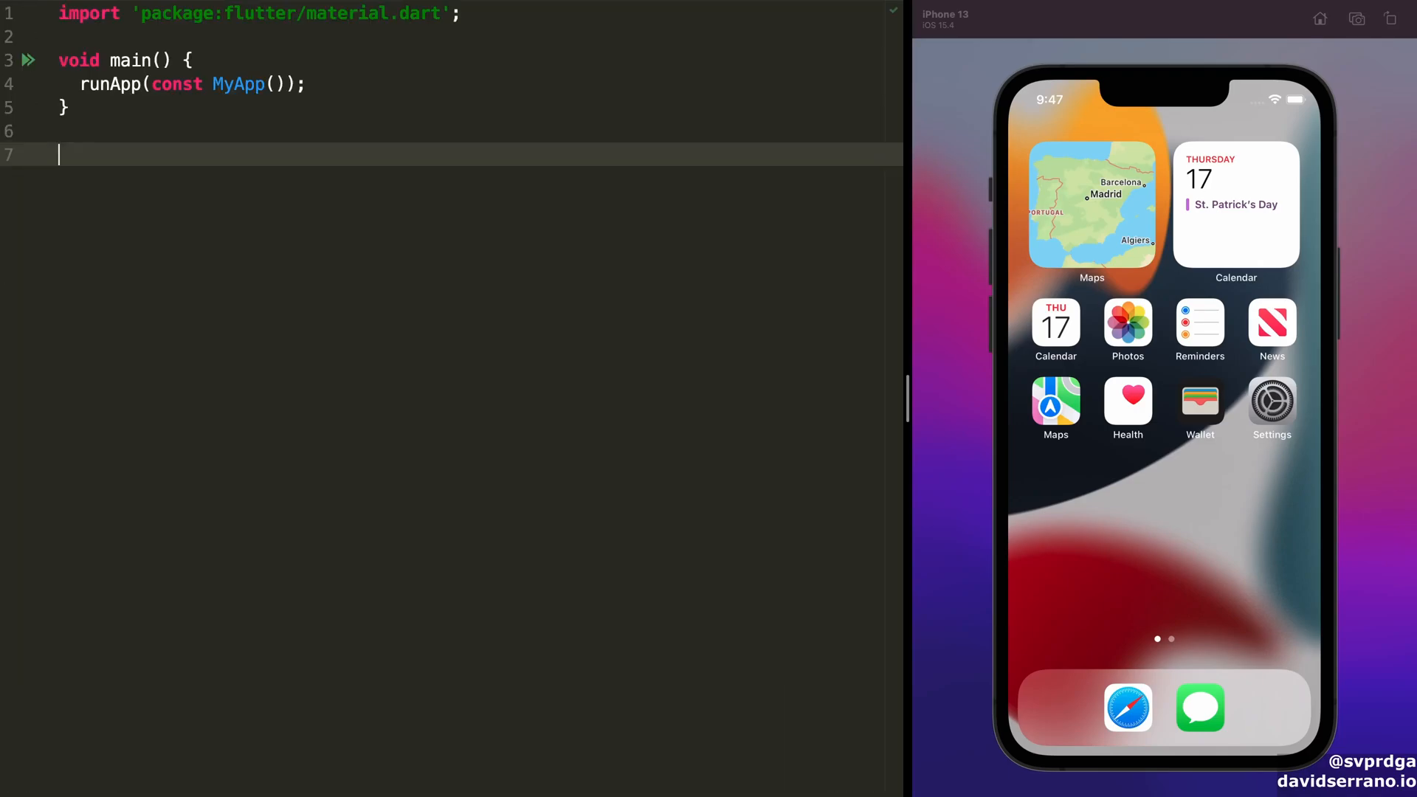
pyautogui.write('class')
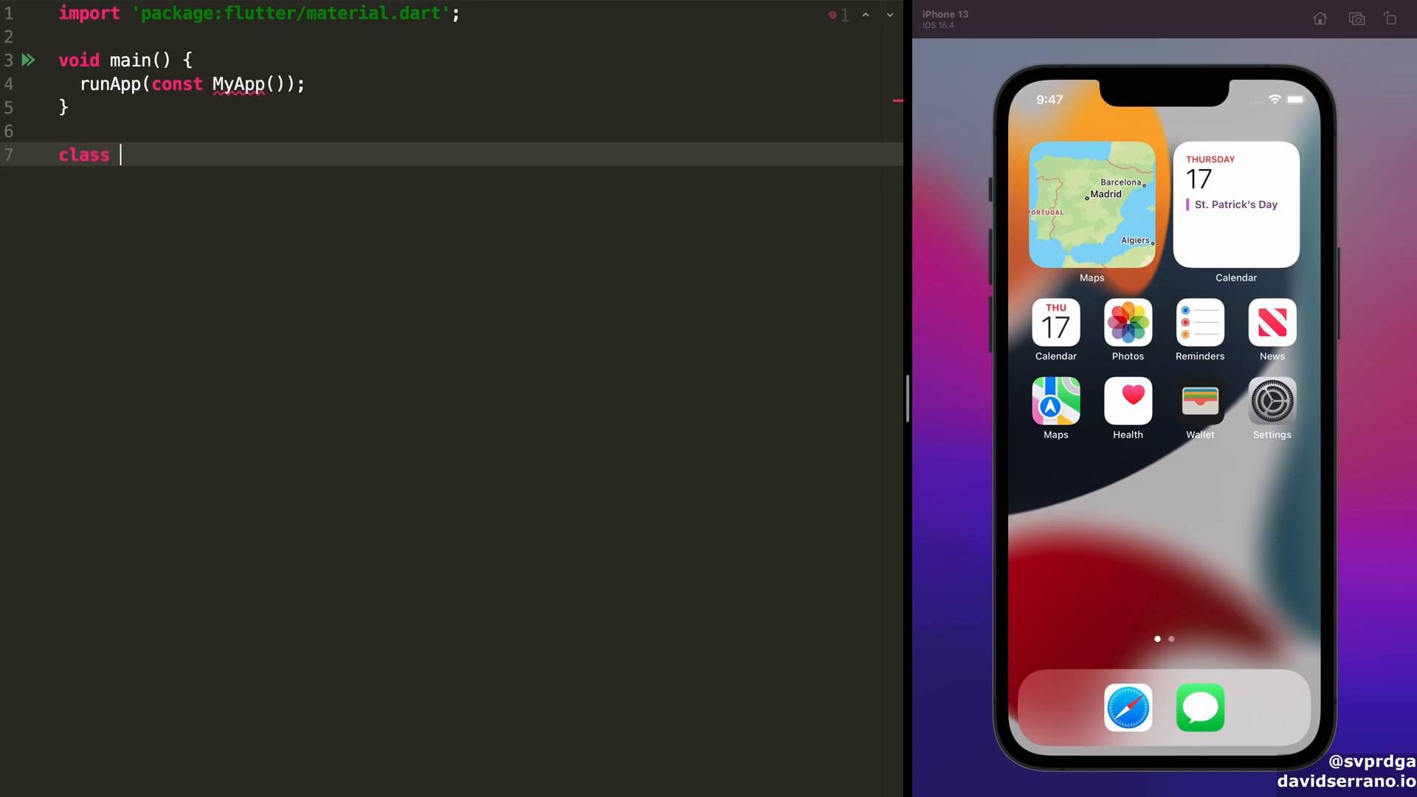
pyautogui.write('MainScreen e')
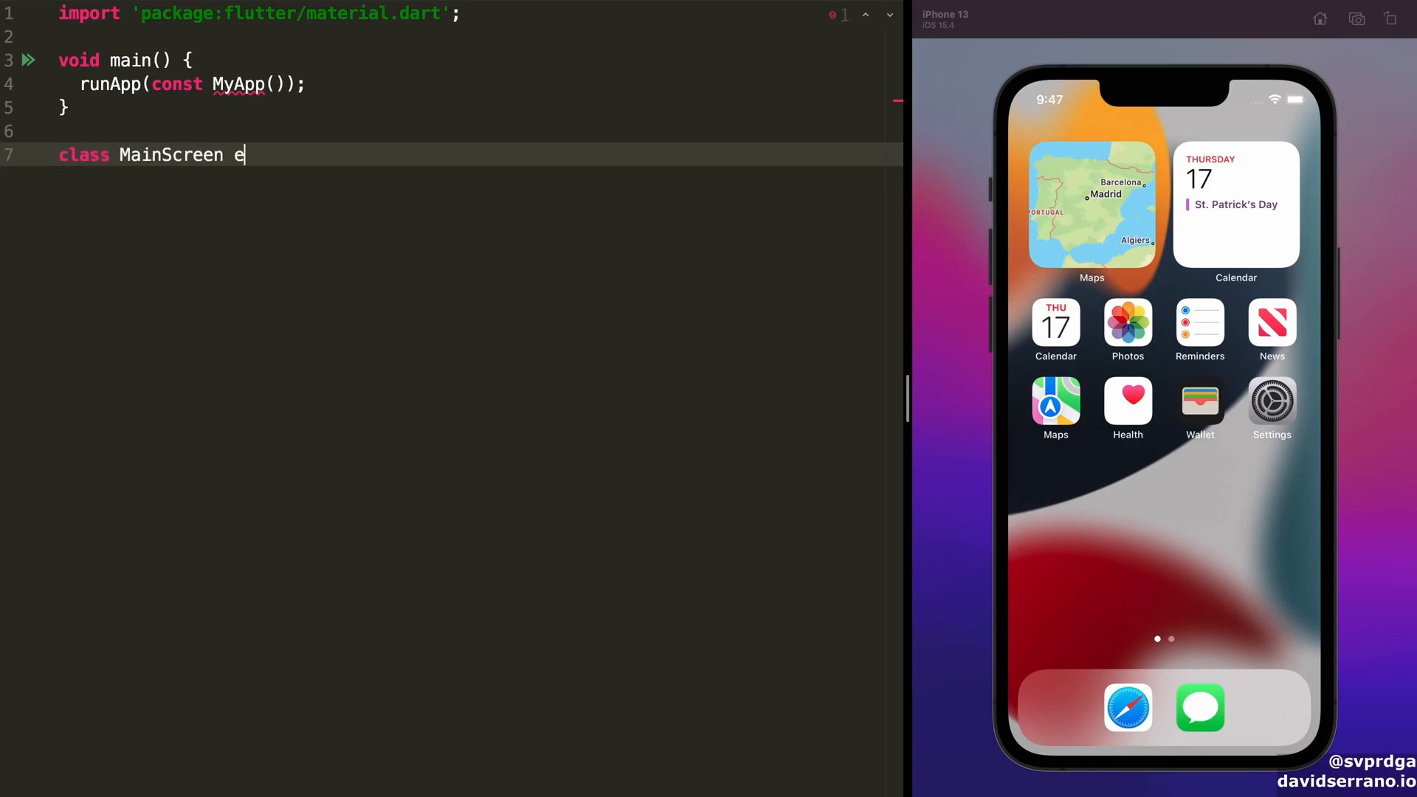
pyautogui.write('xtends Statel')
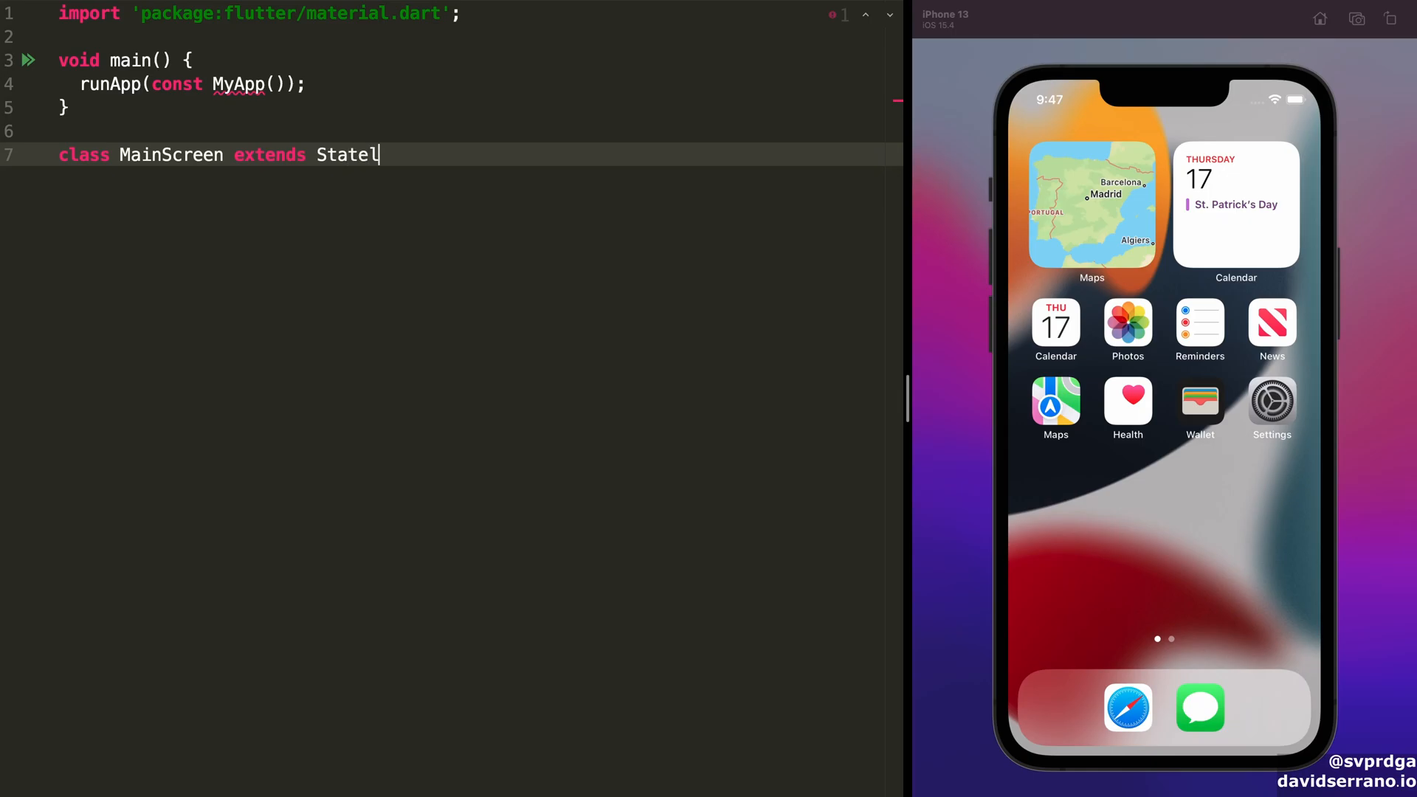
pyautogui.write('essWidget {}')
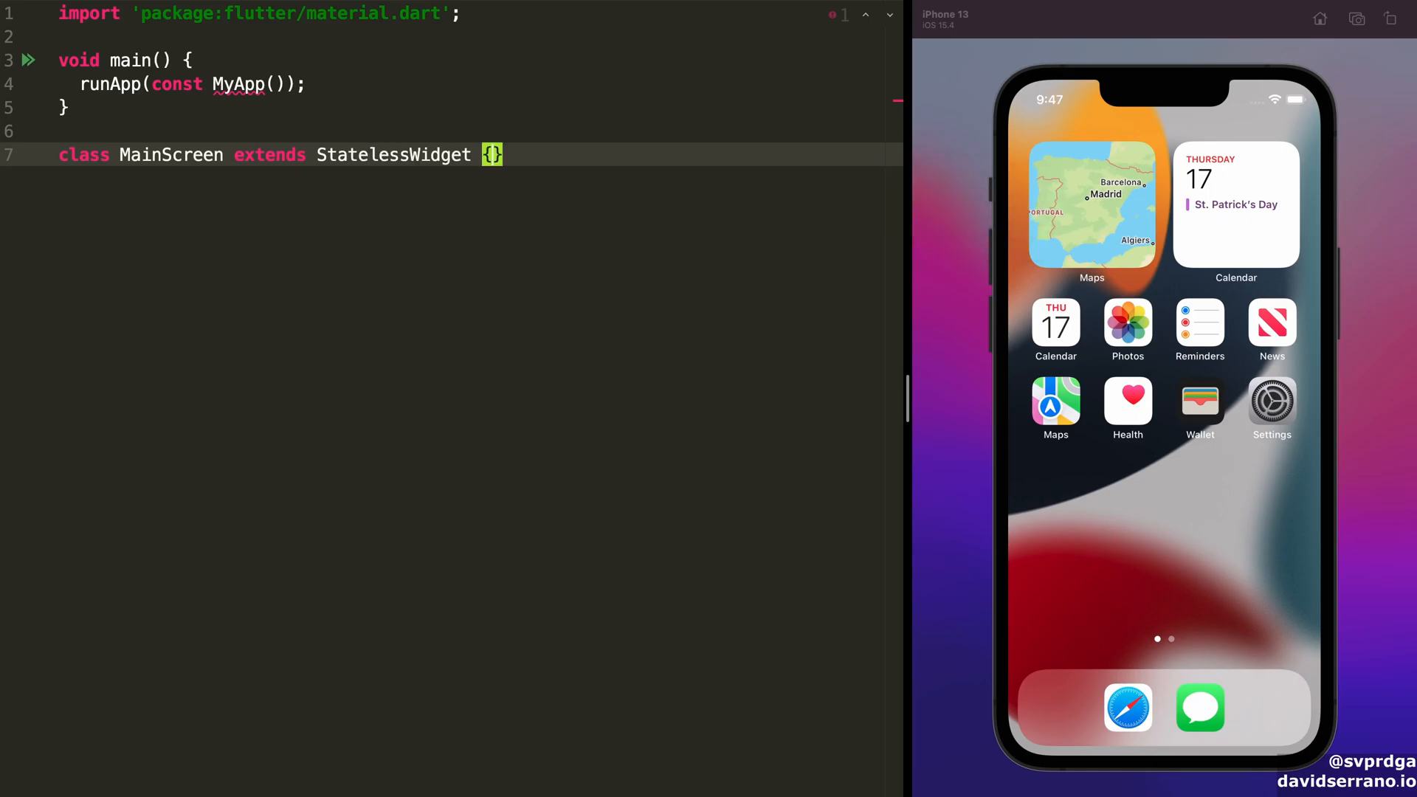
# Give MainScreen a const key constructor and begin its build method body.
pyautogui.write('const MainScreen(')
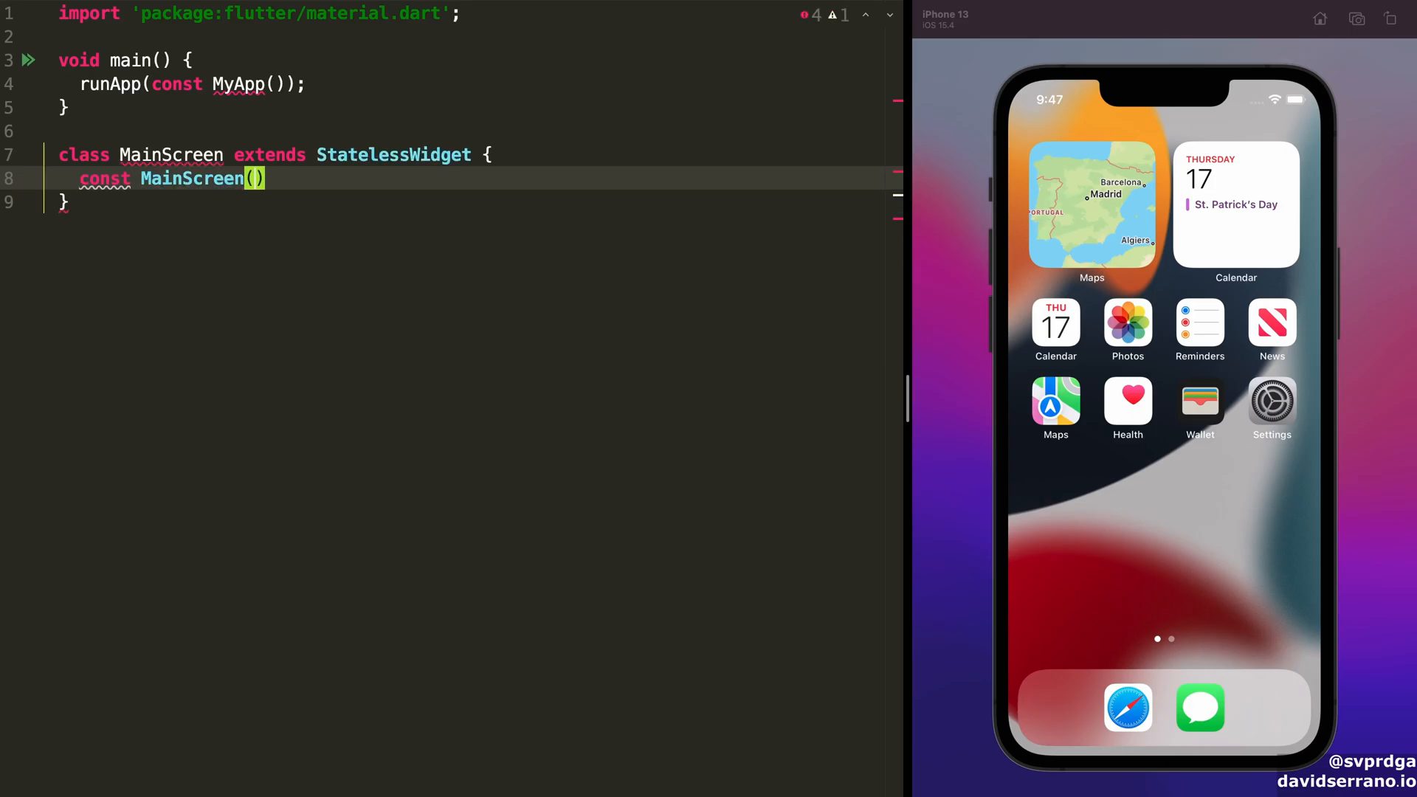
pyautogui.write('{Key? key}')
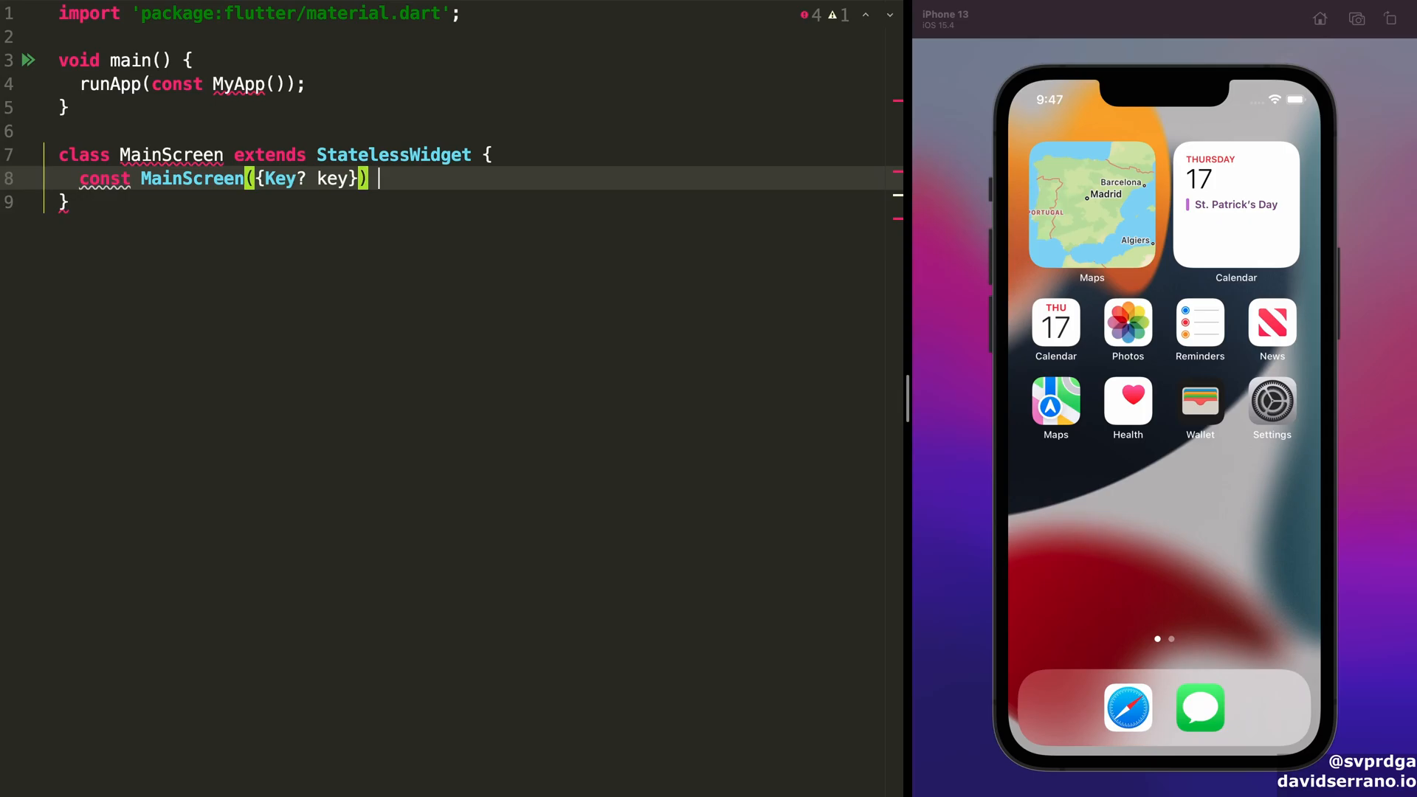
pyautogui.write(': super(key: key);')
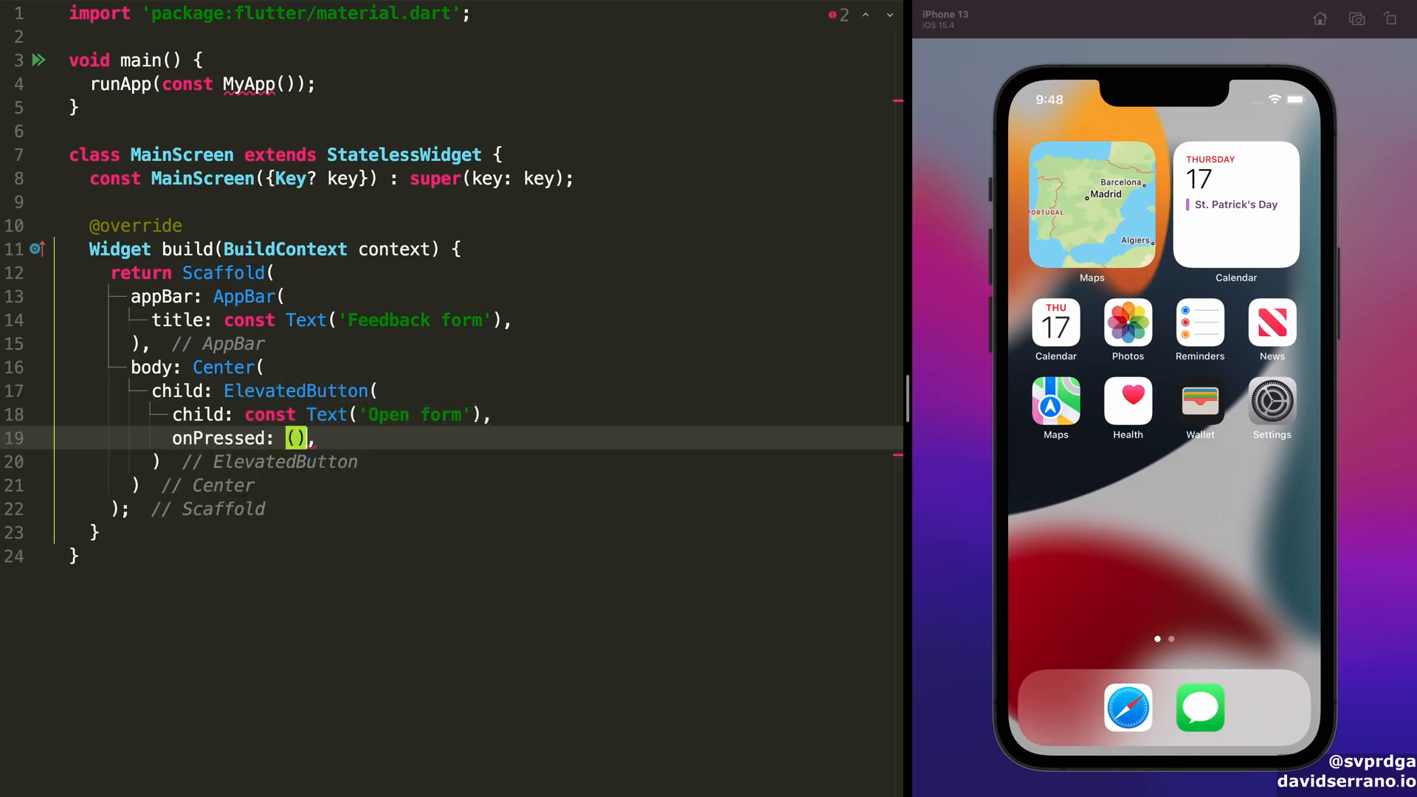
pyautogui.write('{')
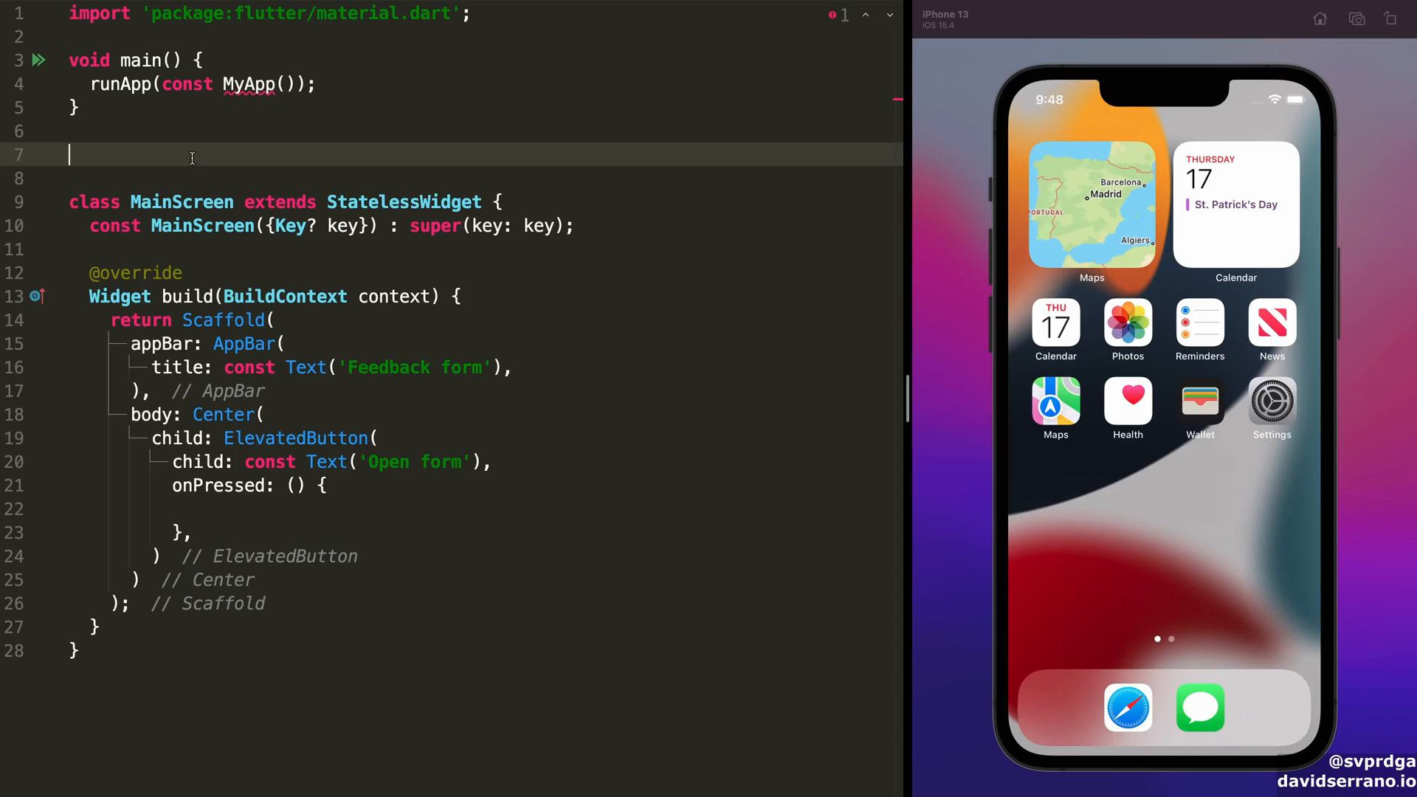
# Write an App StatelessWidget returning MaterialApp(home: MainScreen()) and run const App() in main.
pyautogui.write('class App extends StatelessWidget {')
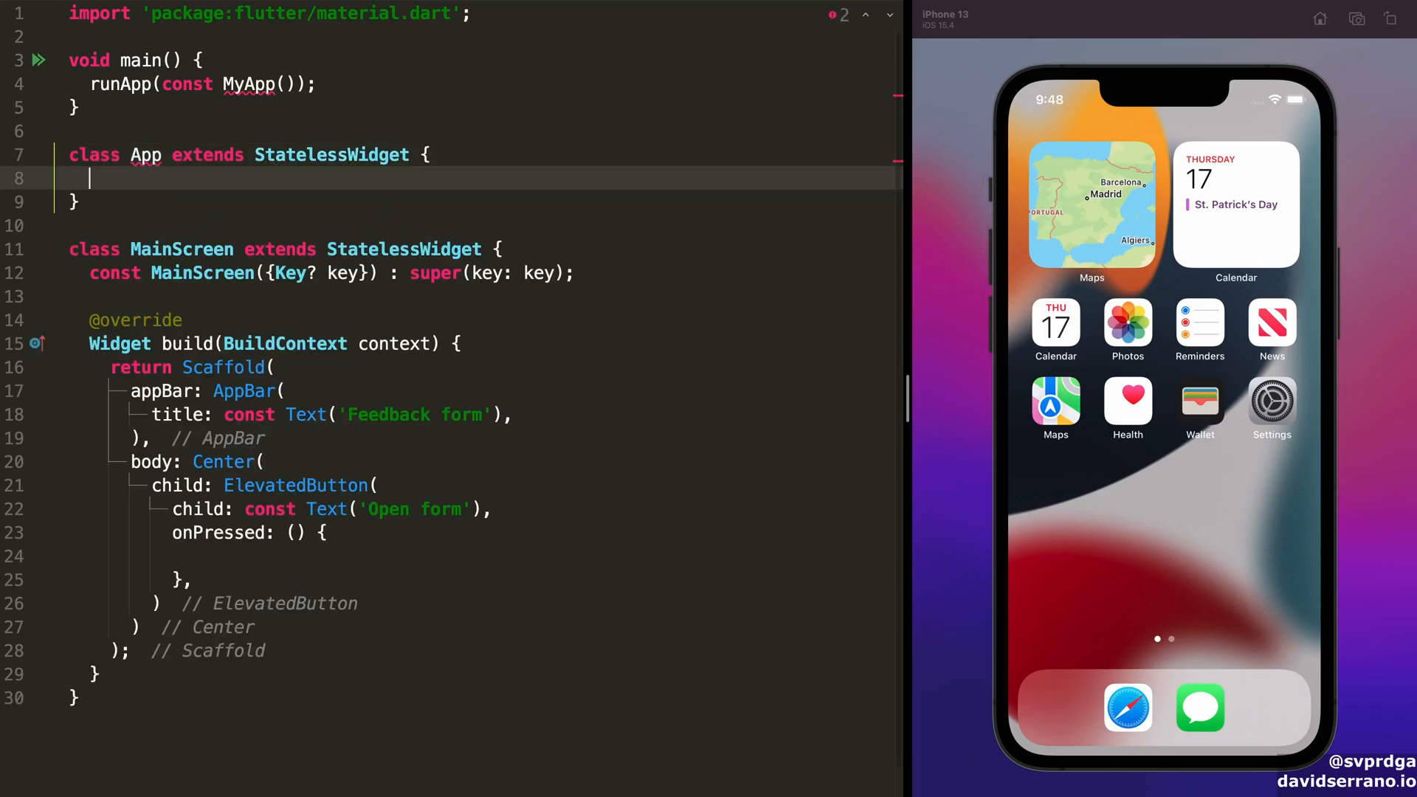
pyautogui.write('const App({Key? key}) : super(key: key);')
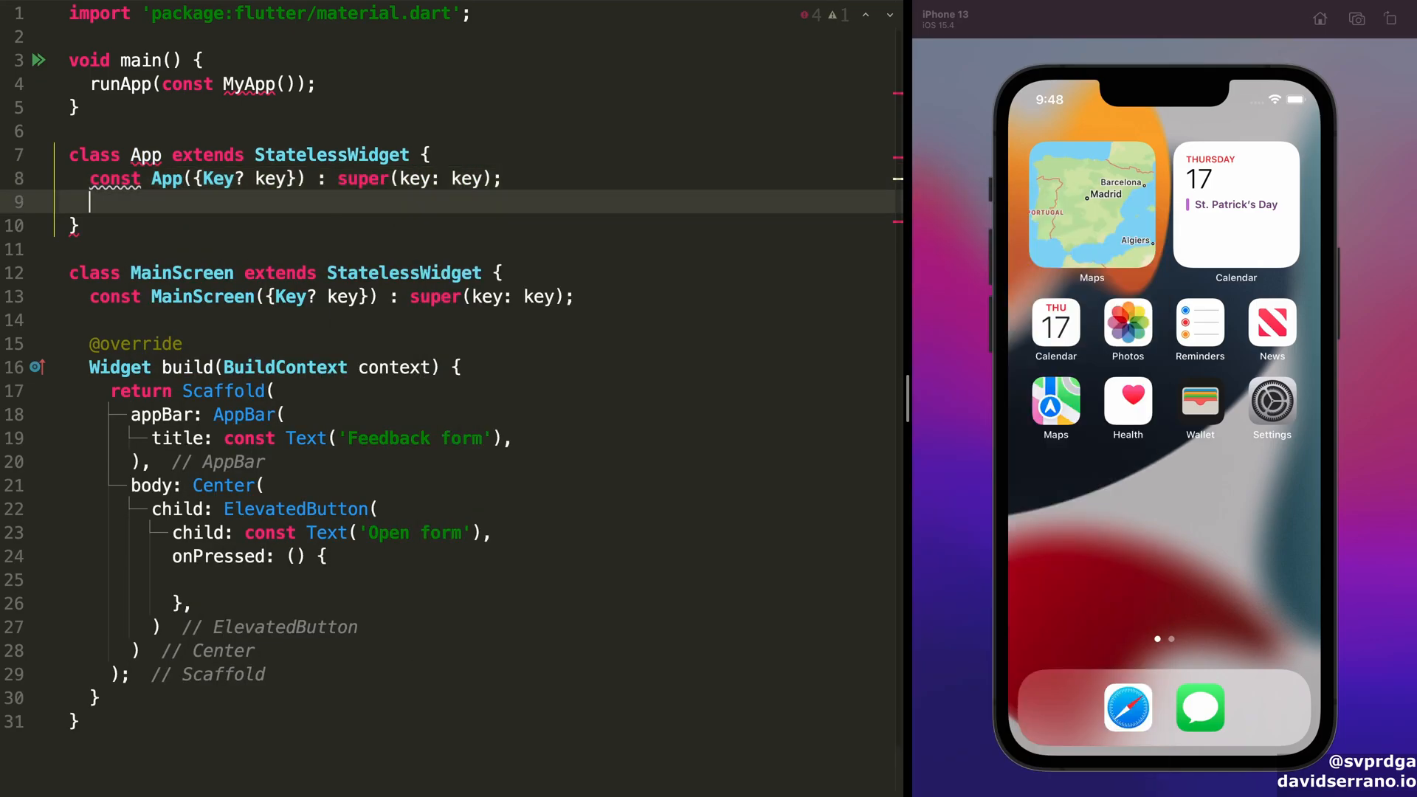
pyautogui.write('@override')
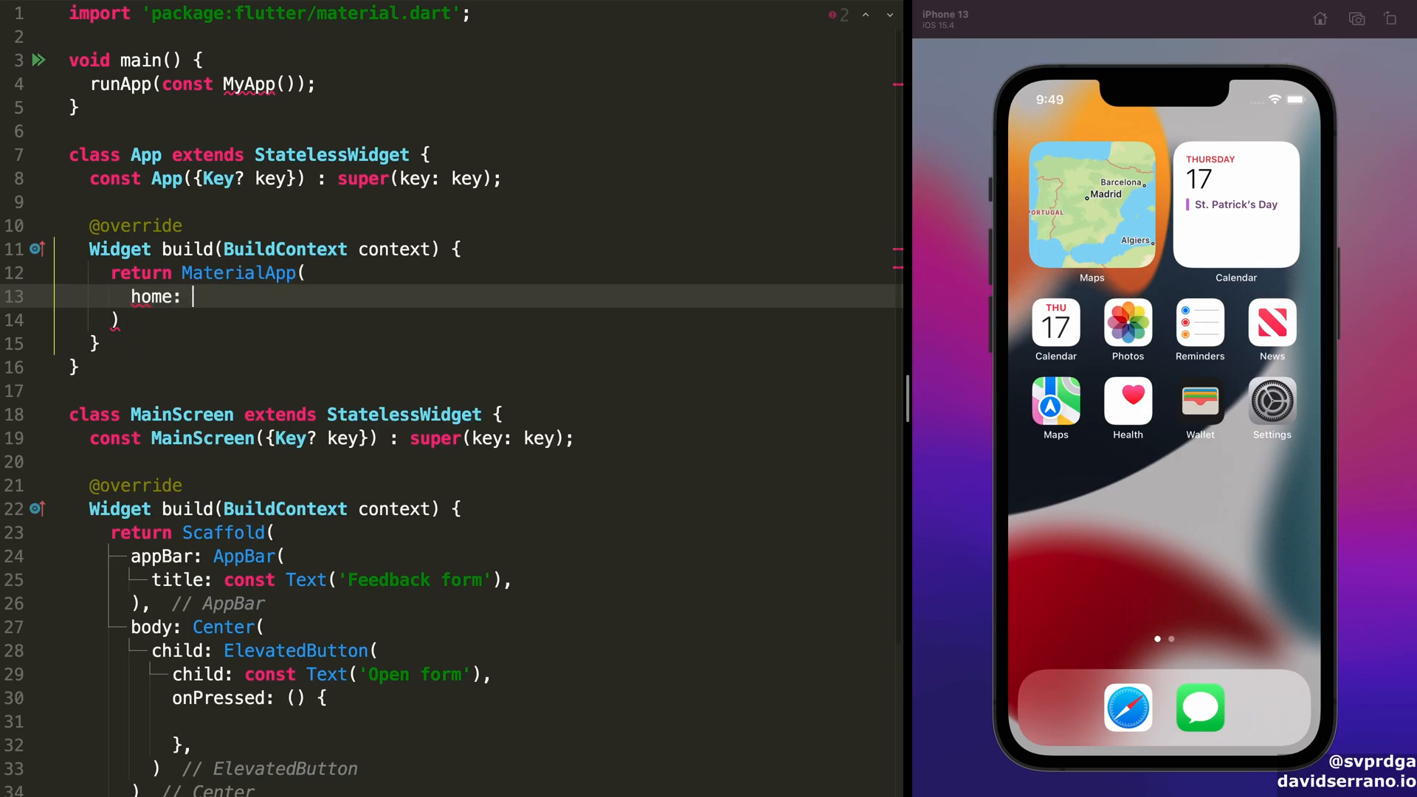
pyautogui.write('MainScreen(')
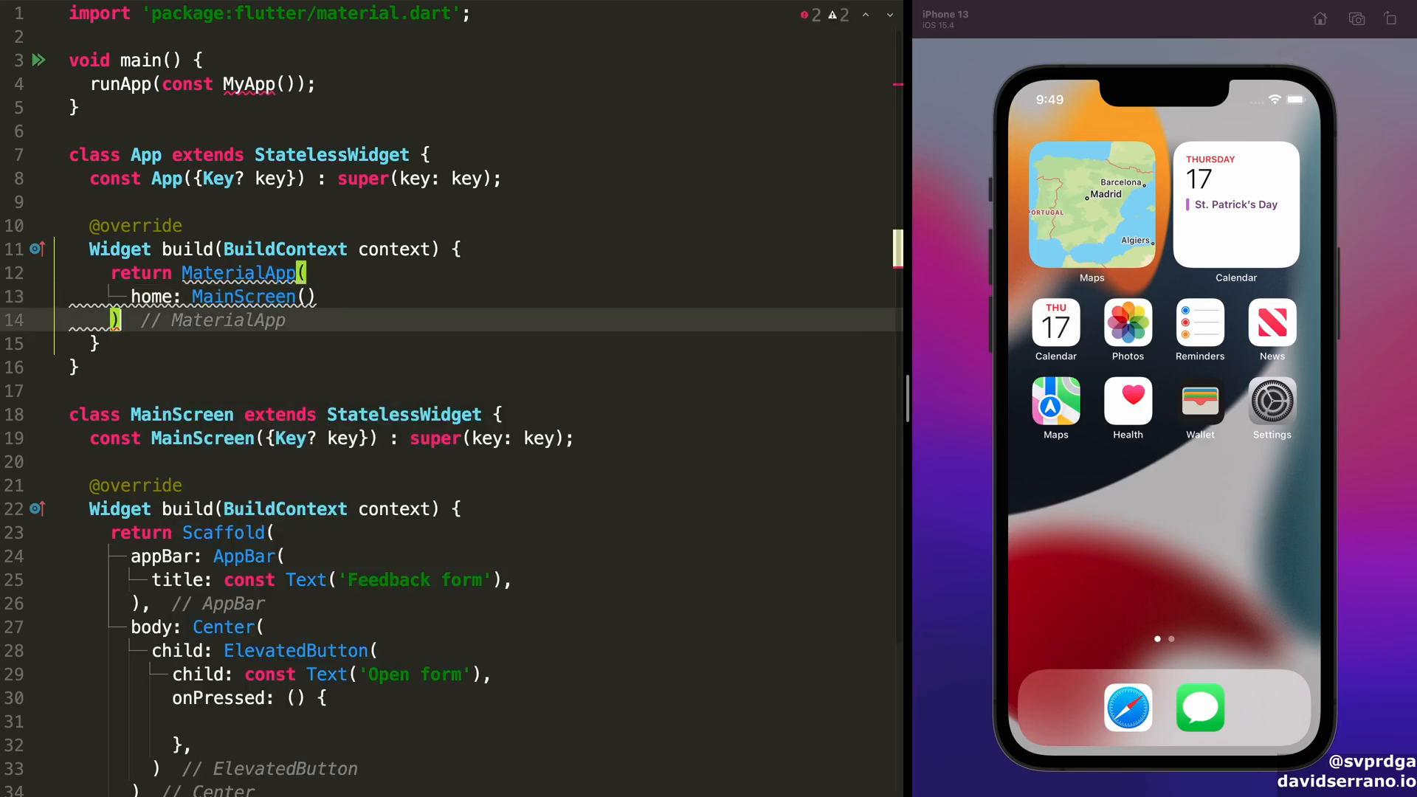
pyautogui.write(';')
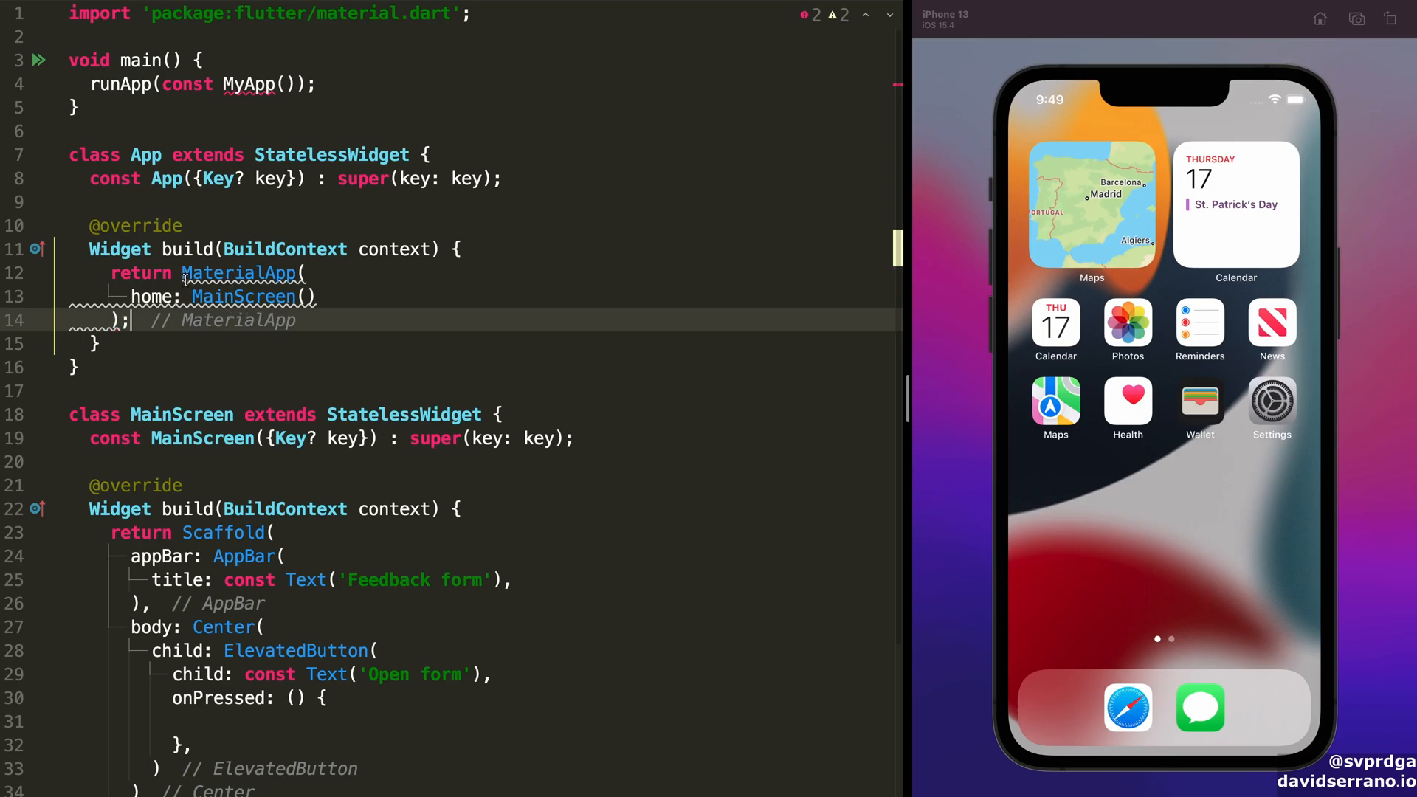
pyautogui.write('const')
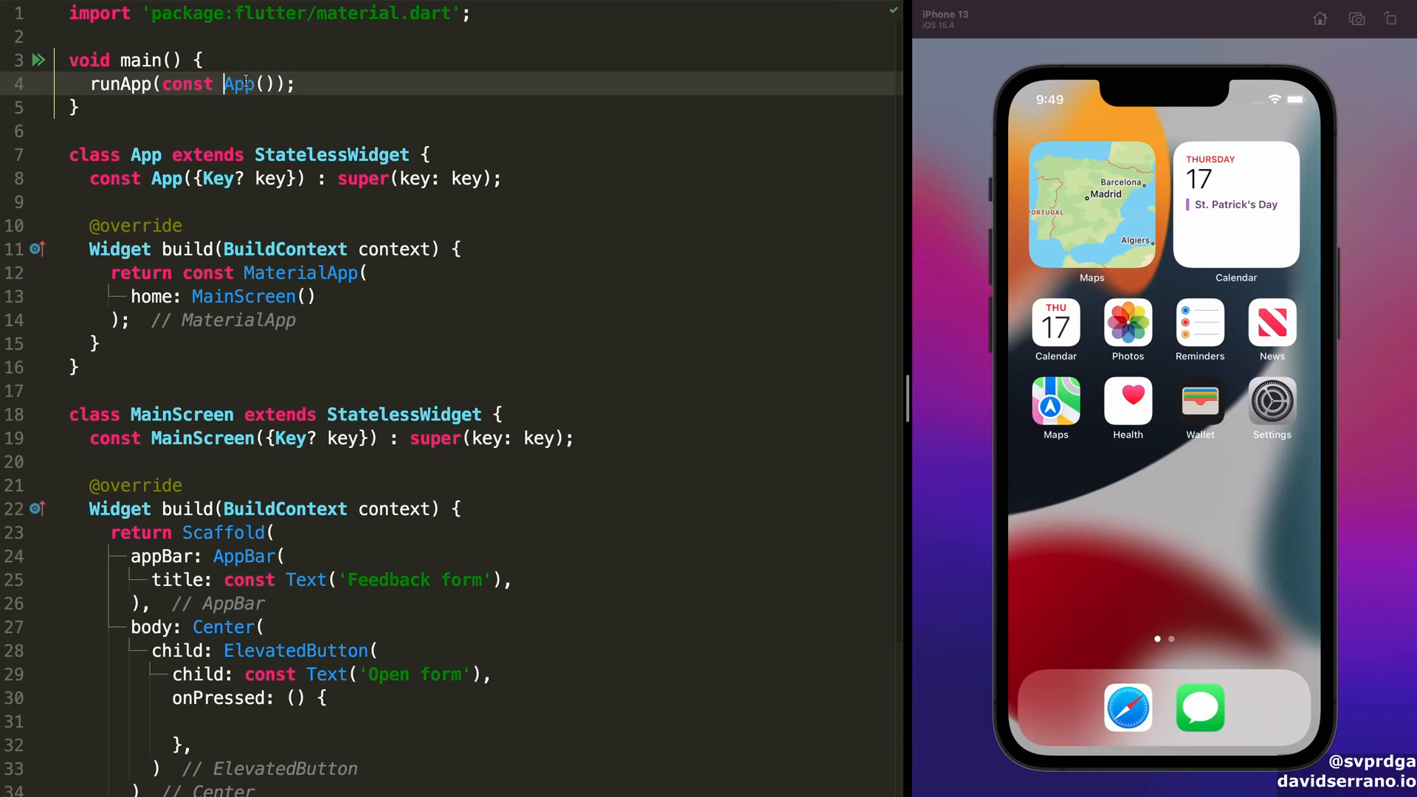
# Launch main.dart on the iPhone 13 simulator.
pyautogui.click(41, 59)
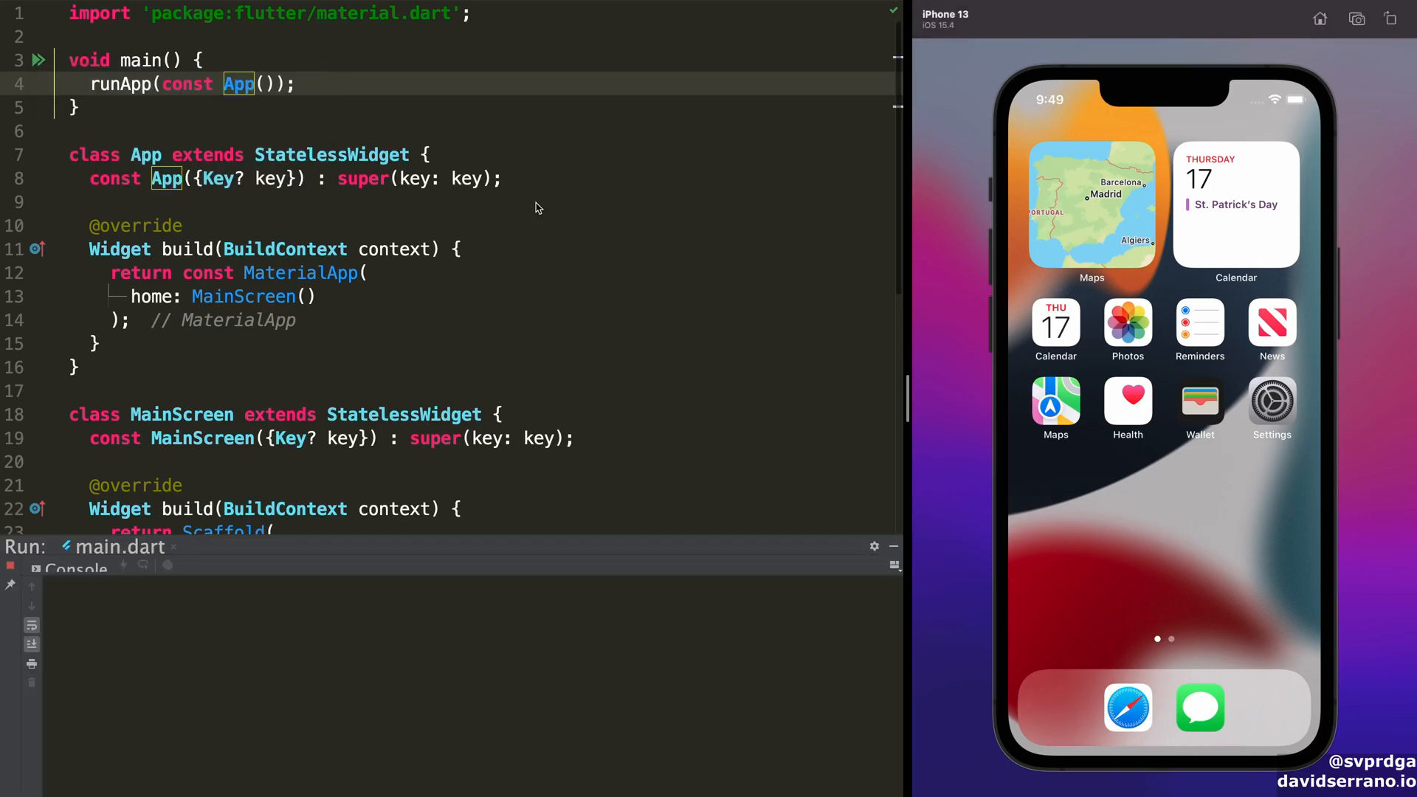
pyautogui.moveTo(543, 549)
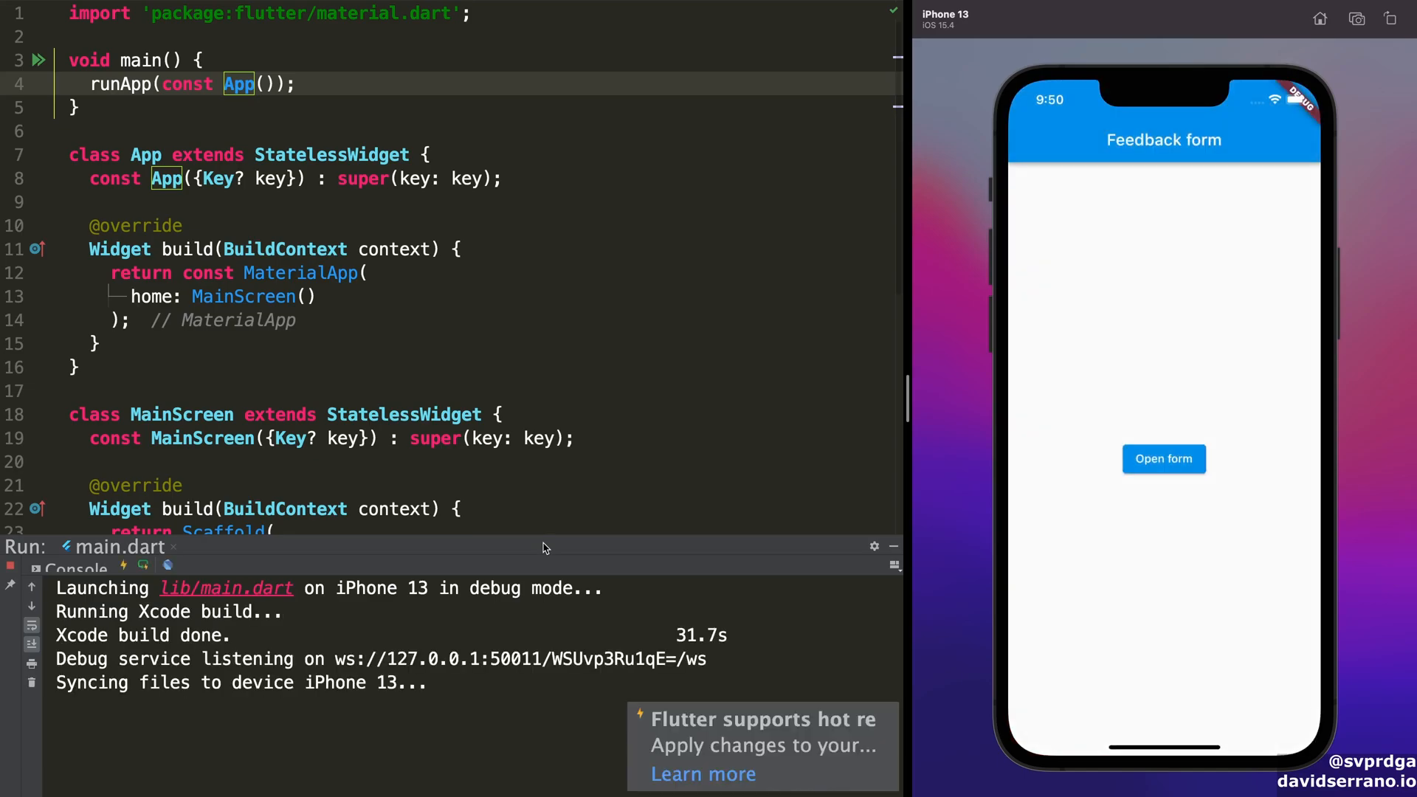
pyautogui.moveTo(1128, 458)
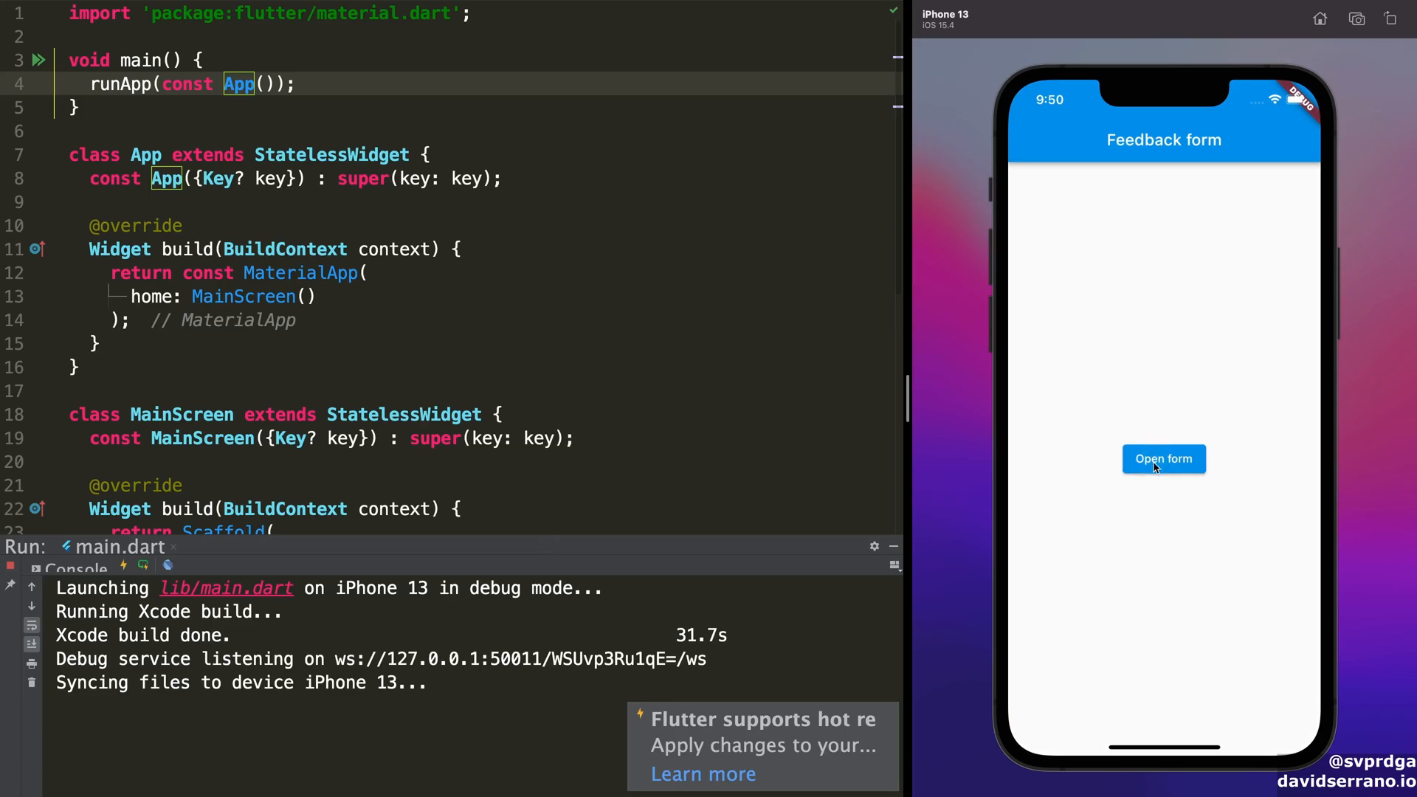
pyautogui.moveTo(800, 677)
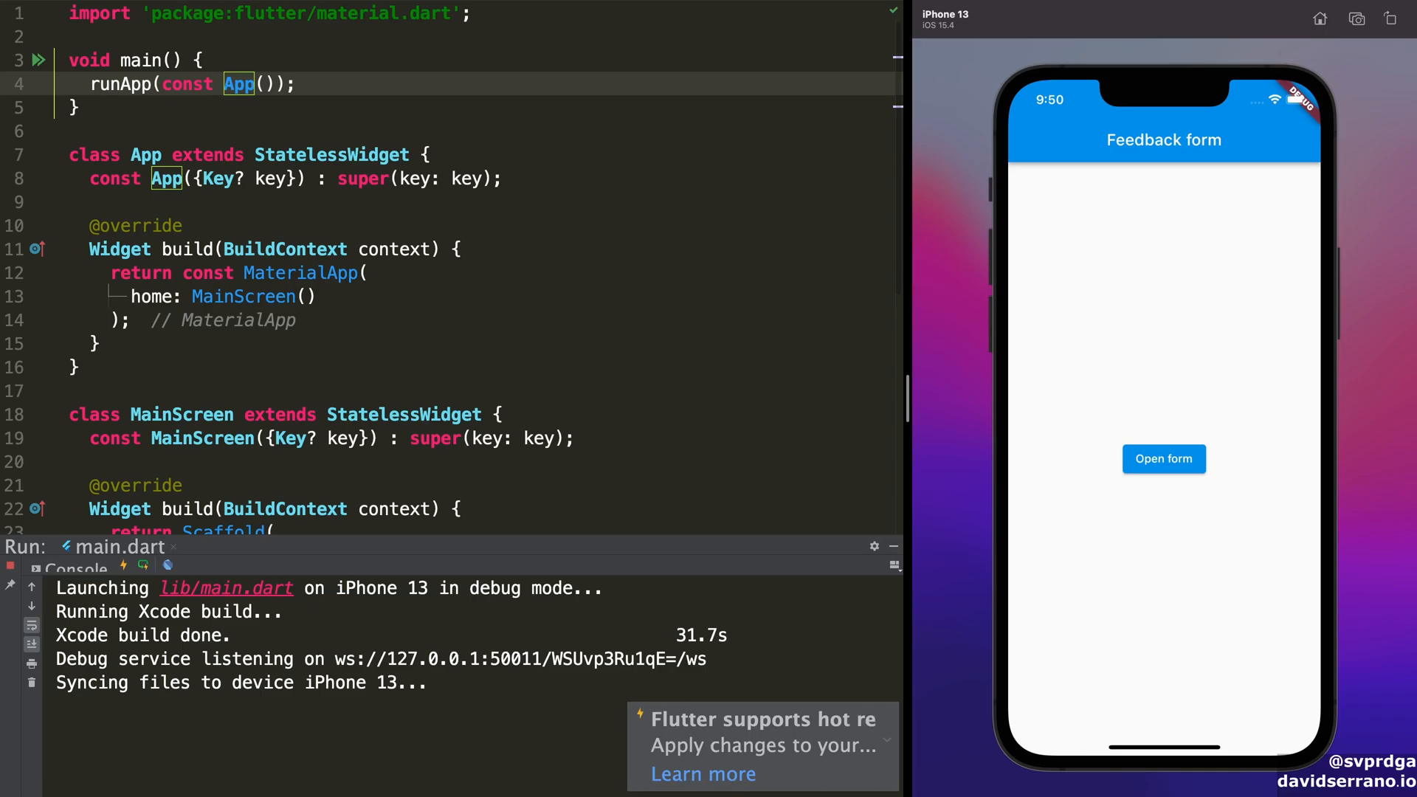
pyautogui.moveTo(621, 552)
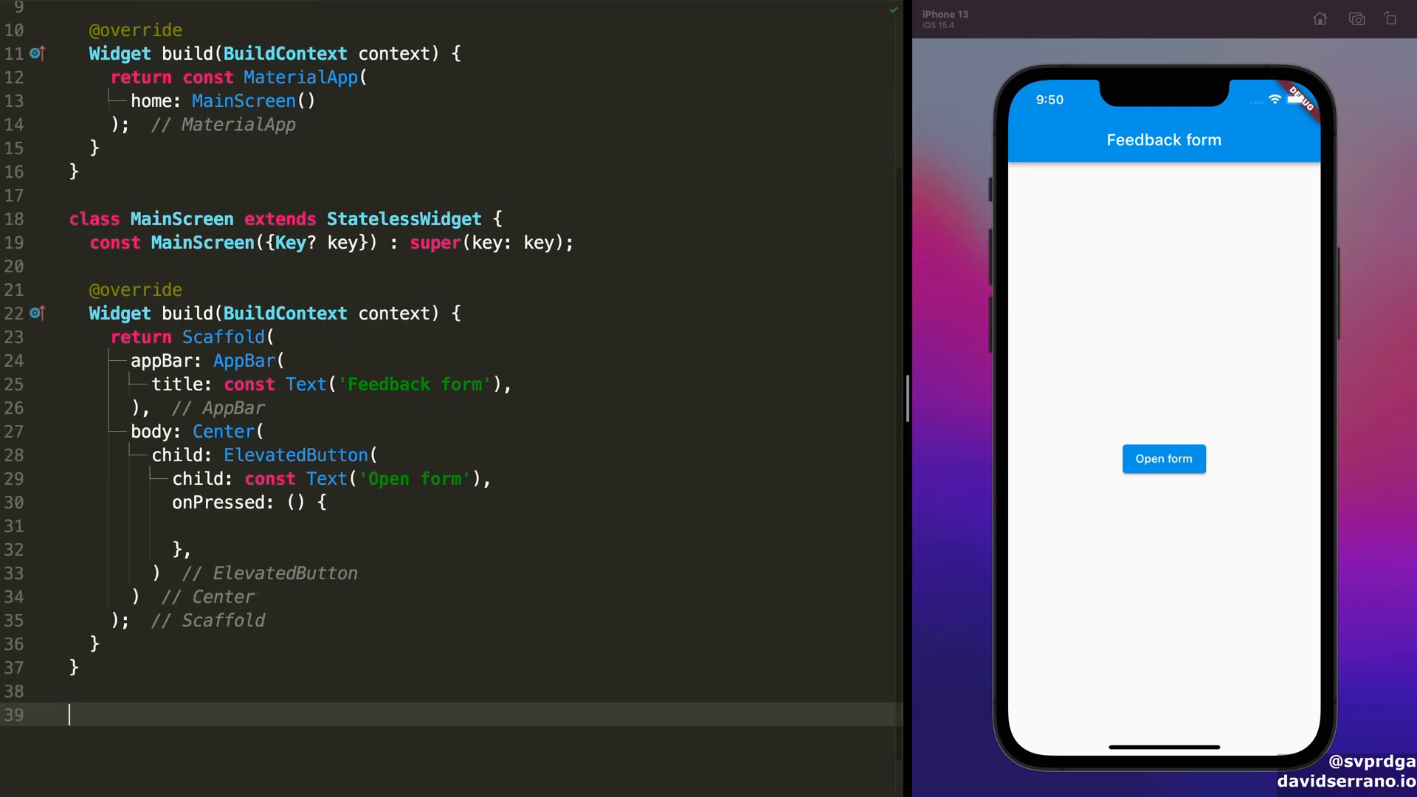
# Declare FeedbackDialog StatefulWidget with key constructor and createState returning _FeedbackDialogState.
pyautogui.write('class Feedb')
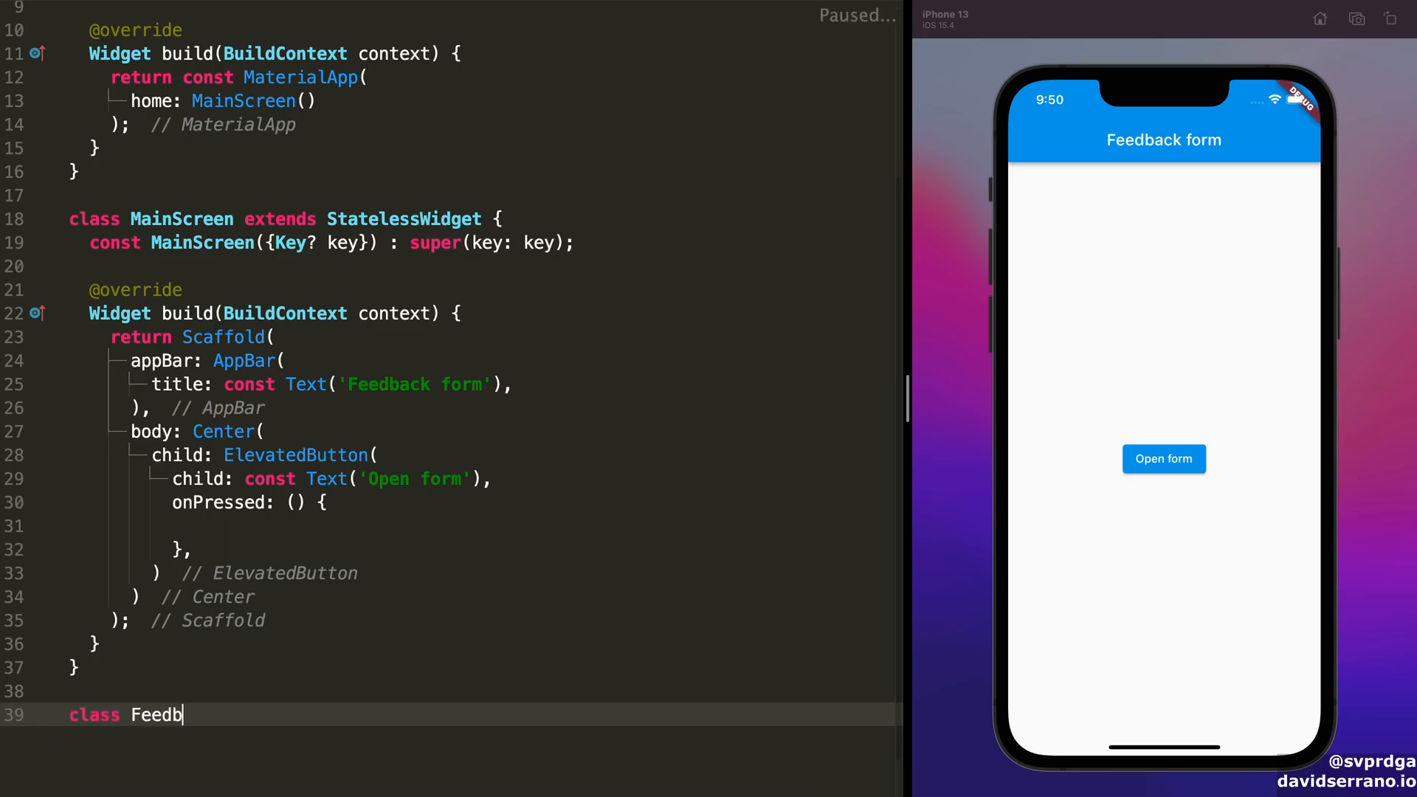
pyautogui.write('ackDialog extends StatefulWidget {')
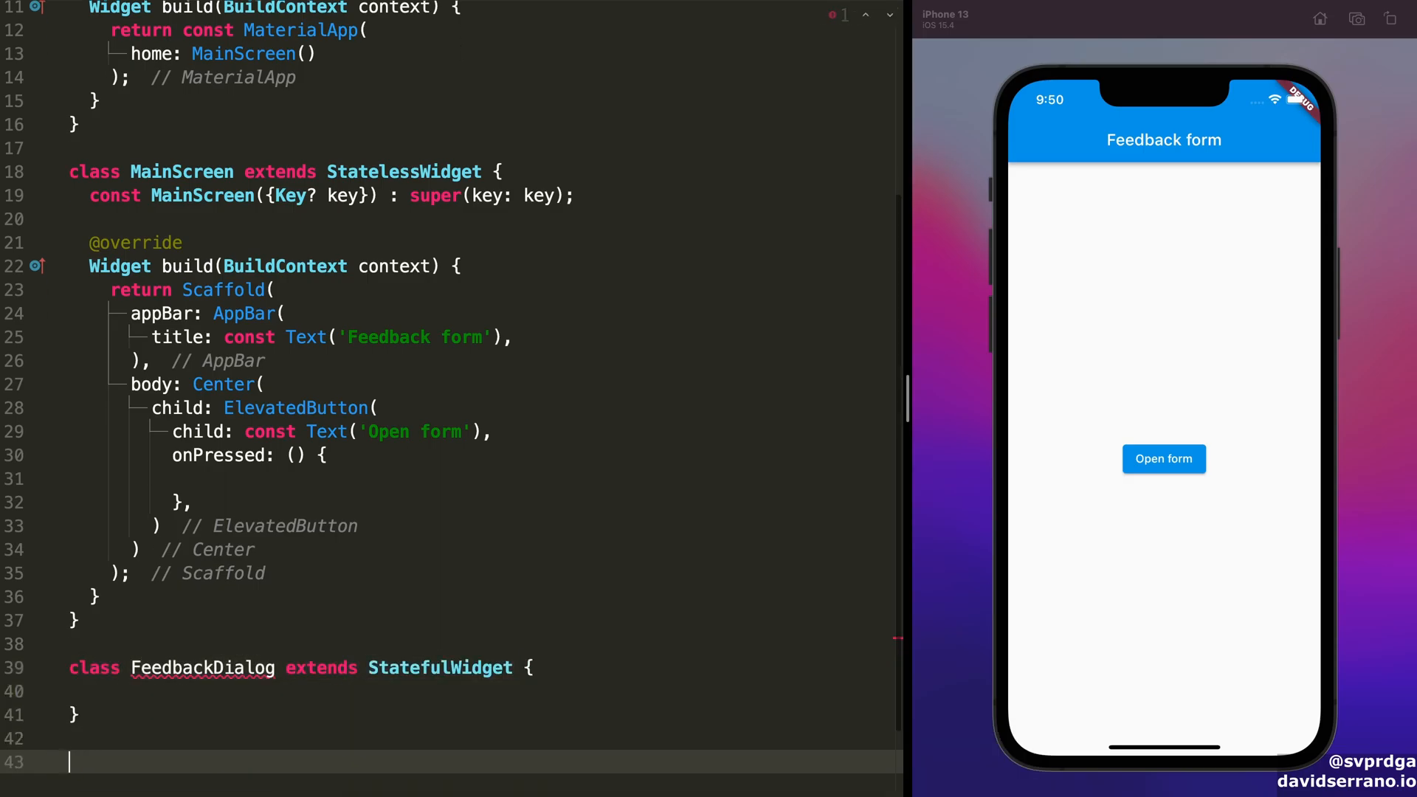
pyautogui.write('class _FeedbackDialogState extends State<FeedbackDialog> {')
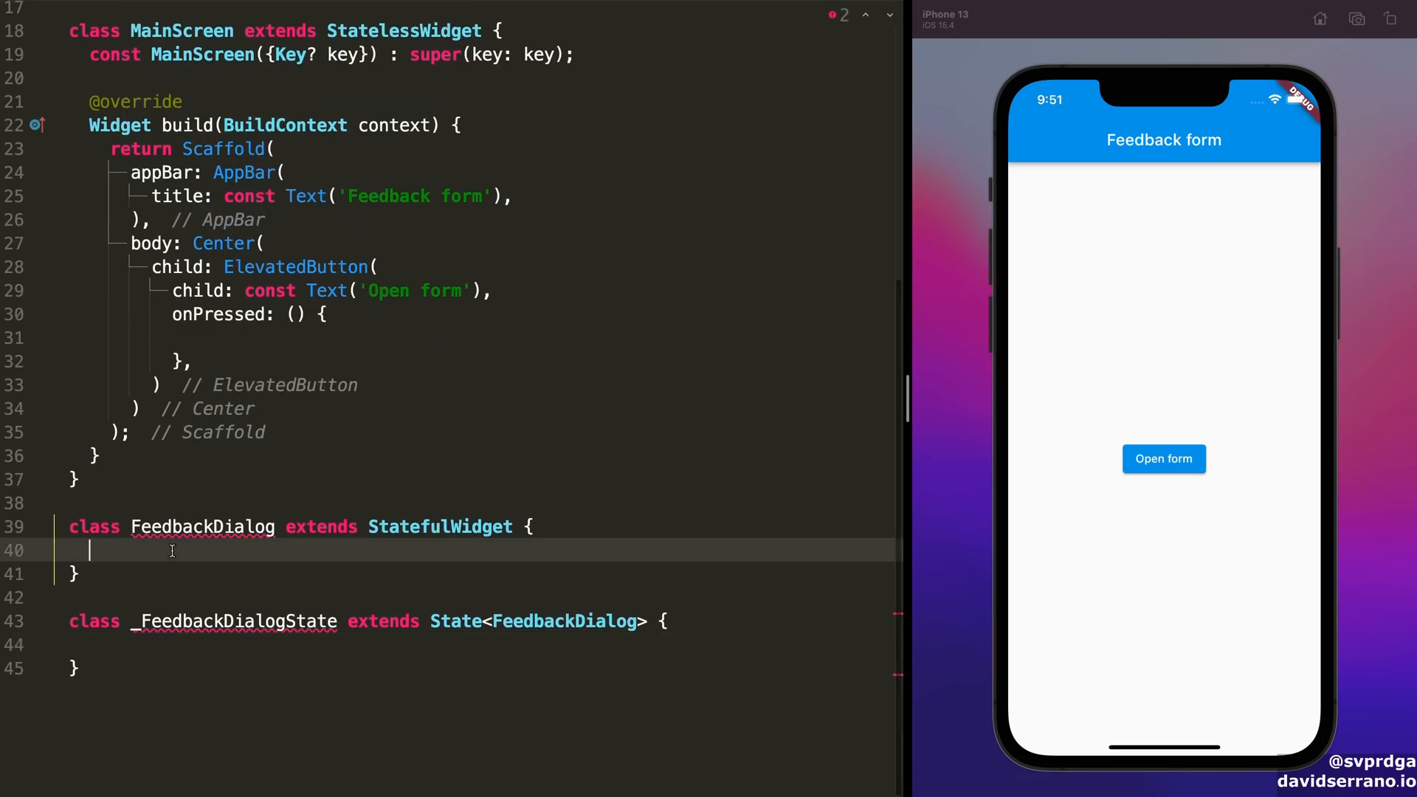
pyautogui.write('const FeedbackDialog()')
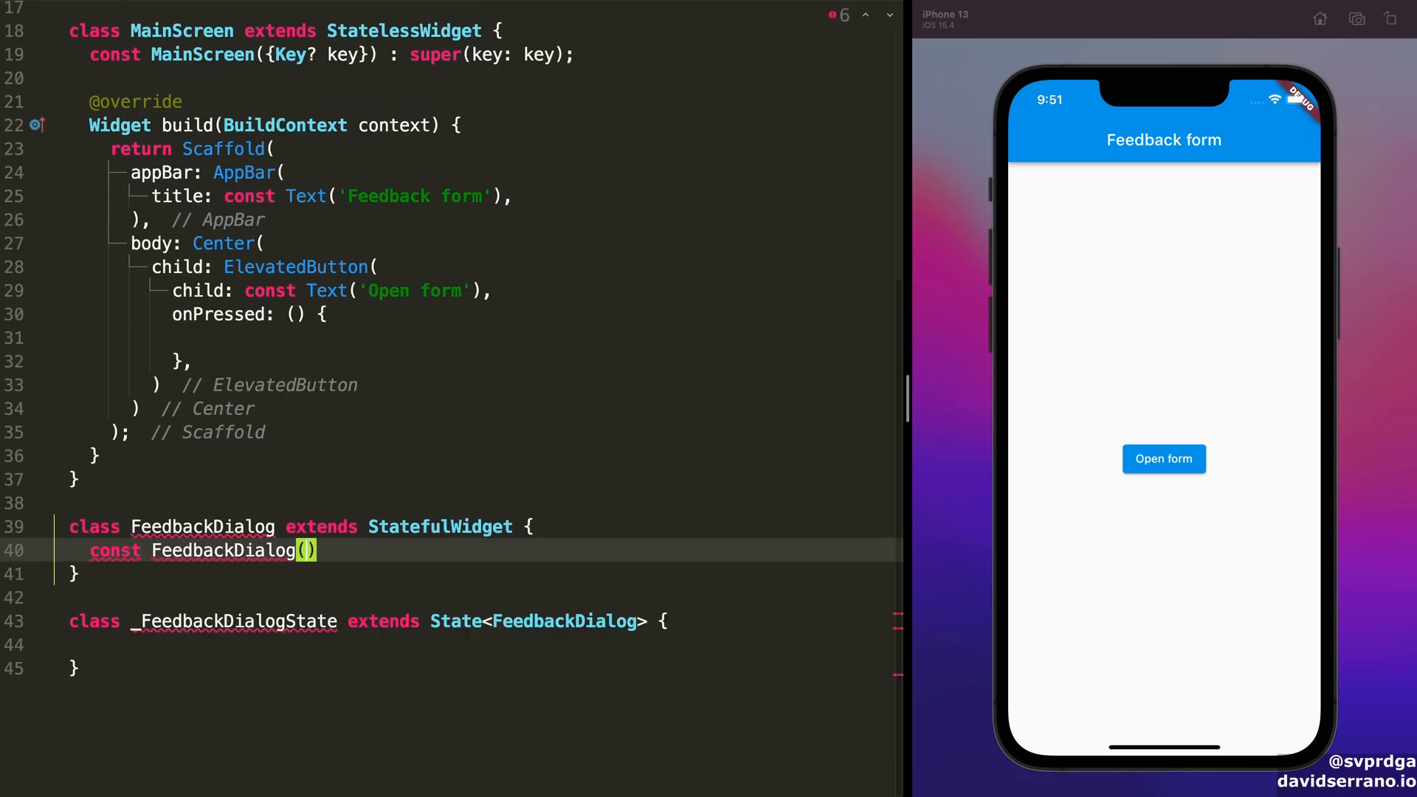
pyautogui.write('{Key? ke')
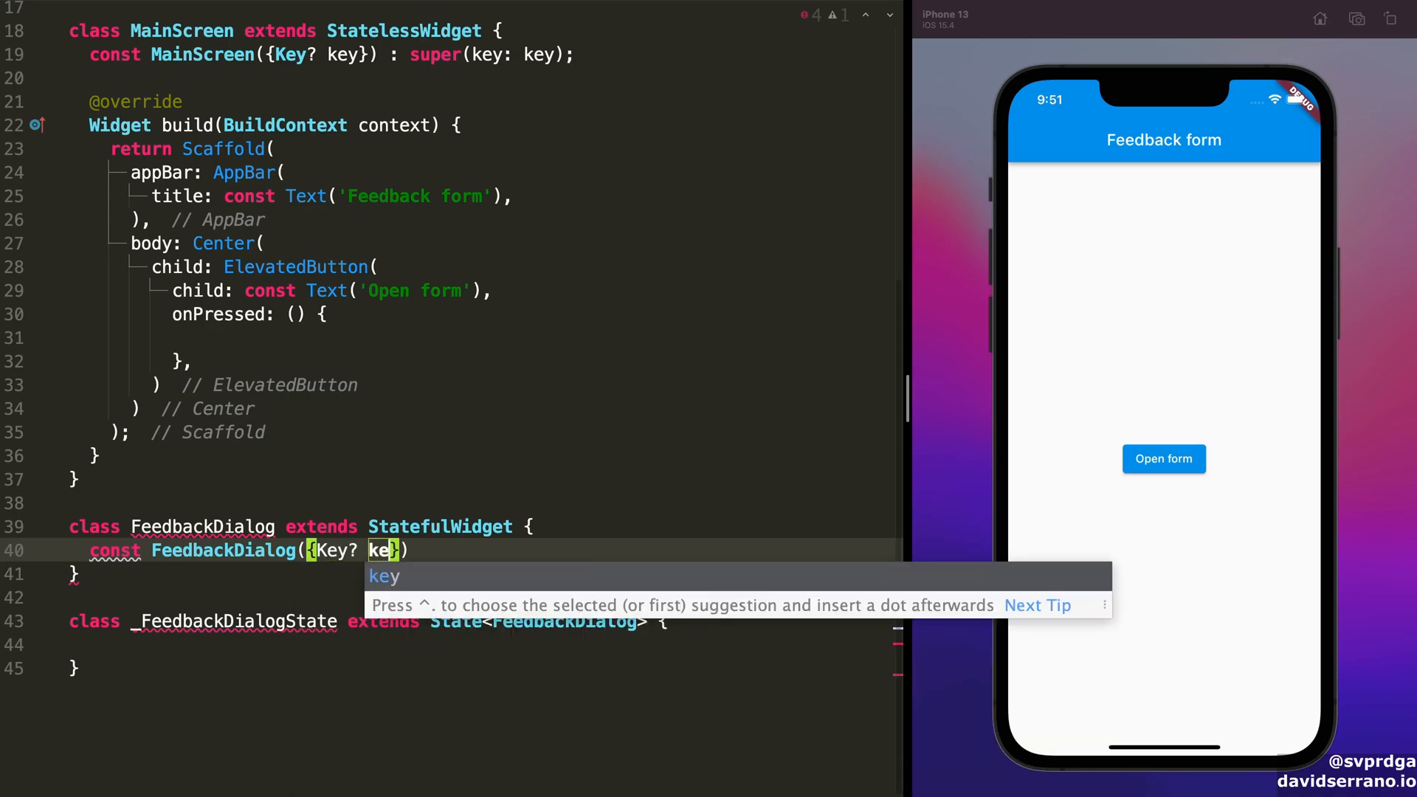
pyautogui.write('y}) : super')
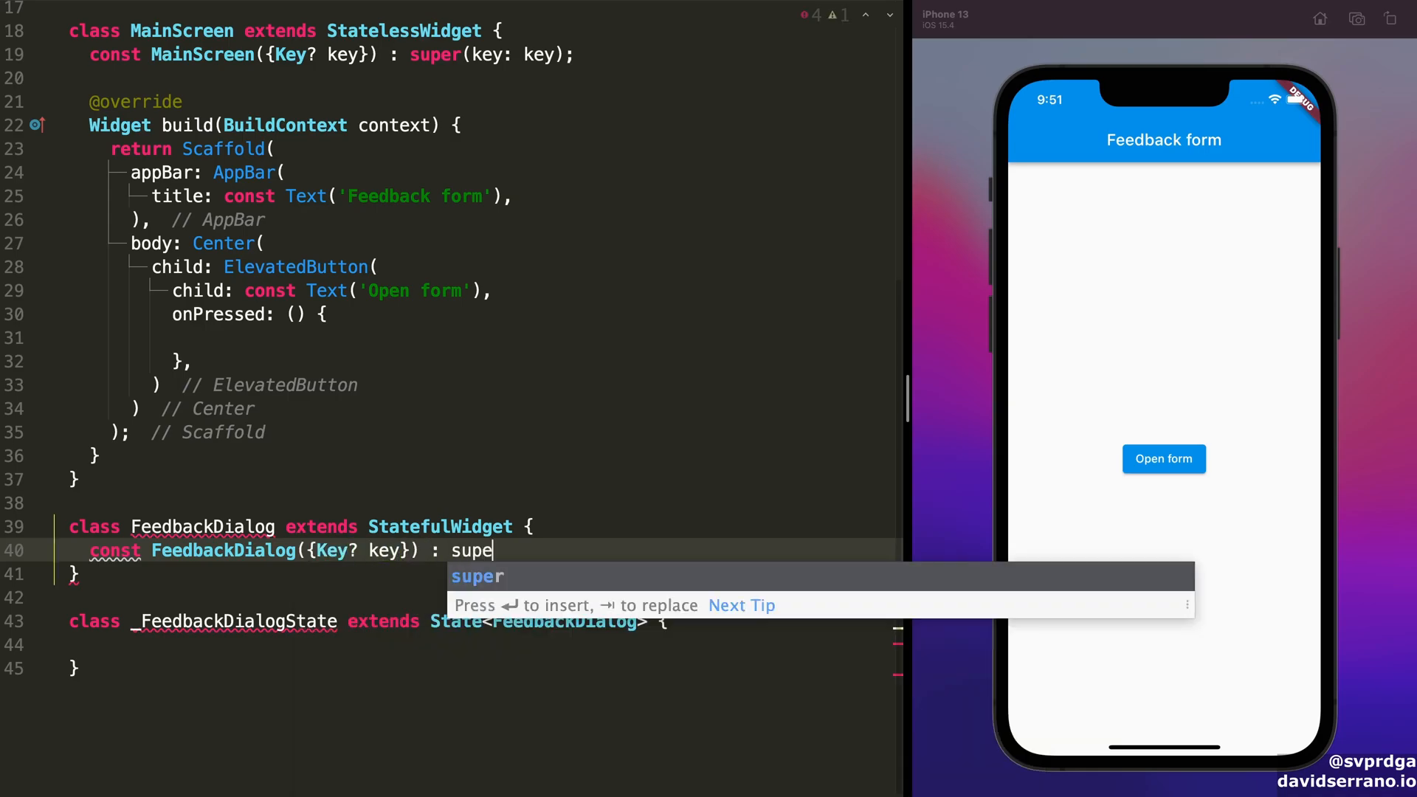
pyautogui.press('Enter')
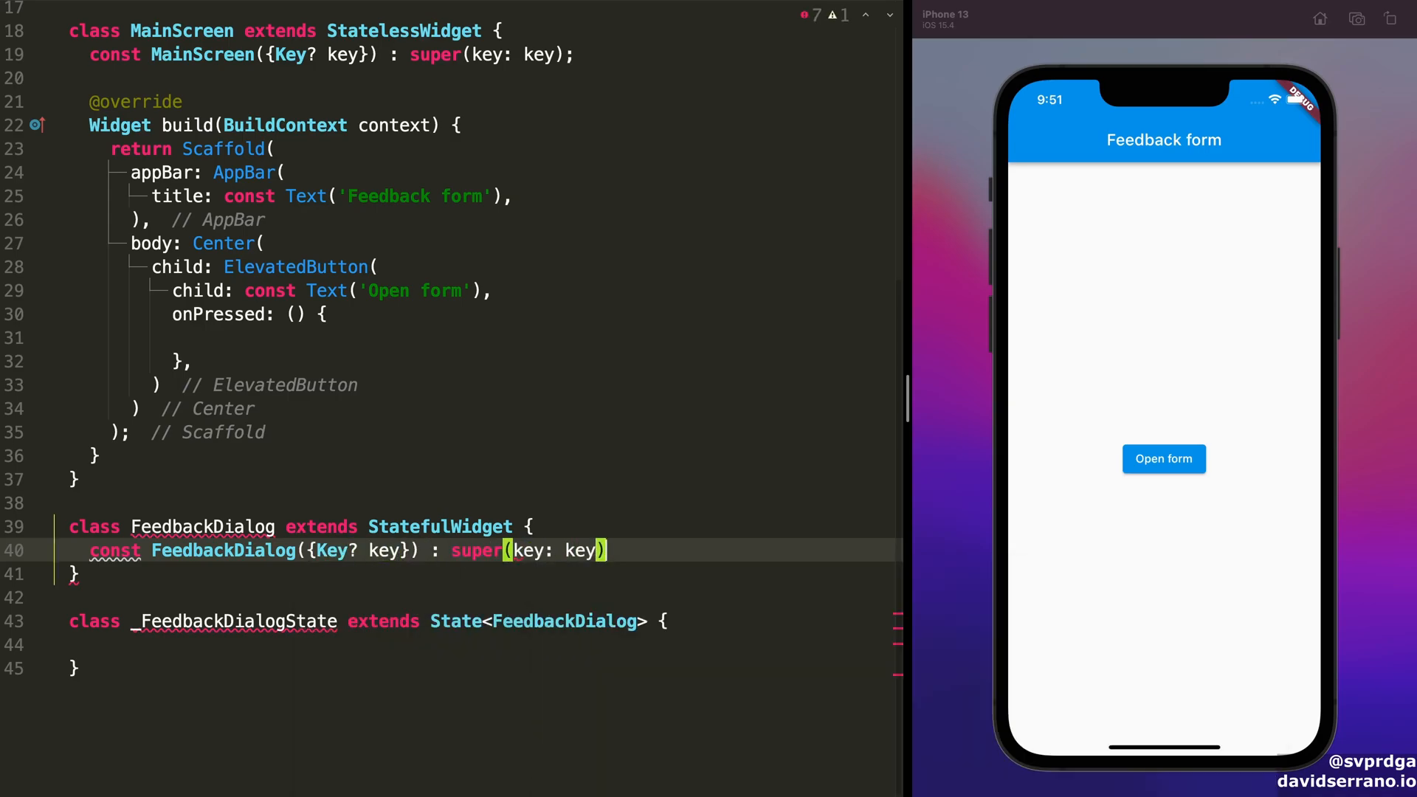
pyautogui.write('@override')
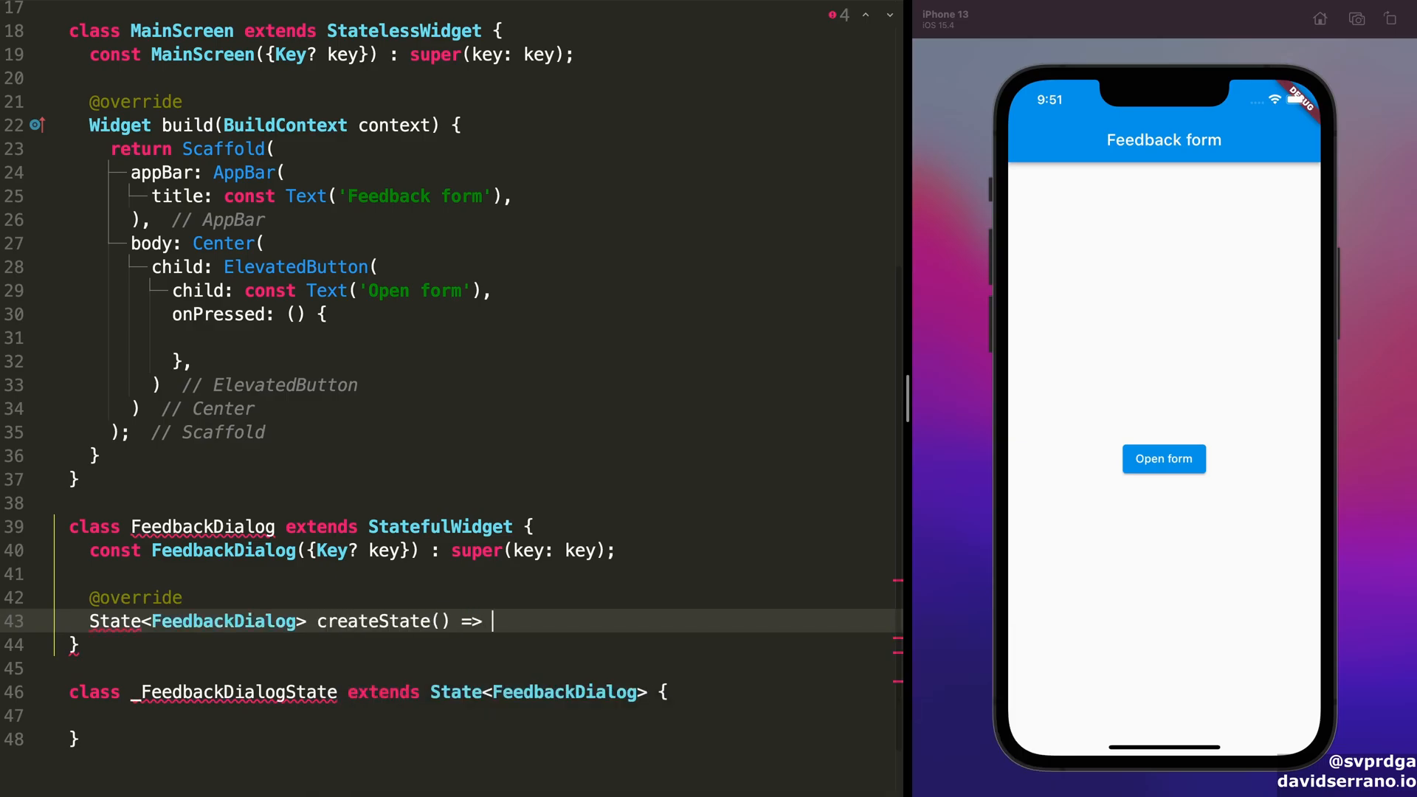
pyautogui.write('_FeedbackDialogState();')
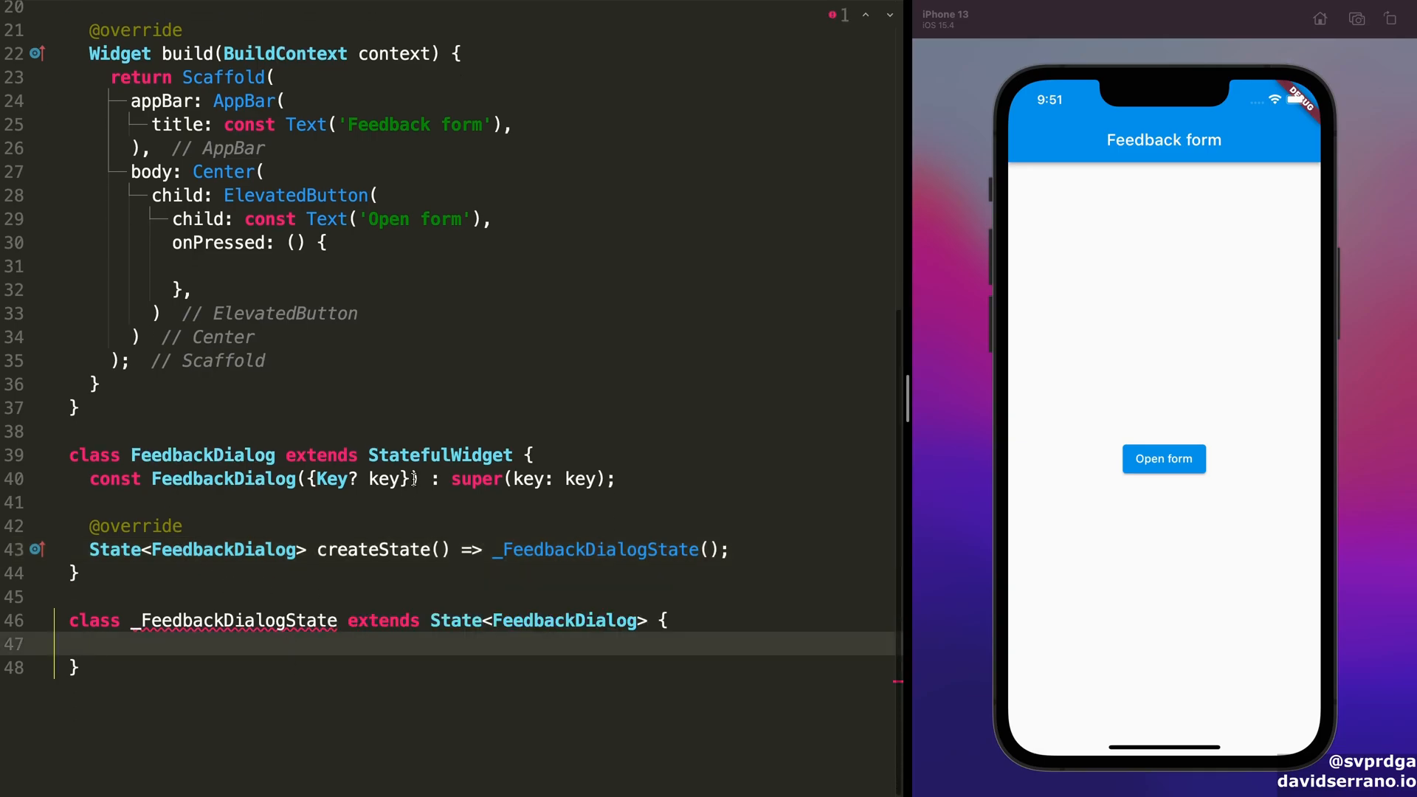
# Add _controller TextEditingController and _formKey GlobalKey fields, disposing the controller in dispose().
pyautogui.write('final TextEditingController _controller')
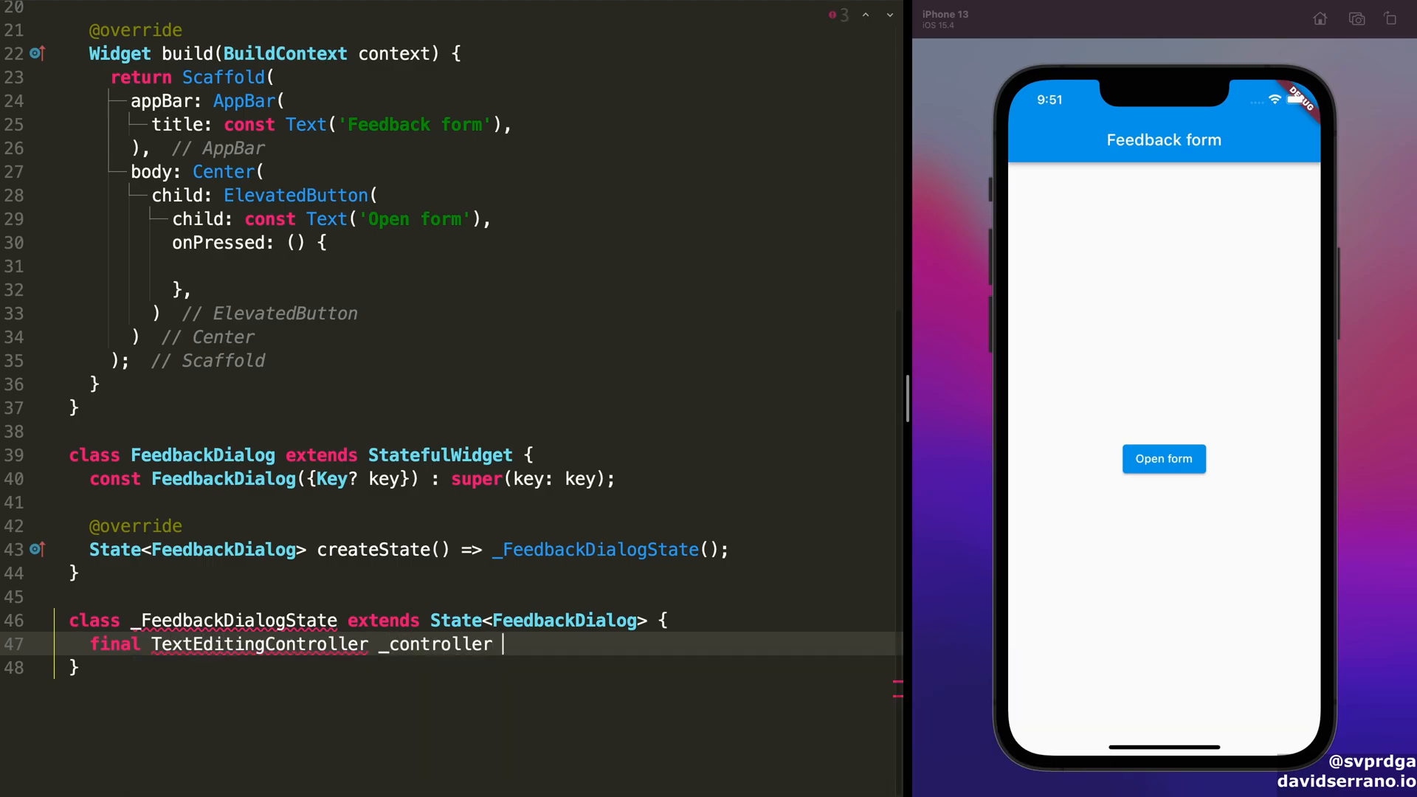
pyautogui.write('= TextEditingController();')
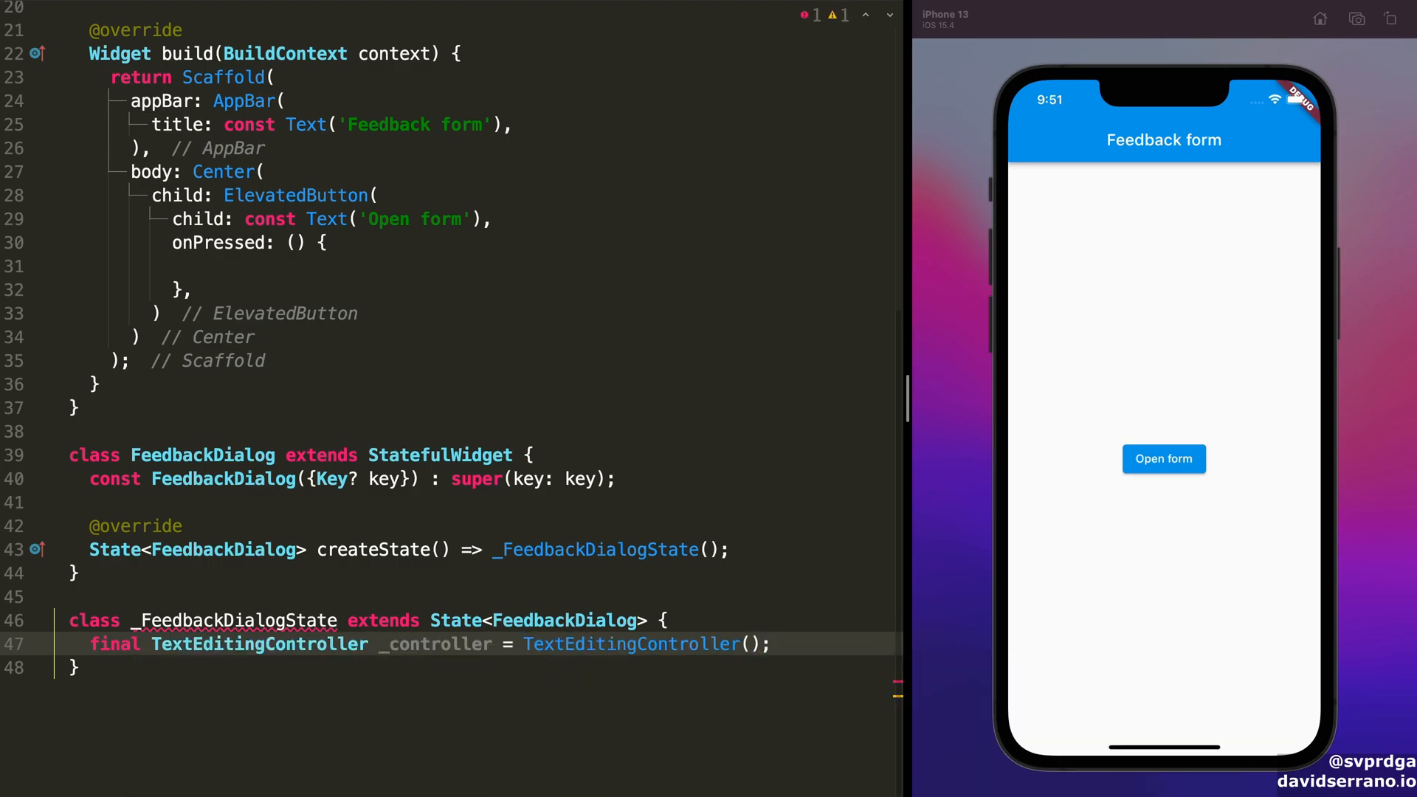
pyautogui.write('final GlobalKey<FormState>')
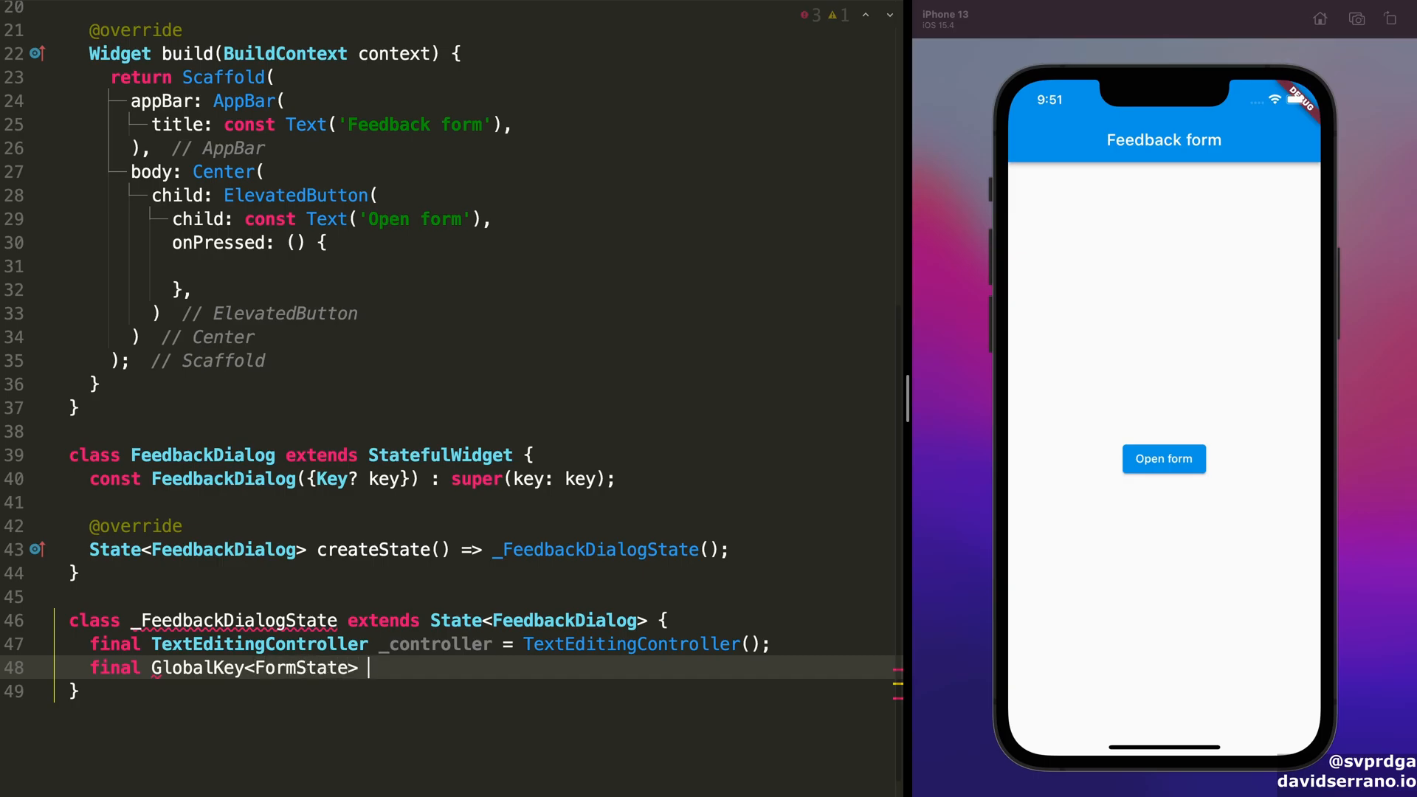
pyautogui.write('_formKey = GlobalKey();')
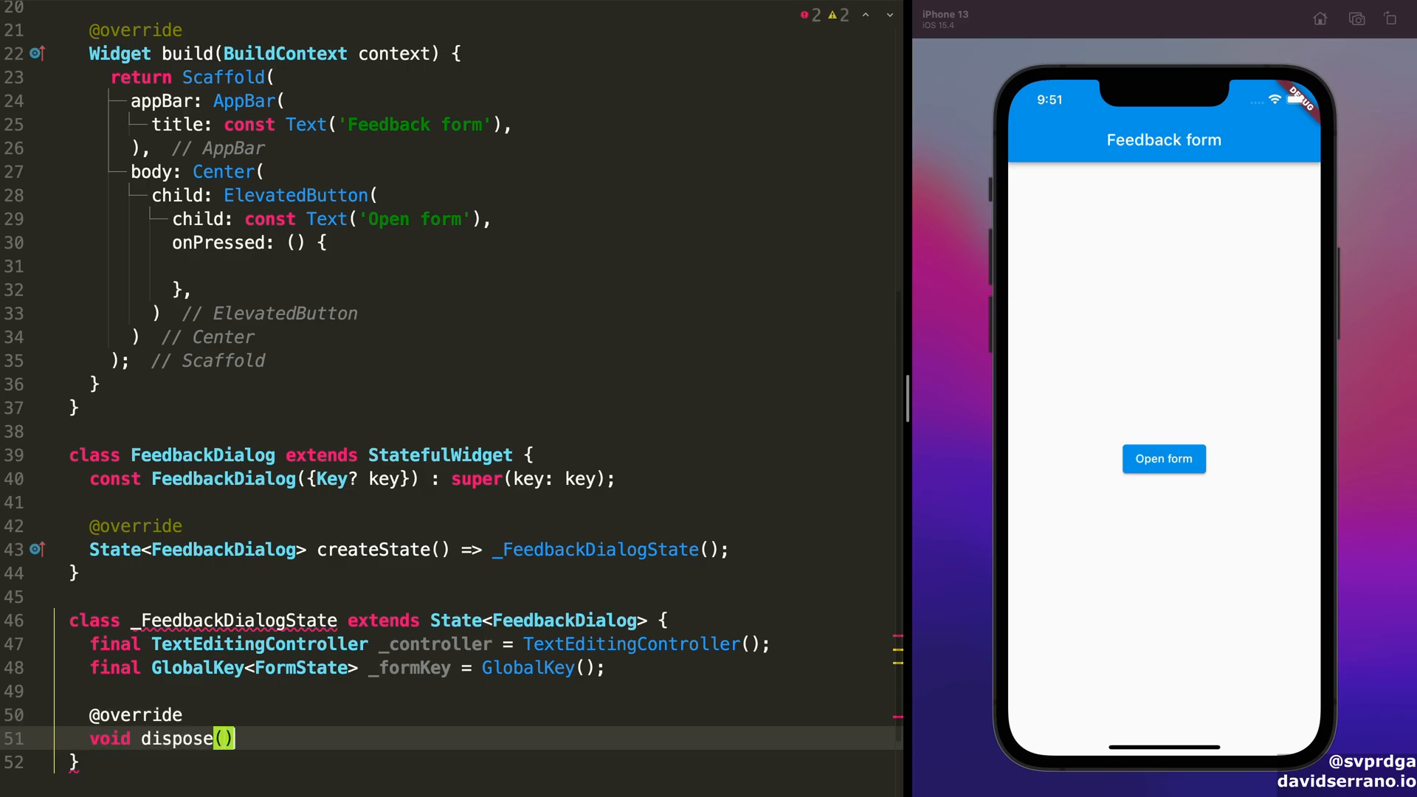
pyautogui.write('{')
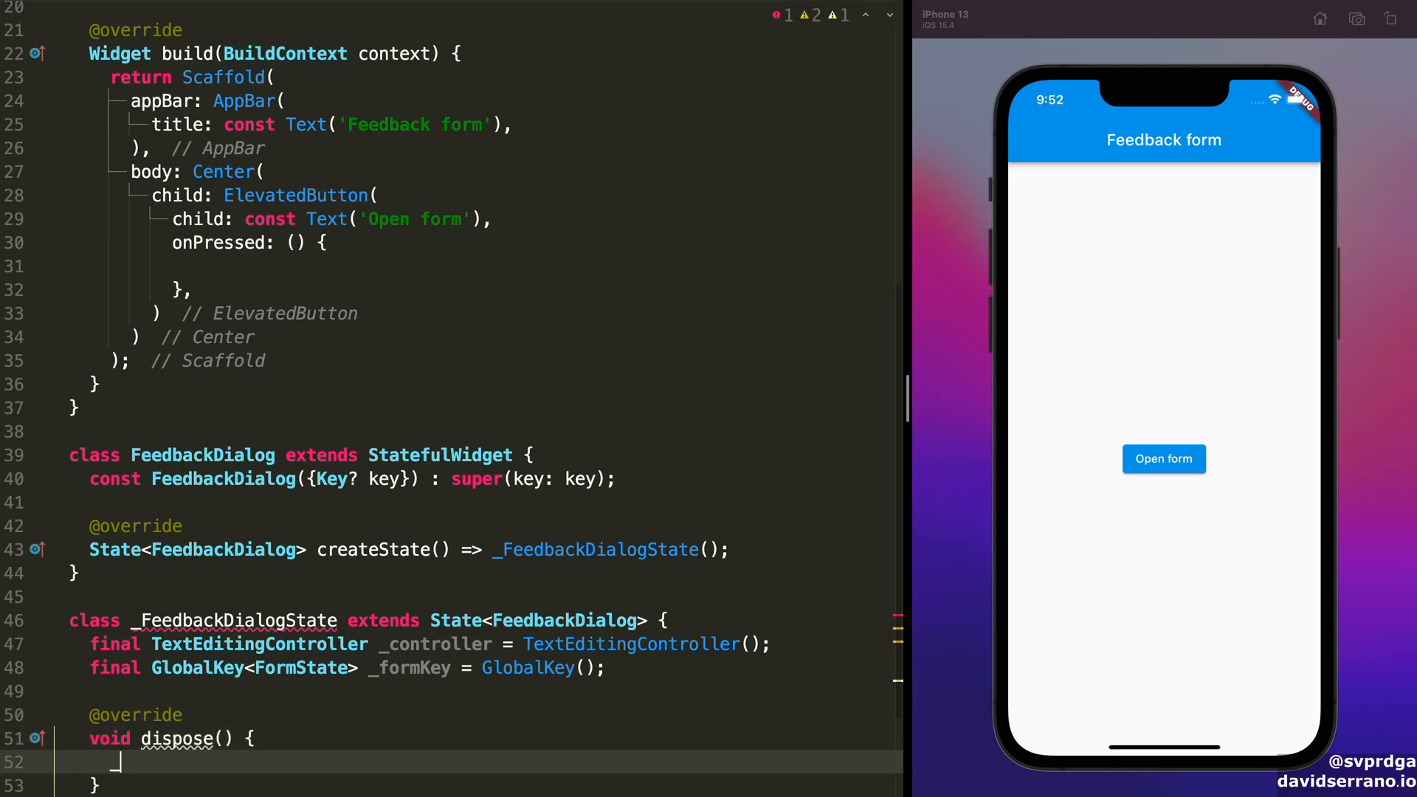
pyautogui.write('_controller.di')
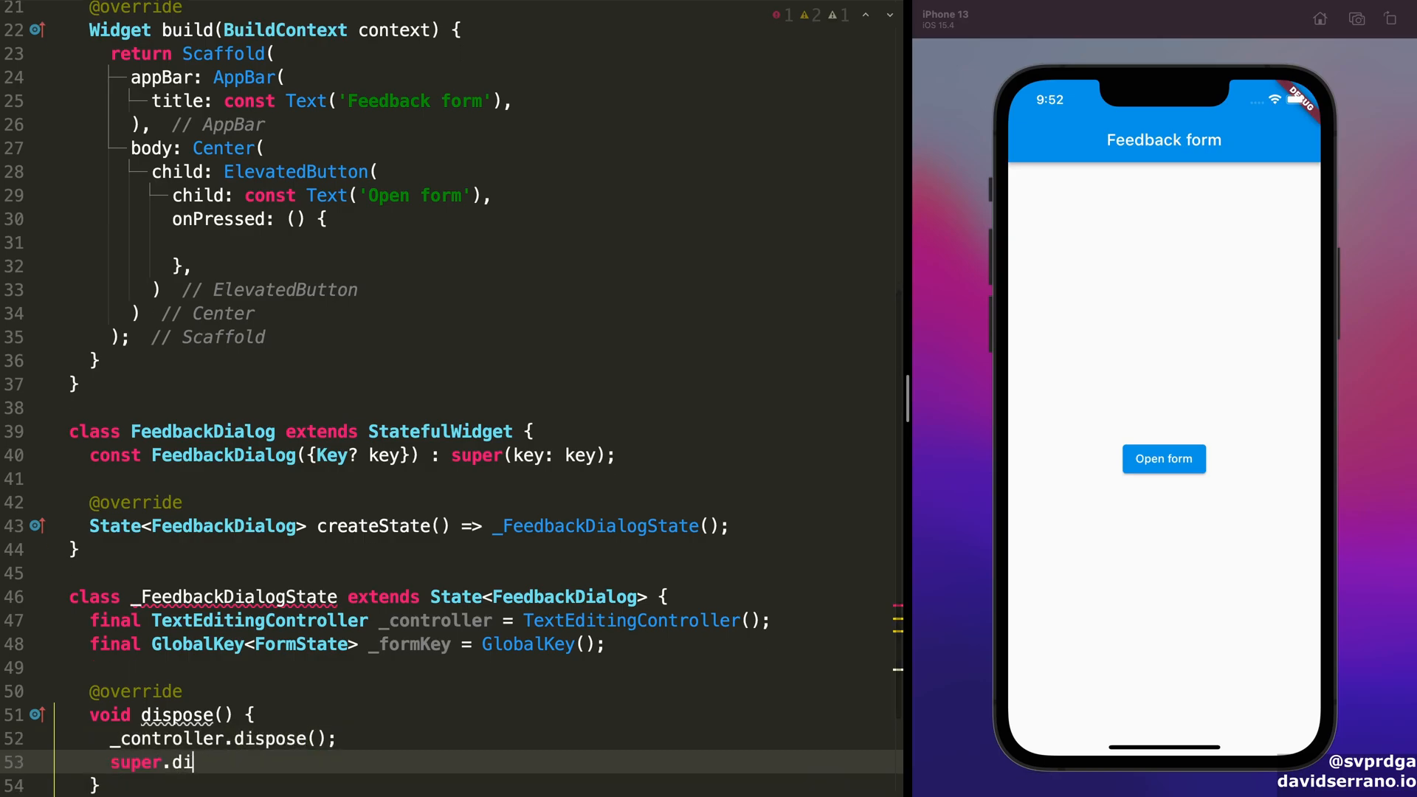
pyautogui.write('spose();')
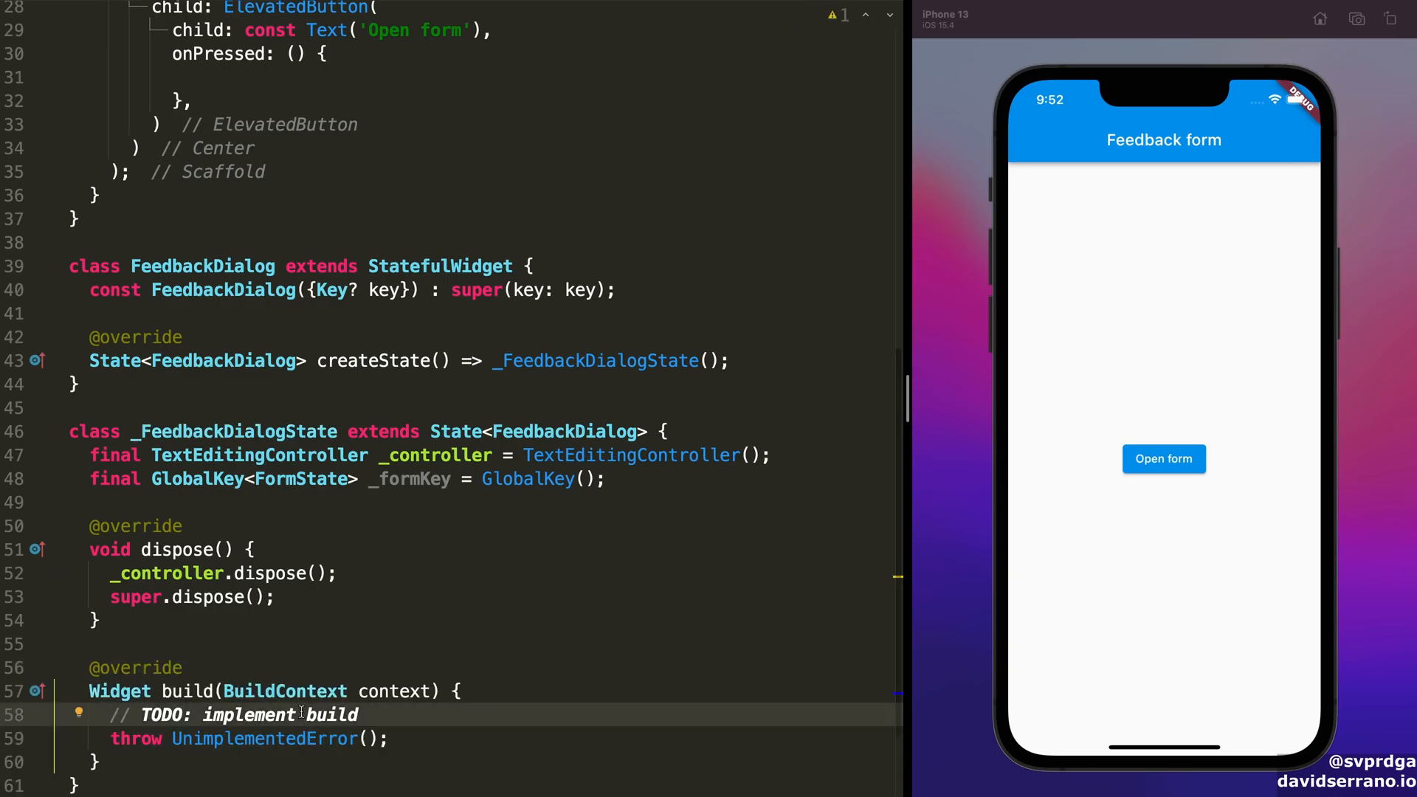
# Return an AlertDialog whose content is a Form with _formKey holding a multiline TextFormField on _controller.
pyautogui.write('return AlertDialog(')
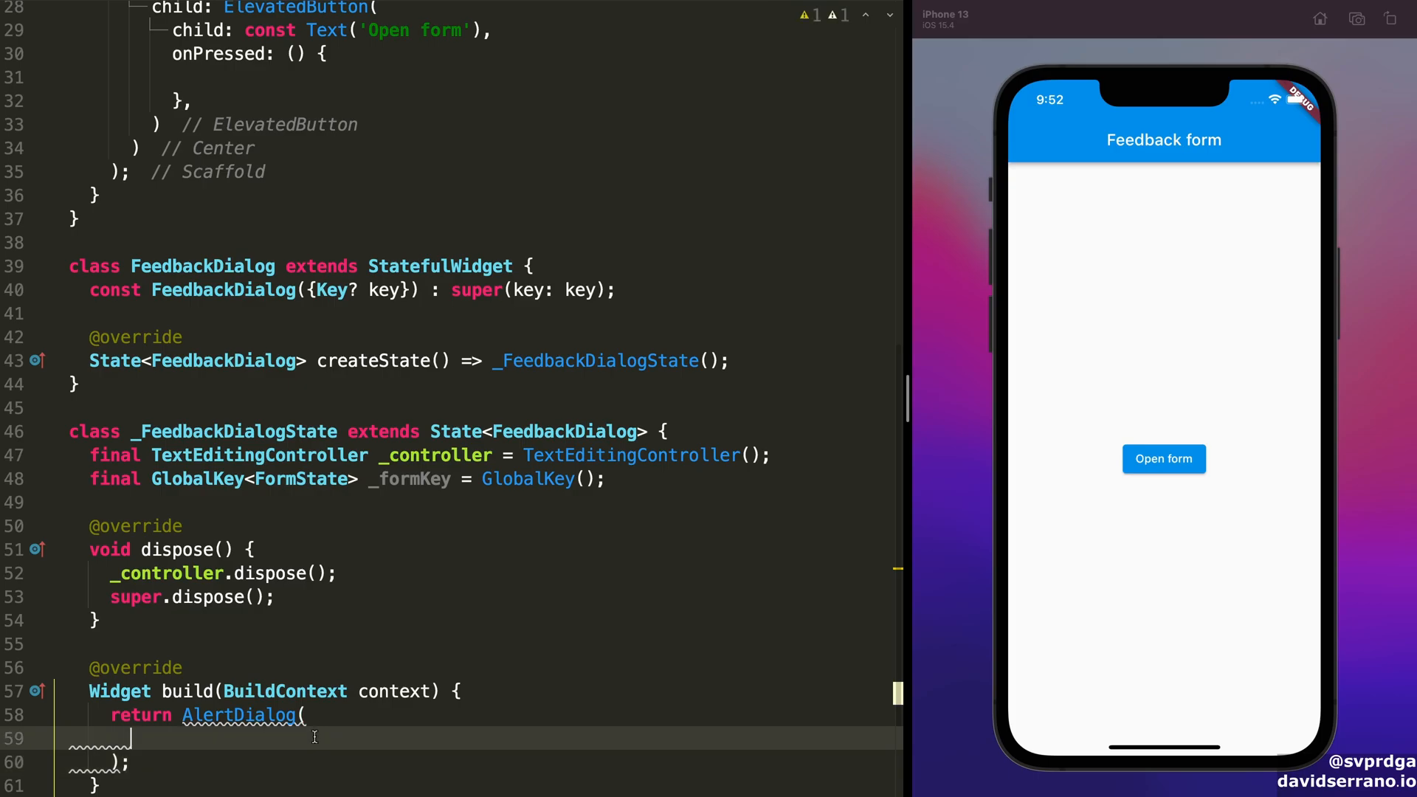
pyautogui.write('content: ,')
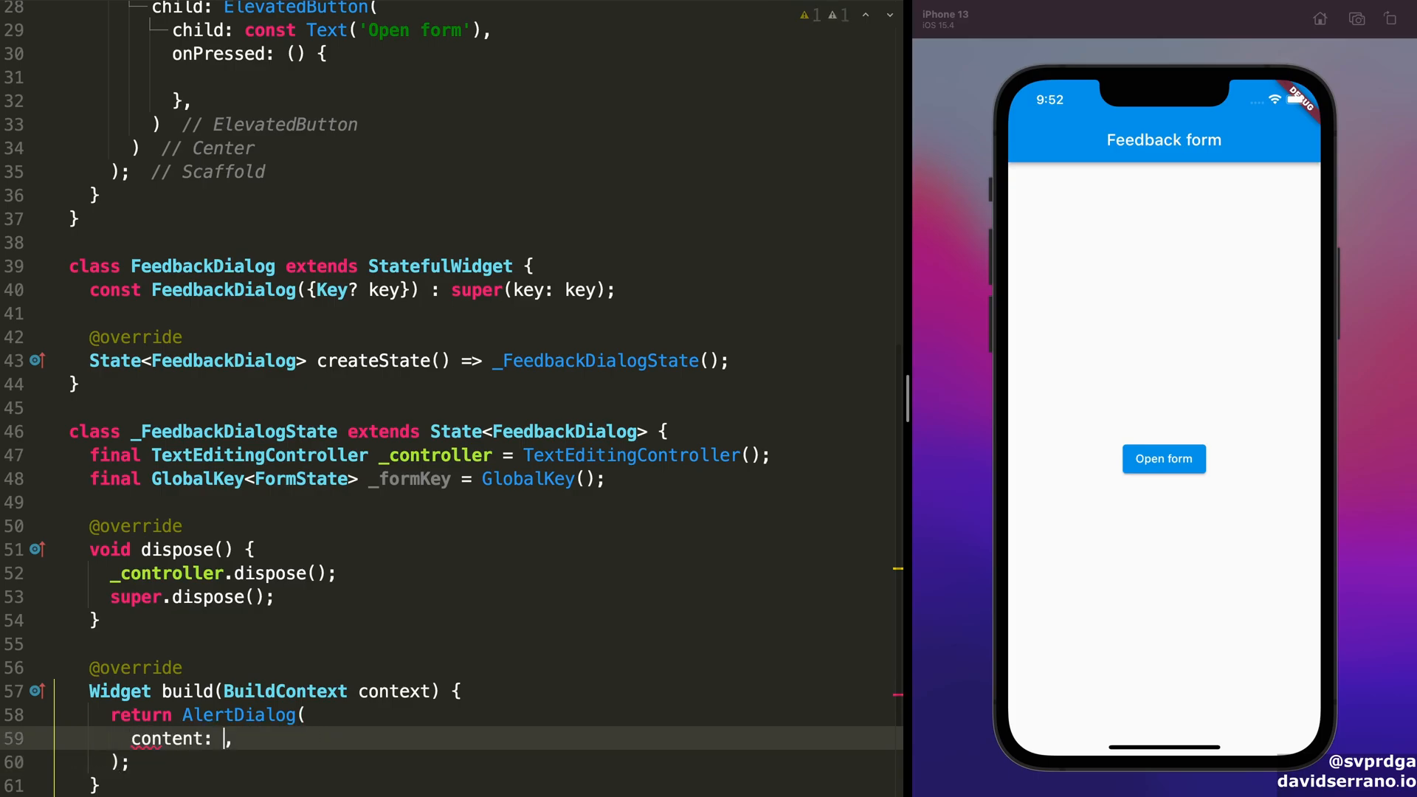
pyautogui.write('Form()')
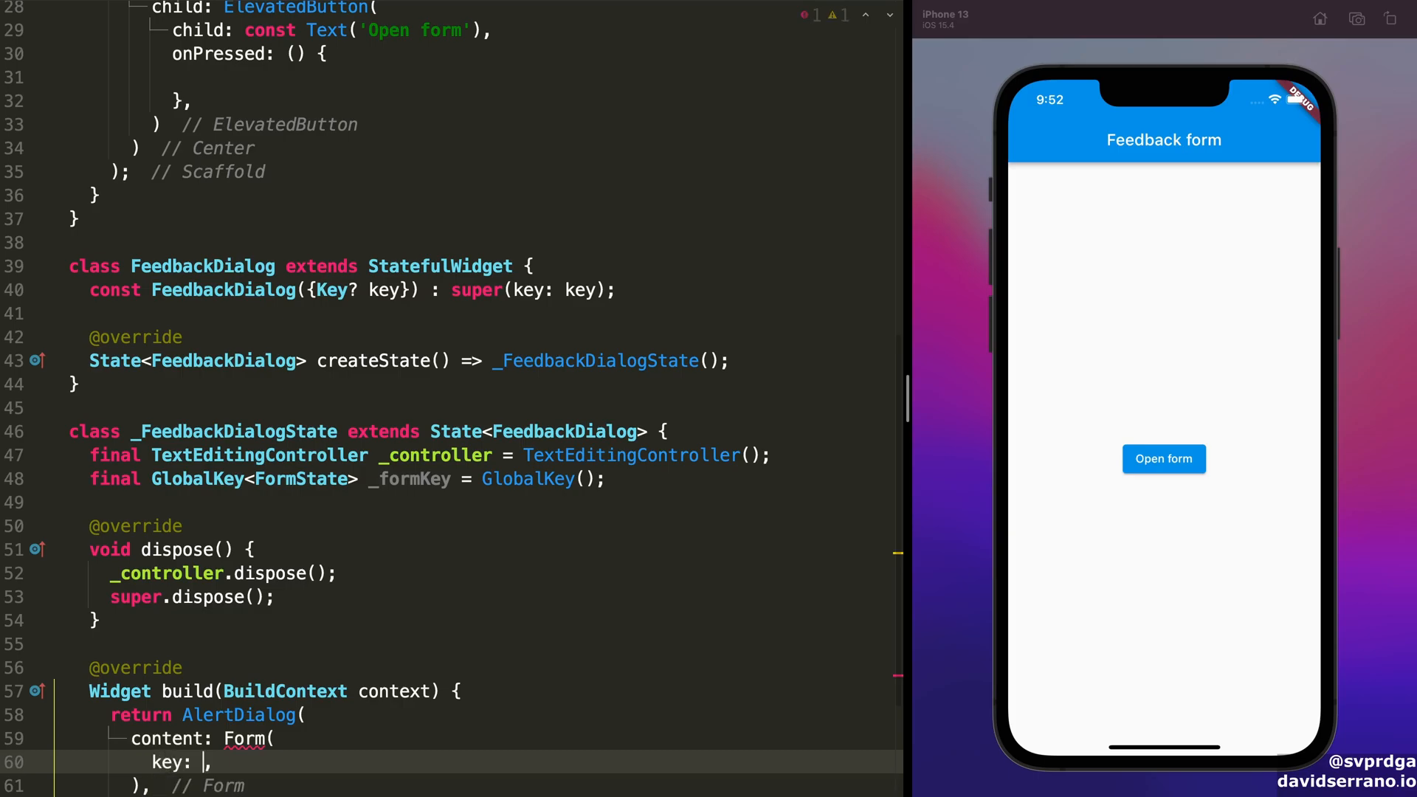
pyautogui.write('_formKey')
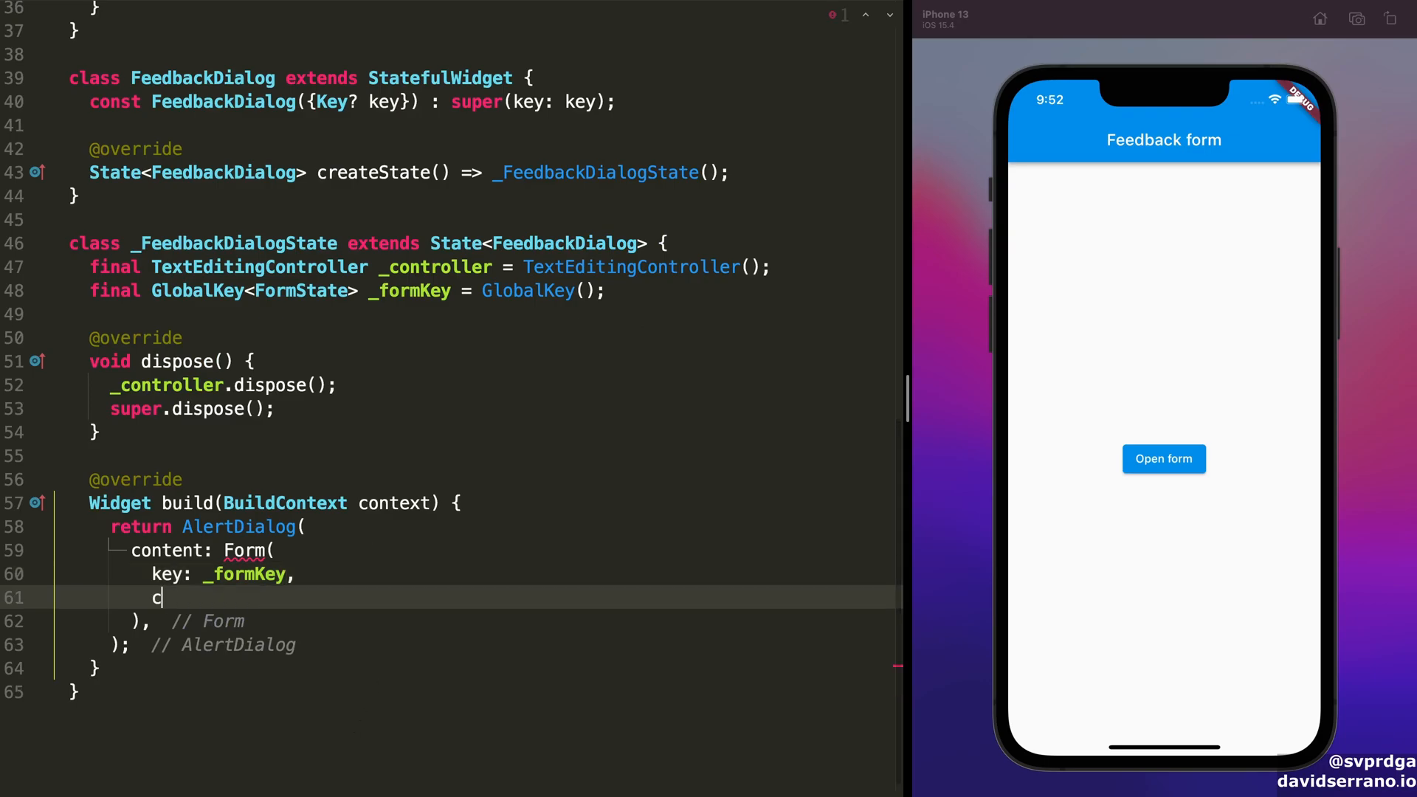
pyautogui.write('hild: TextFormField(')
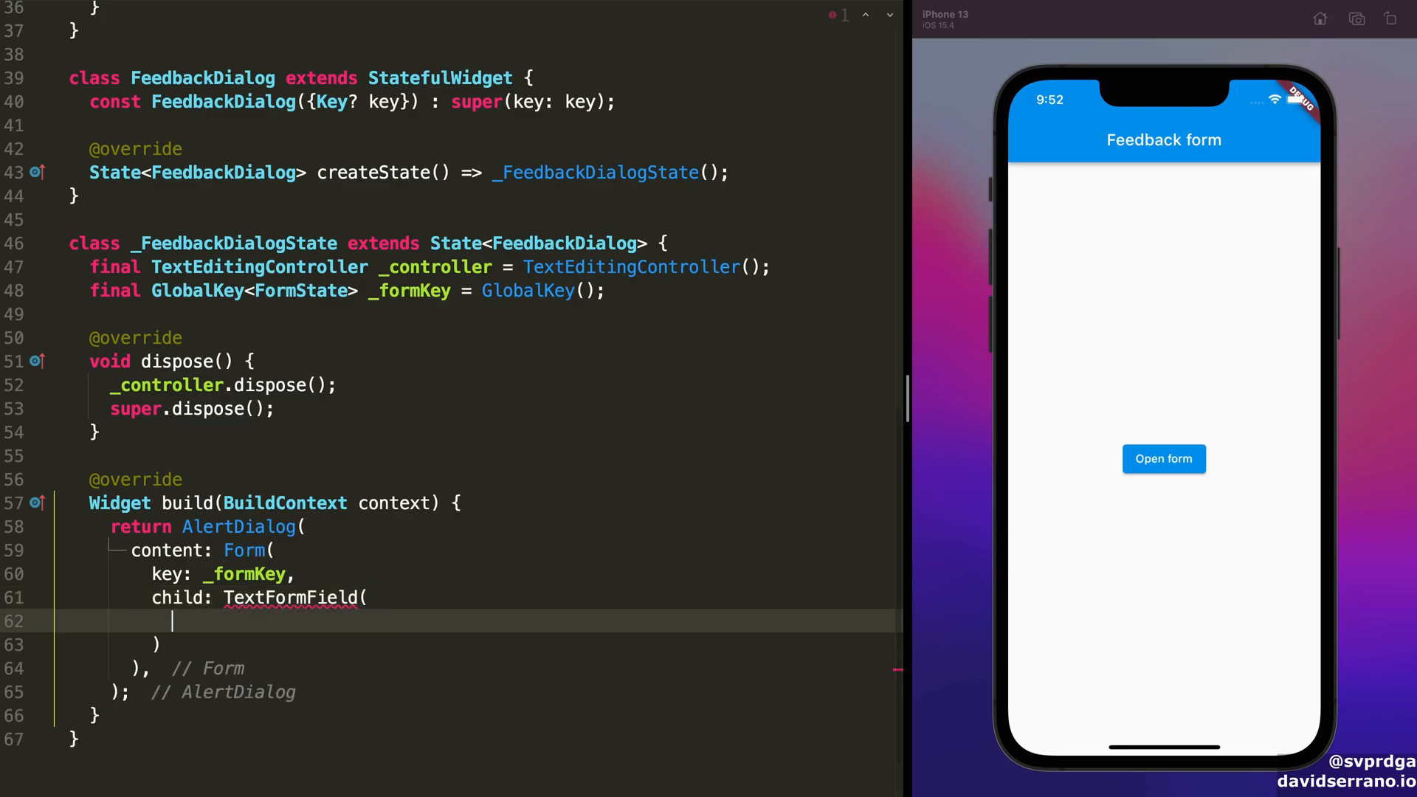
pyautogui.write('controller: _controller,')
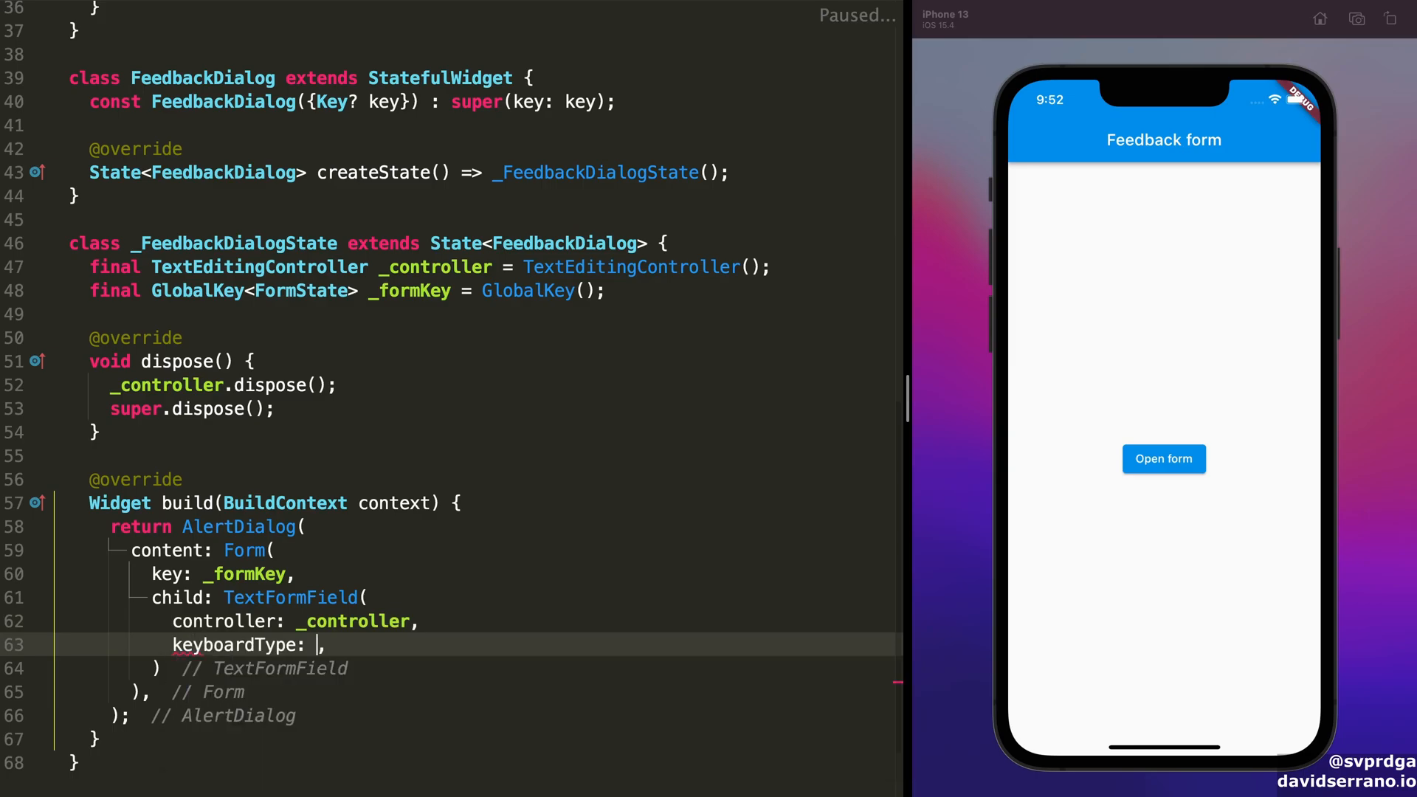
pyautogui.write('TextInputType.multiline')
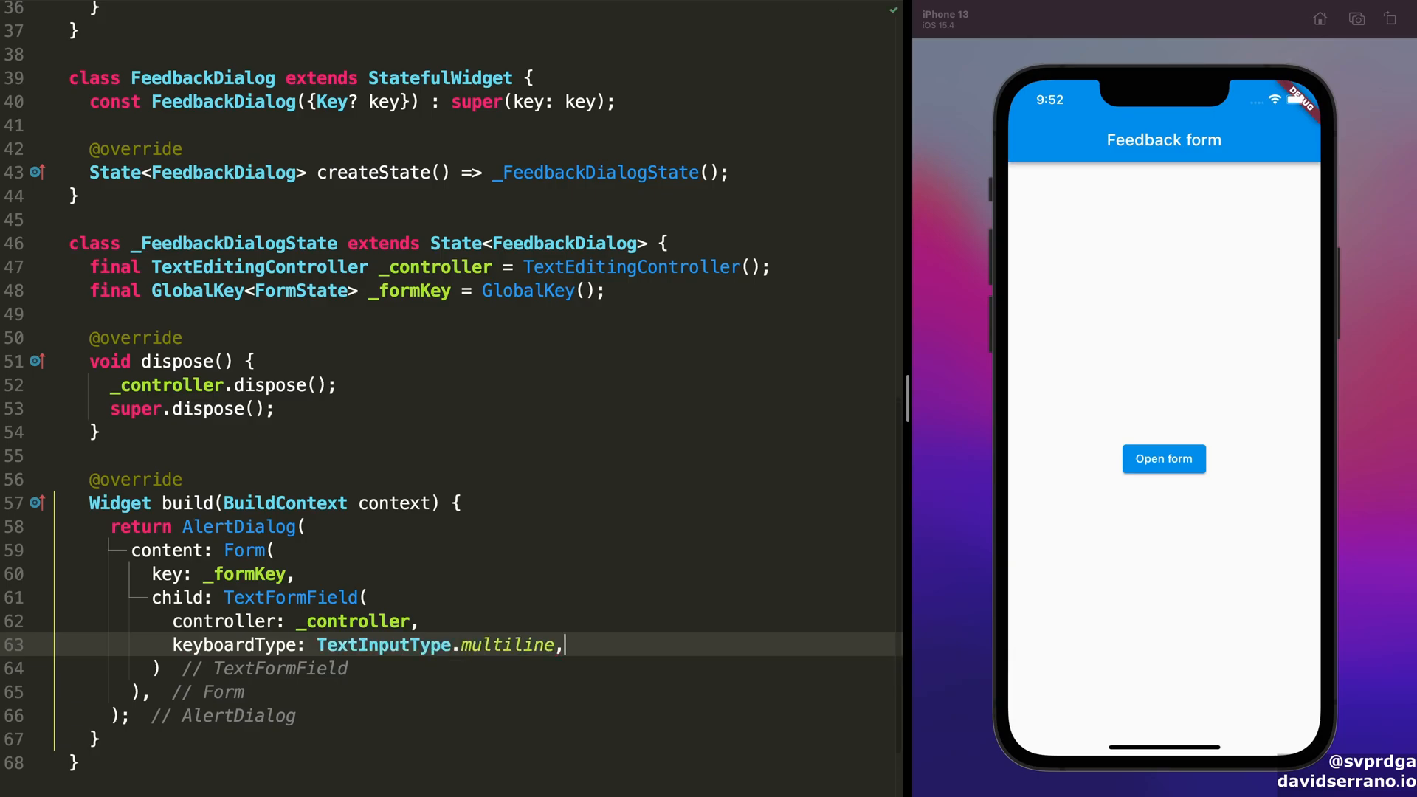
# Give the field hint text 'Enter your feedback here', maxLength 4096 and a text input action.
pyautogui.write('decoration: const InputDecoration(),')
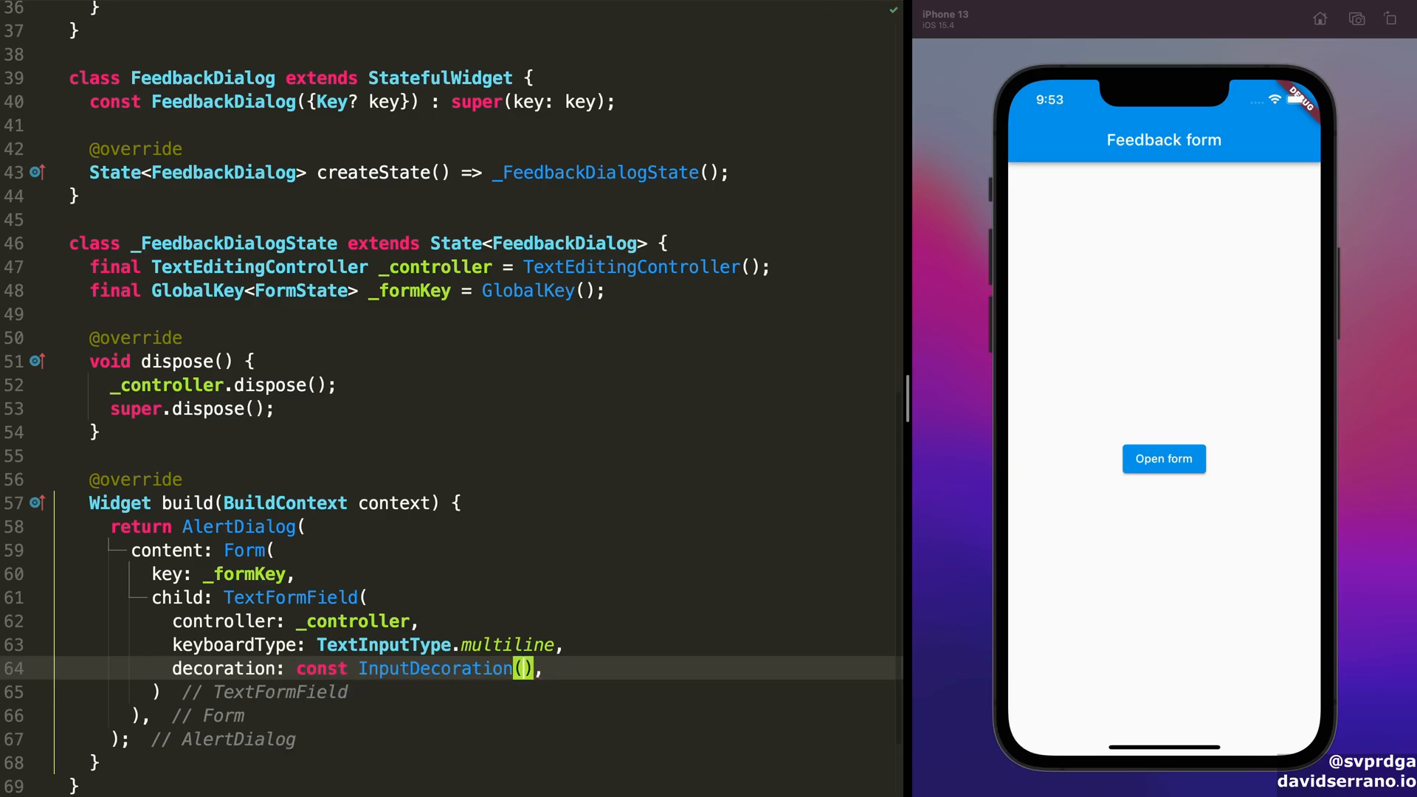
pyautogui.write('hintText:')
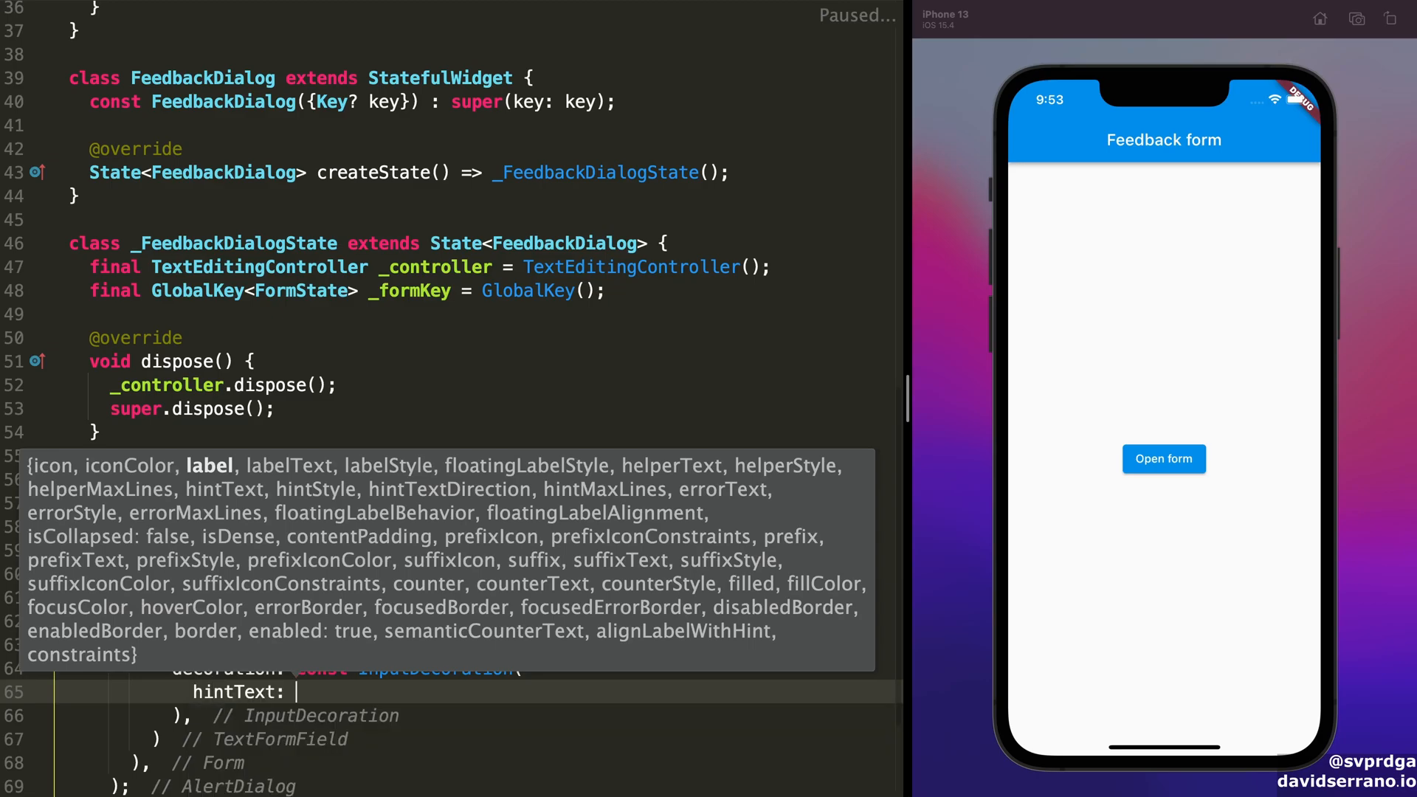
pyautogui.write("'Enter your'")
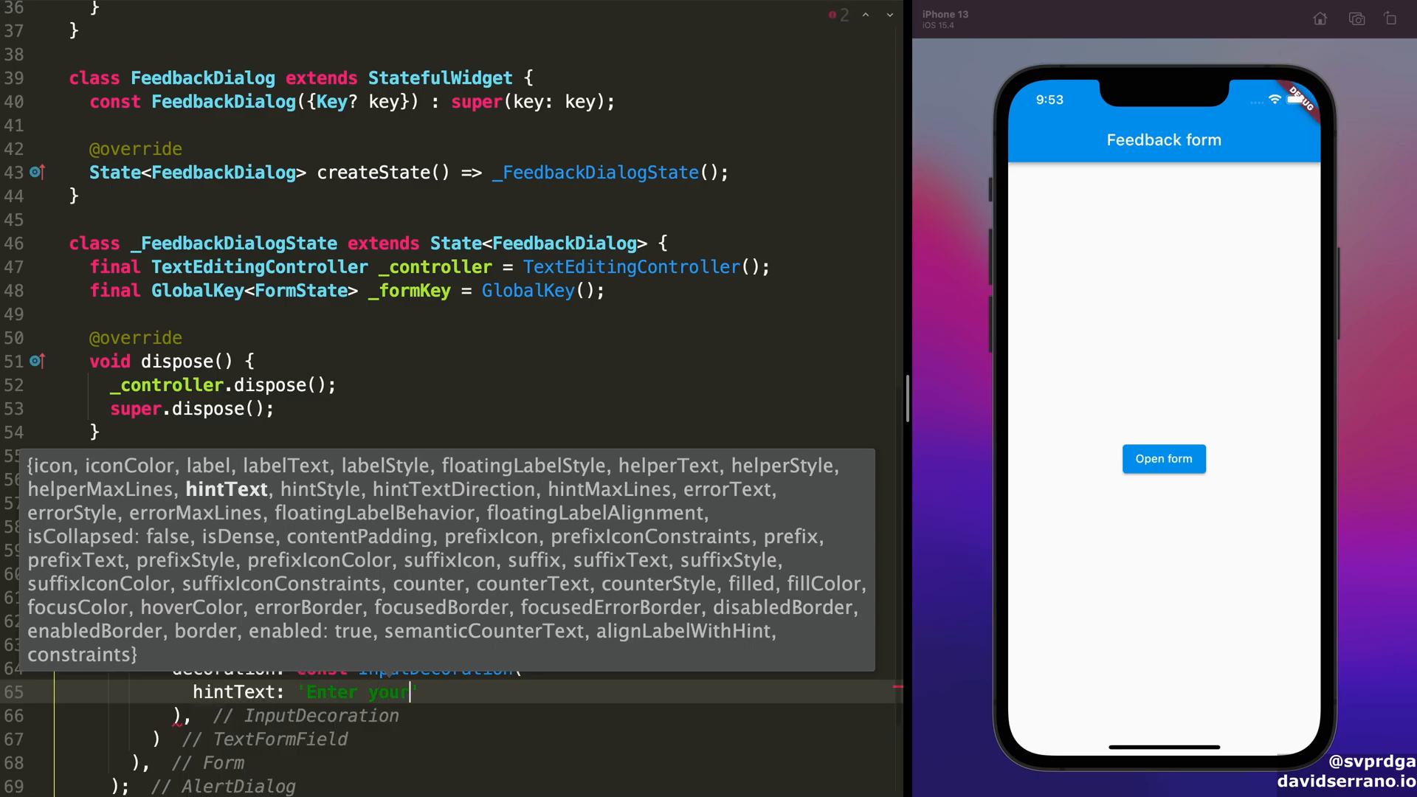
pyautogui.write('feedback here')
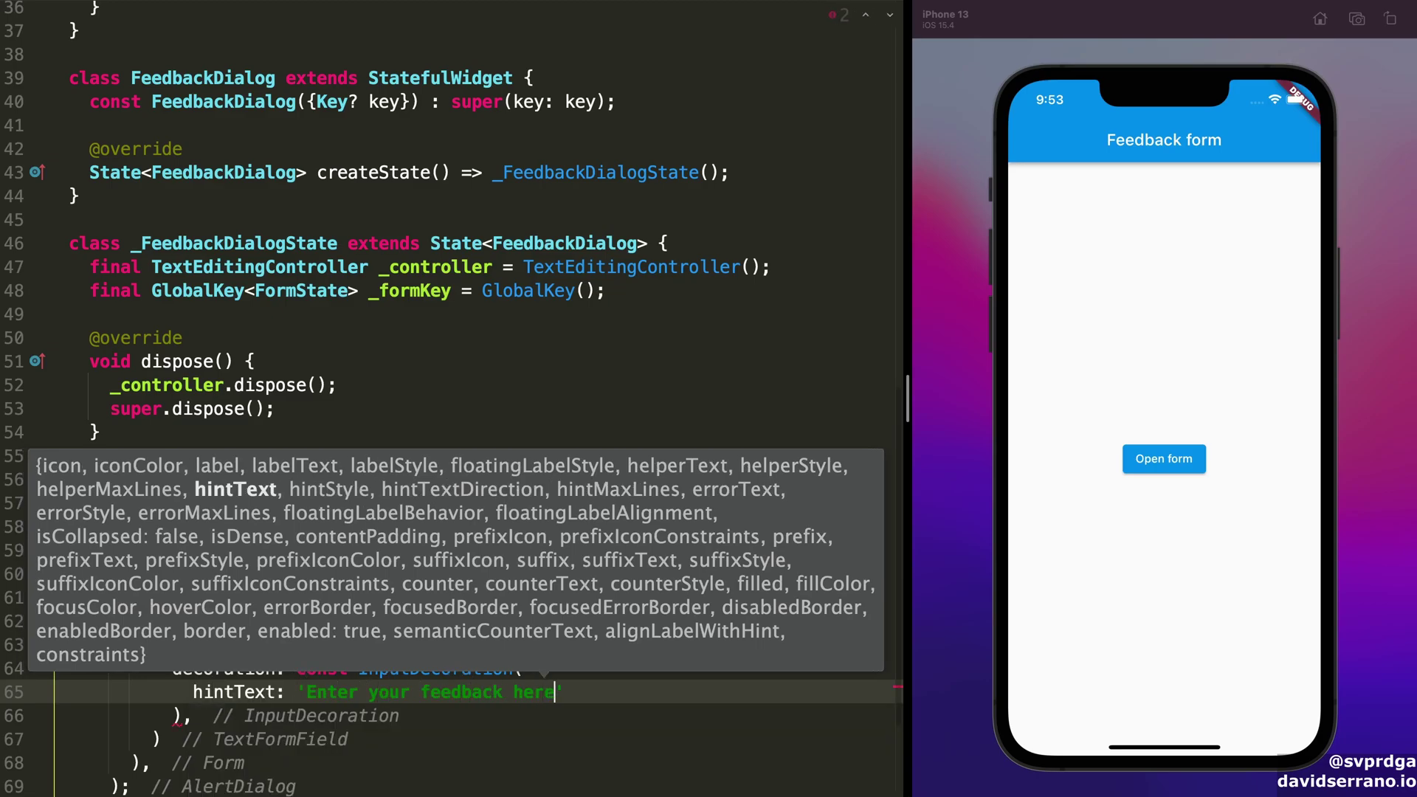
pyautogui.write('filled: true,')
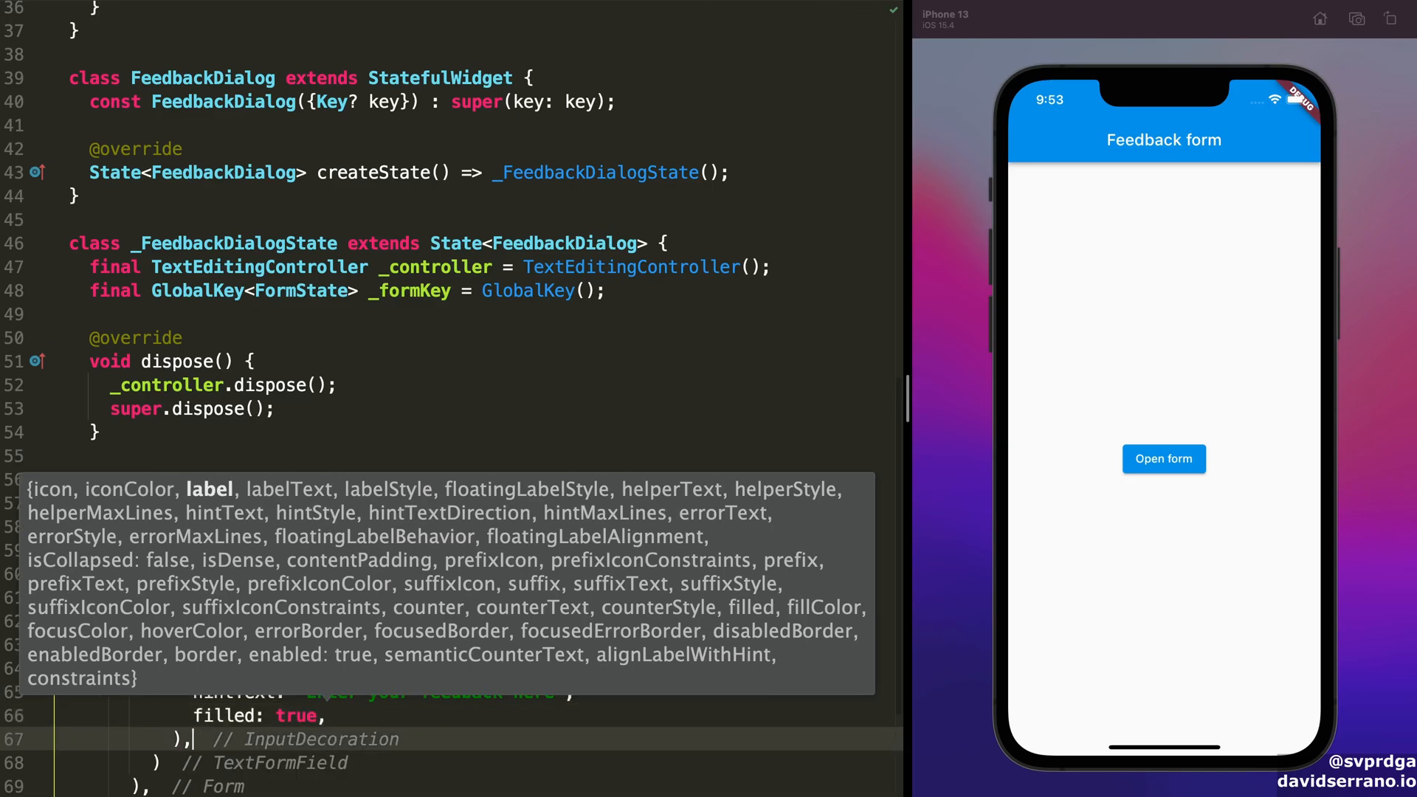
pyautogui.write('maxLines: 5')
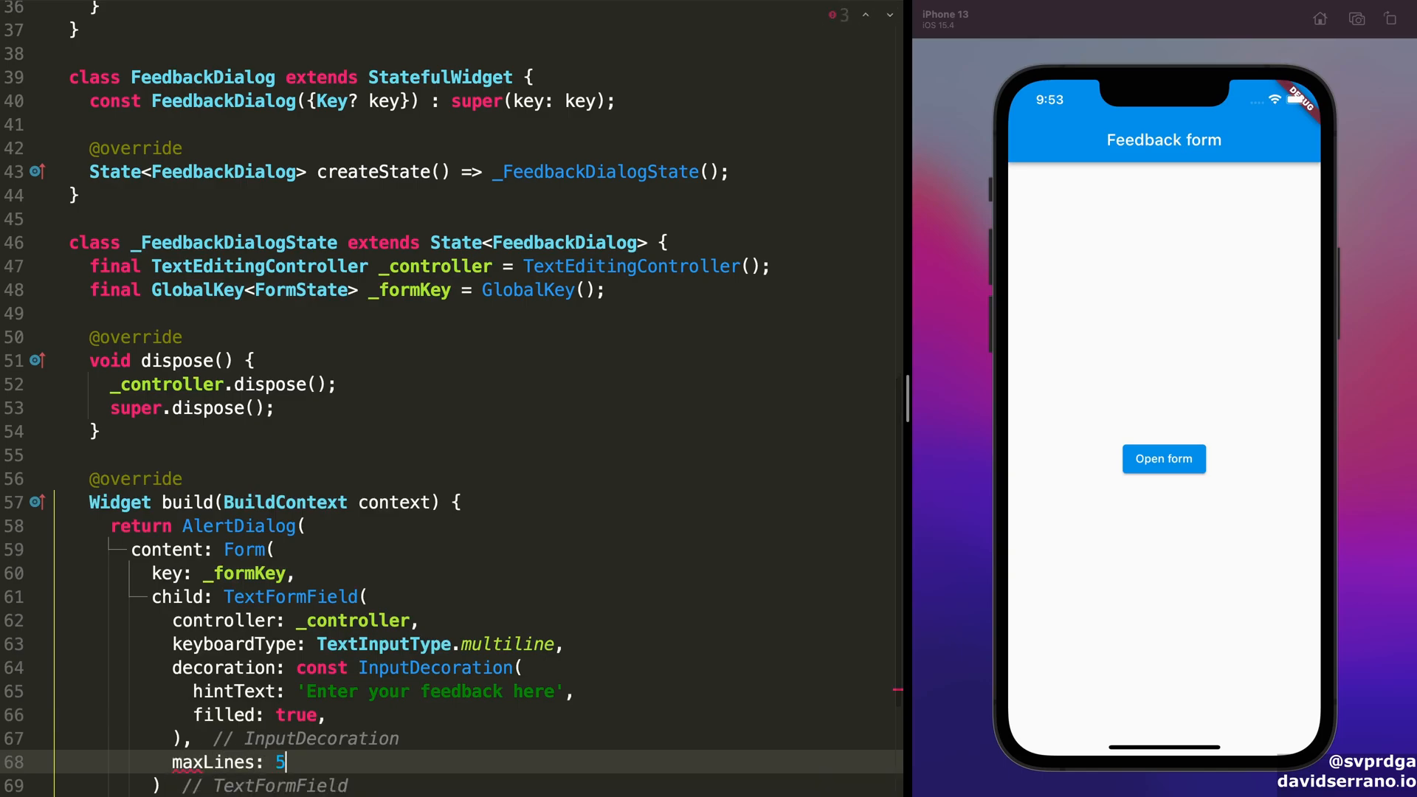
pyautogui.write('maxLength:')
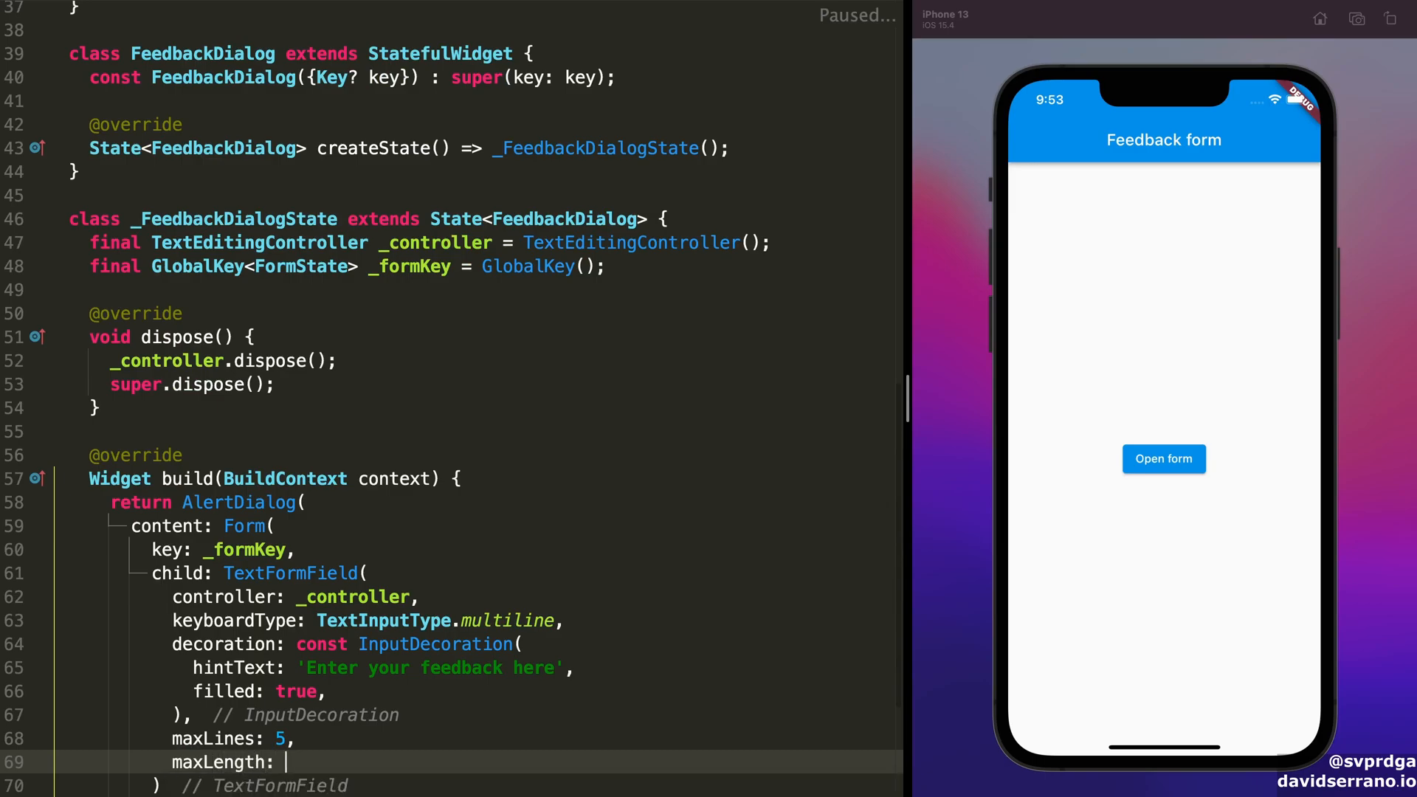
pyautogui.write('4096,')
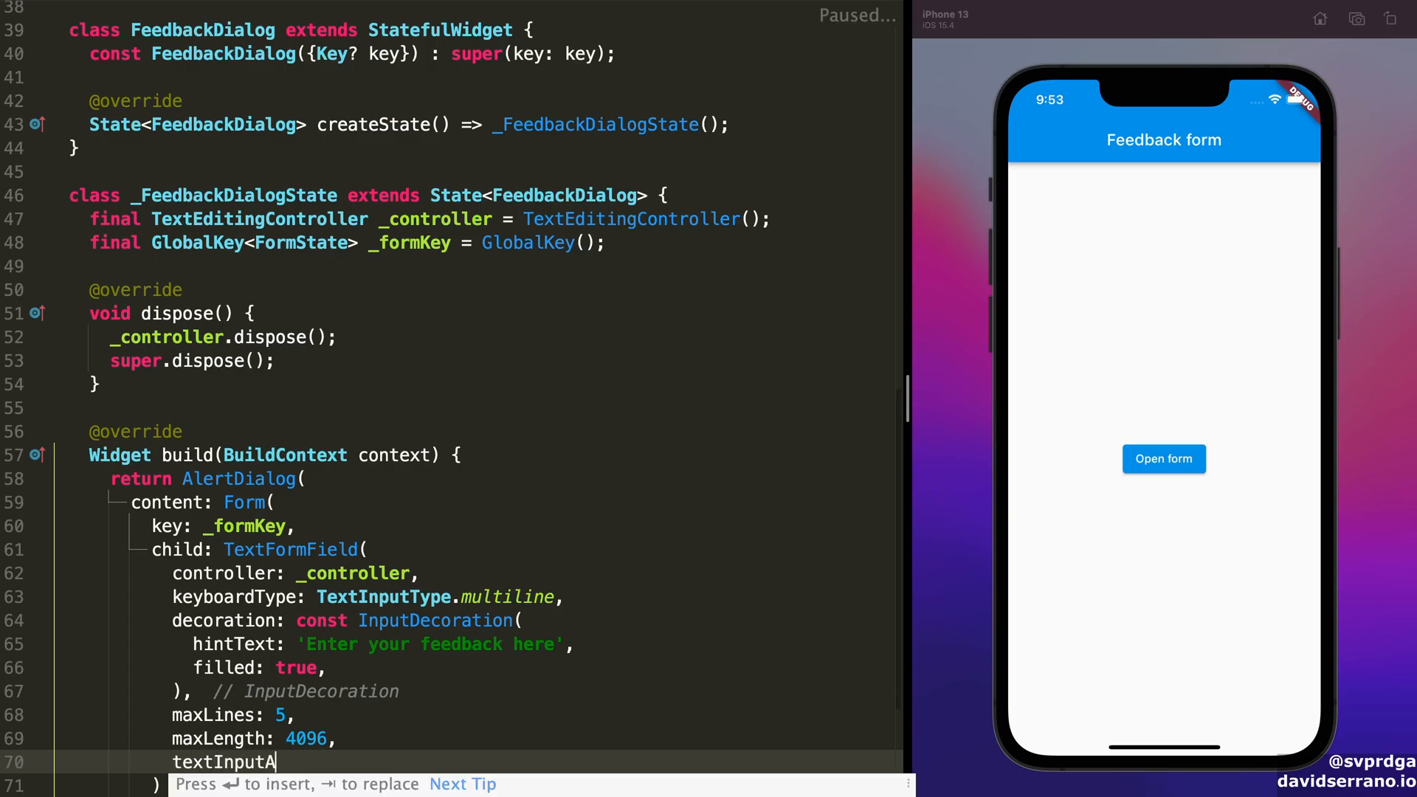
pyautogui.write('ction: Tex')
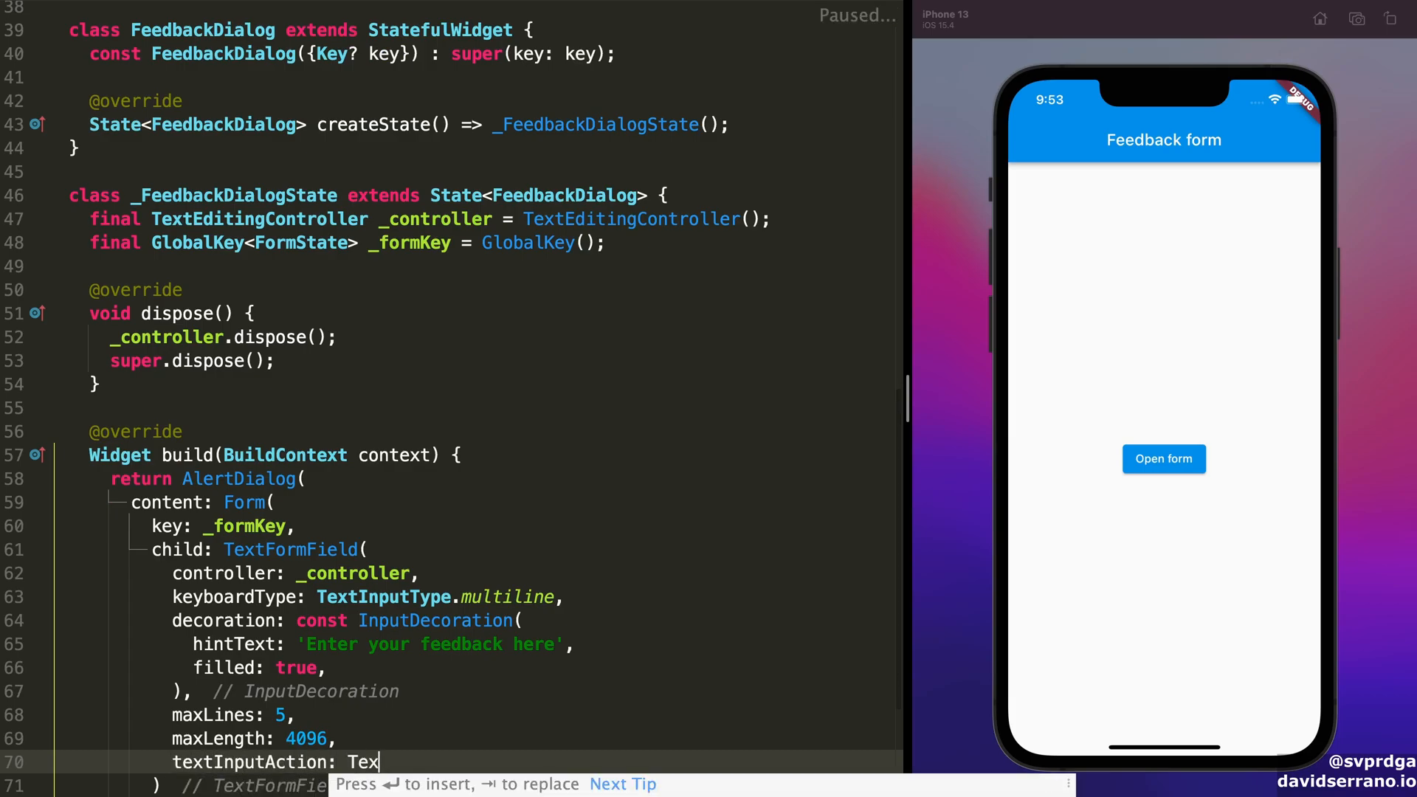
pyautogui.write('tInputActi')
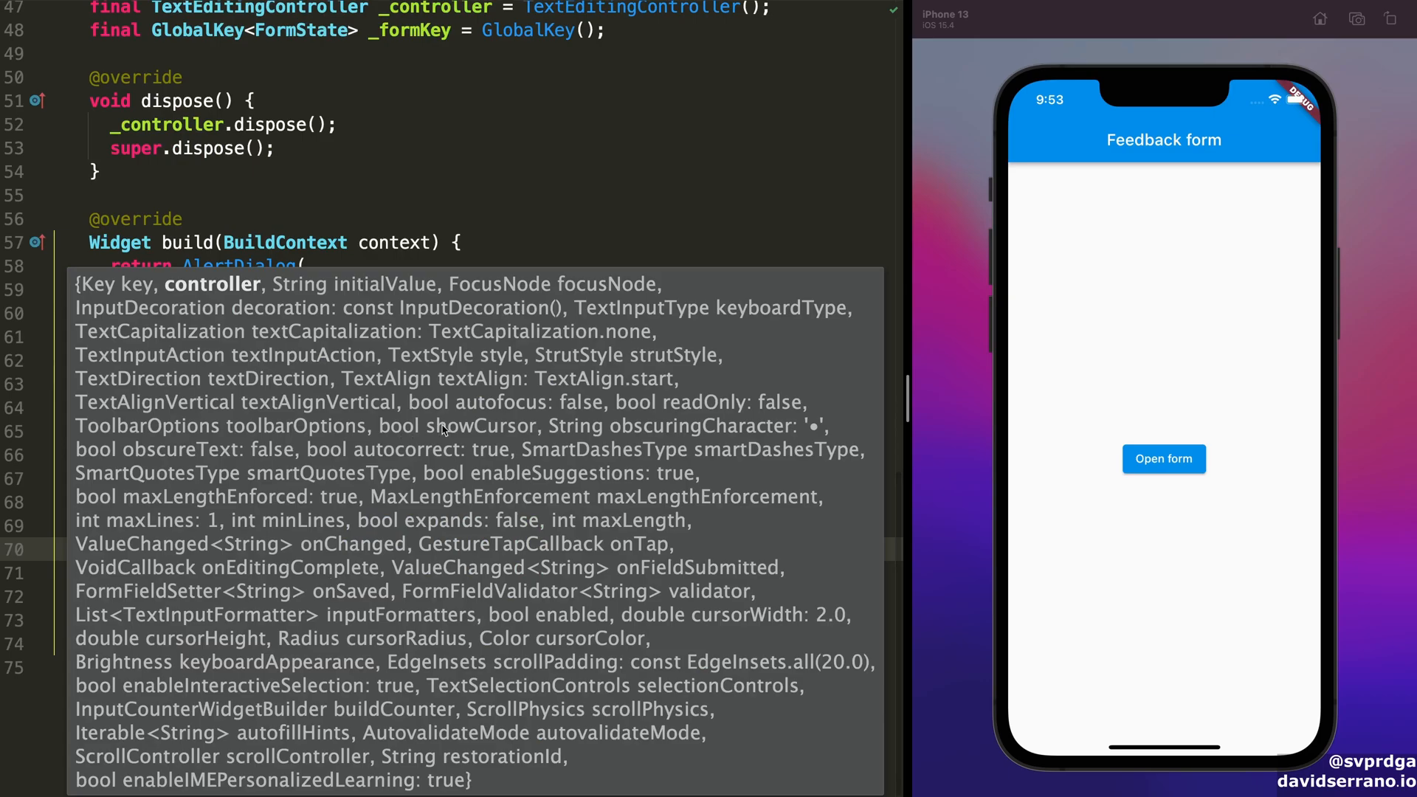
pyautogui.click(568, 549)
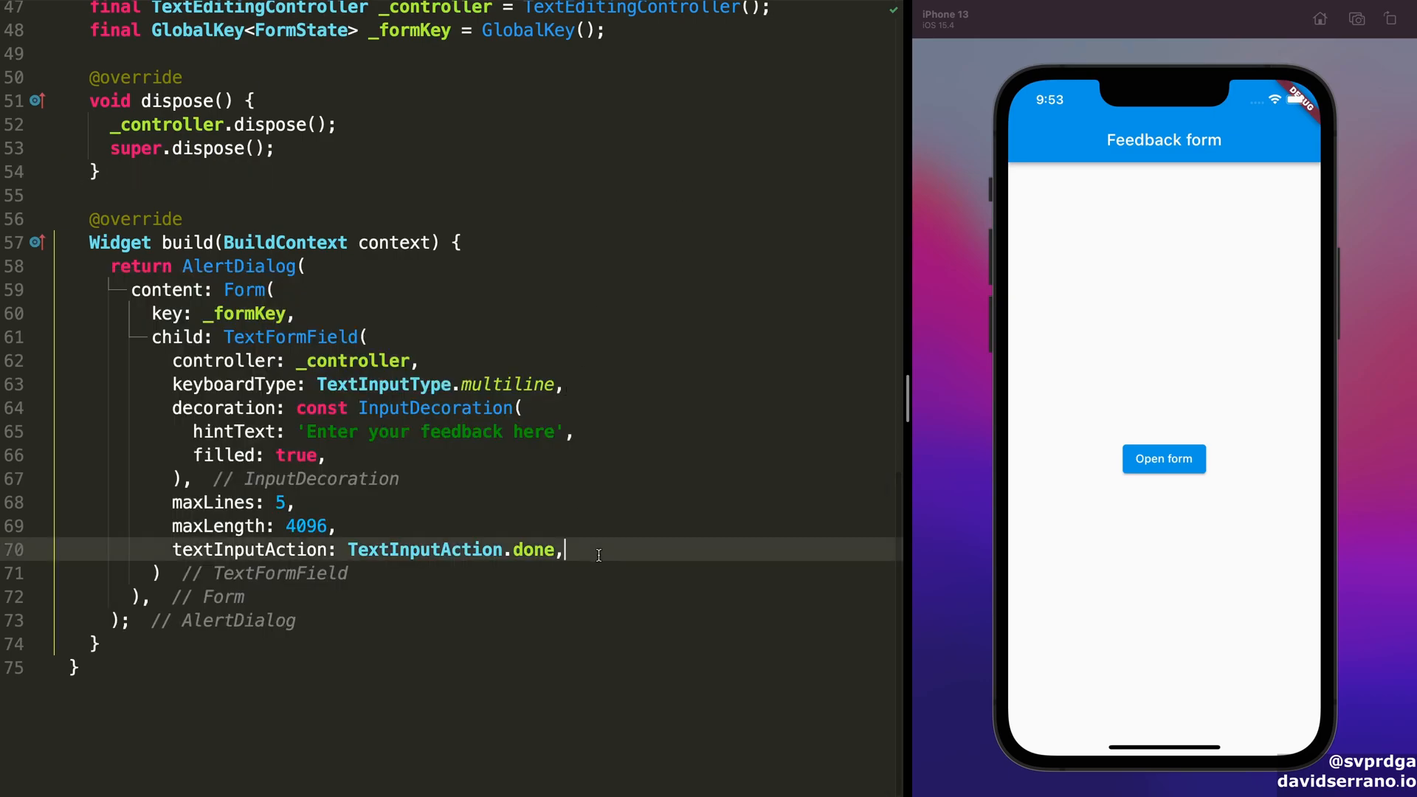
# Add a validator returning 'Please enter a value' for empty text, otherwise null.
pyautogui.write('validator: (String? text),')
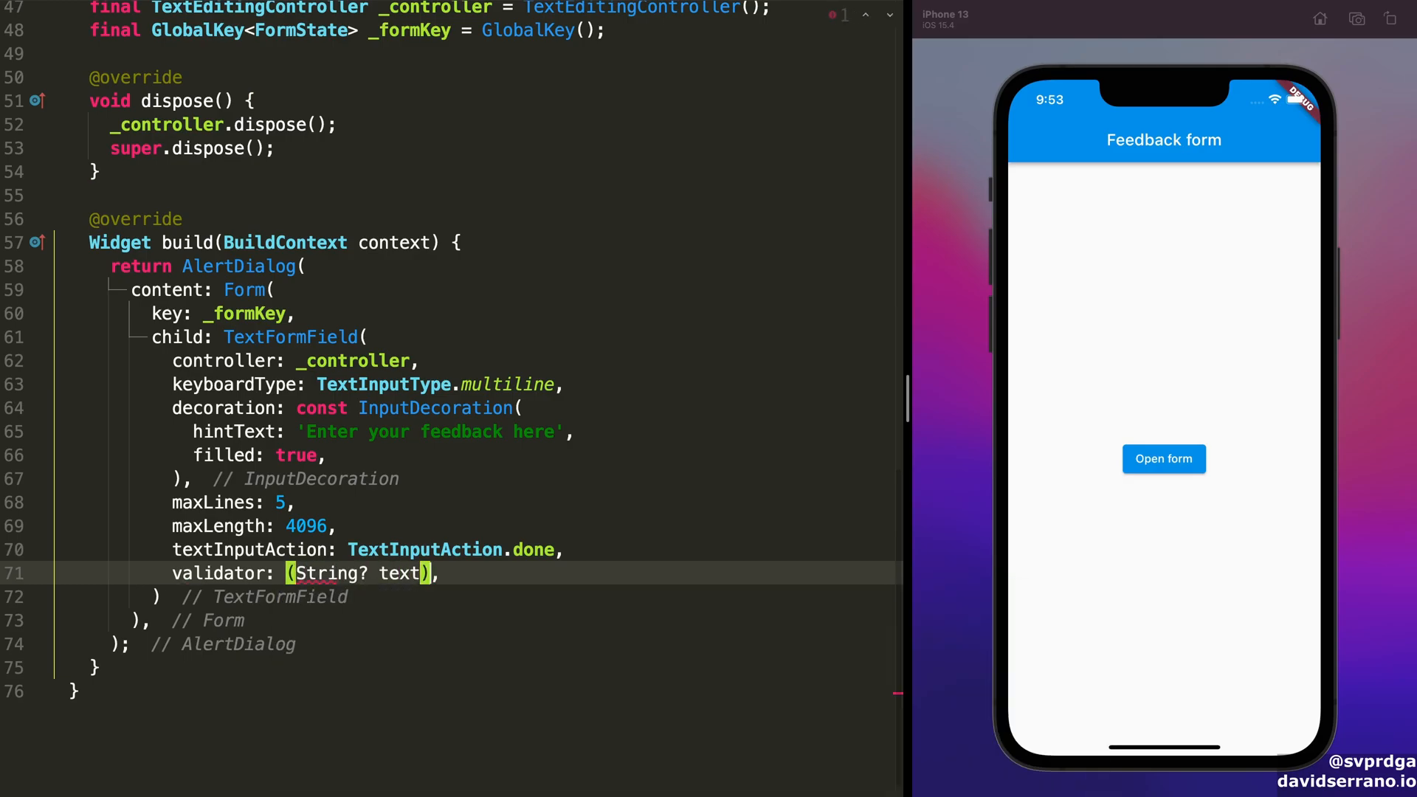
pyautogui.write('{')
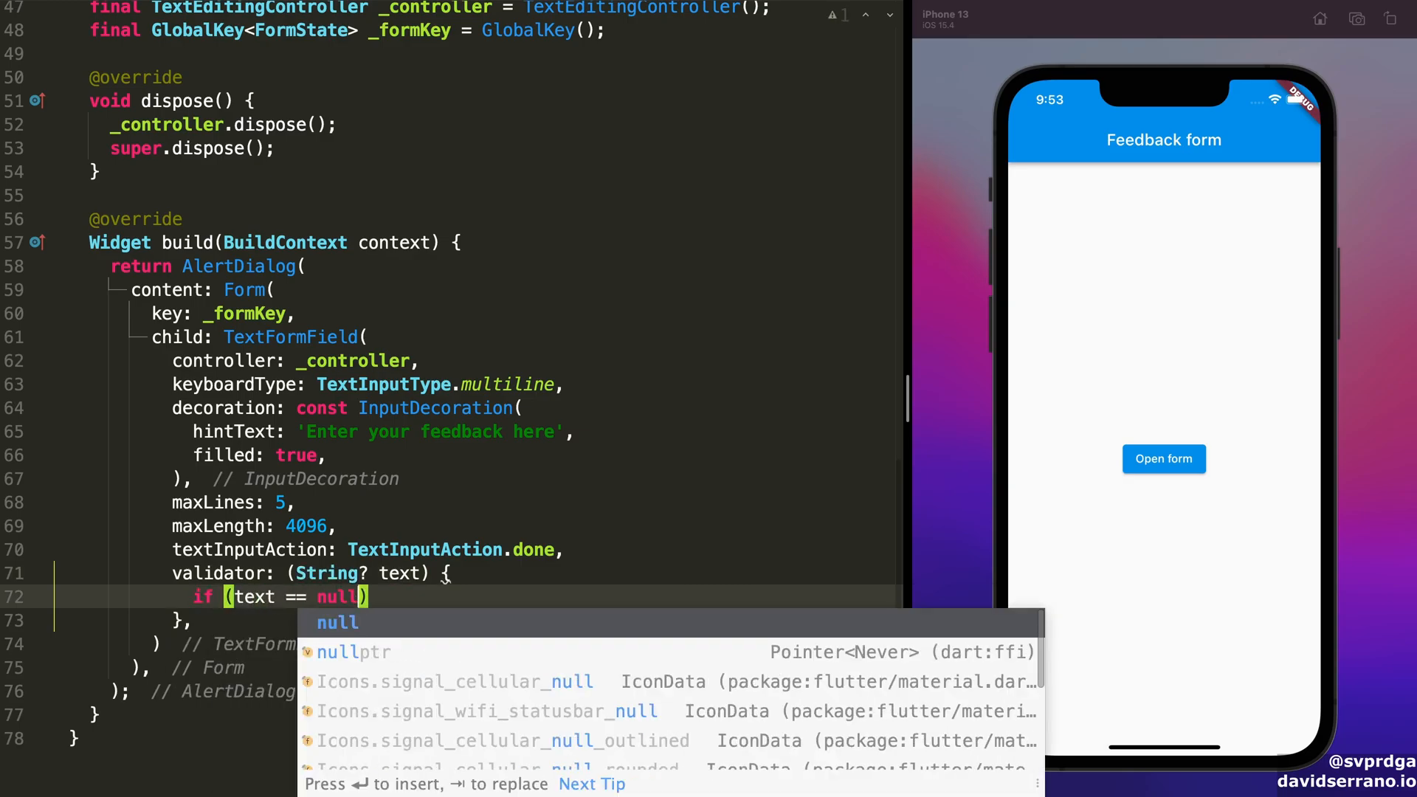
pyautogui.write('|| text.isEmpty')
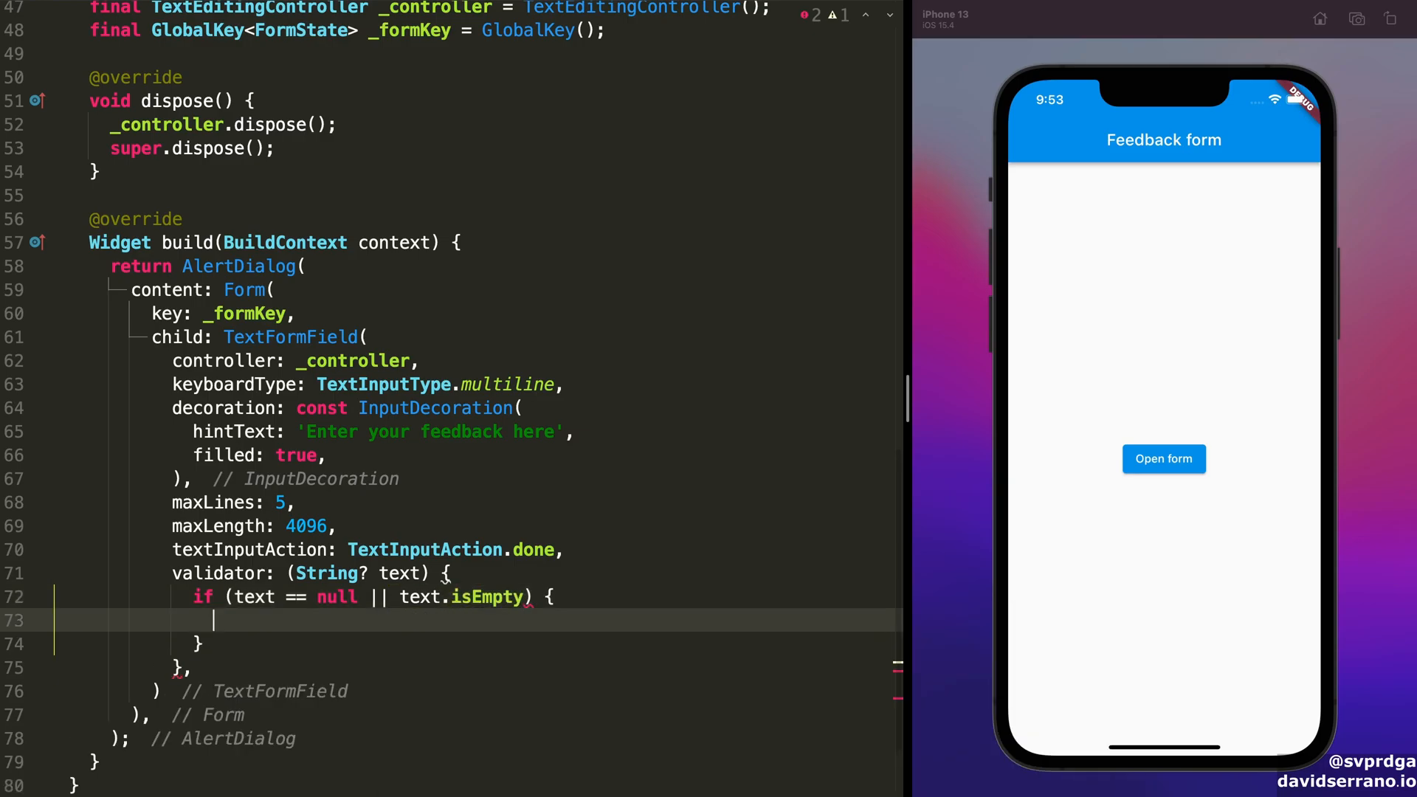
pyautogui.write("return 'P")
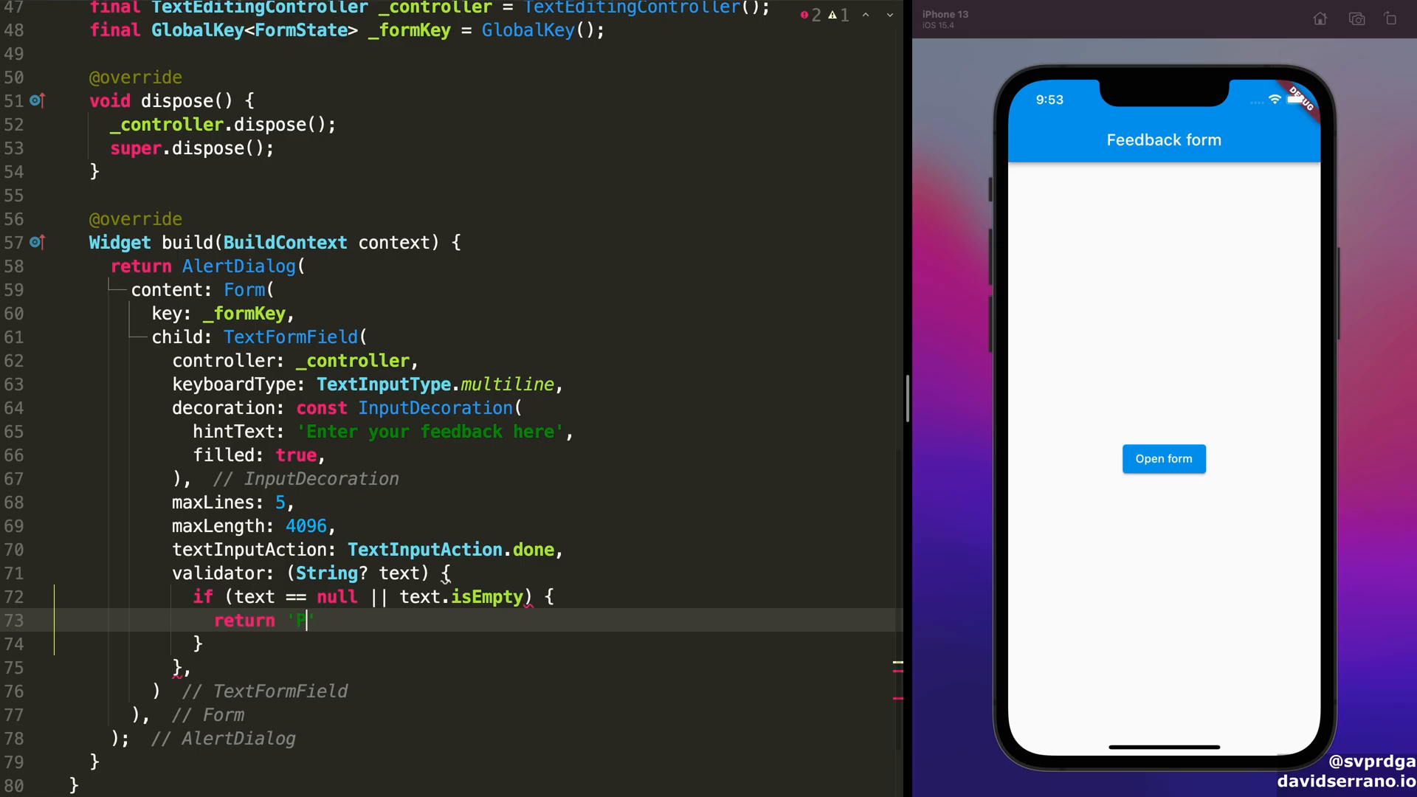
pyautogui.write('lease enter a value')
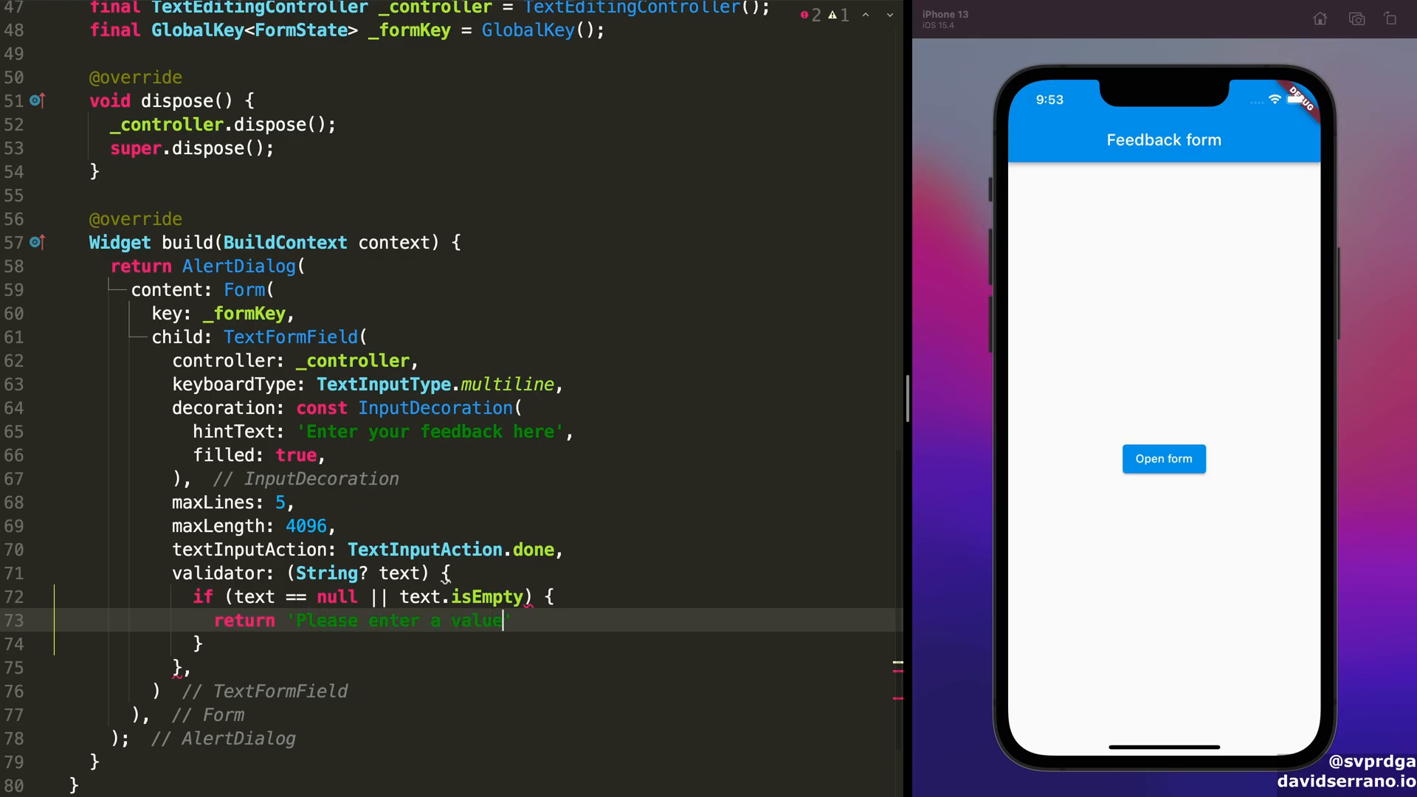
pyautogui.write(';')
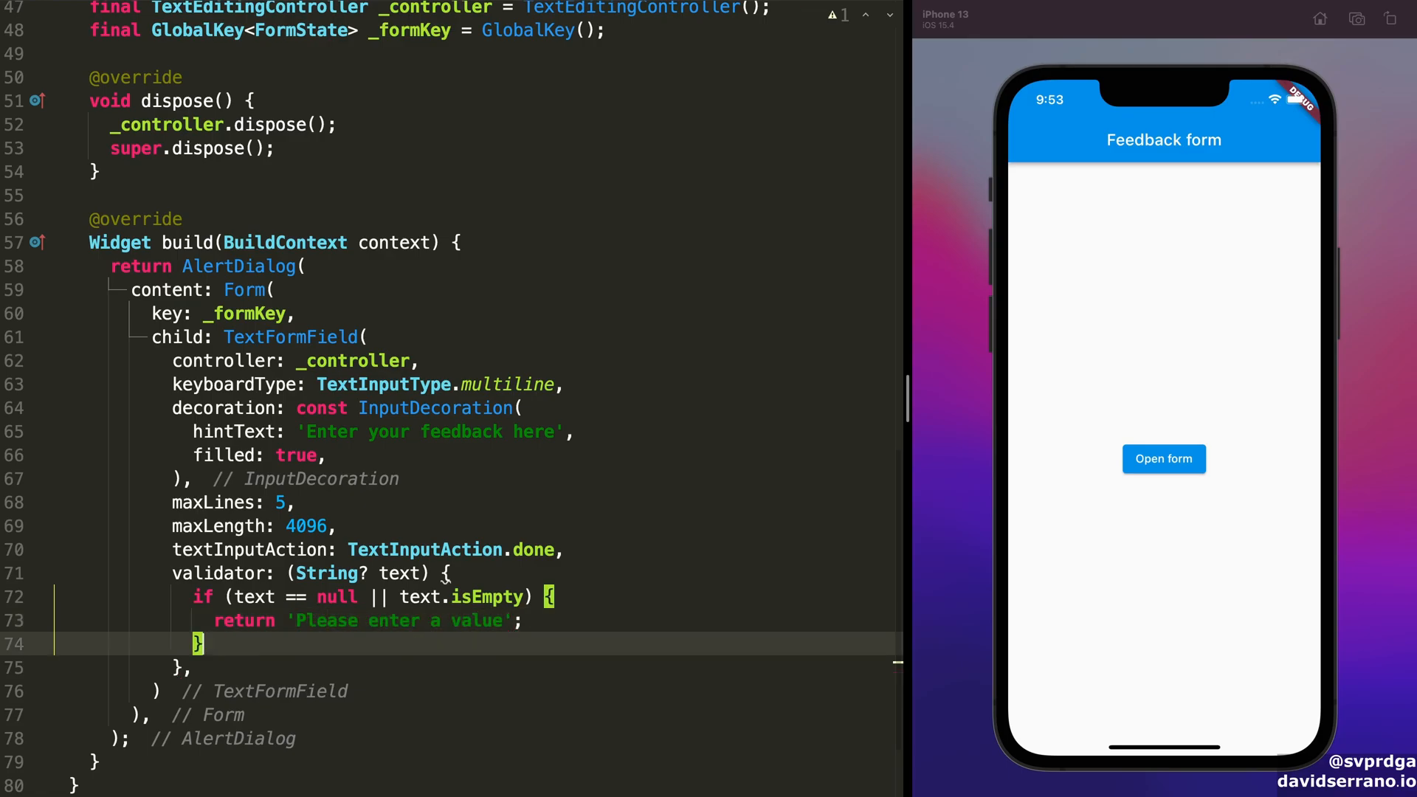
pyautogui.write('return null;')
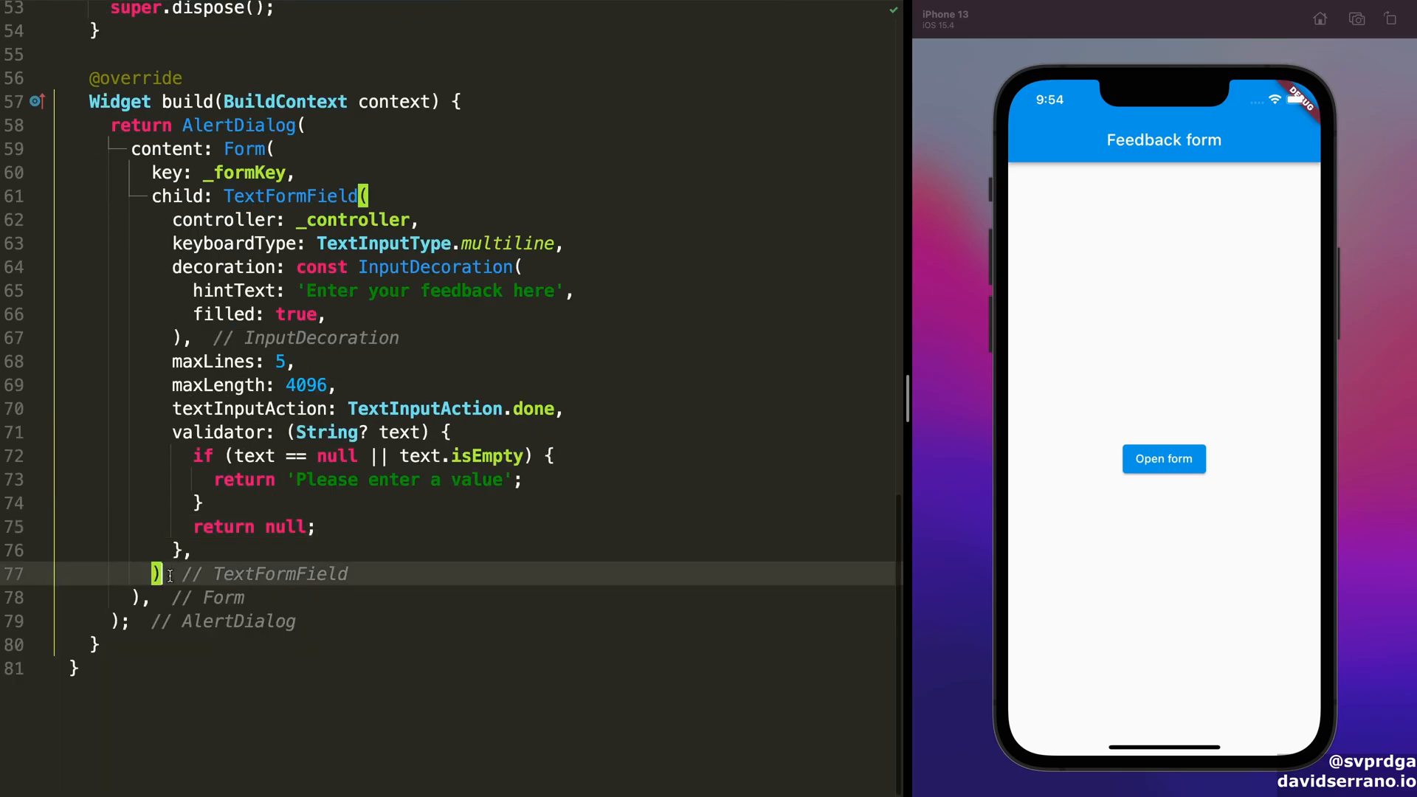
# Add an actions list with a Cancel TextButton that calls Navigator.pop(context).
pyautogui.write('actions: [],')
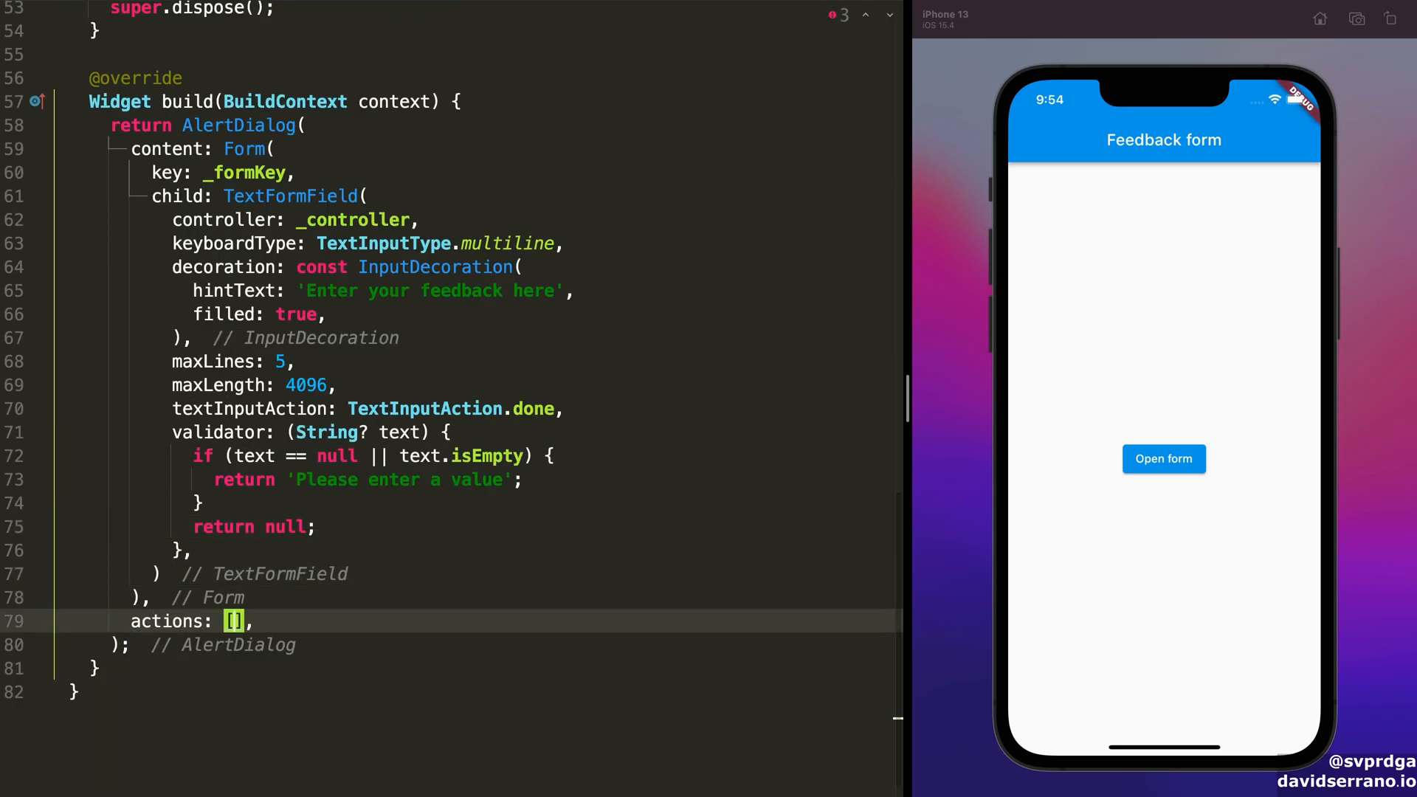
pyautogui.write('TextButton(onPressed: onPressed, child: child')
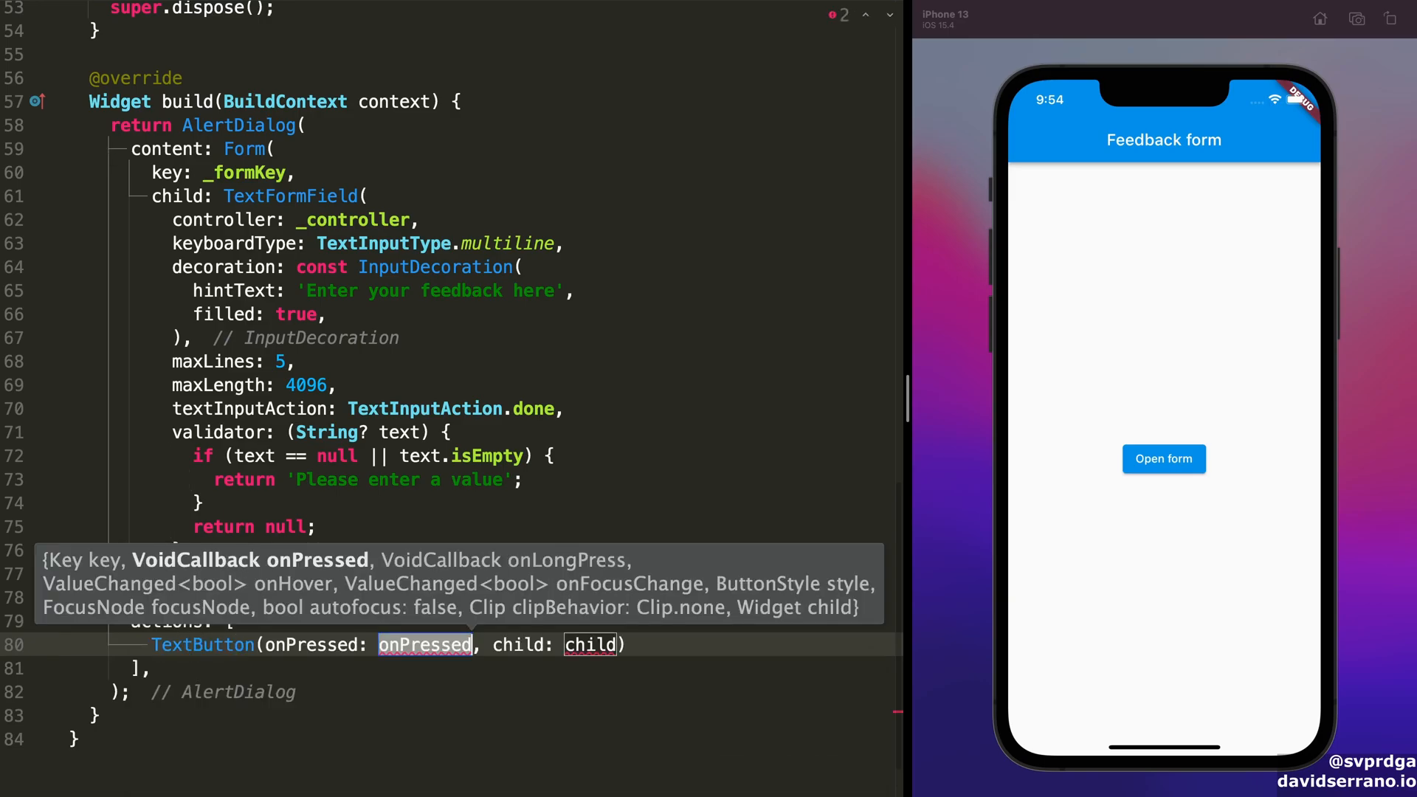
pyautogui.write('() => Navigator.pop(context),')
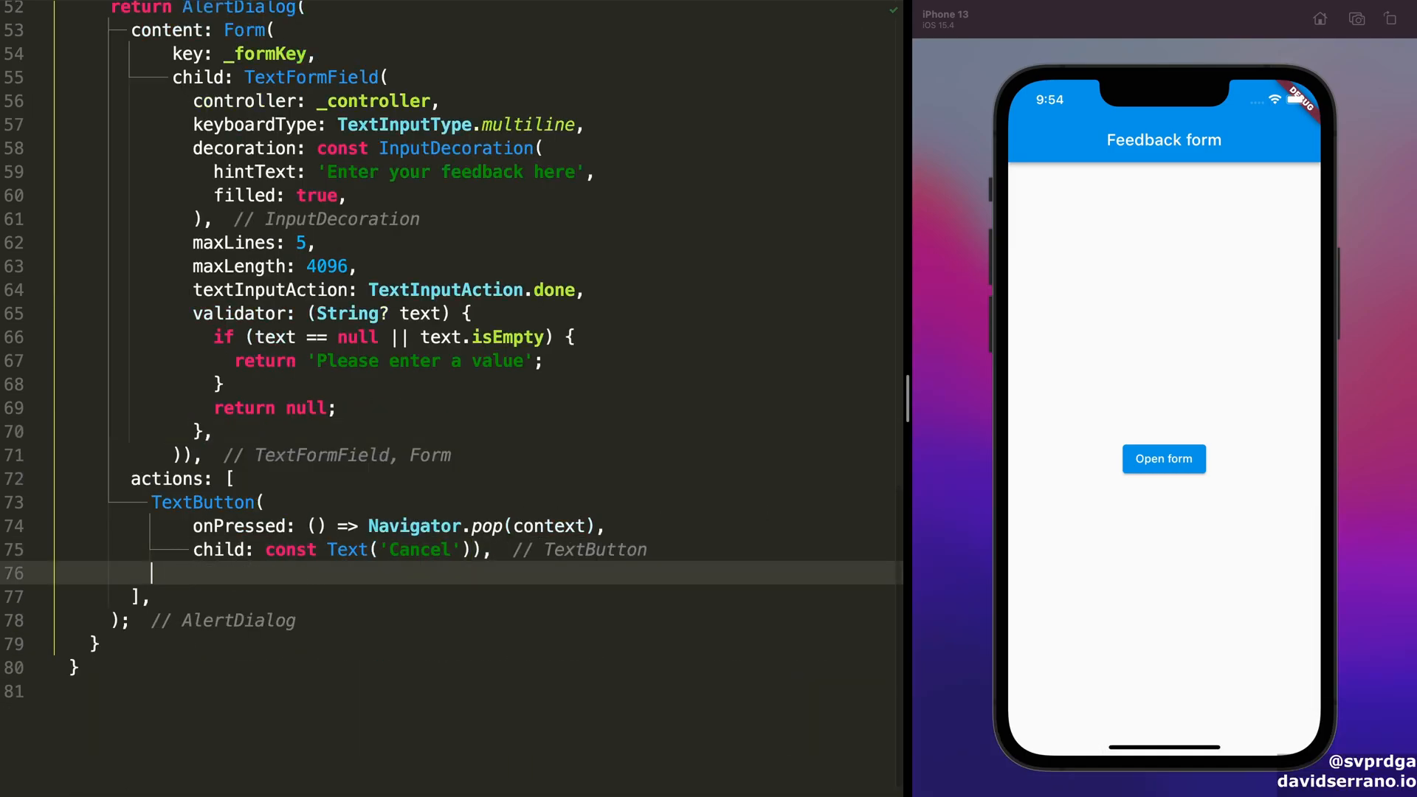
# Add a Send TextButton with an empty async onPressed handler.
pyautogui.write('TextButton')
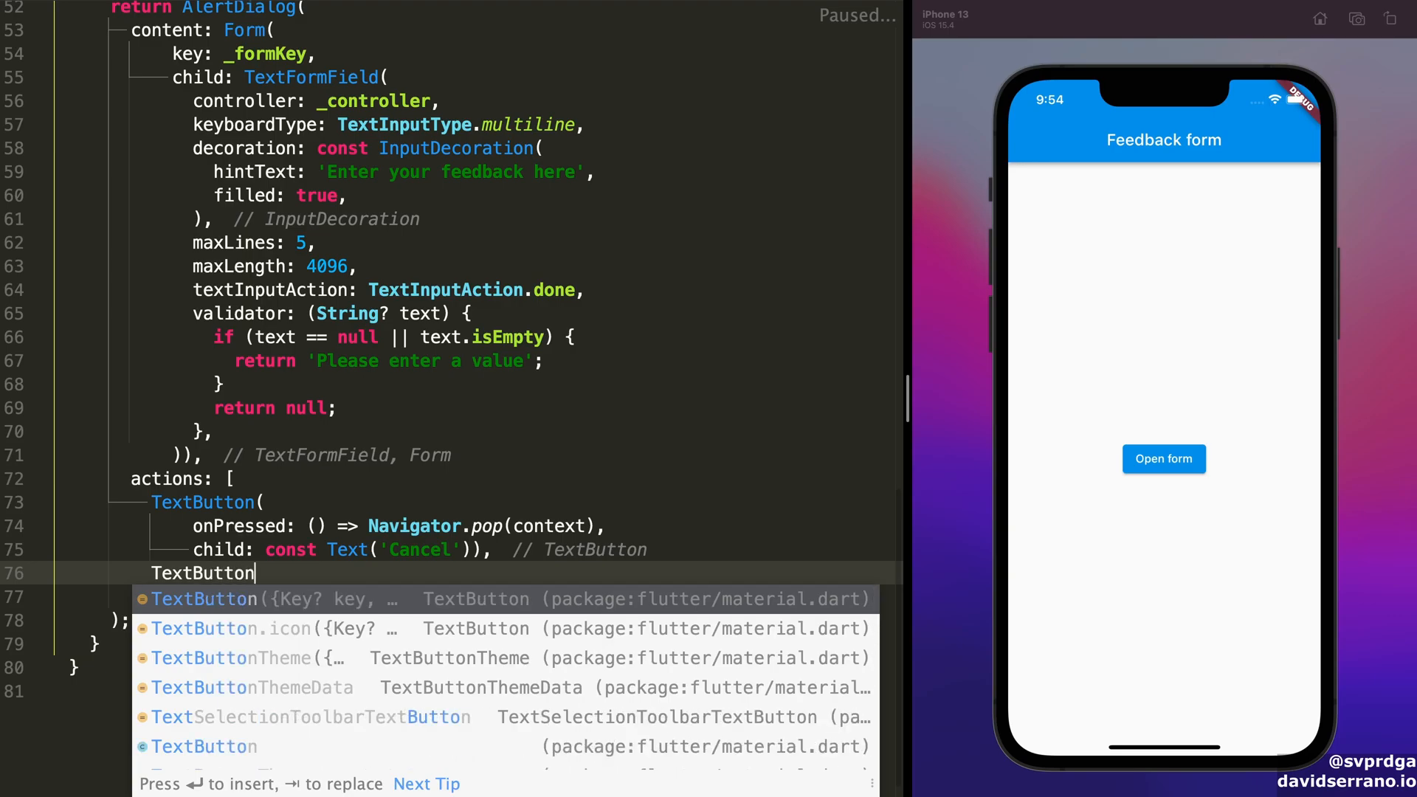
pyautogui.press('Enter')
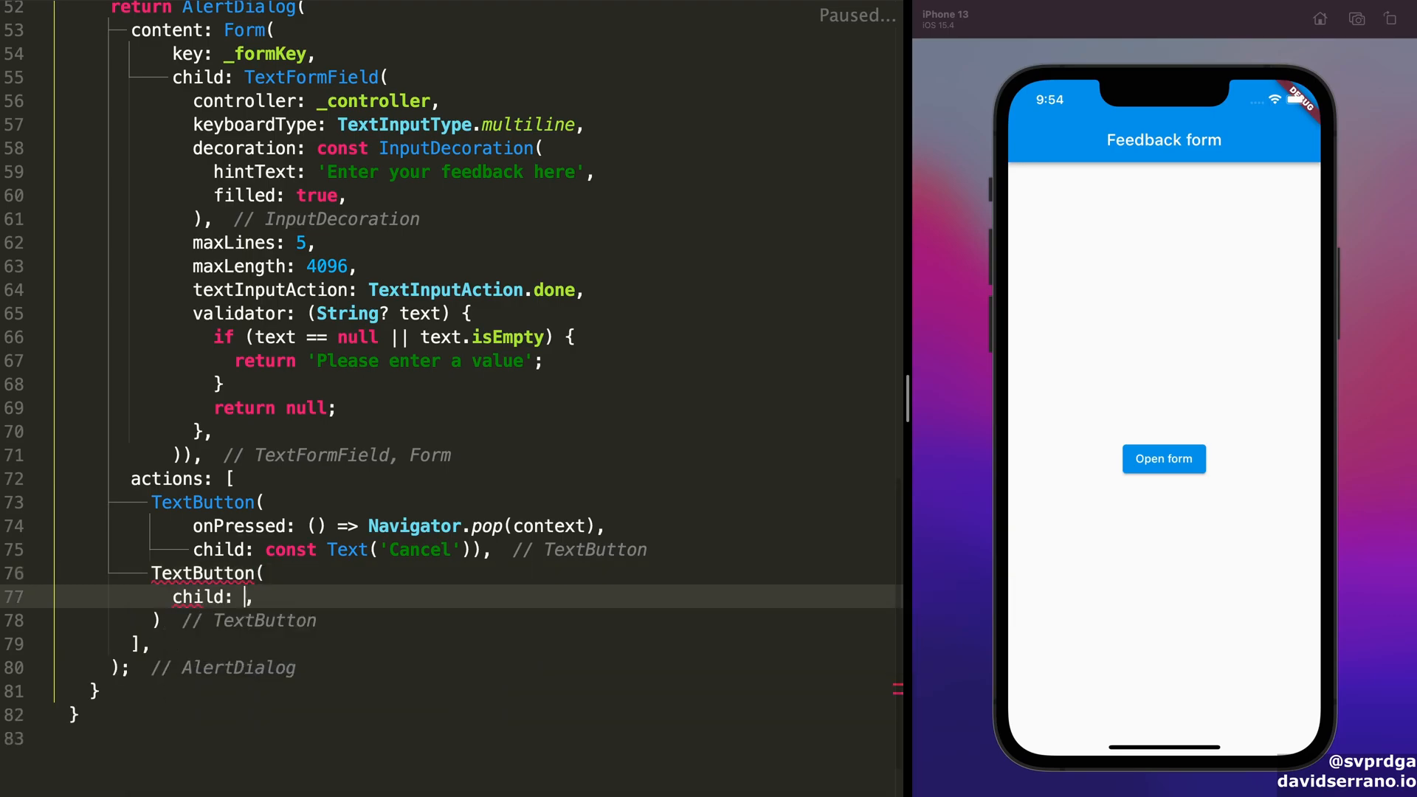
pyautogui.write("const Text('Send")
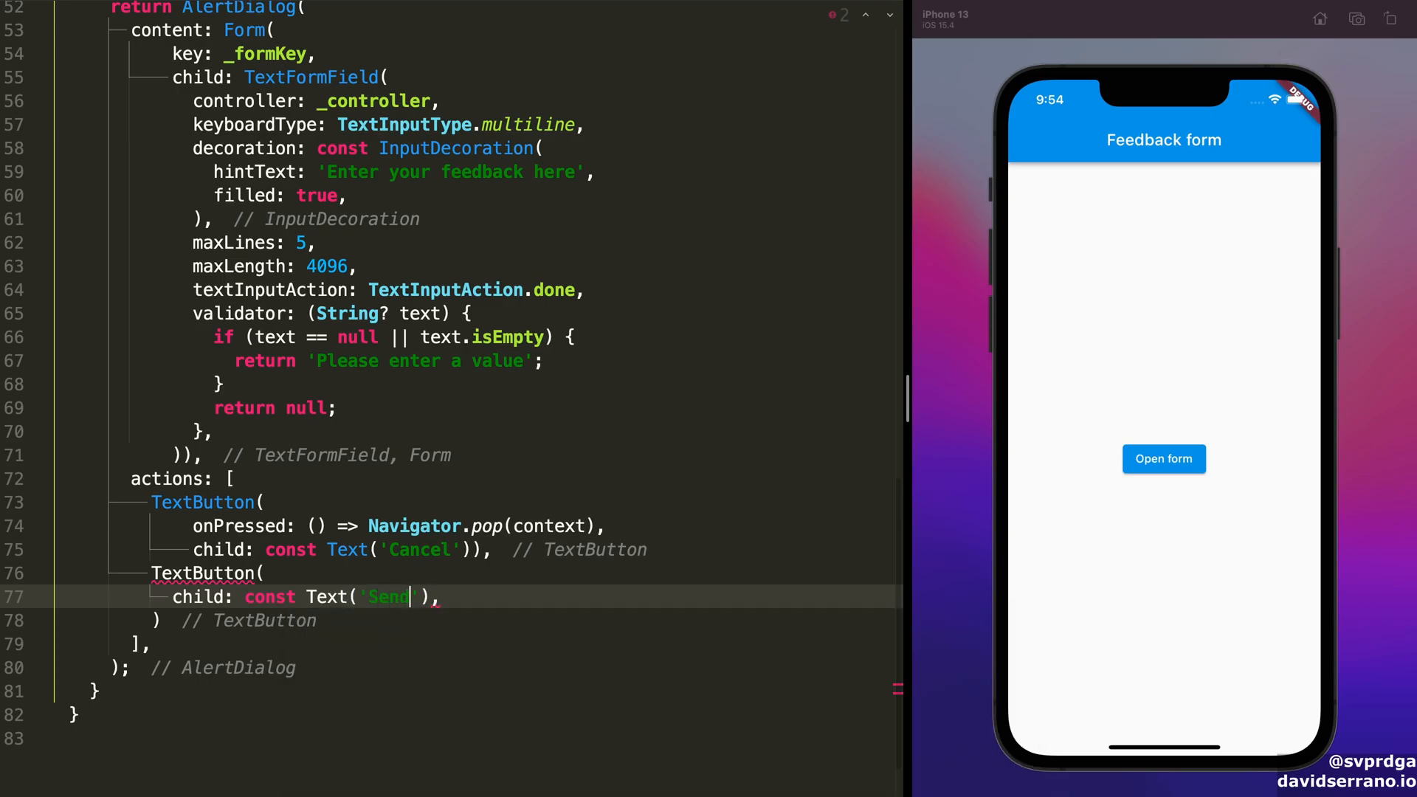
pyautogui.press('Enter')
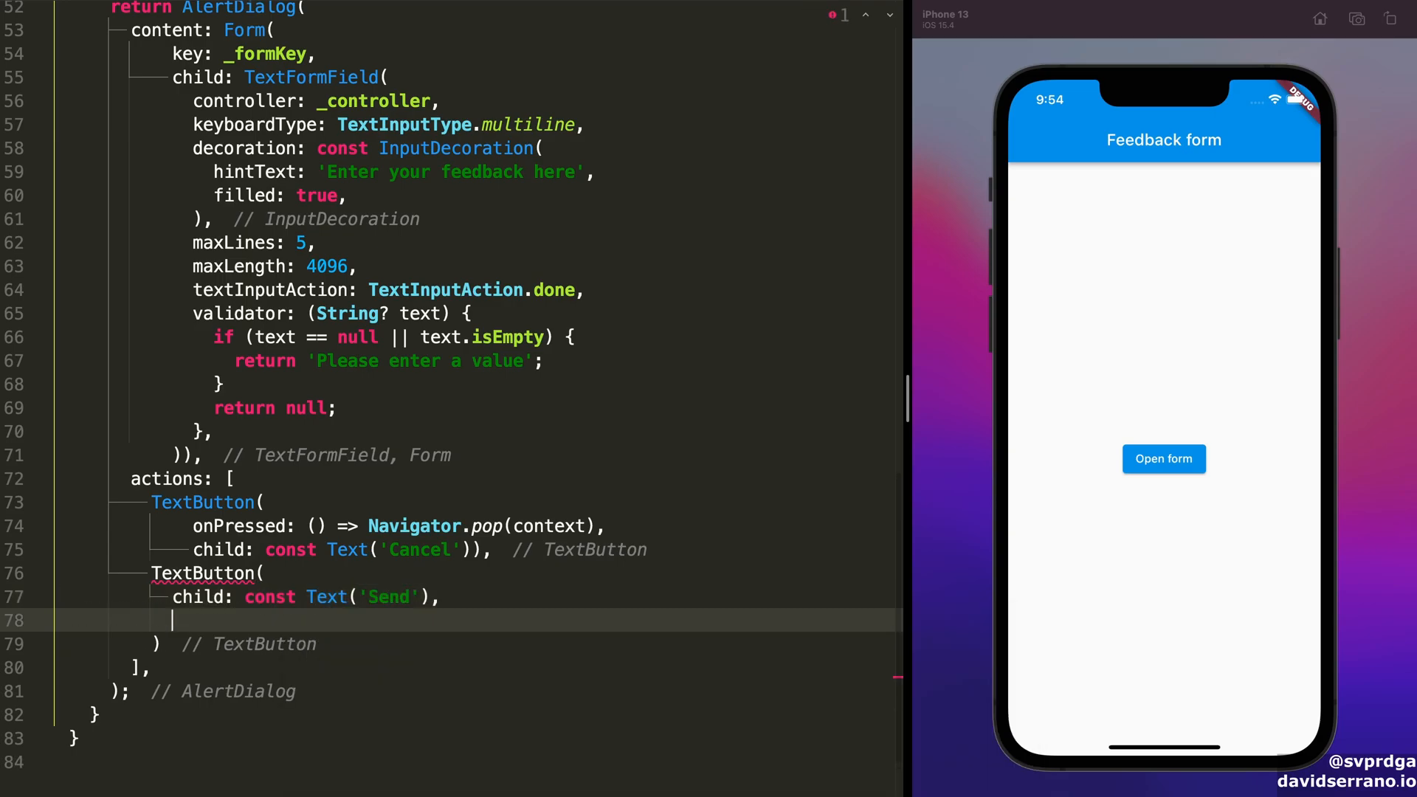
pyautogui.write('onPressed: (),')
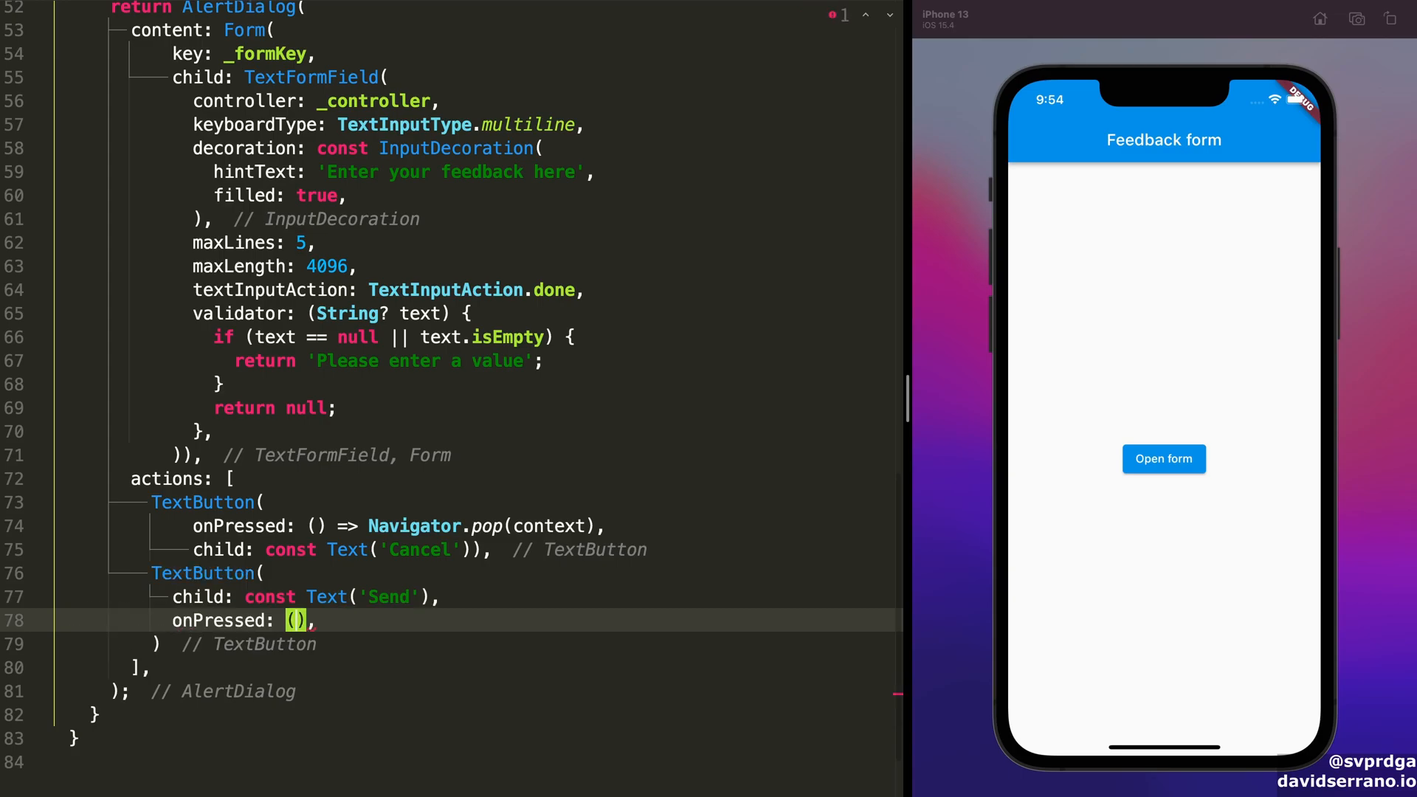
pyautogui.write('async {')
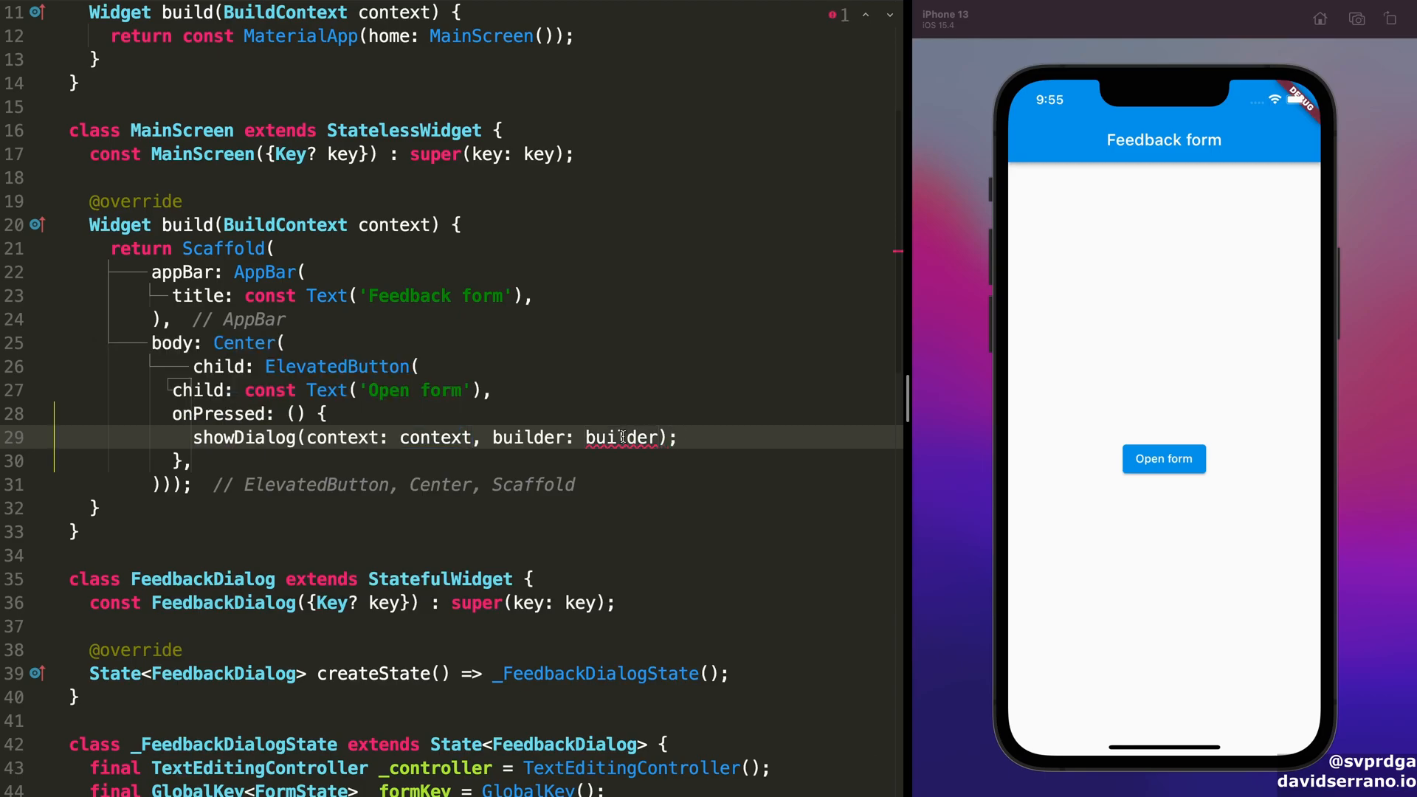
# Make Open form's showDialog builder return const FeedbackDialog(), then verify open and cancel on the simulator.
pyautogui.write('(conte')
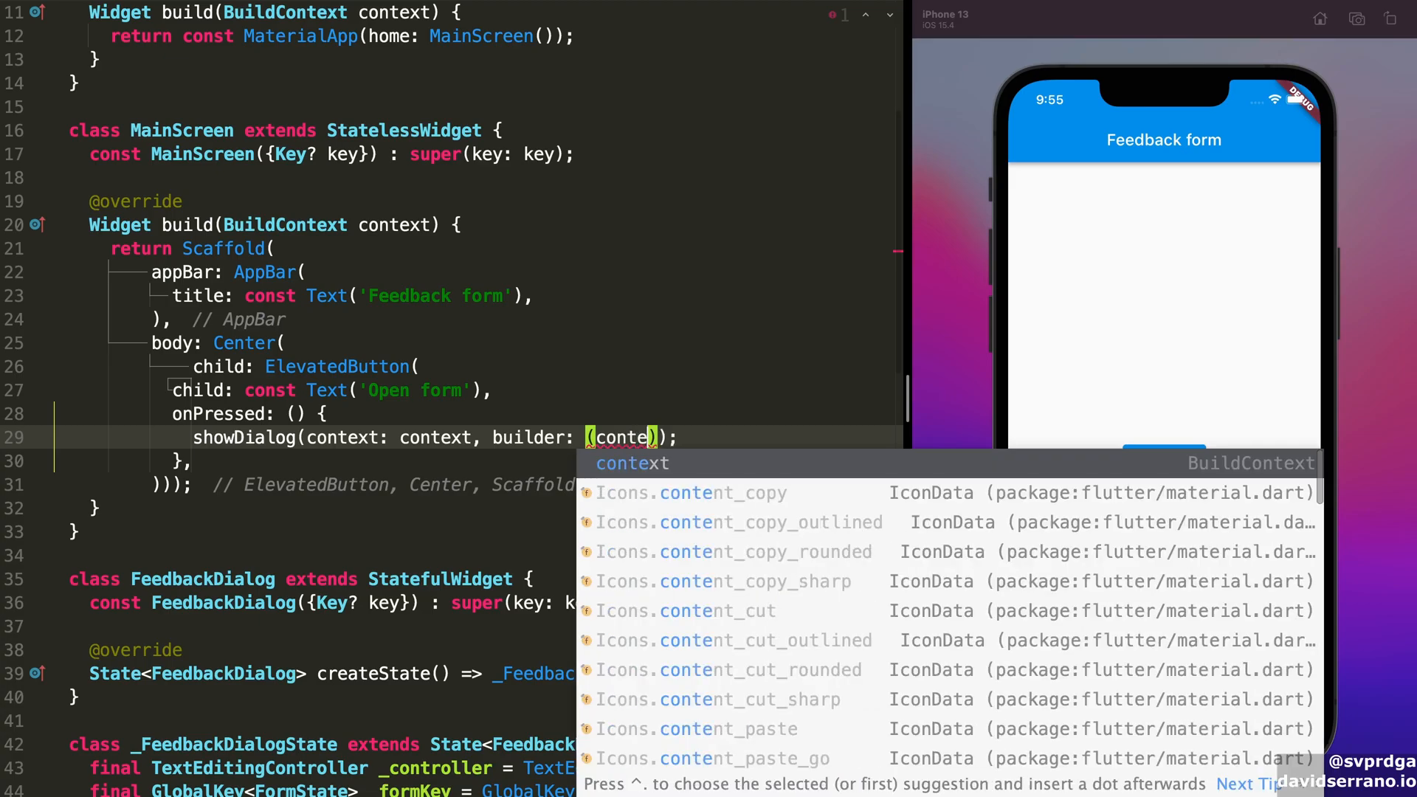
pyautogui.write('(context) => const FeedbackDialog(')
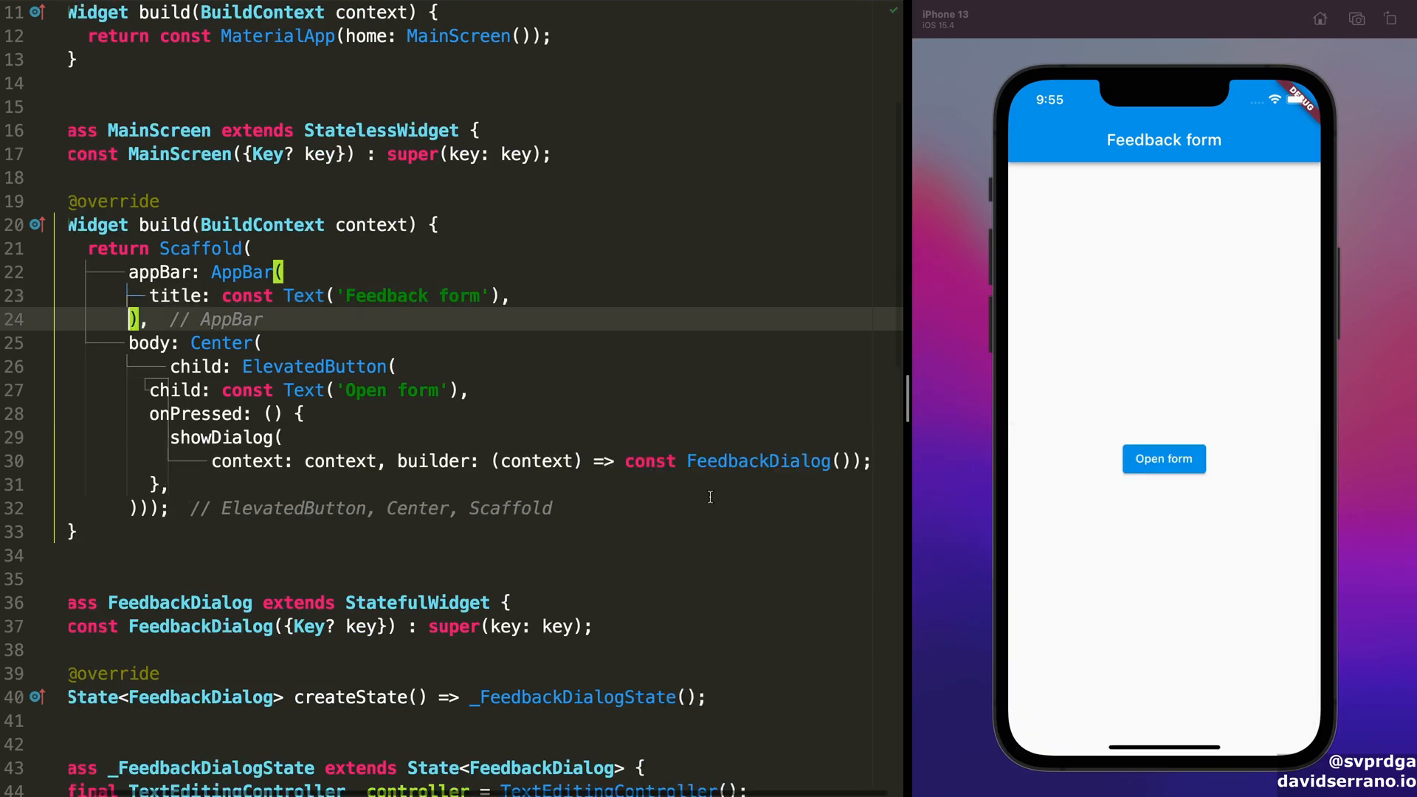
pyautogui.moveTo(641, 384)
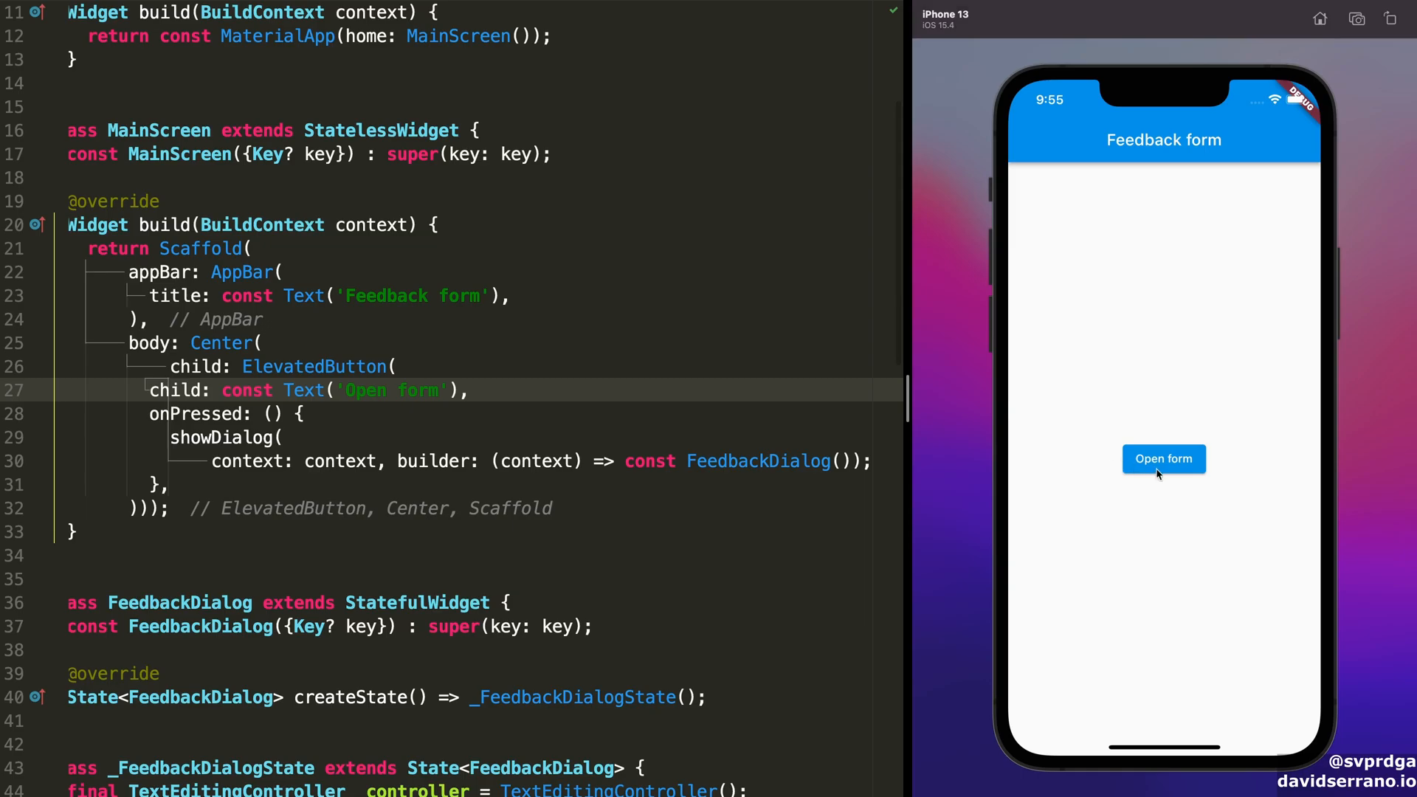
pyautogui.click(1163, 459)
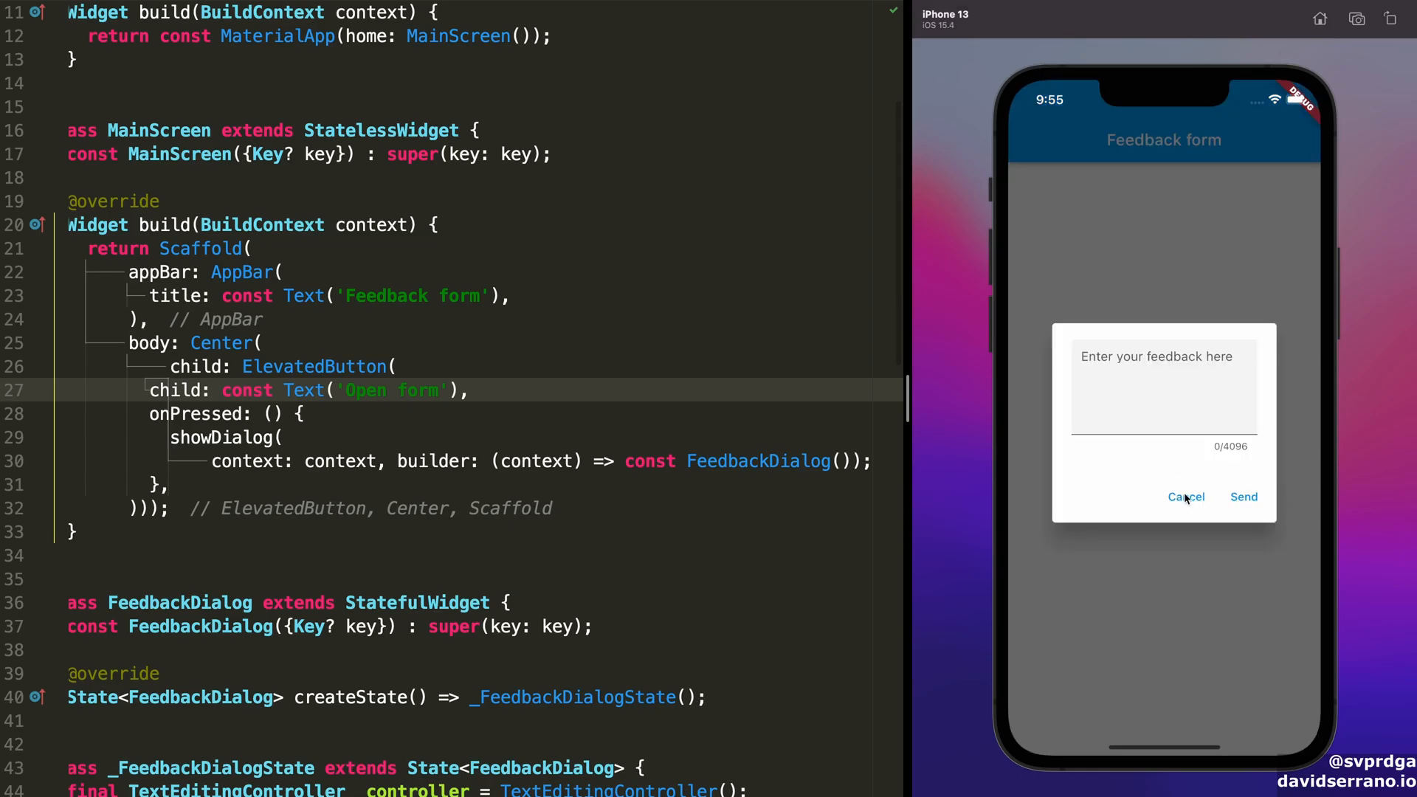
pyautogui.click(1185, 496)
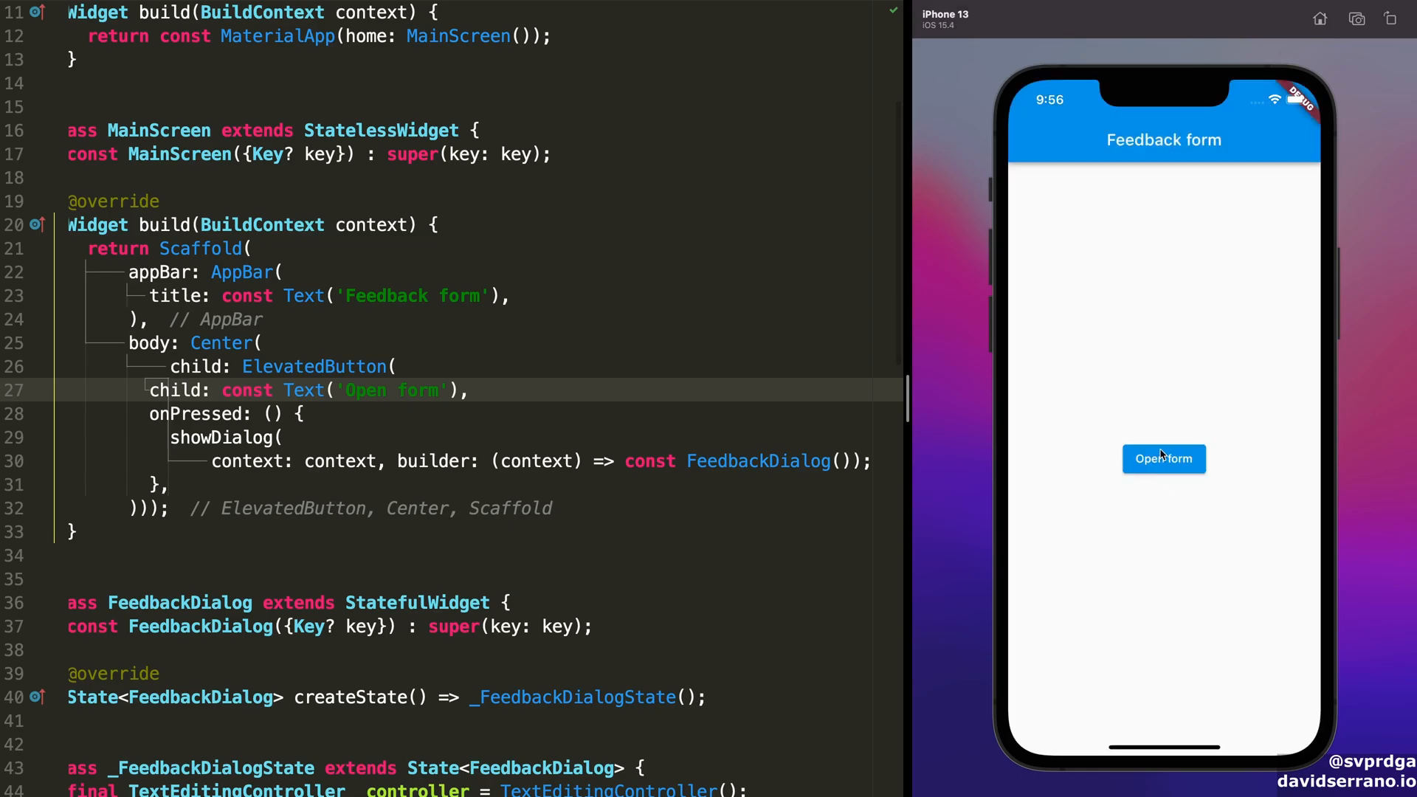
pyautogui.click(1163, 458)
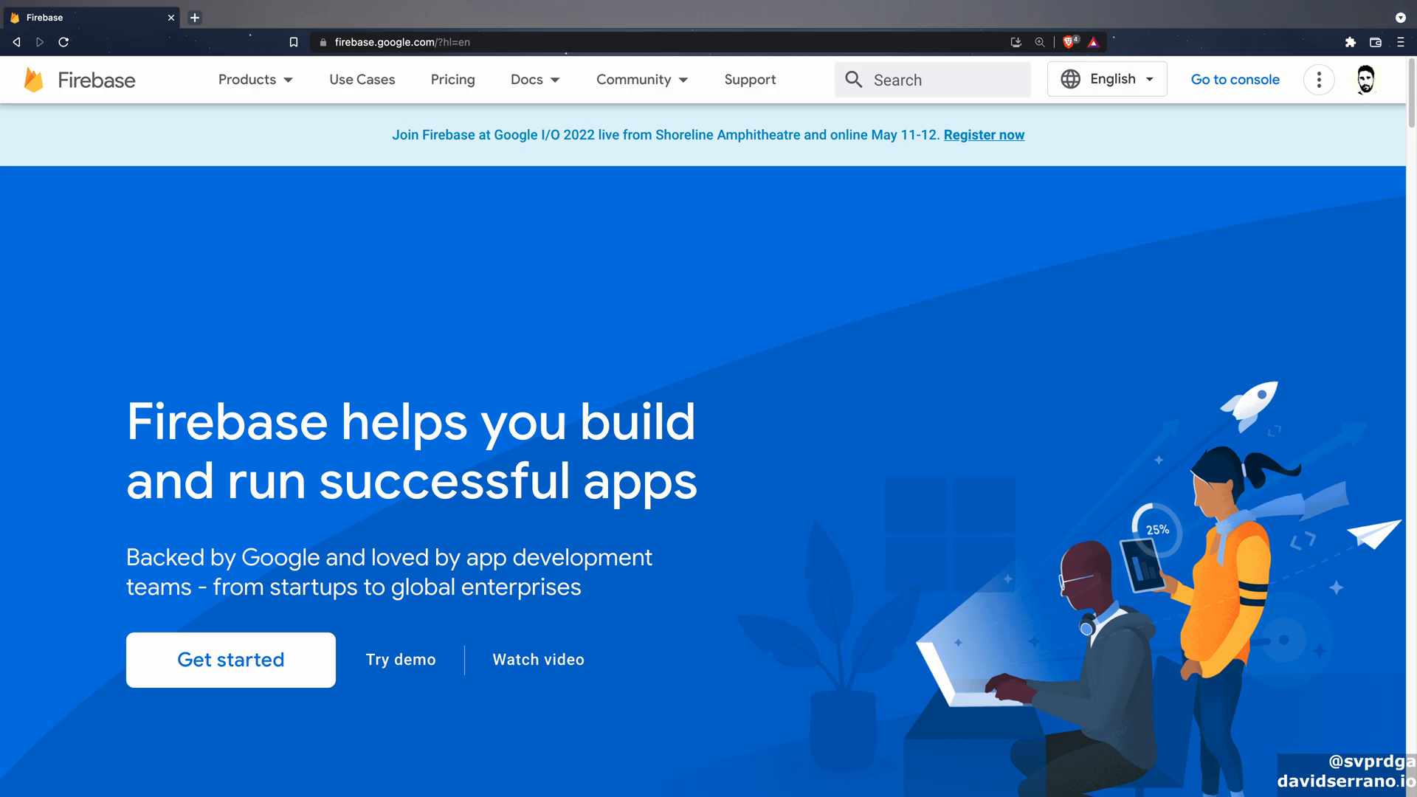
# Start a new Firebase project named Feedback Form from the console.
pyautogui.click(1234, 78)
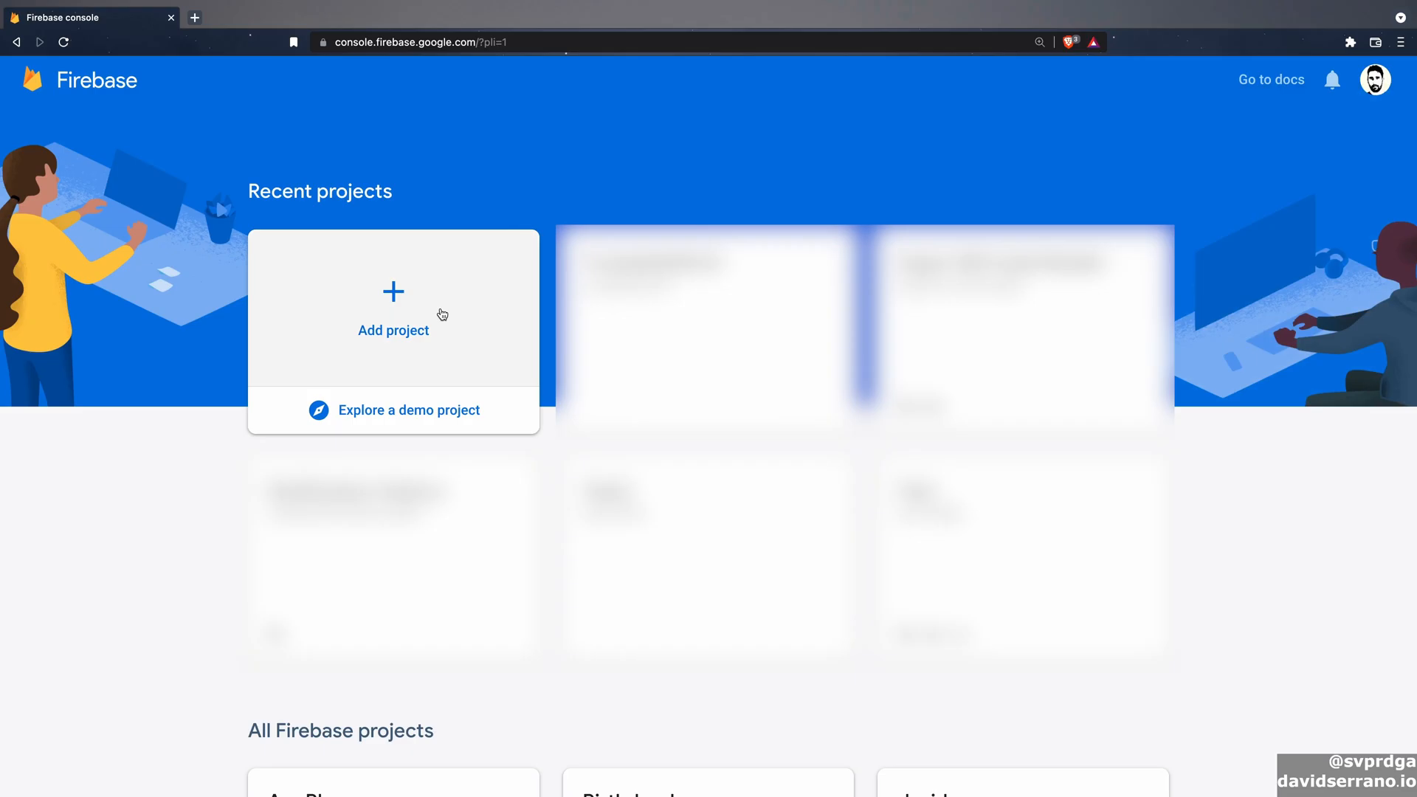
pyautogui.click(393, 307)
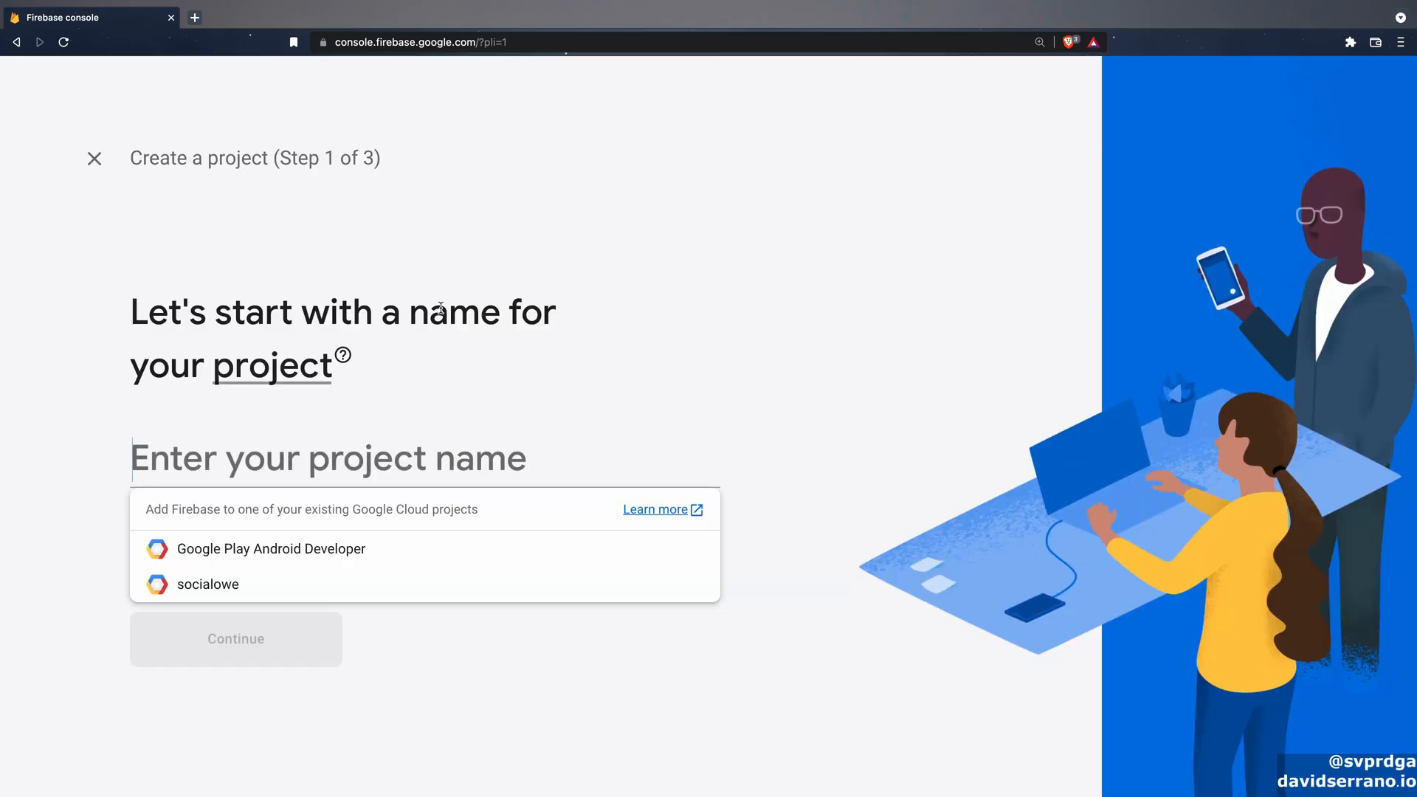
pyautogui.write('Feedback Form')
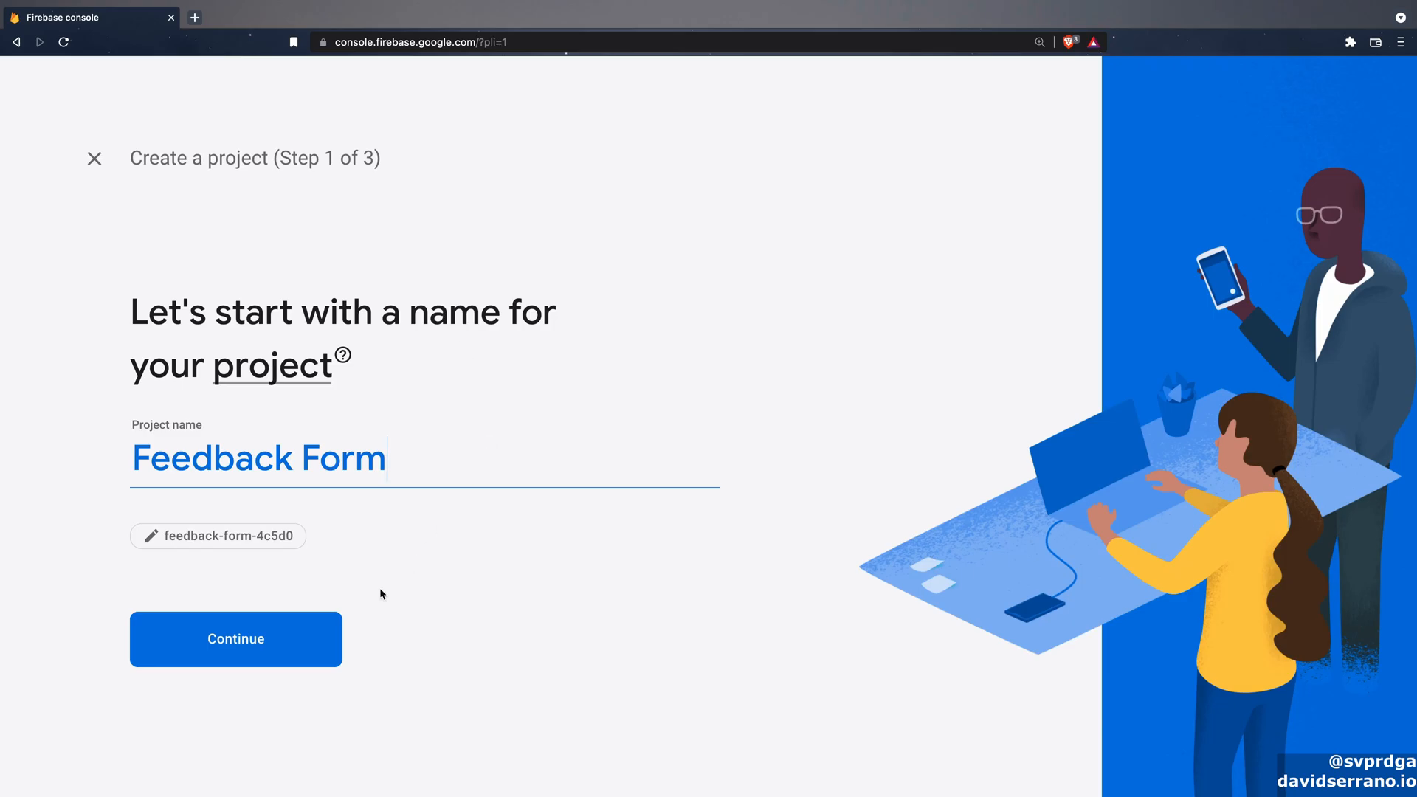
pyautogui.click(236, 639)
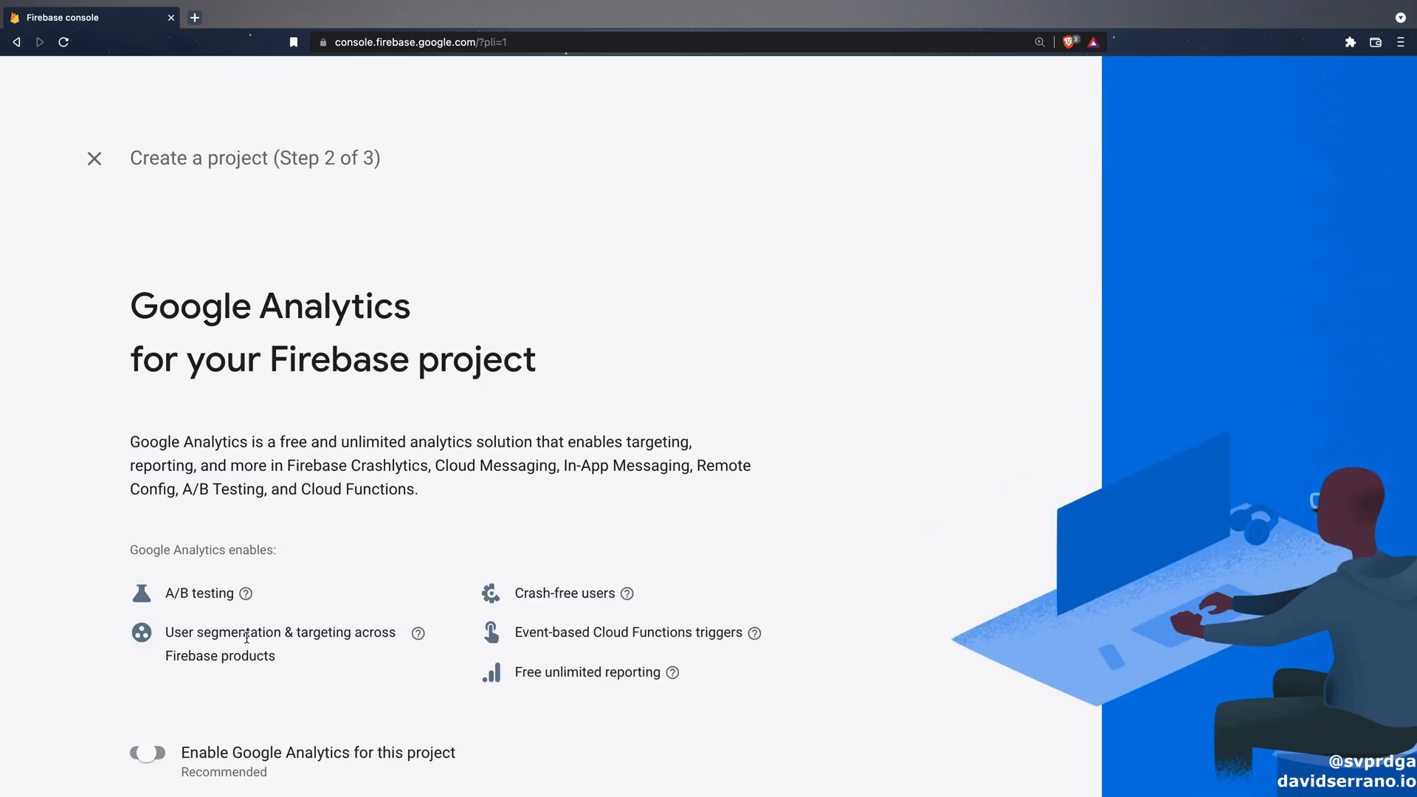
# Turn off Google Analytics, create the project and enter it.
pyautogui.click(148, 753)
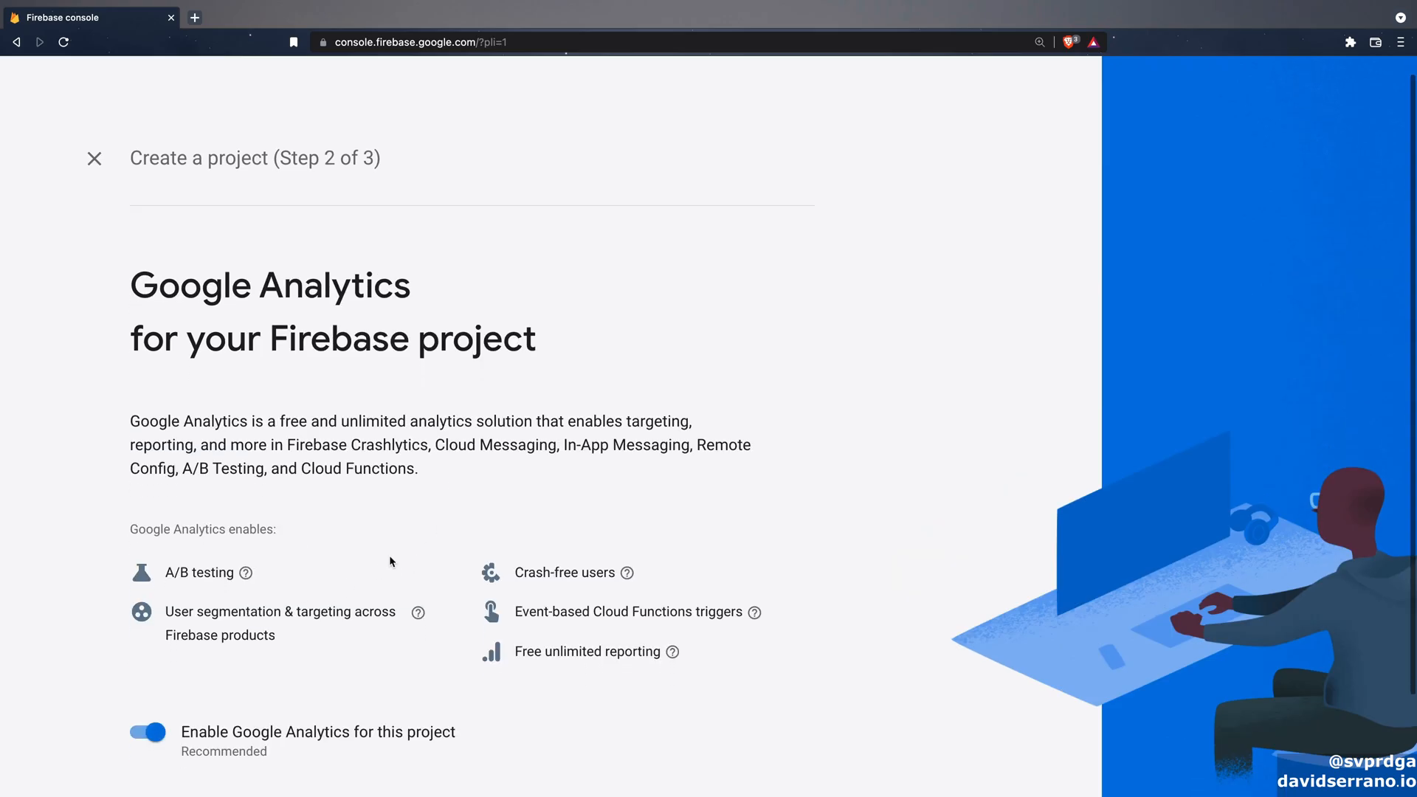
pyautogui.scroll(-3)
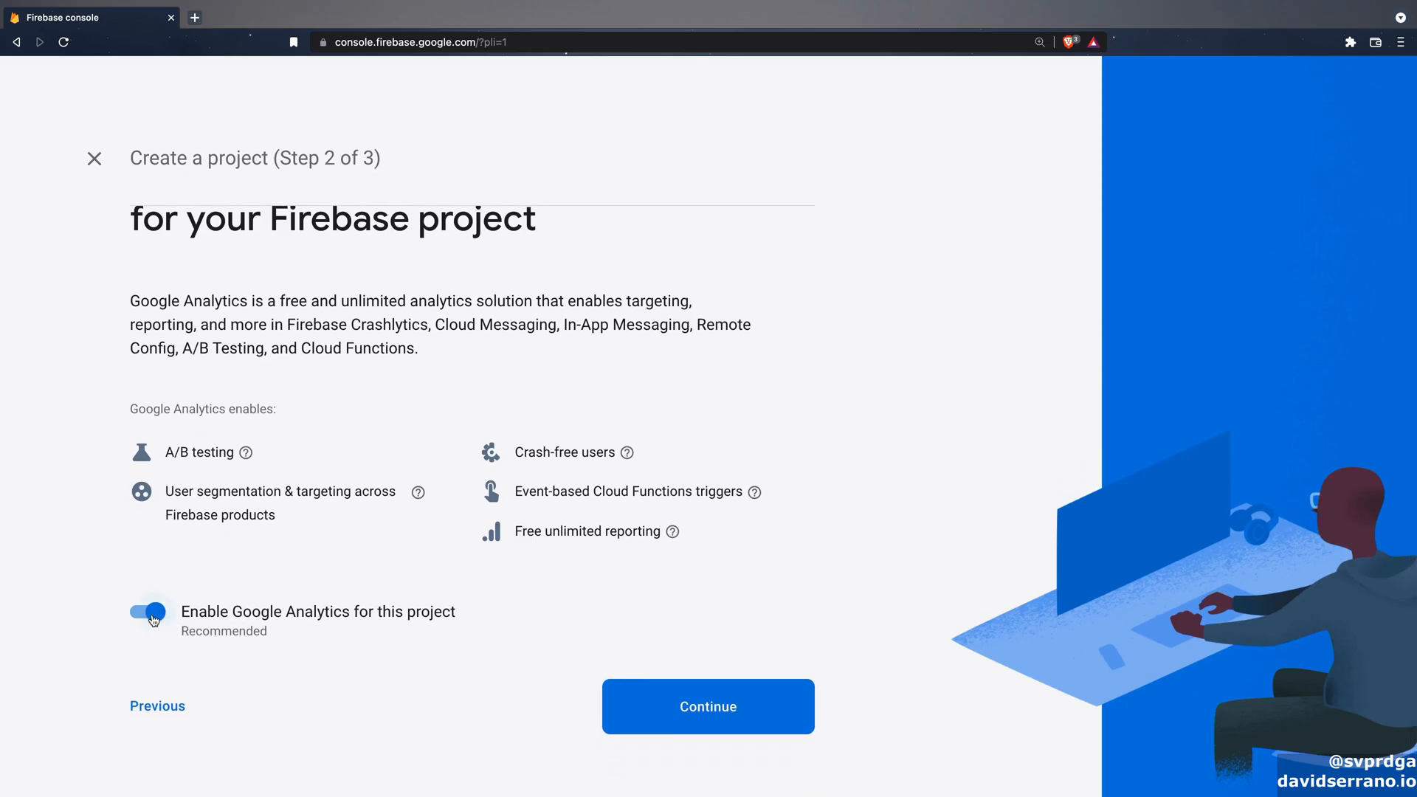
pyautogui.click(150, 612)
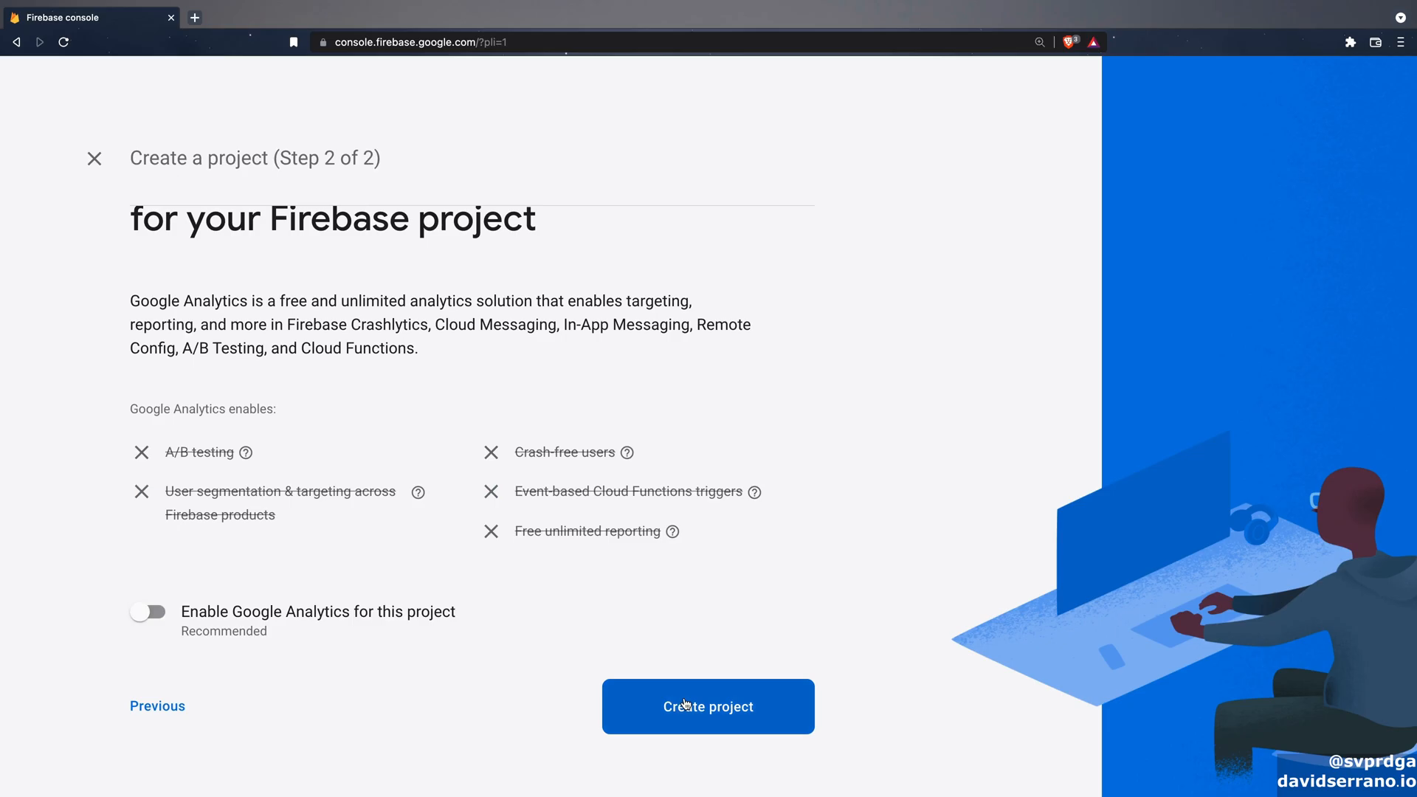
pyautogui.click(708, 705)
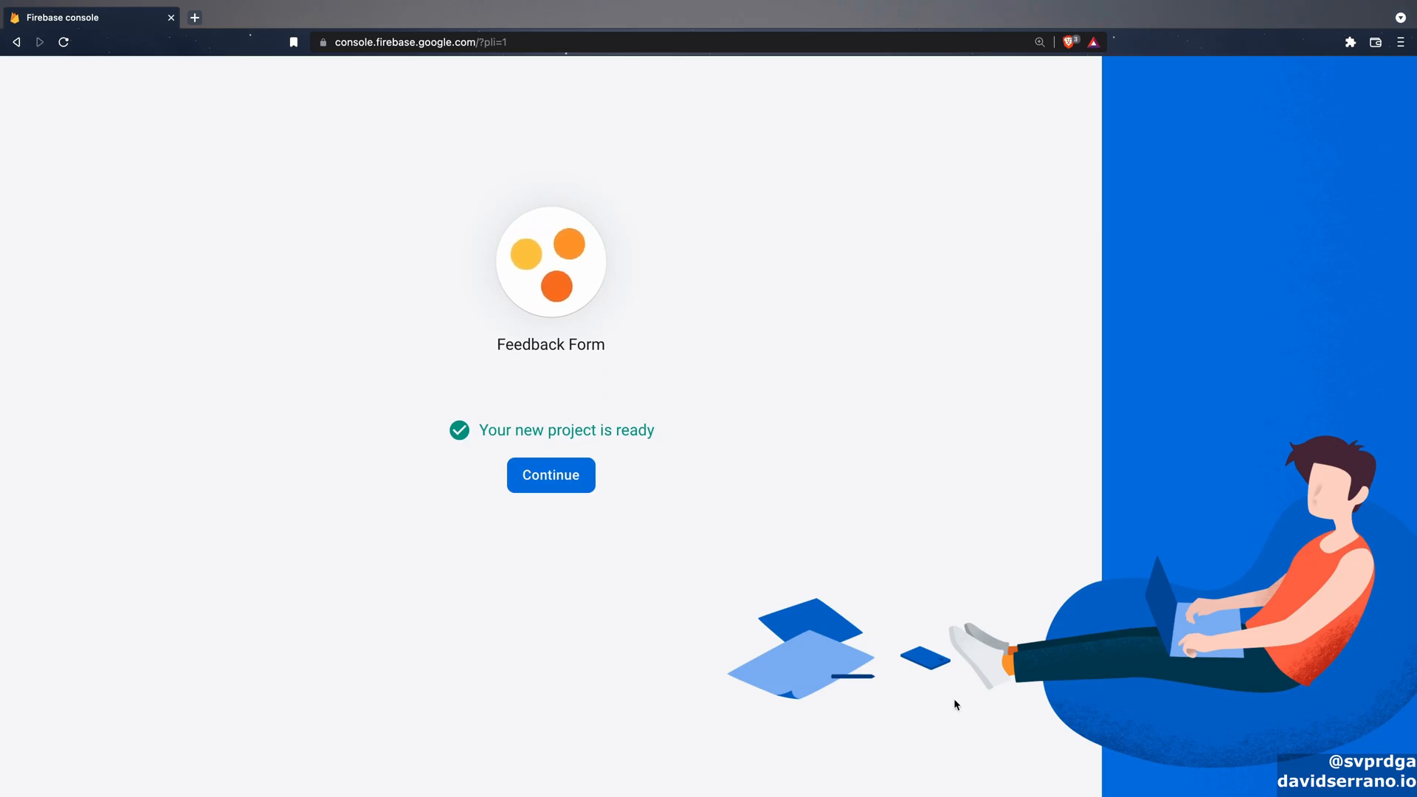
pyautogui.click(551, 475)
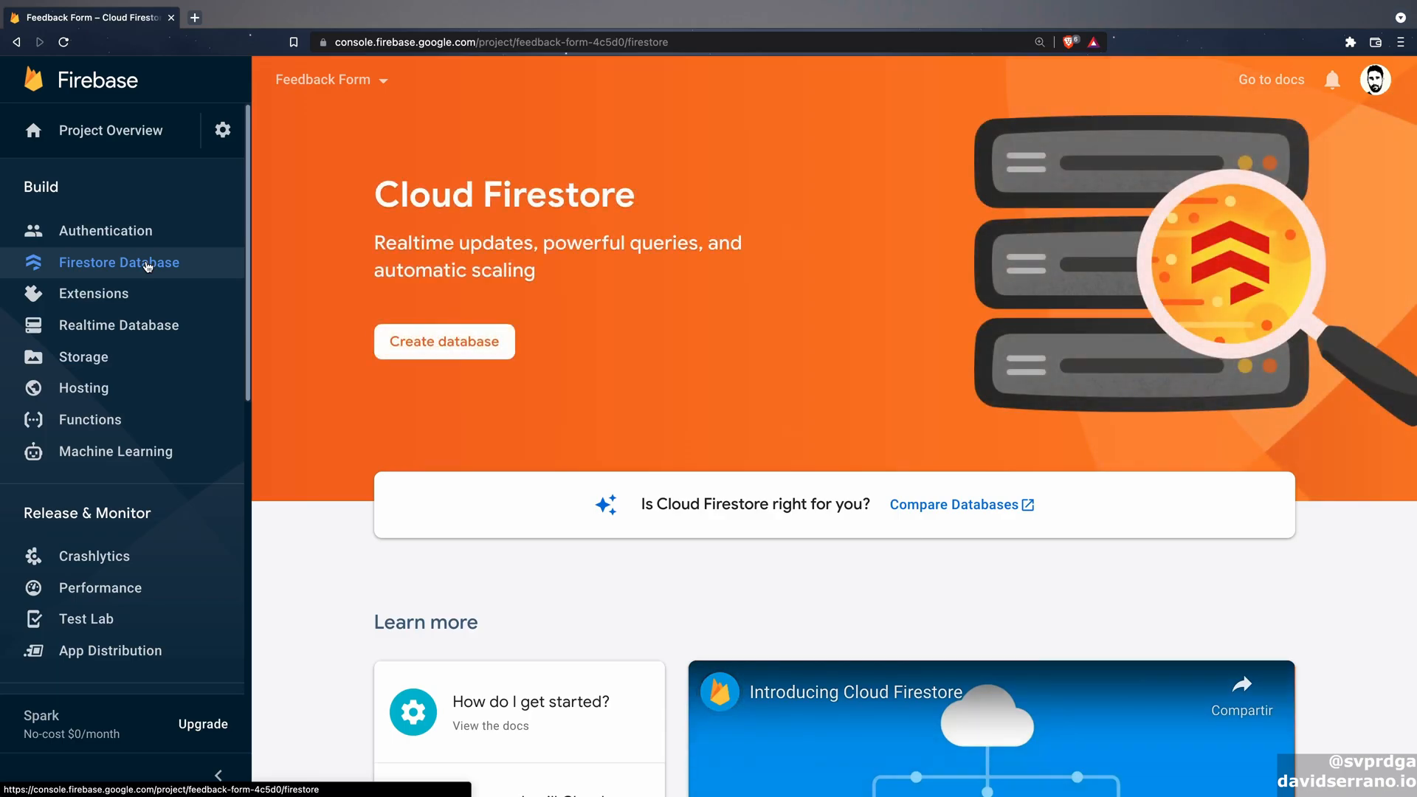
# Begin creating the Firestore database, keeping production mode for security rules.
pyautogui.click(445, 342)
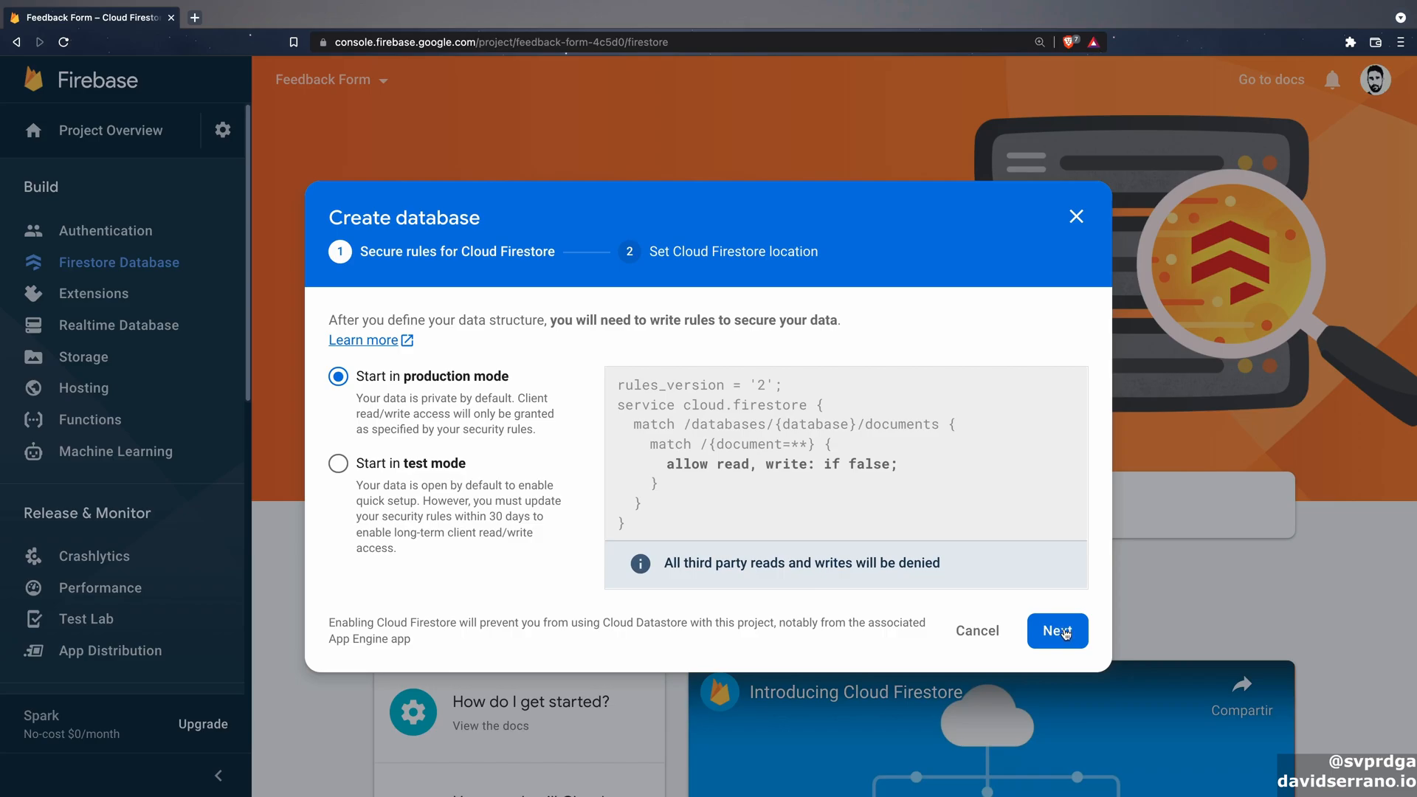
# Keep eur3 (europe-west) as the location and enable the Firestore database.
pyautogui.click(1057, 632)
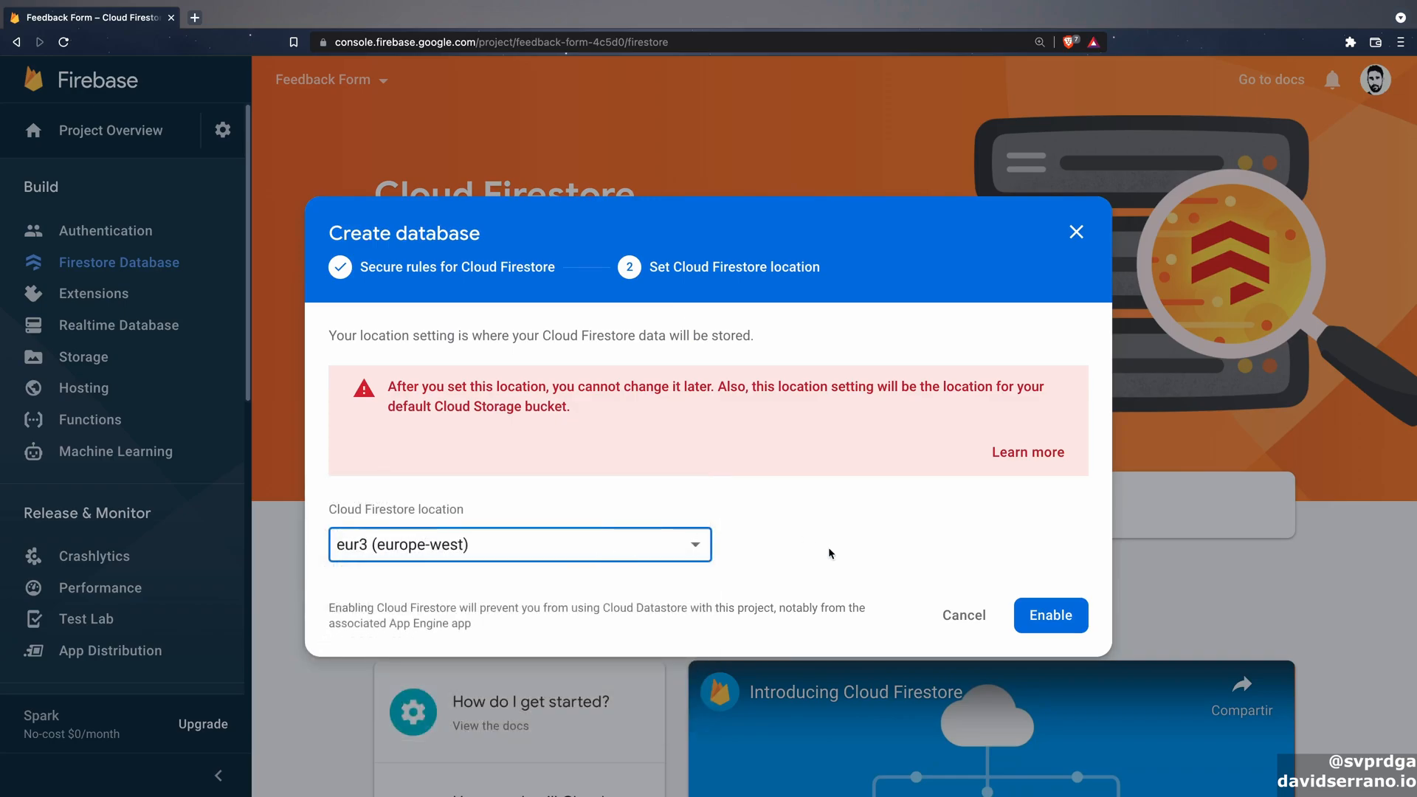
pyautogui.click(1051, 615)
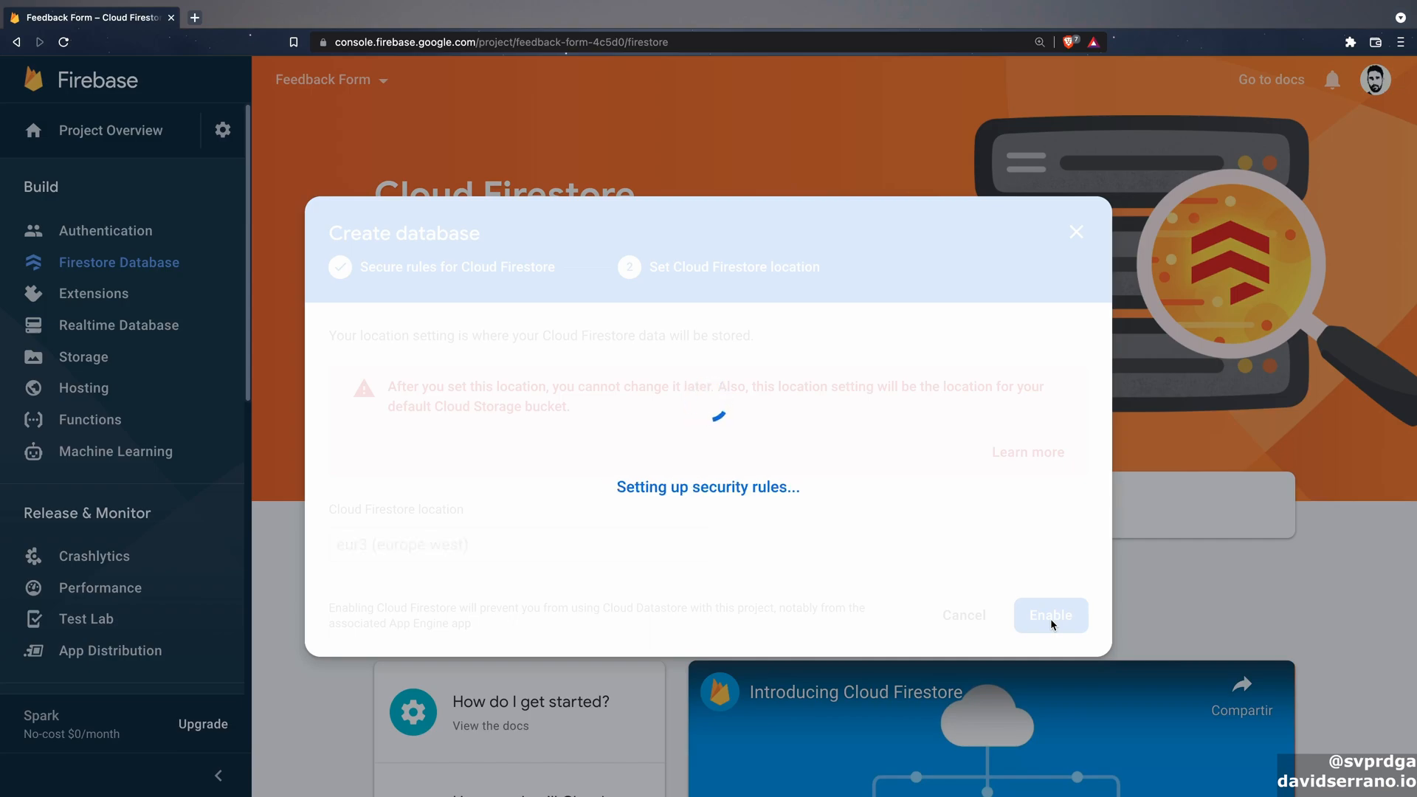
pyautogui.click(1051, 615)
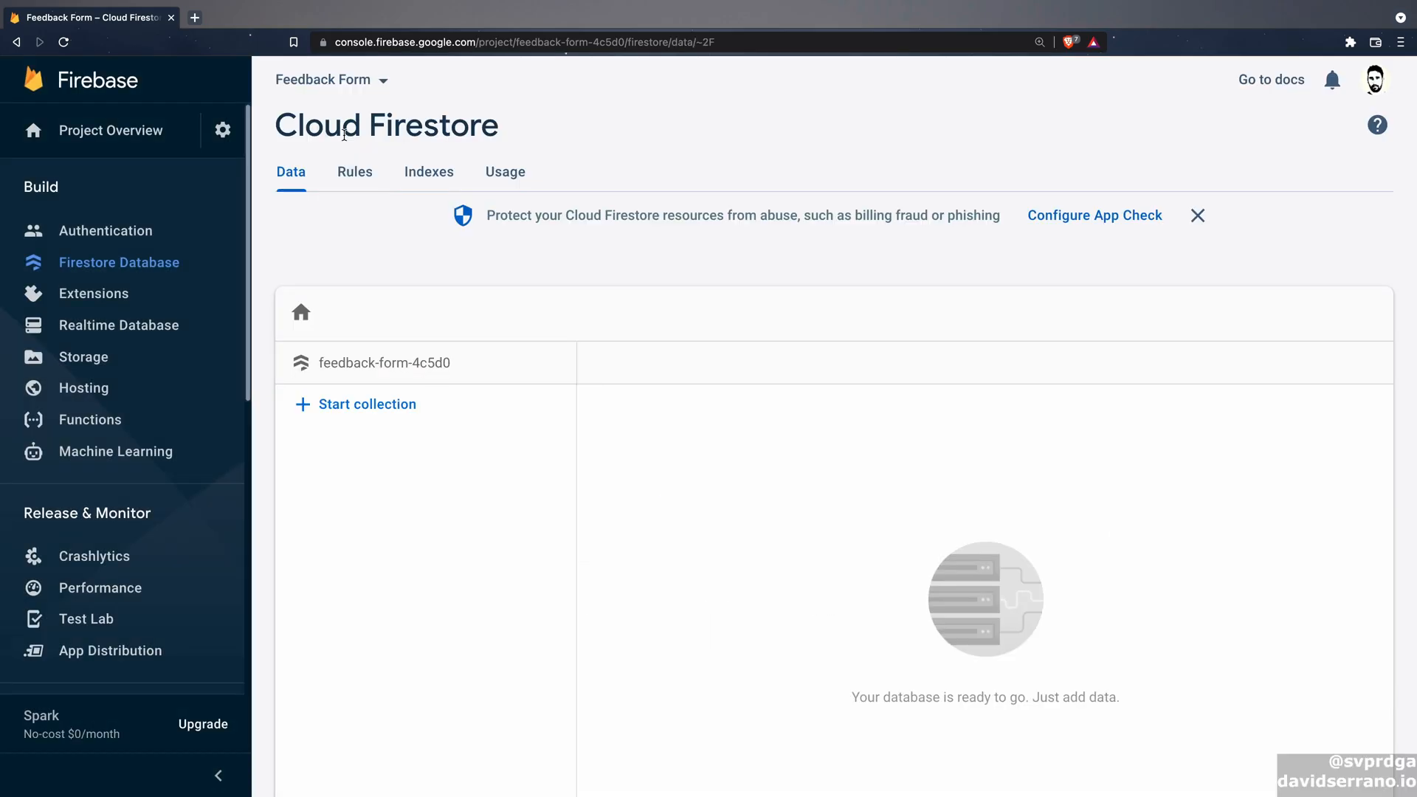
# Show the Firestore security rules for the Feedback Form database.
pyautogui.click(354, 172)
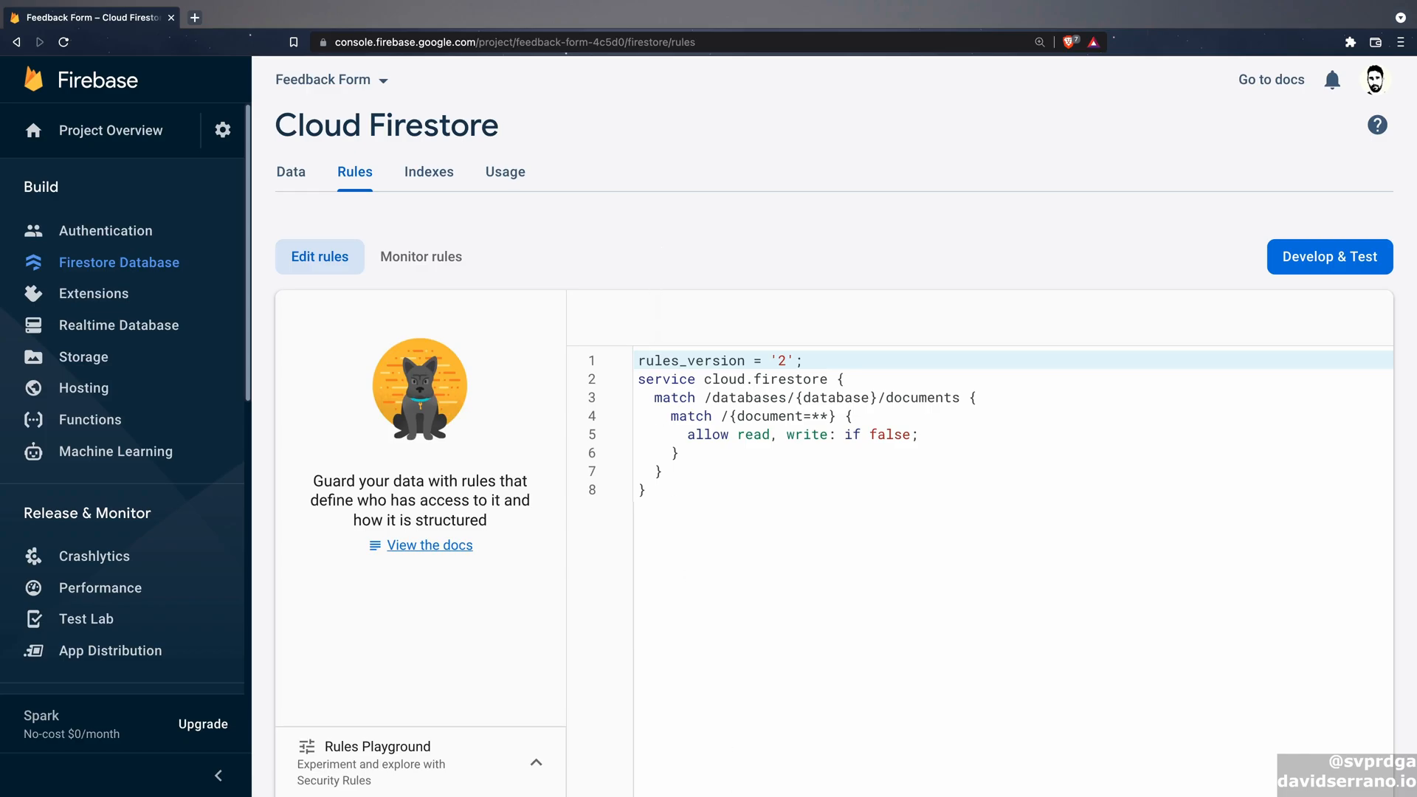
pyautogui.moveTo(814, 526)
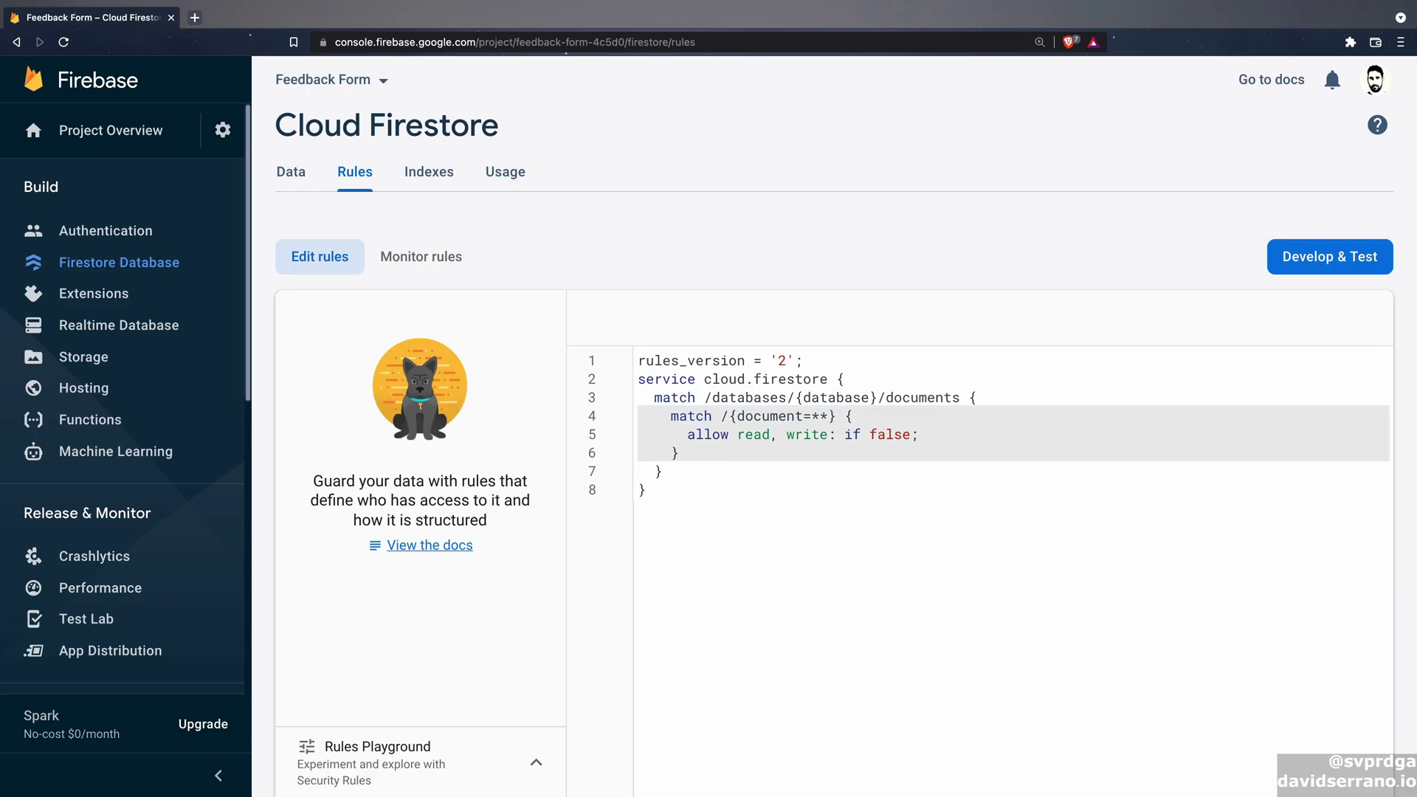
pyautogui.moveTo(1046, 440)
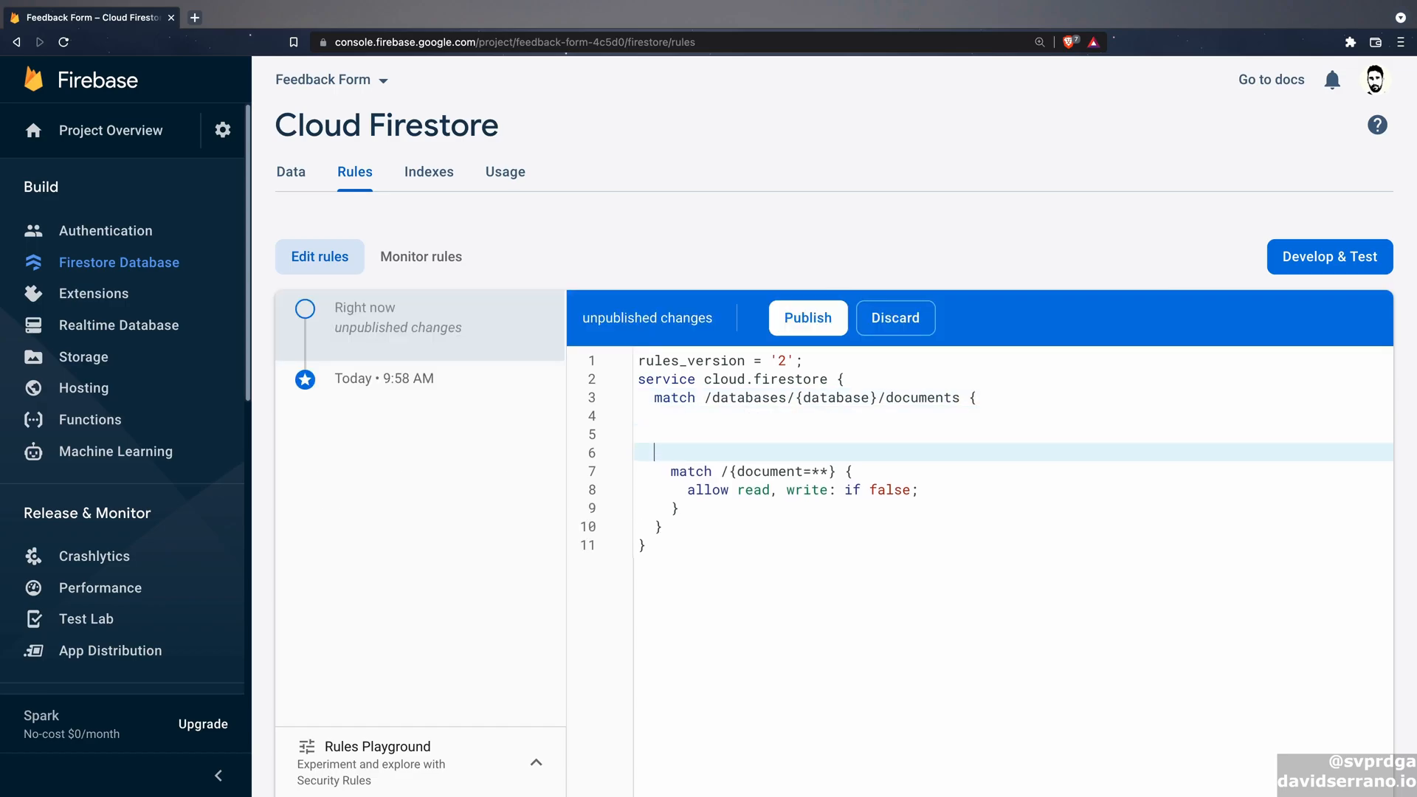
# Write a match /feedback/{documentId} block allowing create if true.
pyautogui.write('m')
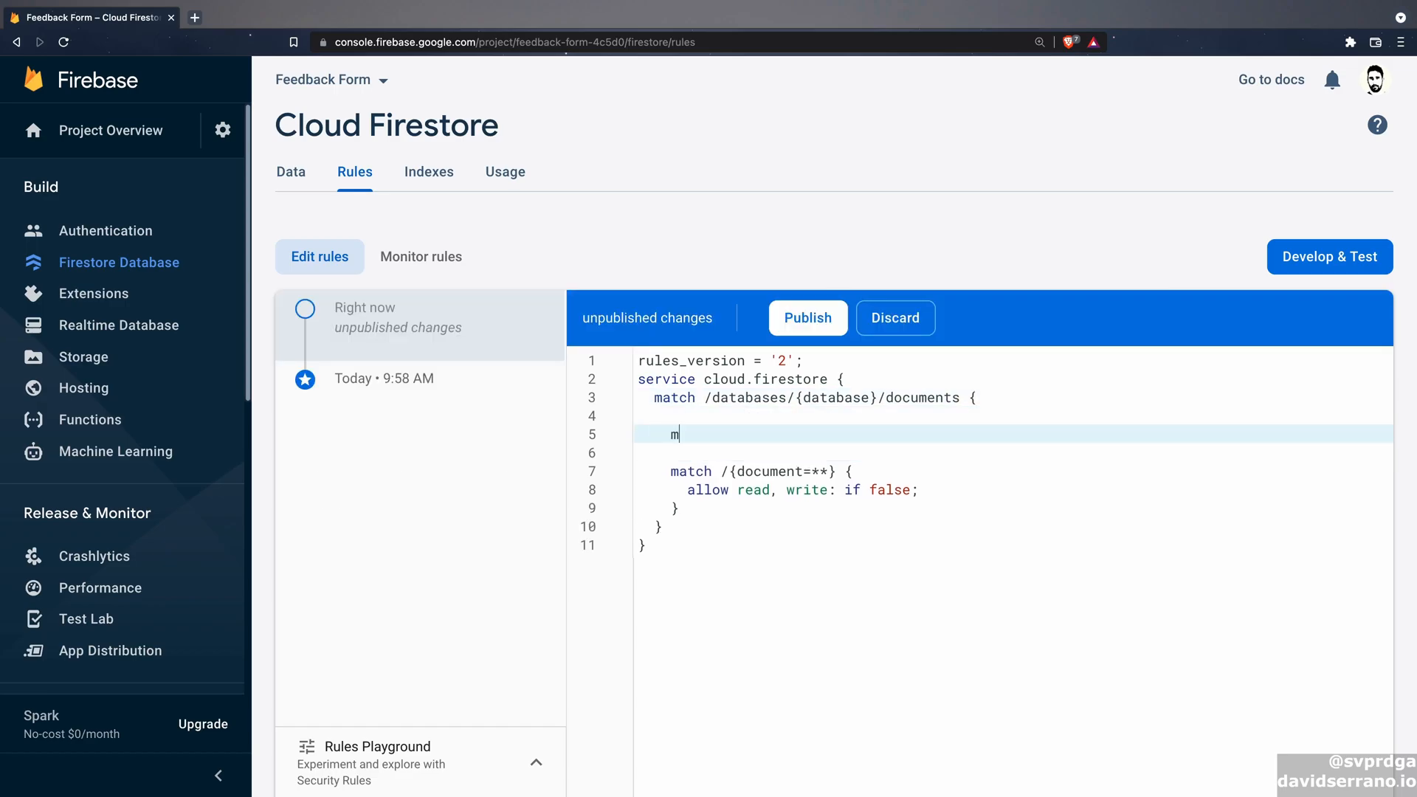
pyautogui.write('atch')
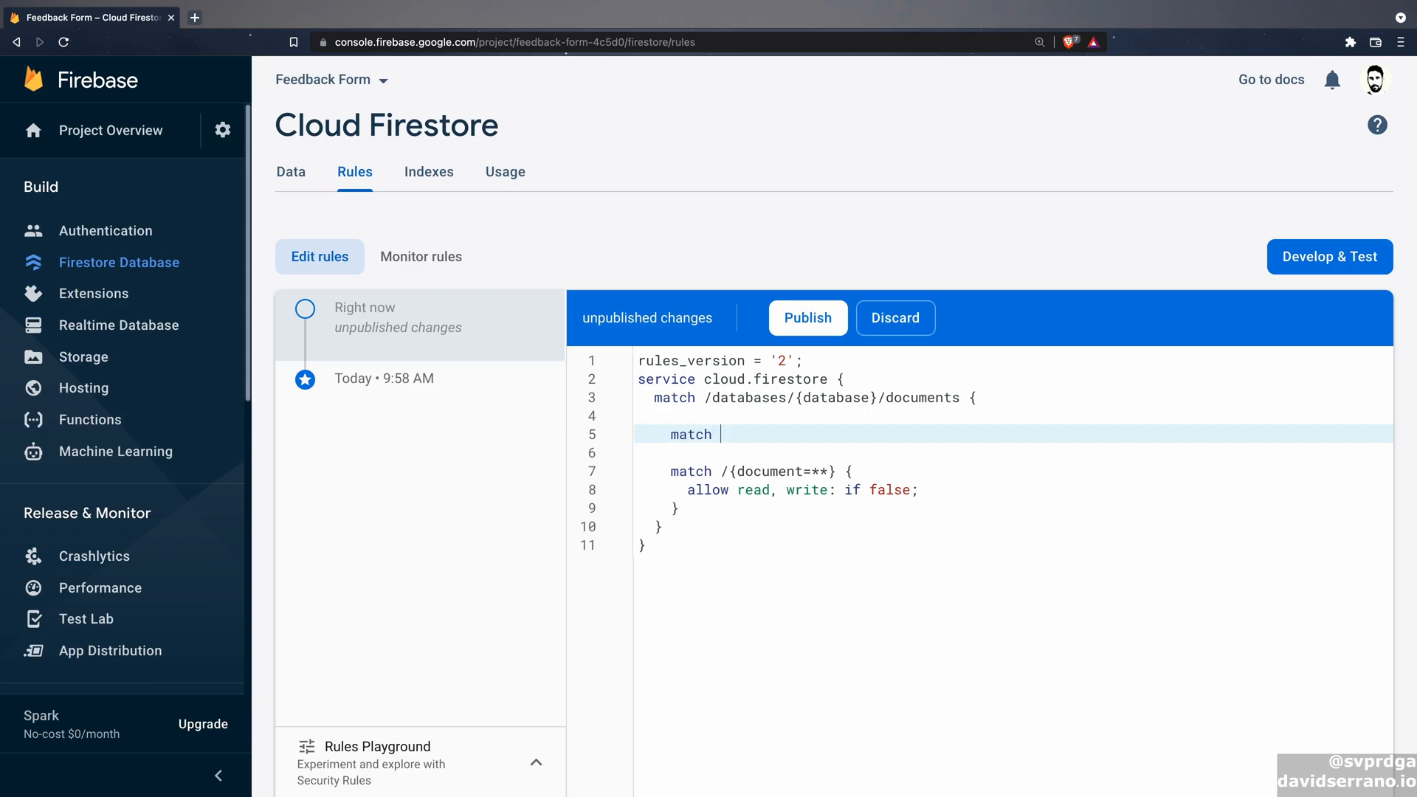
pyautogui.write('/feedback/')
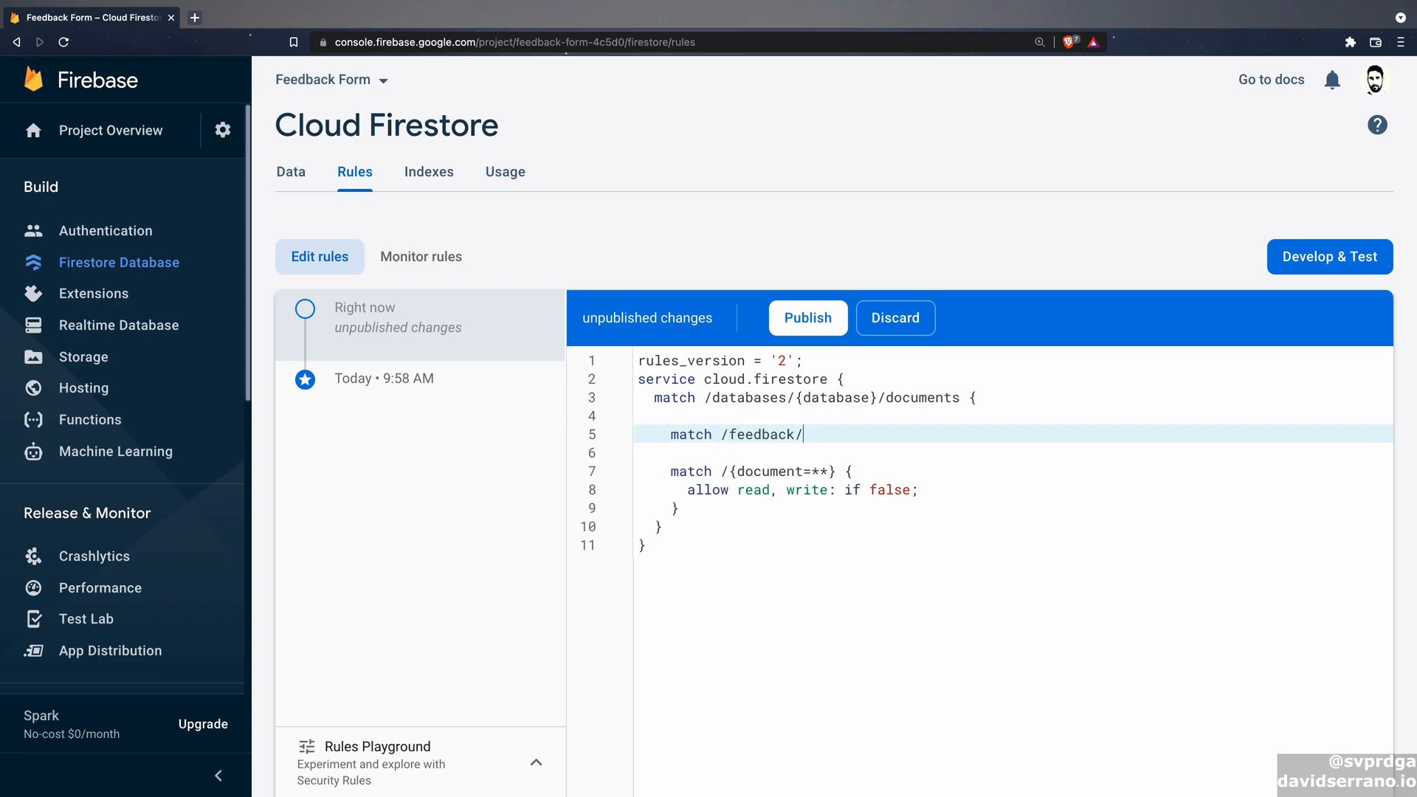
pyautogui.write('{}')
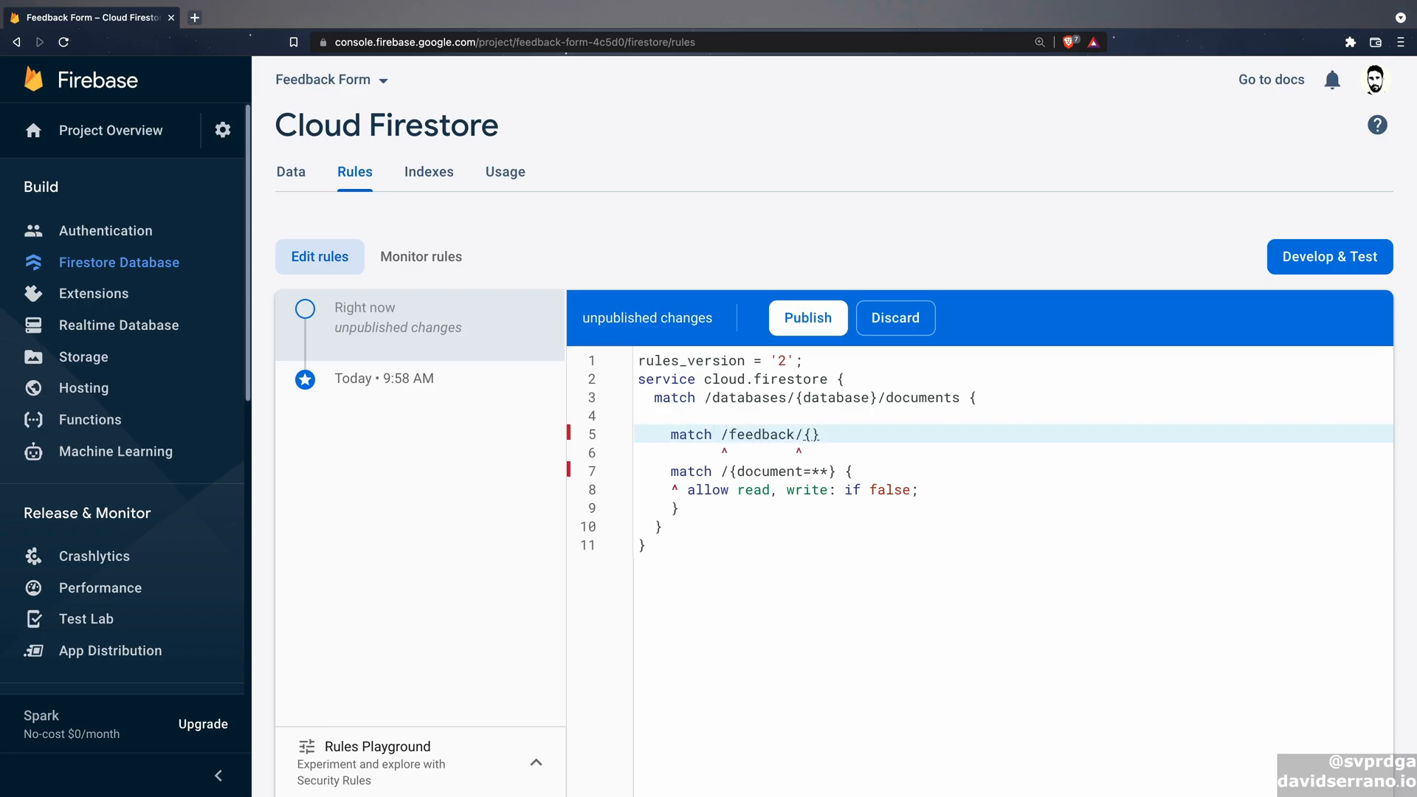
pyautogui.write('documentId')
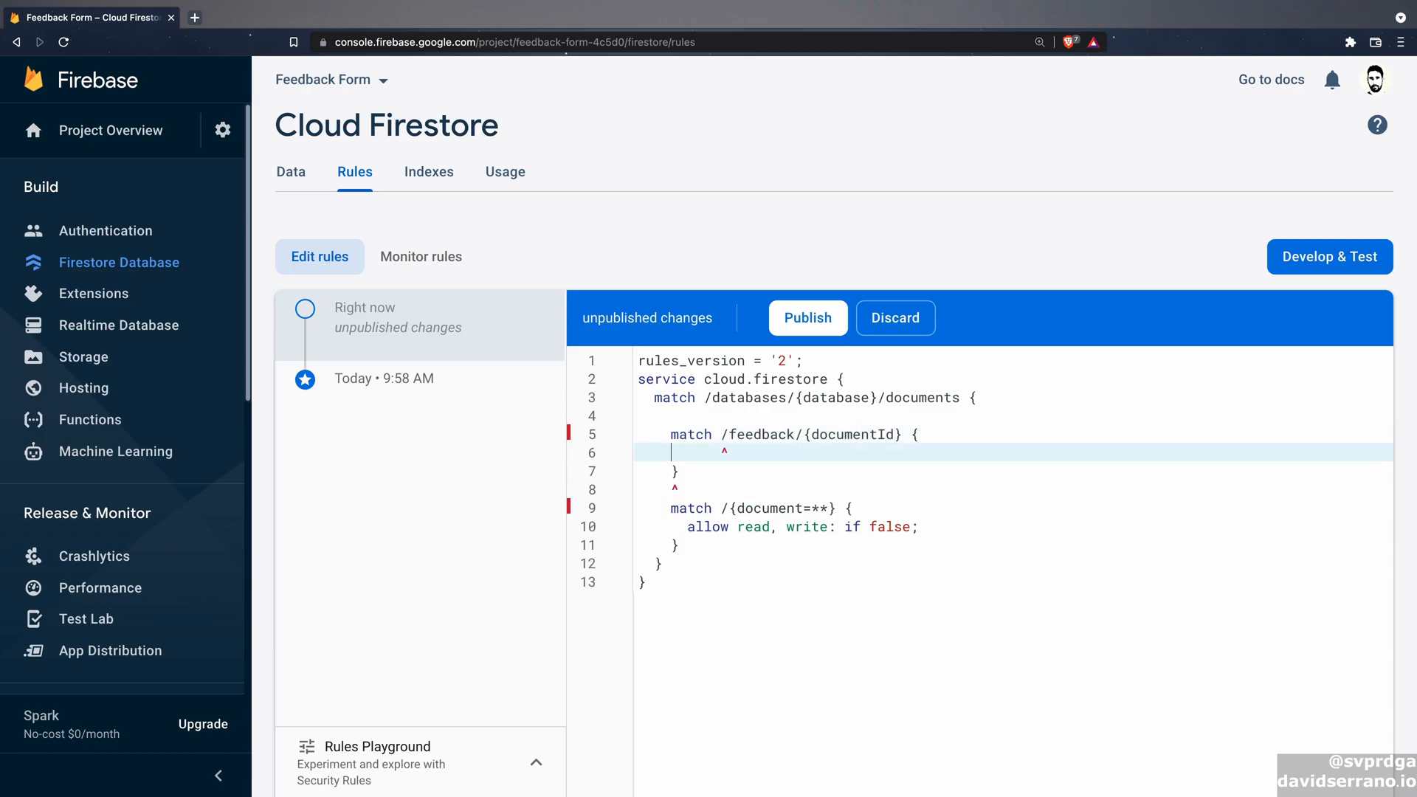
pyautogui.write('allow cre')
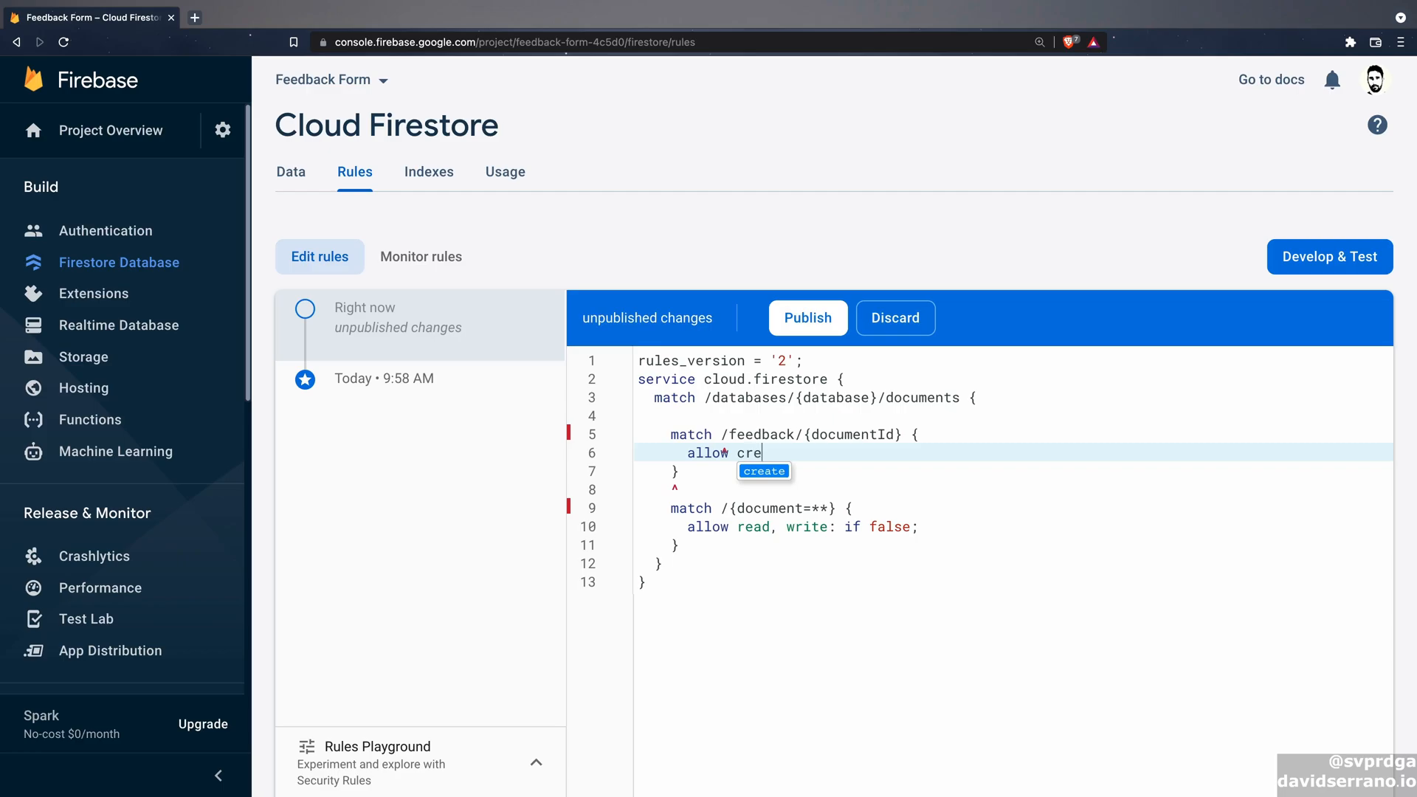
pyautogui.write('ate: if')
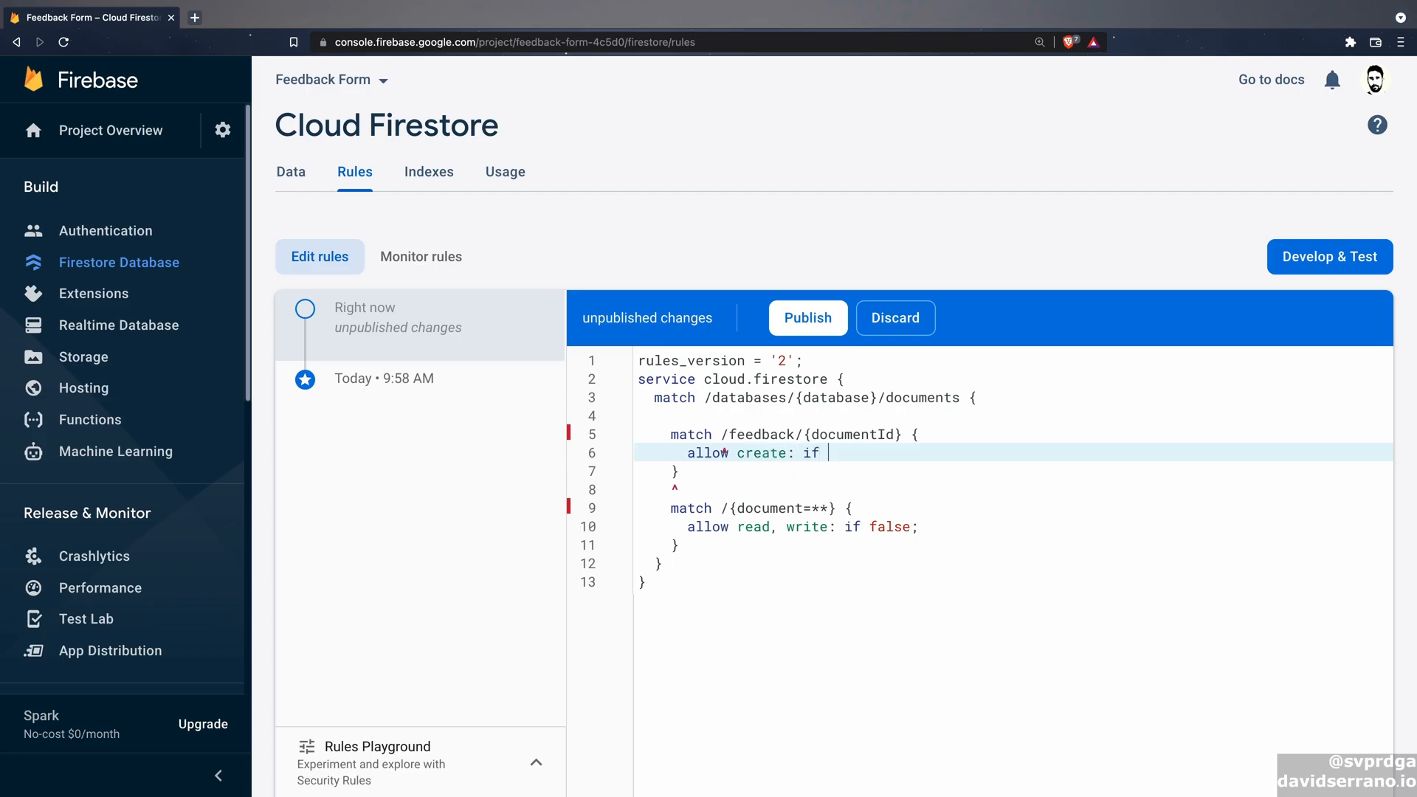
pyautogui.write('true,')
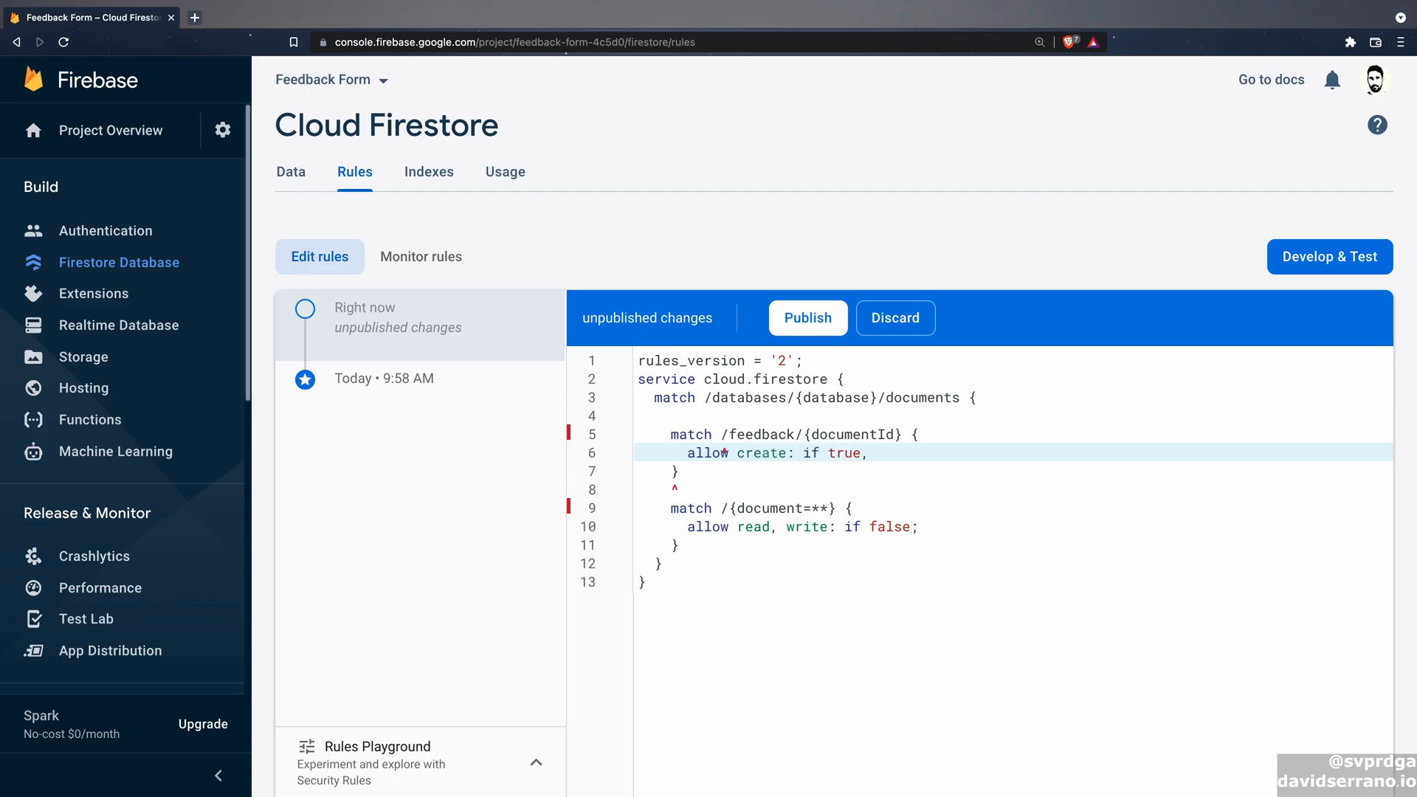
pyautogui.press('Enter')
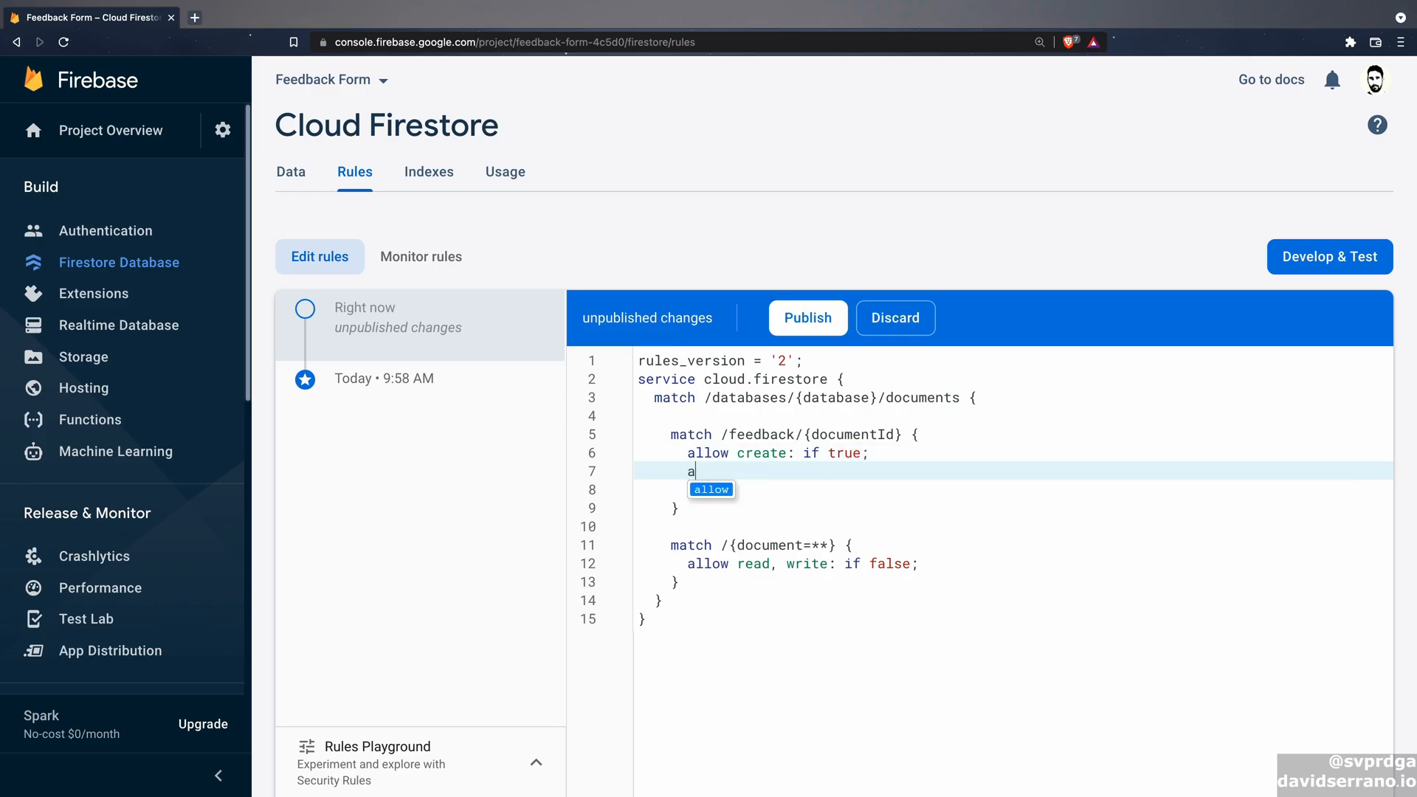
# Deny read, write, update and delete on feedback documents with if false.
pyautogui.write('llow read,')
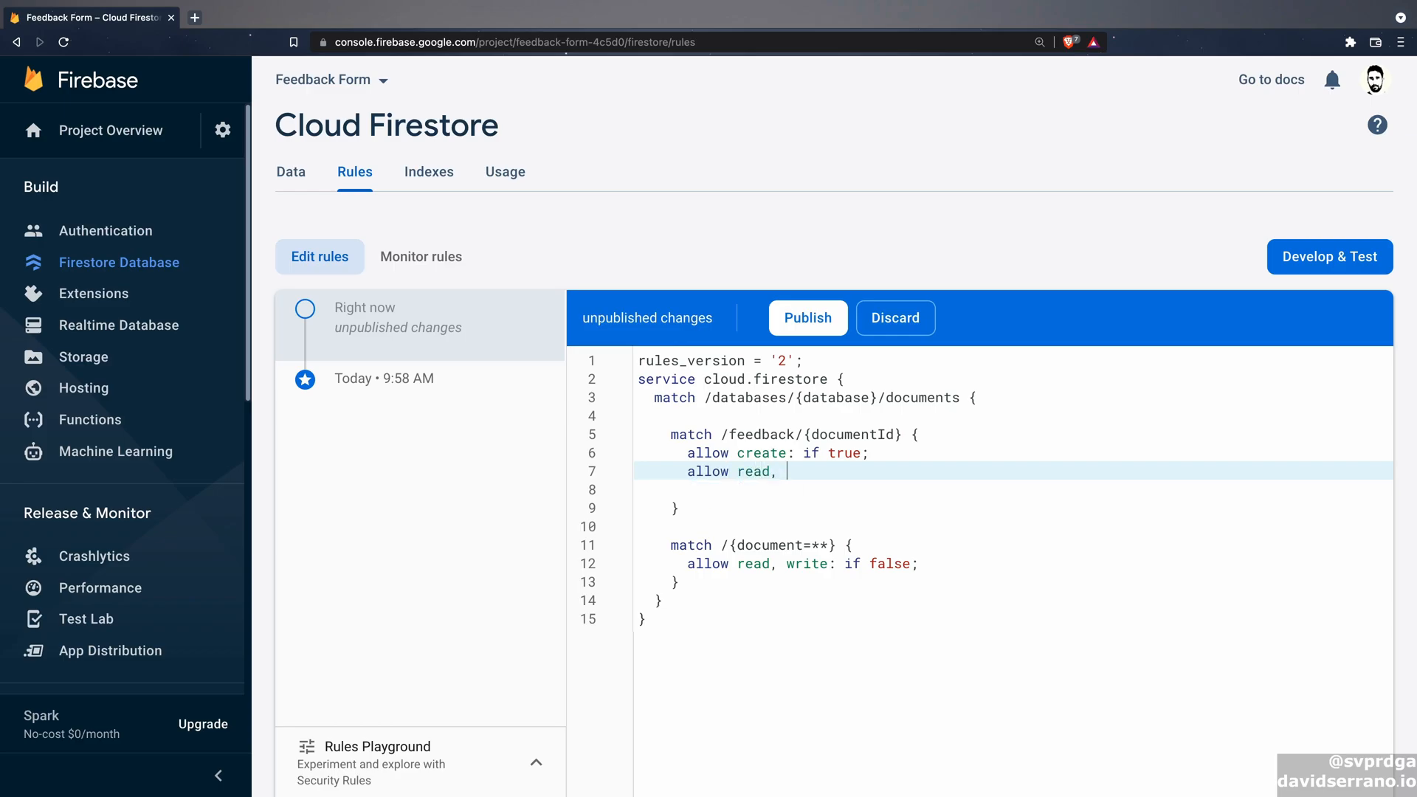
pyautogui.write('write, up')
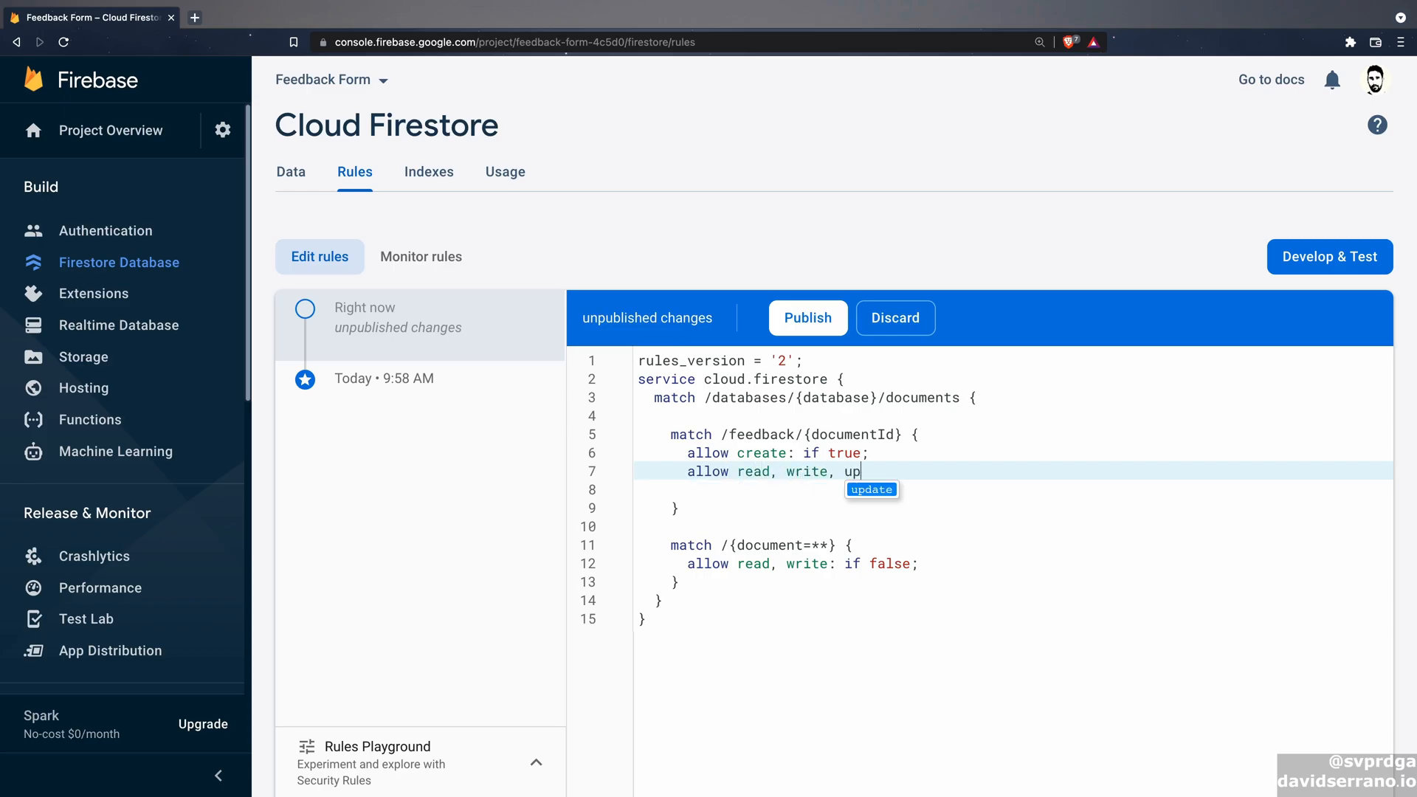
pyautogui.write('date, delete:')
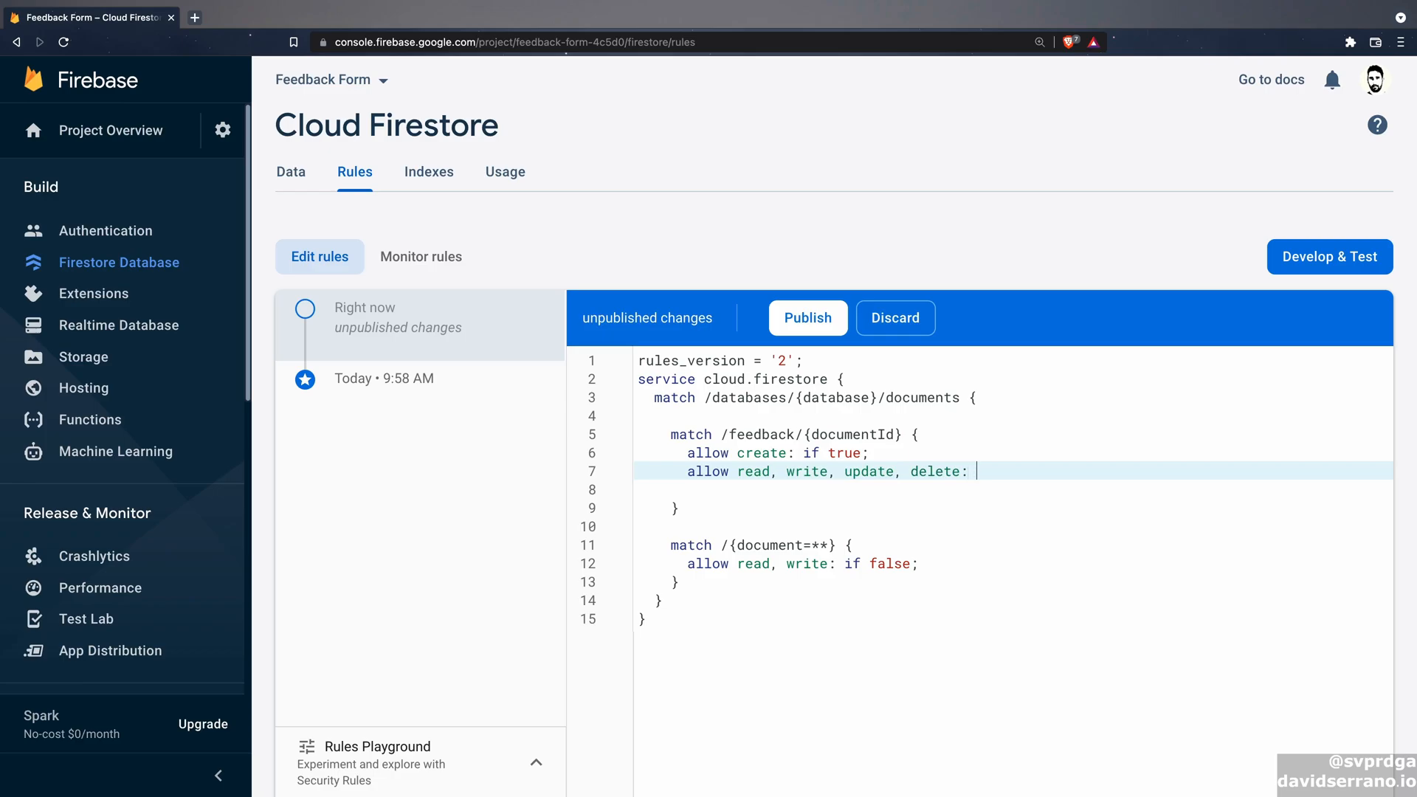
pyautogui.write('if false;')
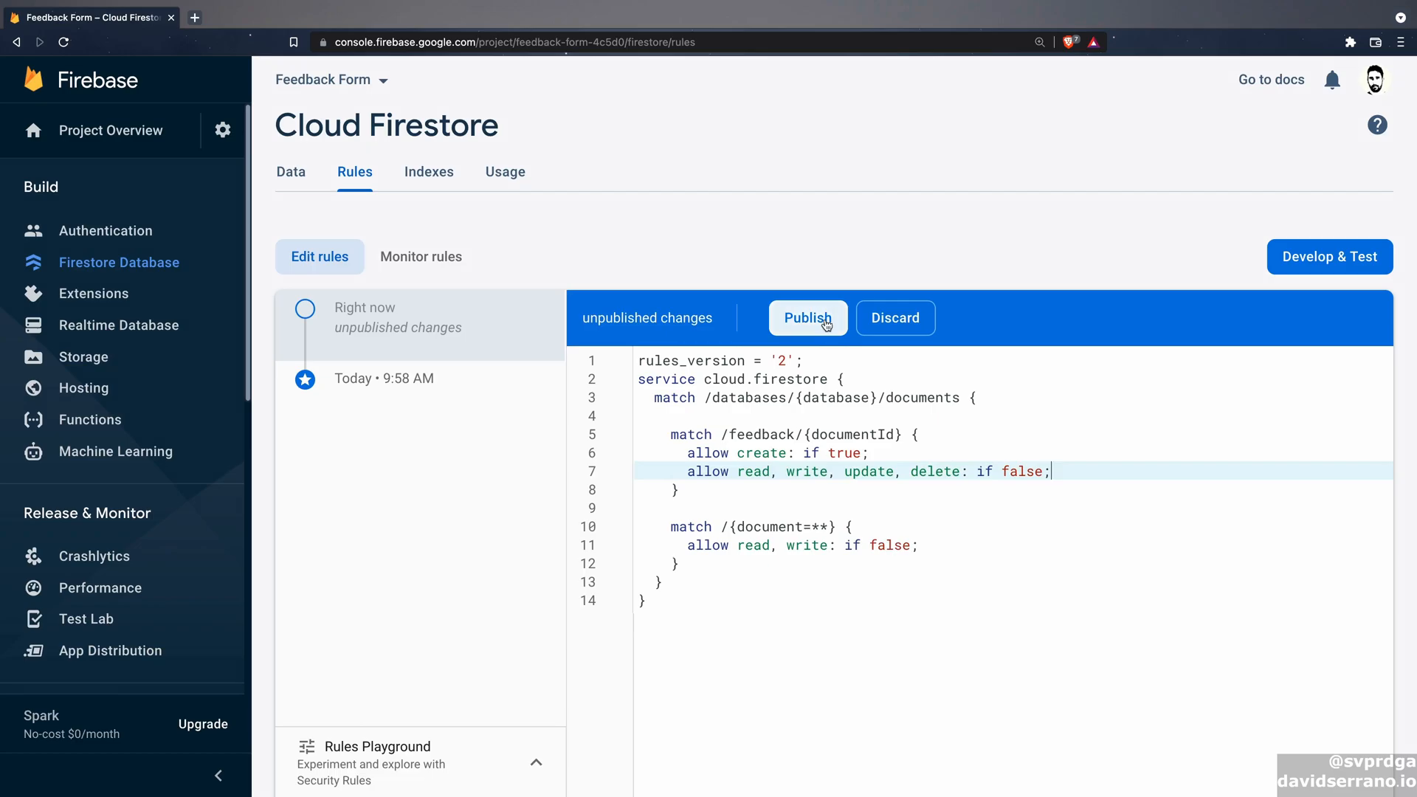
# Publish the updated Firestore security rules.
pyautogui.click(807, 319)
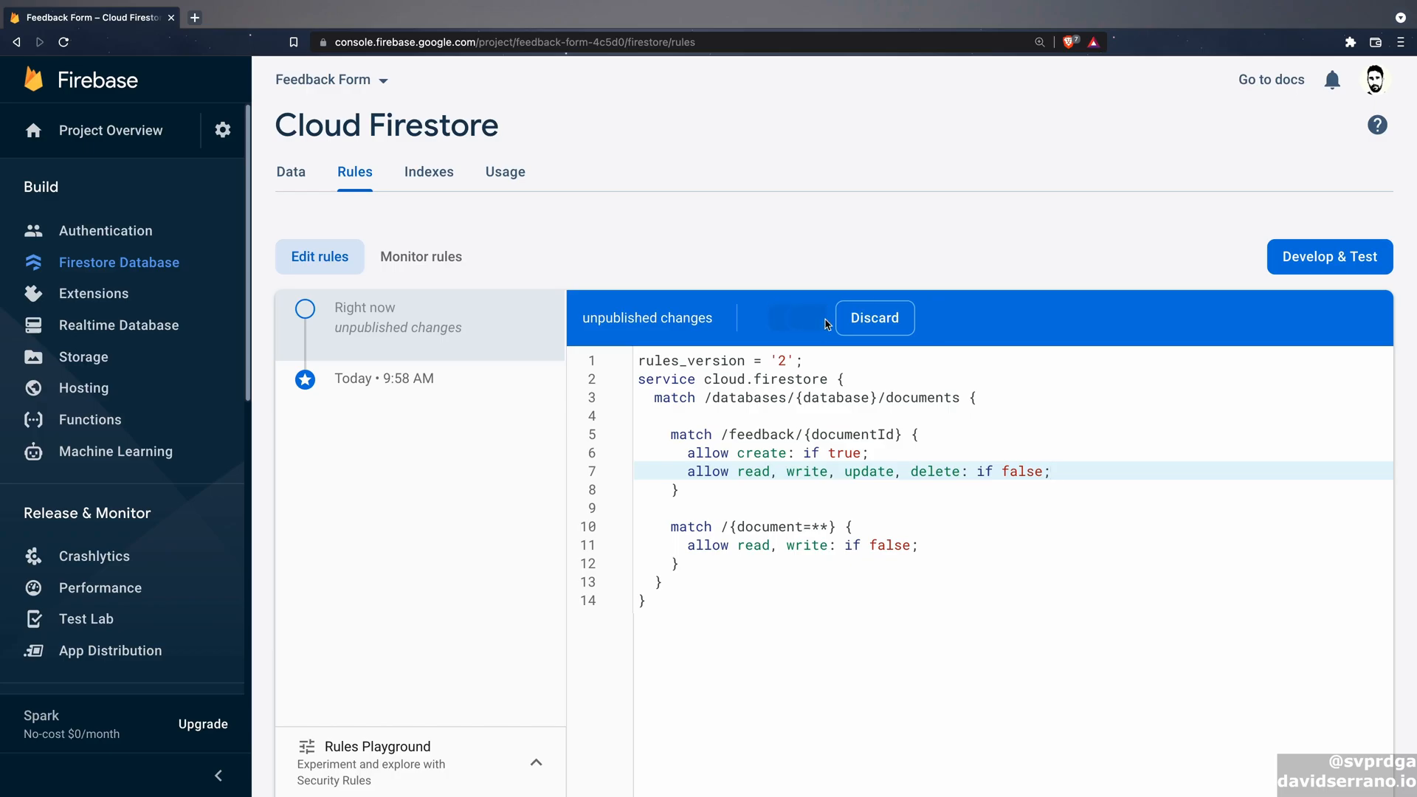
pyautogui.click(797, 317)
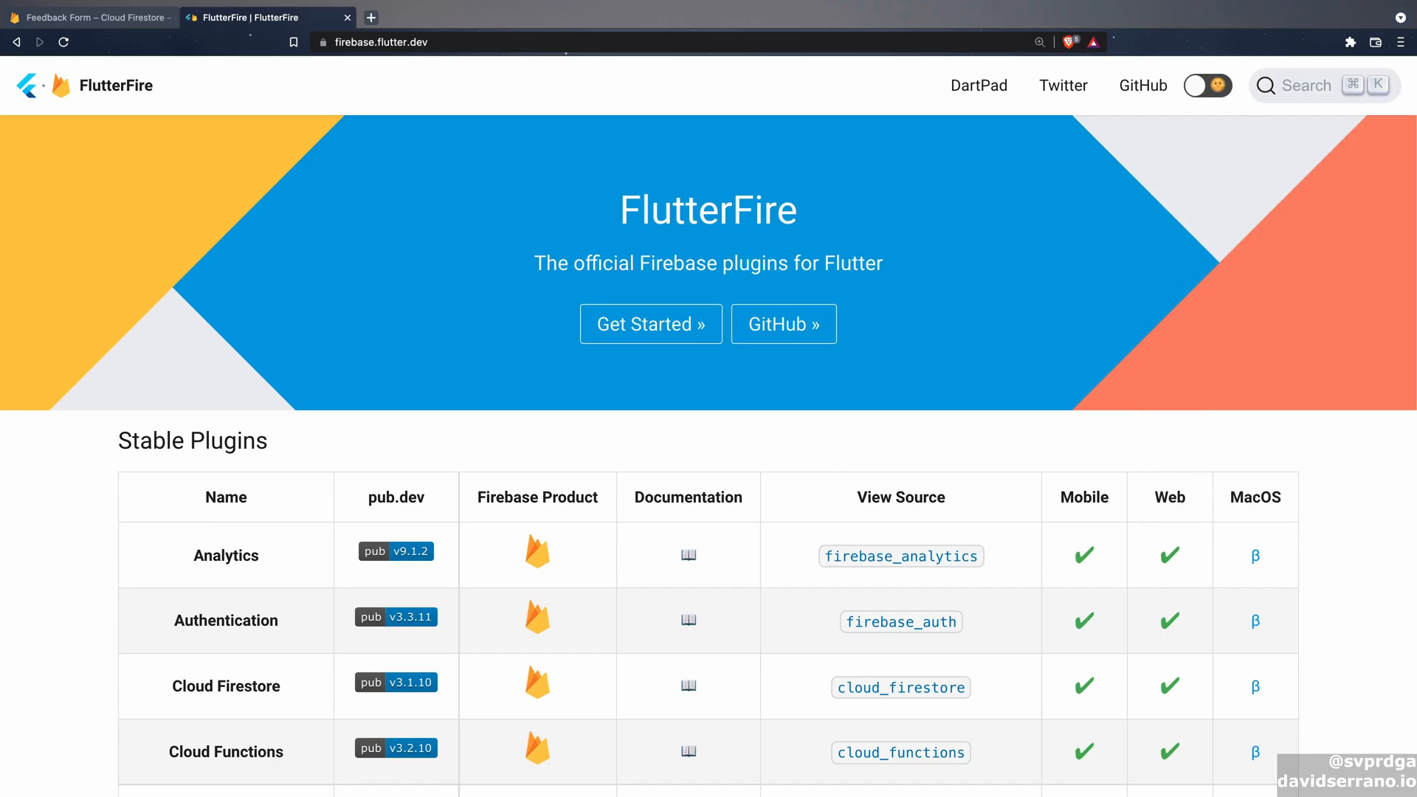
# Browse the FlutterFire Get Started overview down to the Installation section.
pyautogui.click(650, 323)
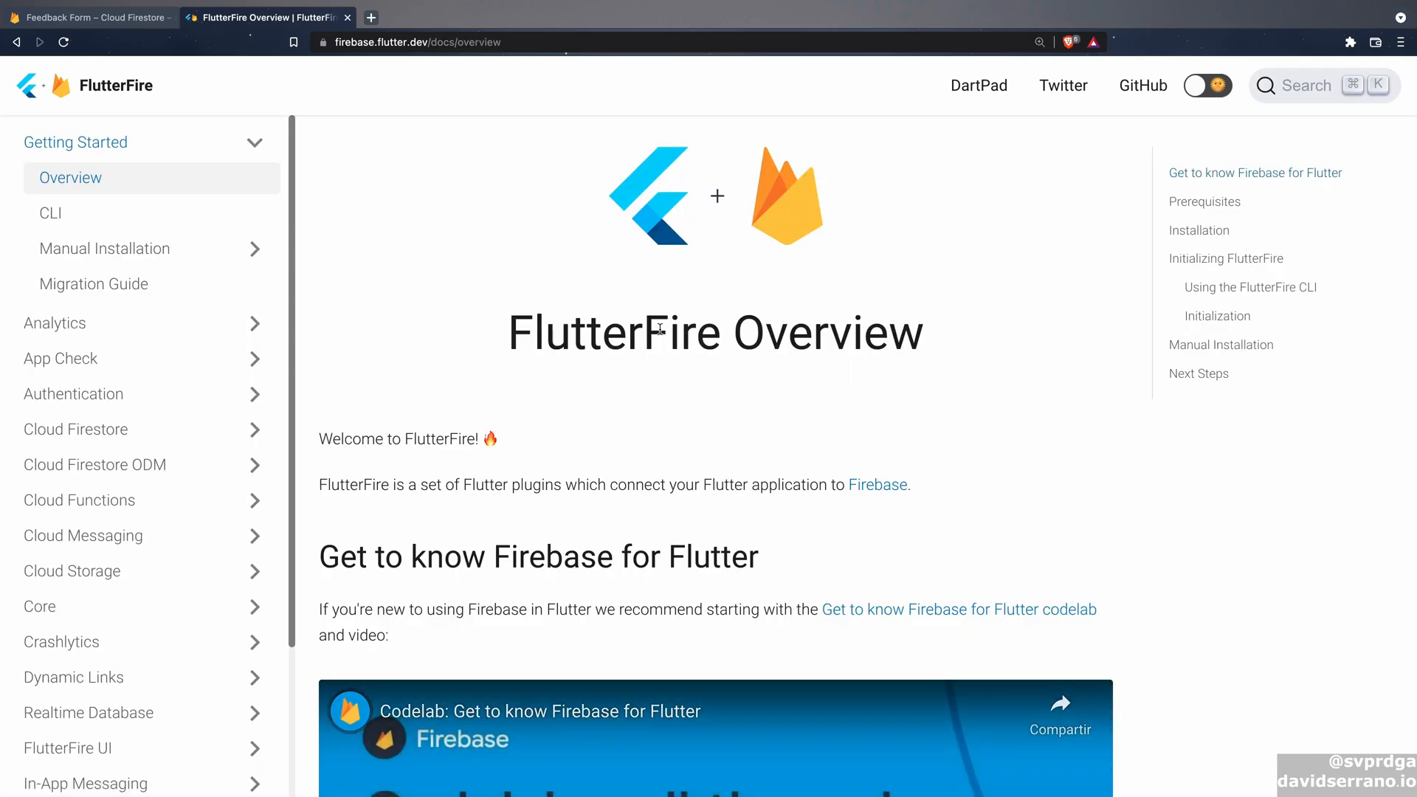
pyautogui.scroll(-3)
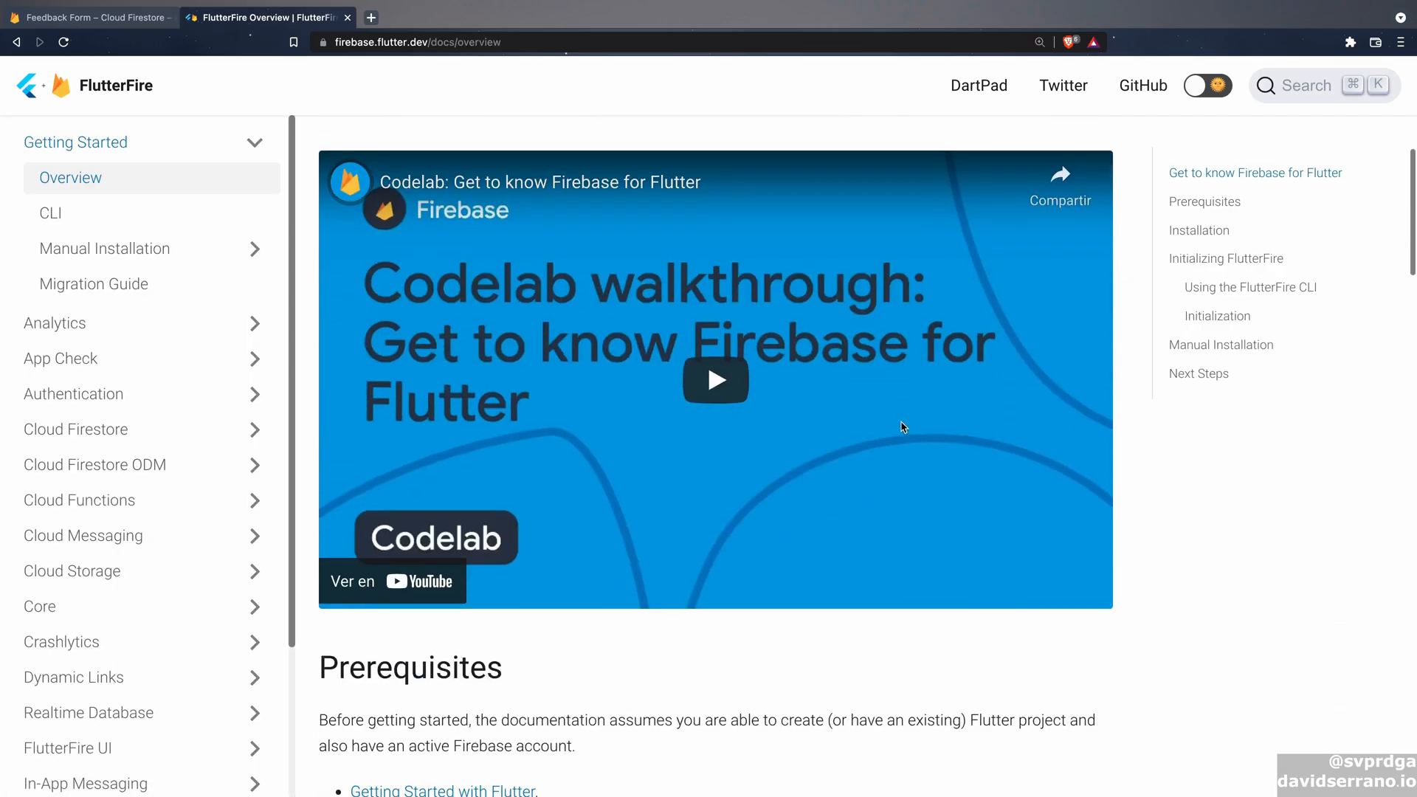
pyautogui.scroll(-3)
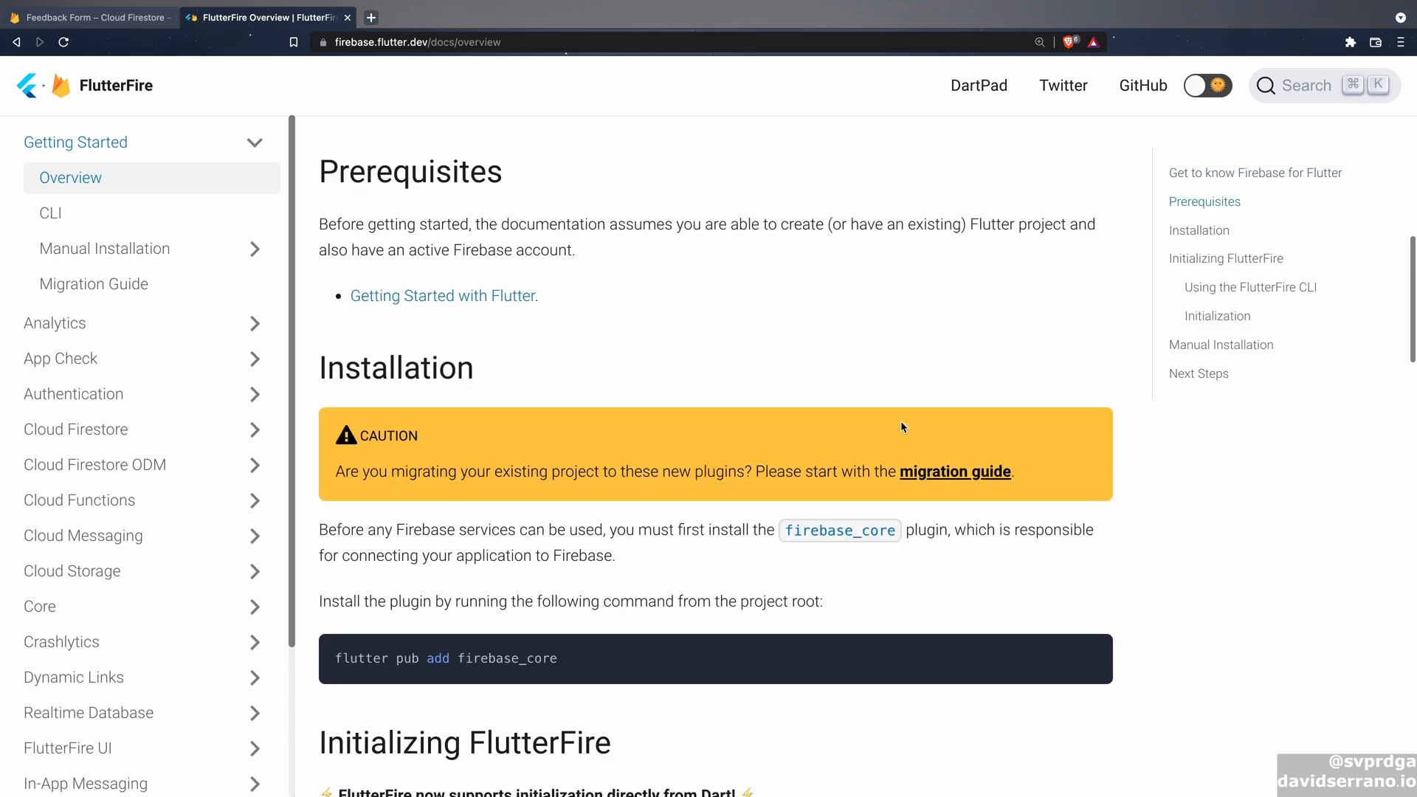
pyautogui.scroll(-3)
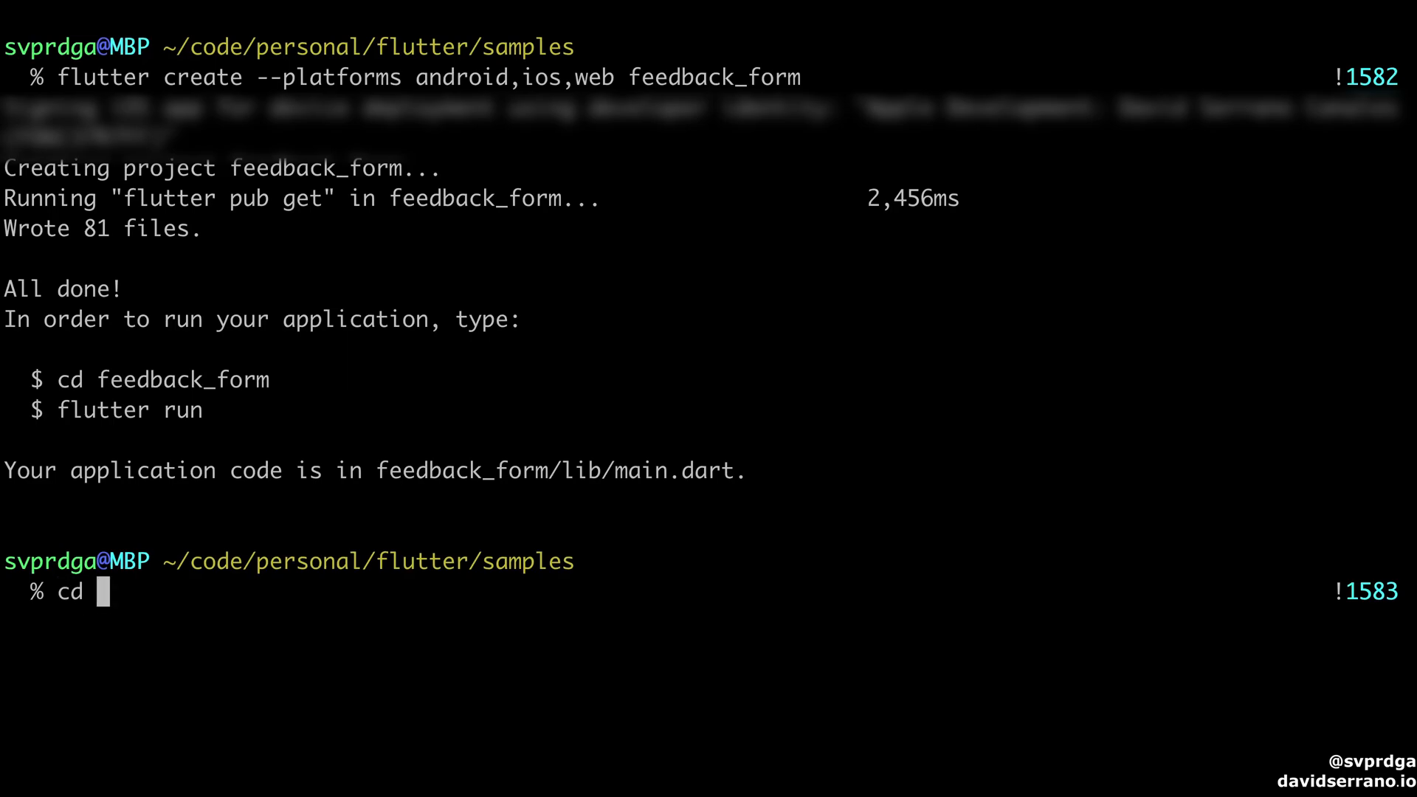
# cd into feedback_form, run flutter pub add firebase_core, then start flutterfire configure.
pyautogui.write('feedback_form')
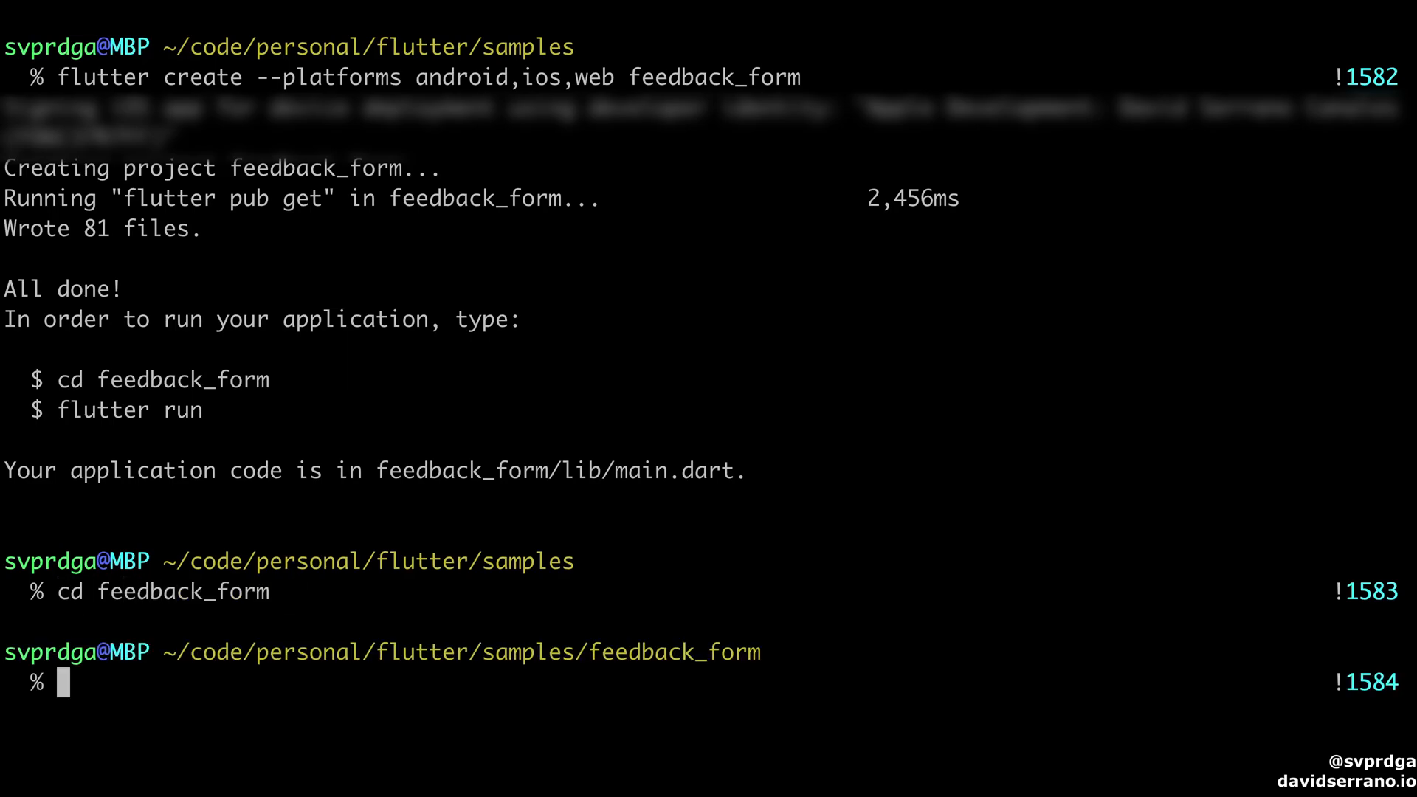
pyautogui.write('flutter pub')
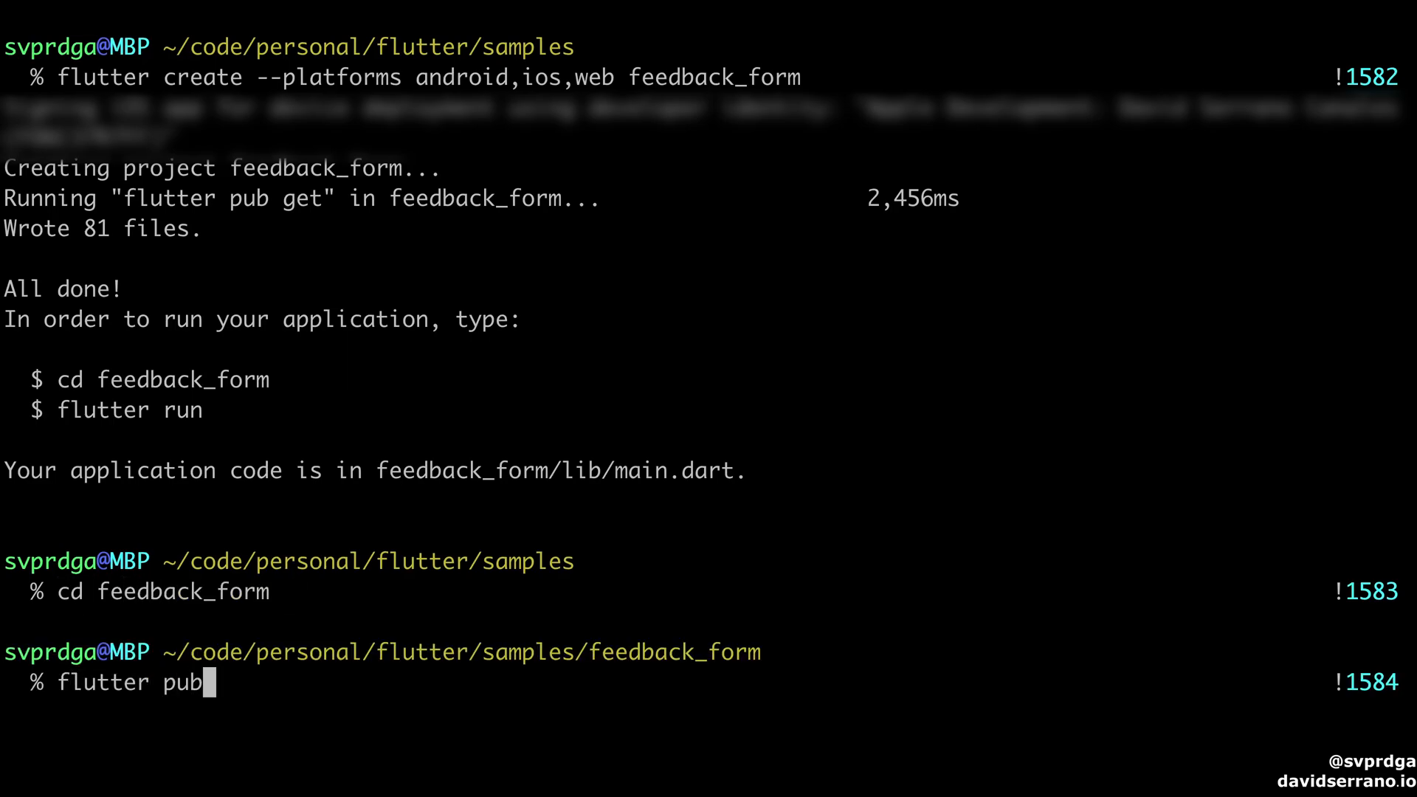
pyautogui.write('add firebase_core')
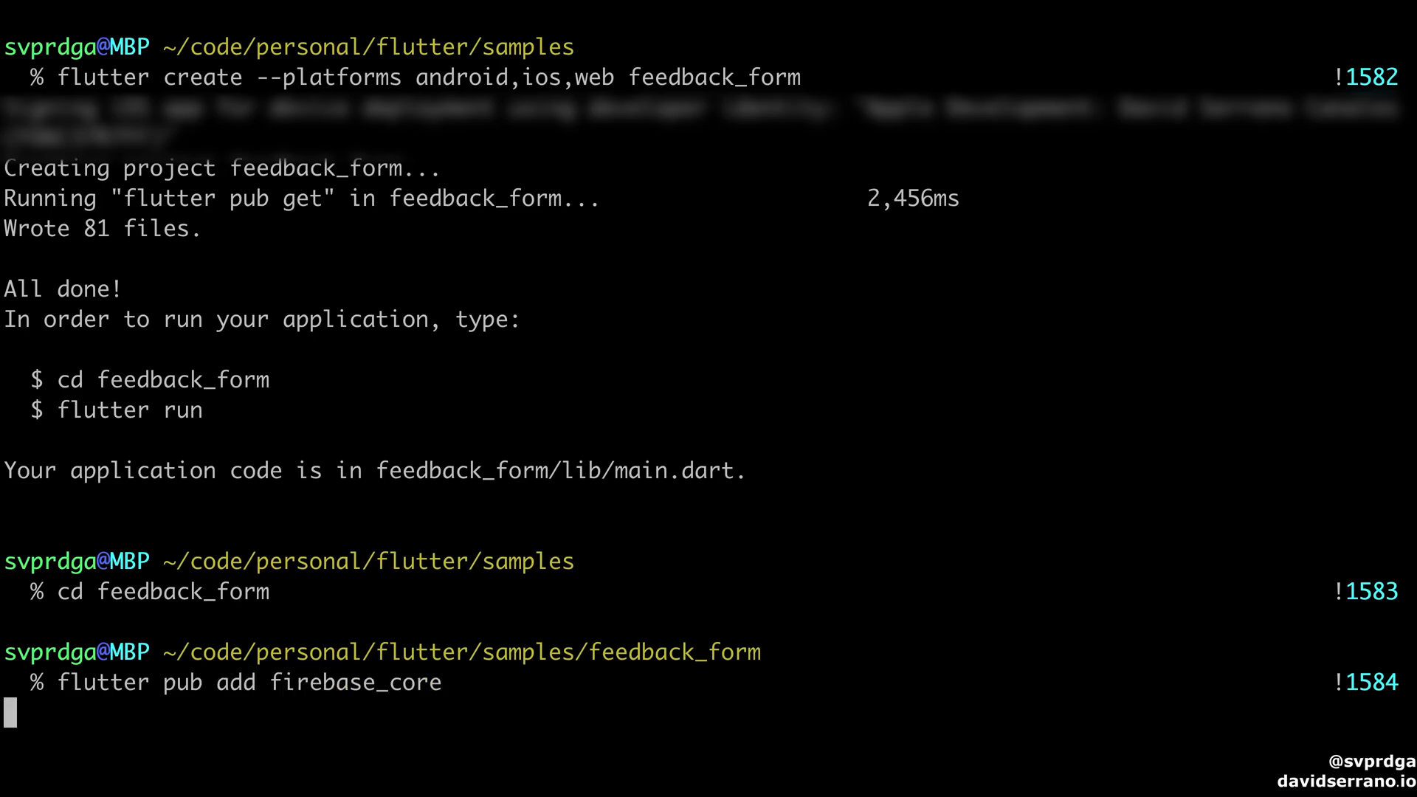
pyautogui.press('Return')
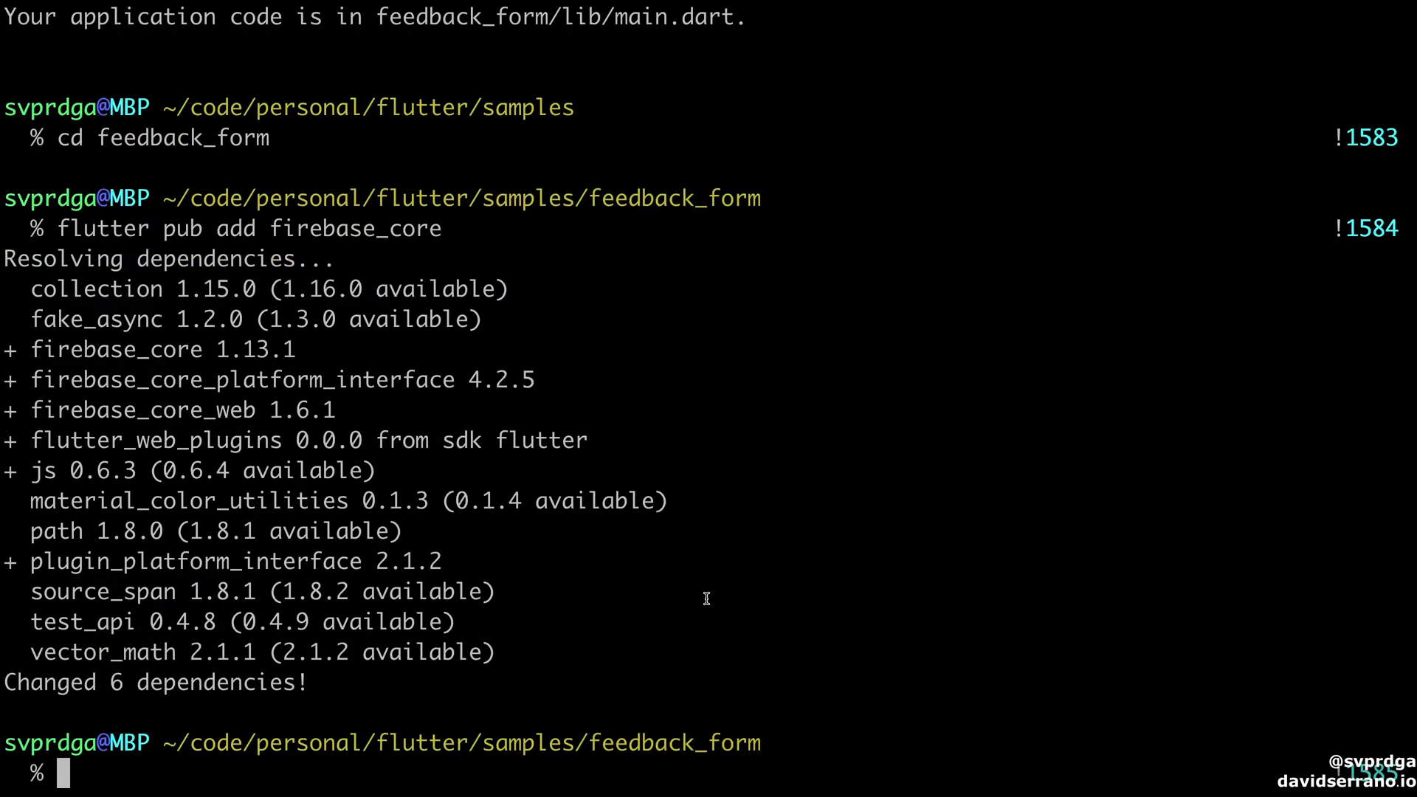
pyautogui.write('flutterfire configure')
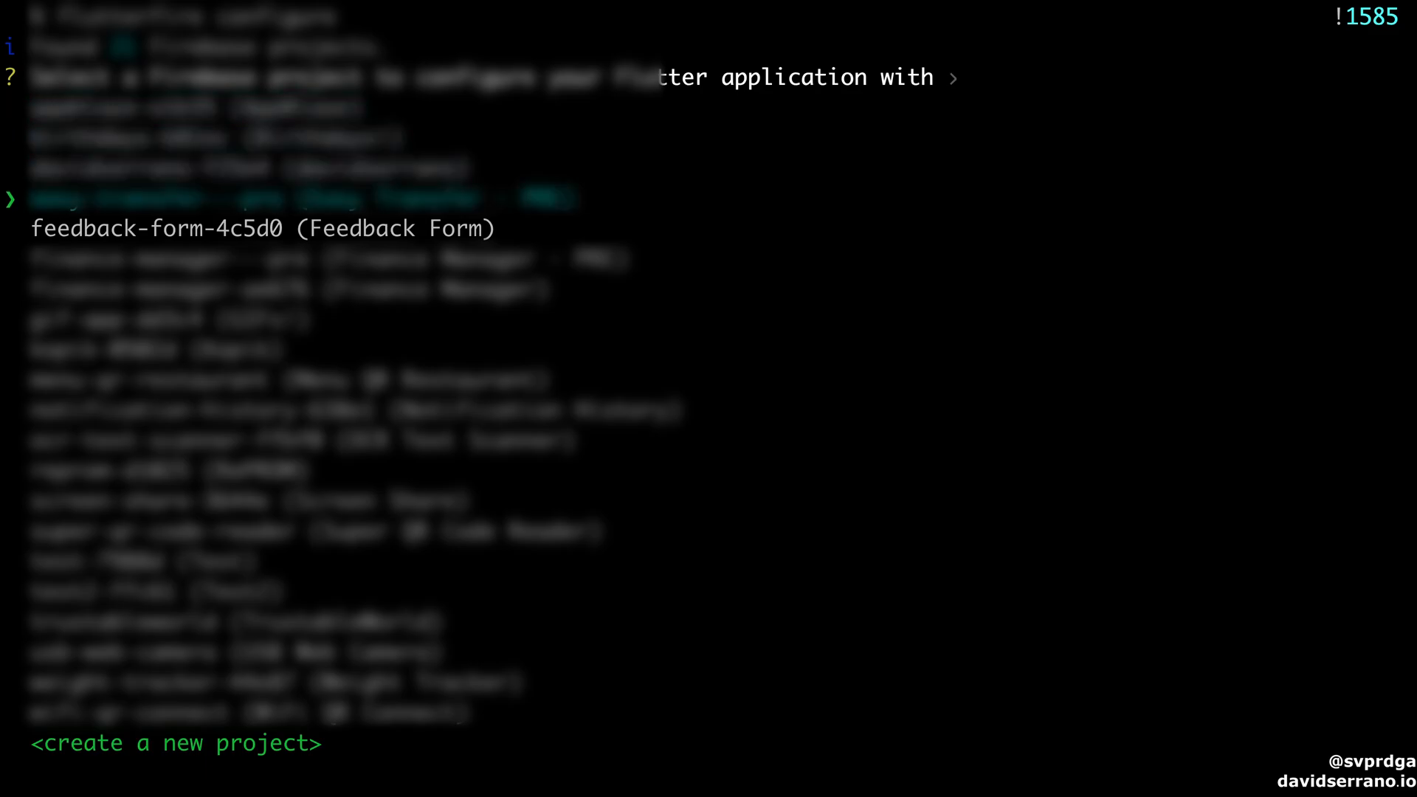
# Select the feedback-form-4c5d0 project, confirm platforms and enter the com.example iOS bundle id.
pyautogui.press('Down')
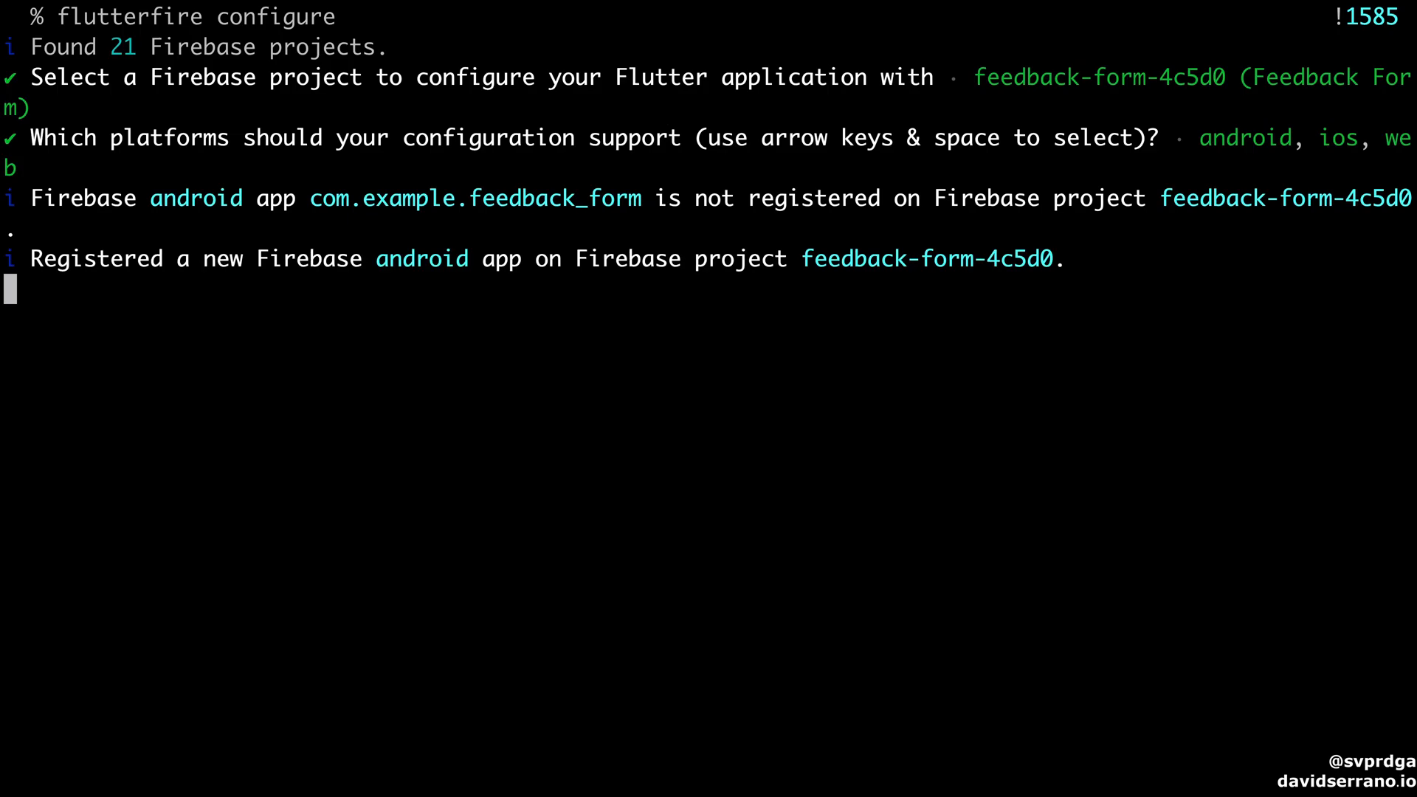
pyautogui.press('enter')
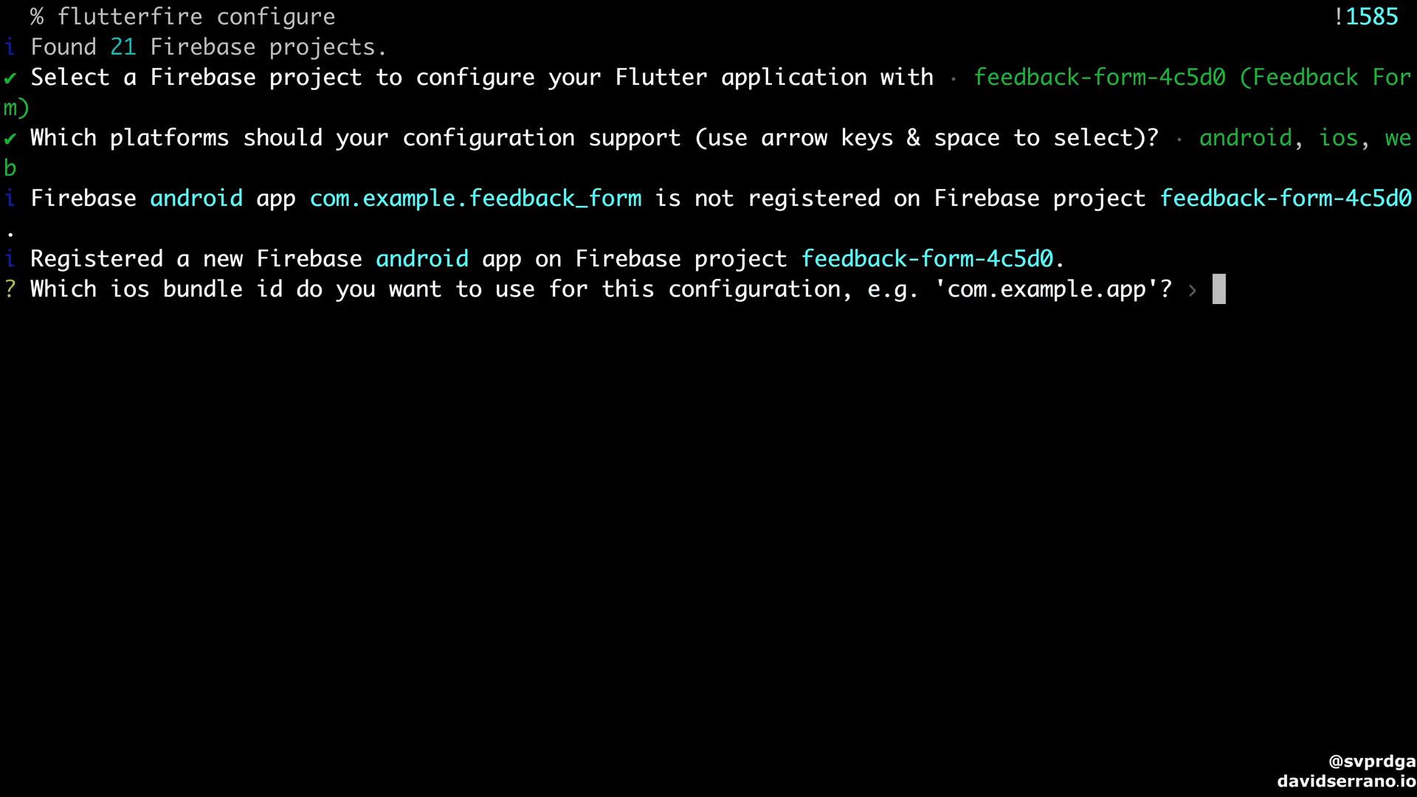
pyautogui.write('com.example')
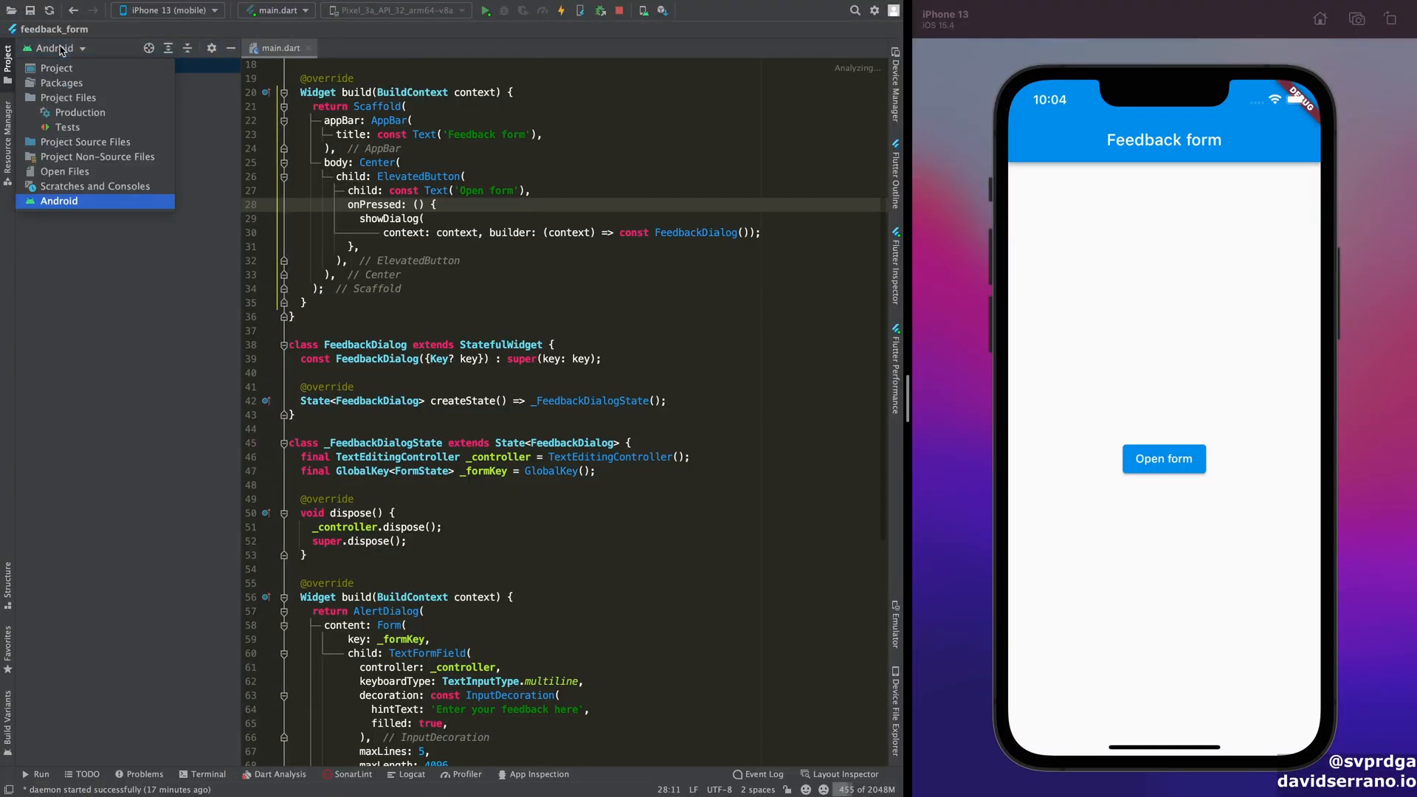
# Switch the tool window to Project view and expand lib to reveal firebase_options.dart.
pyautogui.click(37, 67)
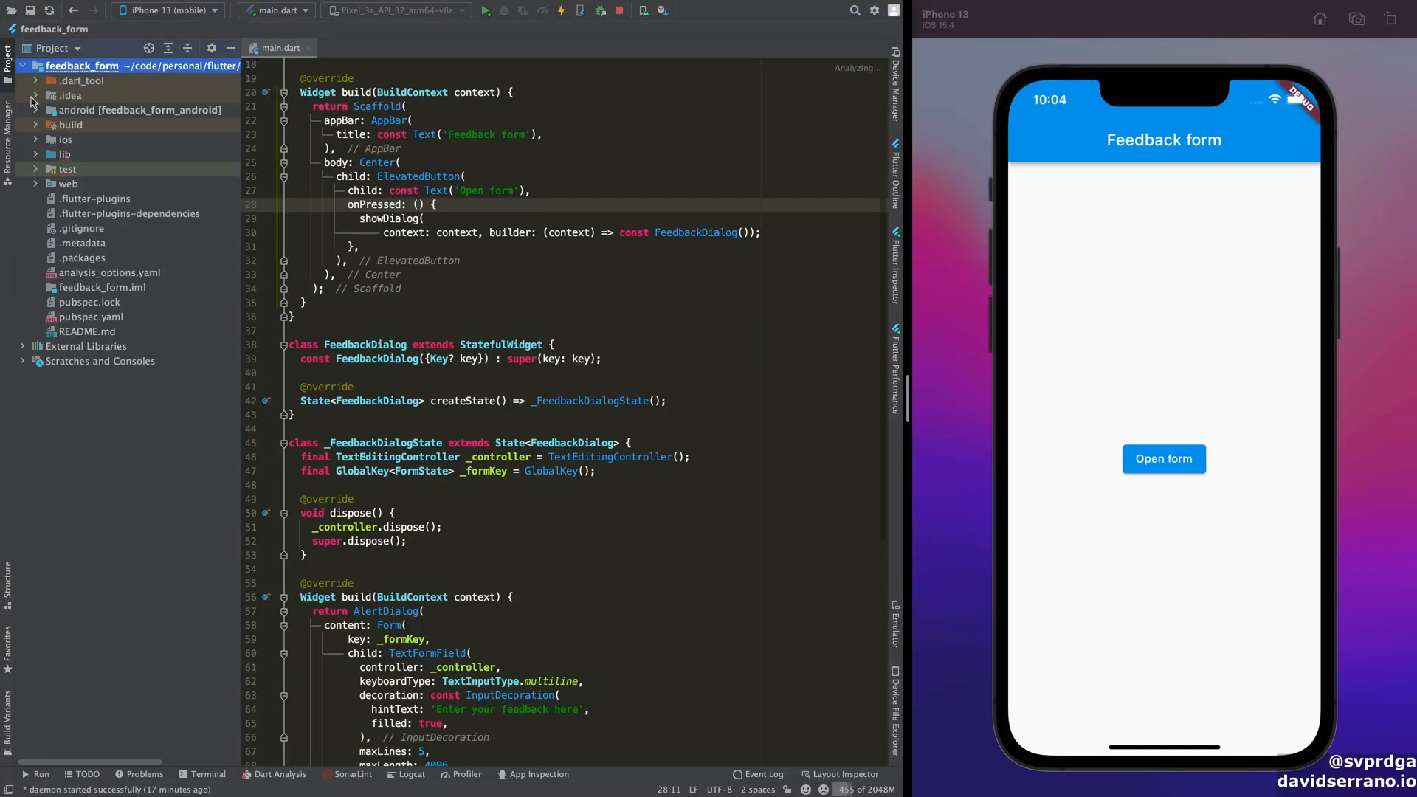
pyautogui.click(36, 155)
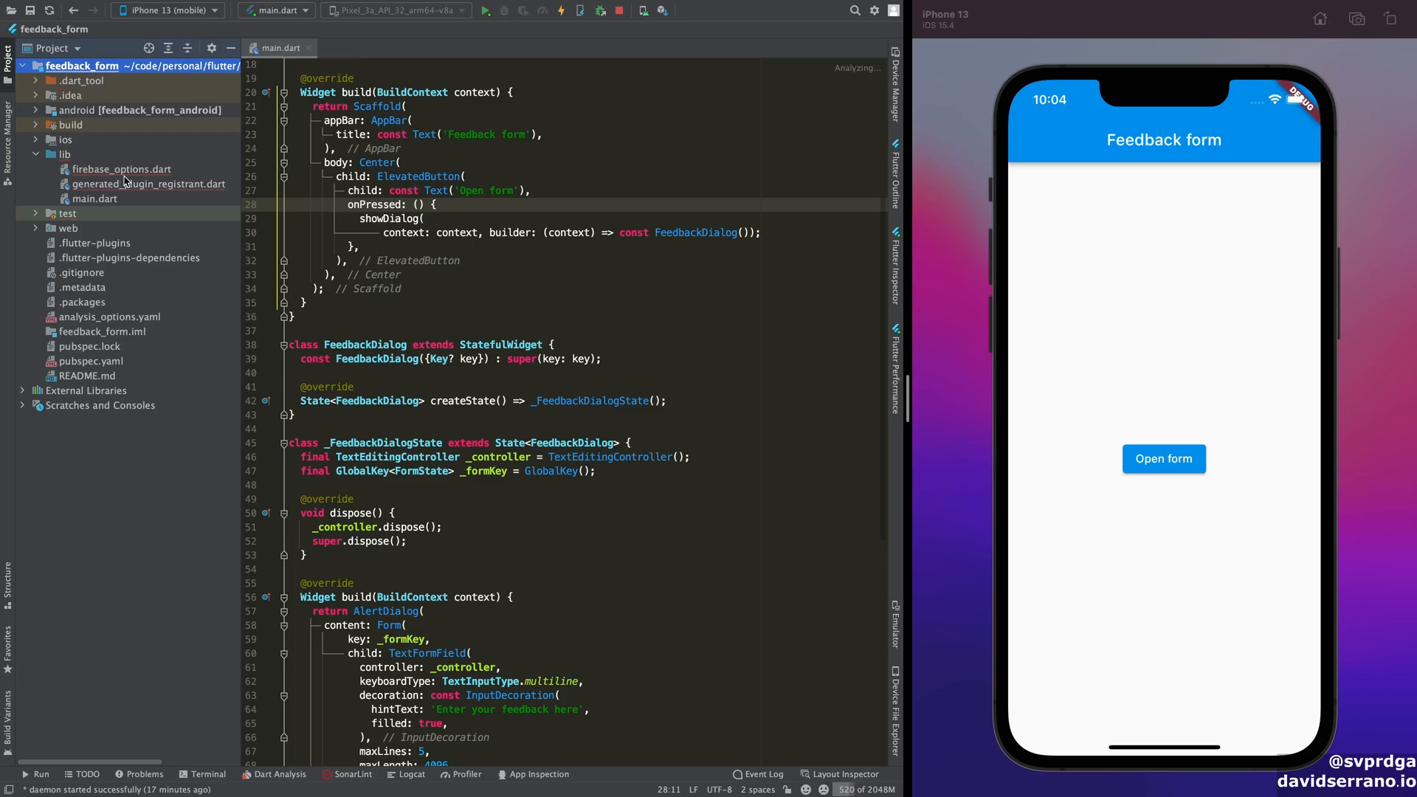
pyautogui.moveTo(133, 177)
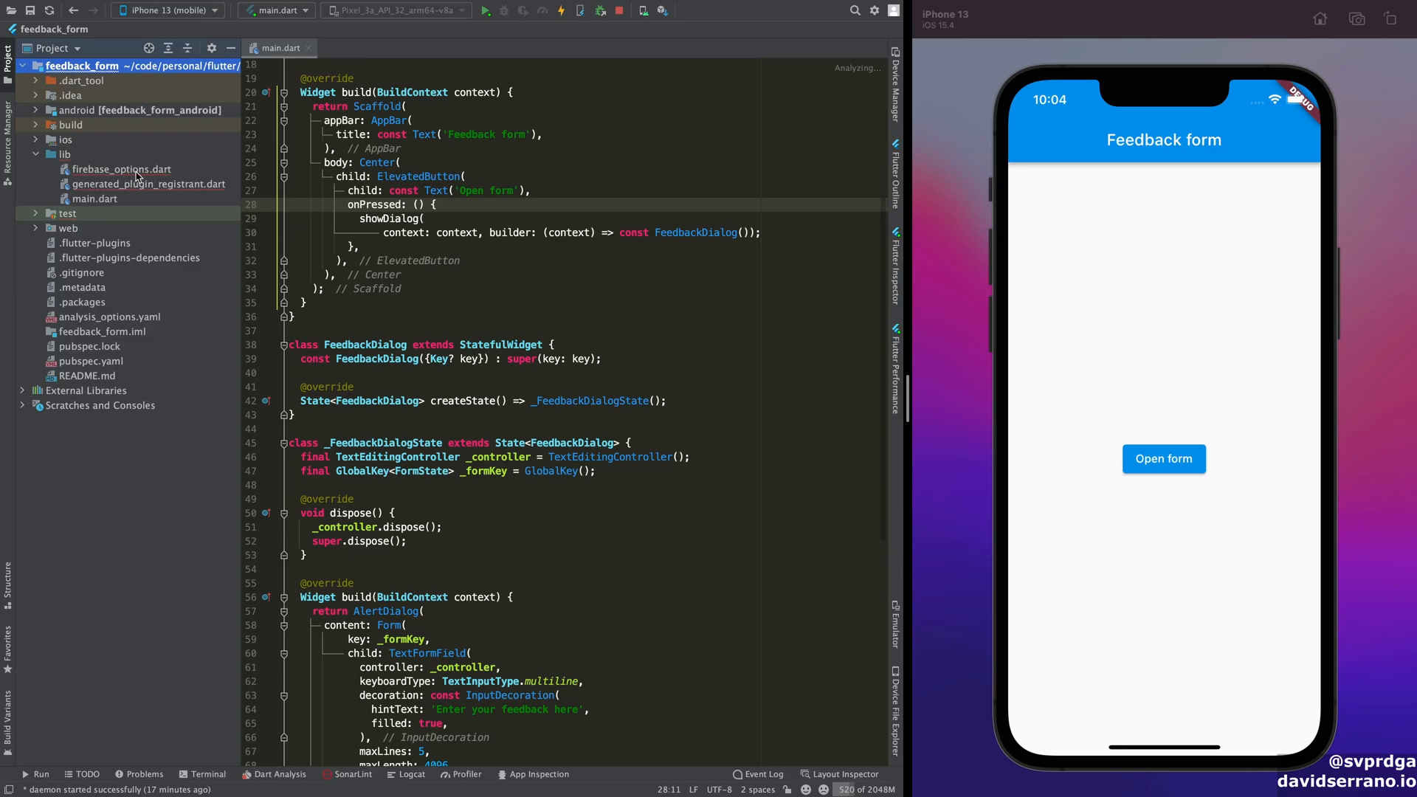
pyautogui.moveTo(156, 189)
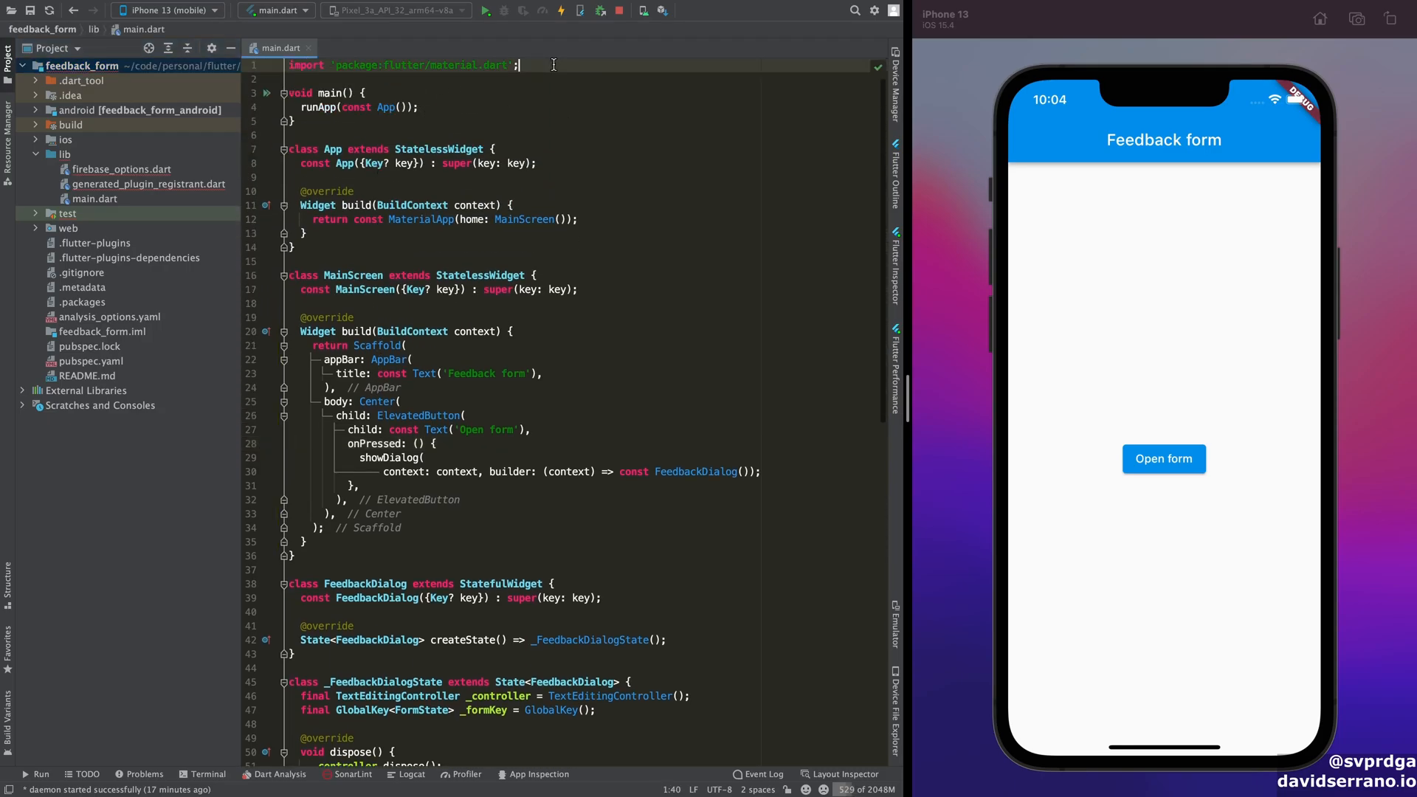
# Add imports for firebase_core and the generated firebase_options.dart in main.dart.
pyautogui.write("import 'firebas")
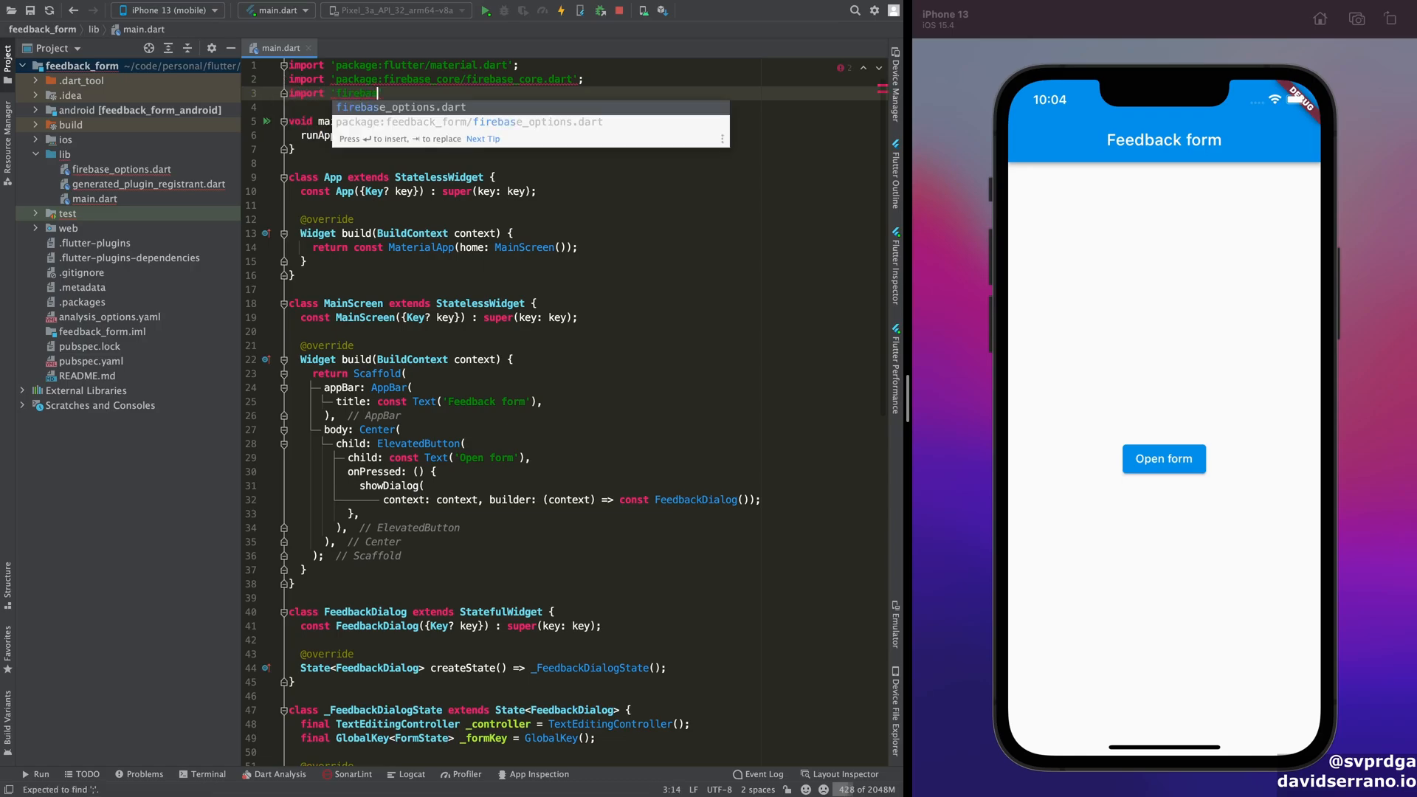
pyautogui.press('Enter')
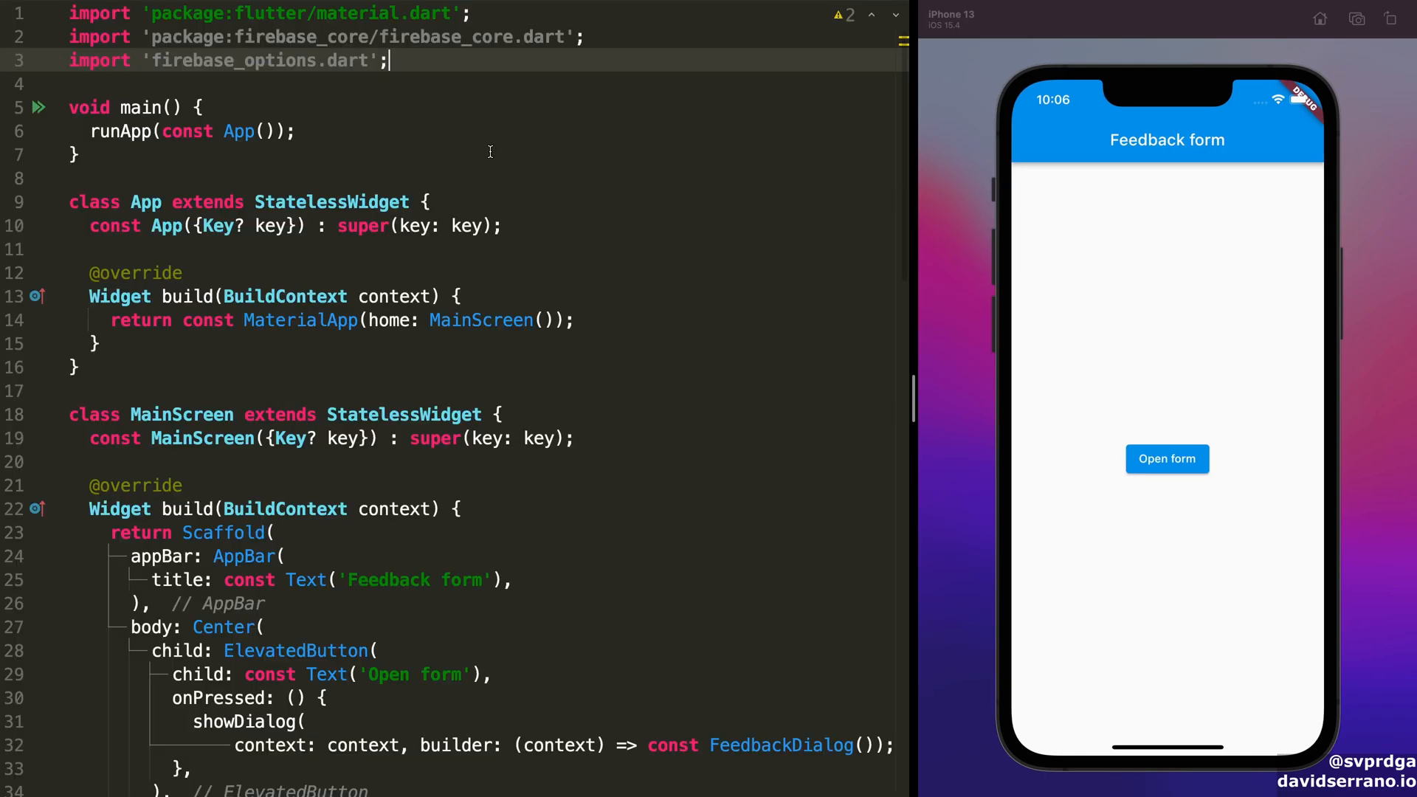
# Make main a Future<void> async calling WidgetsFlutterBinding.ensureInitialized() before runApp.
pyautogui.click(82, 106)
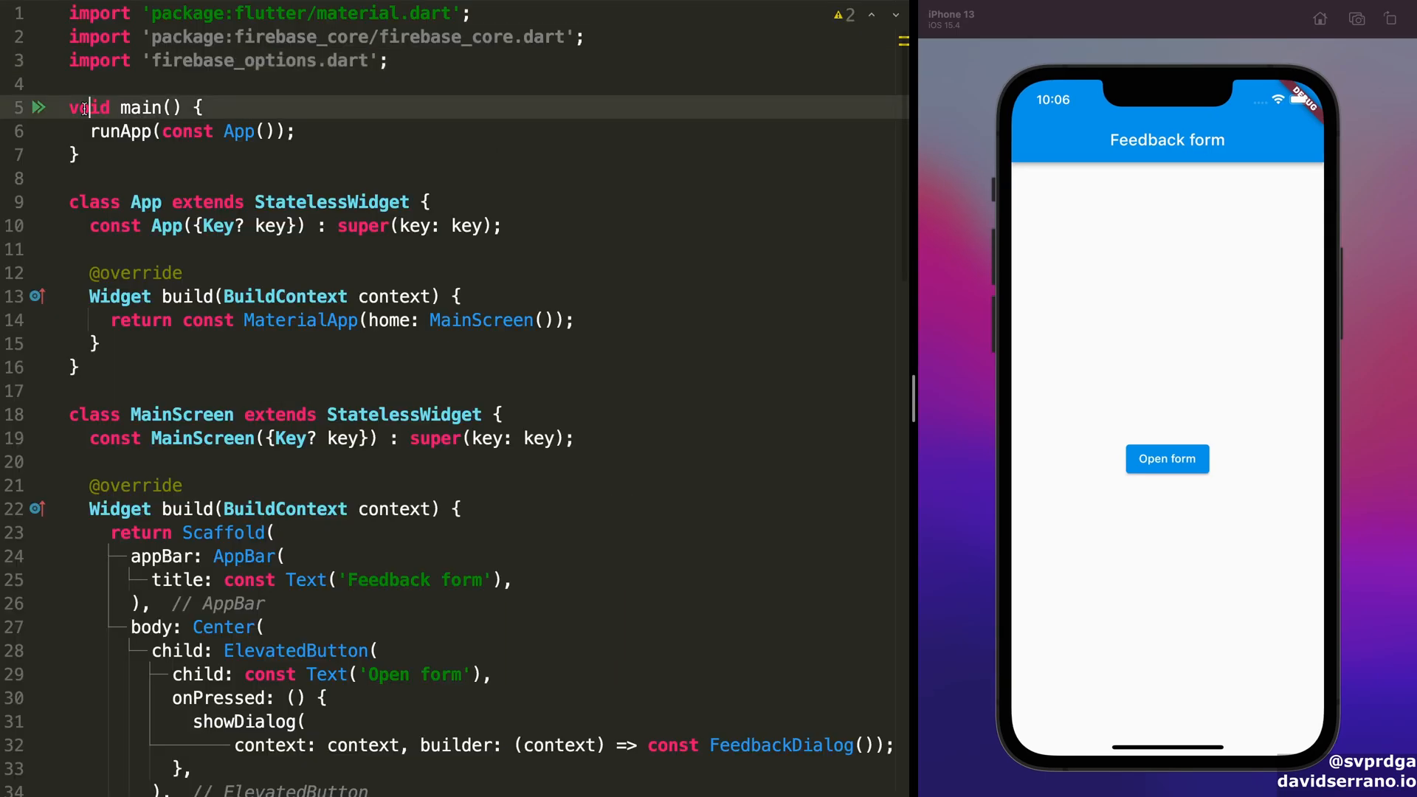
pyautogui.write('Future<>')
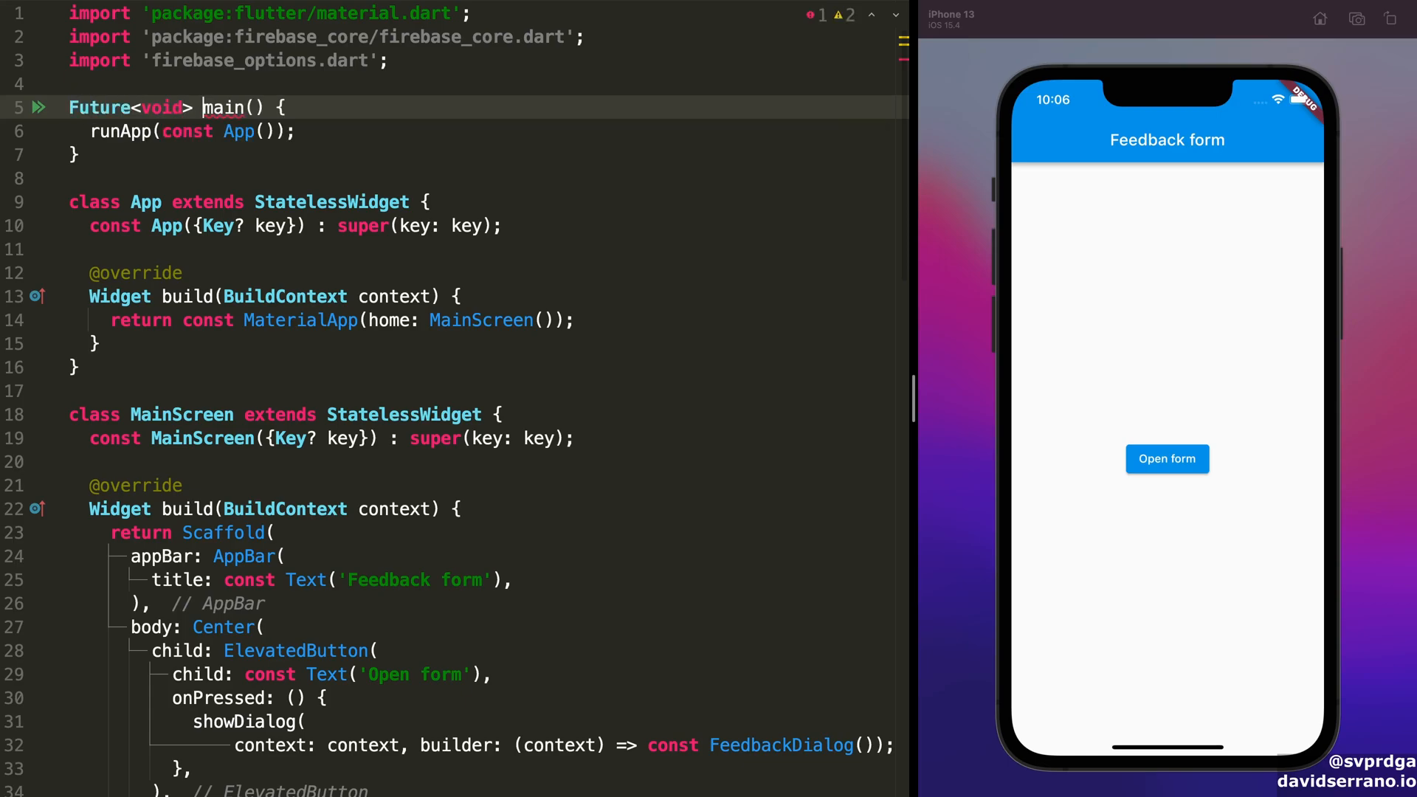
pyautogui.write('asy')
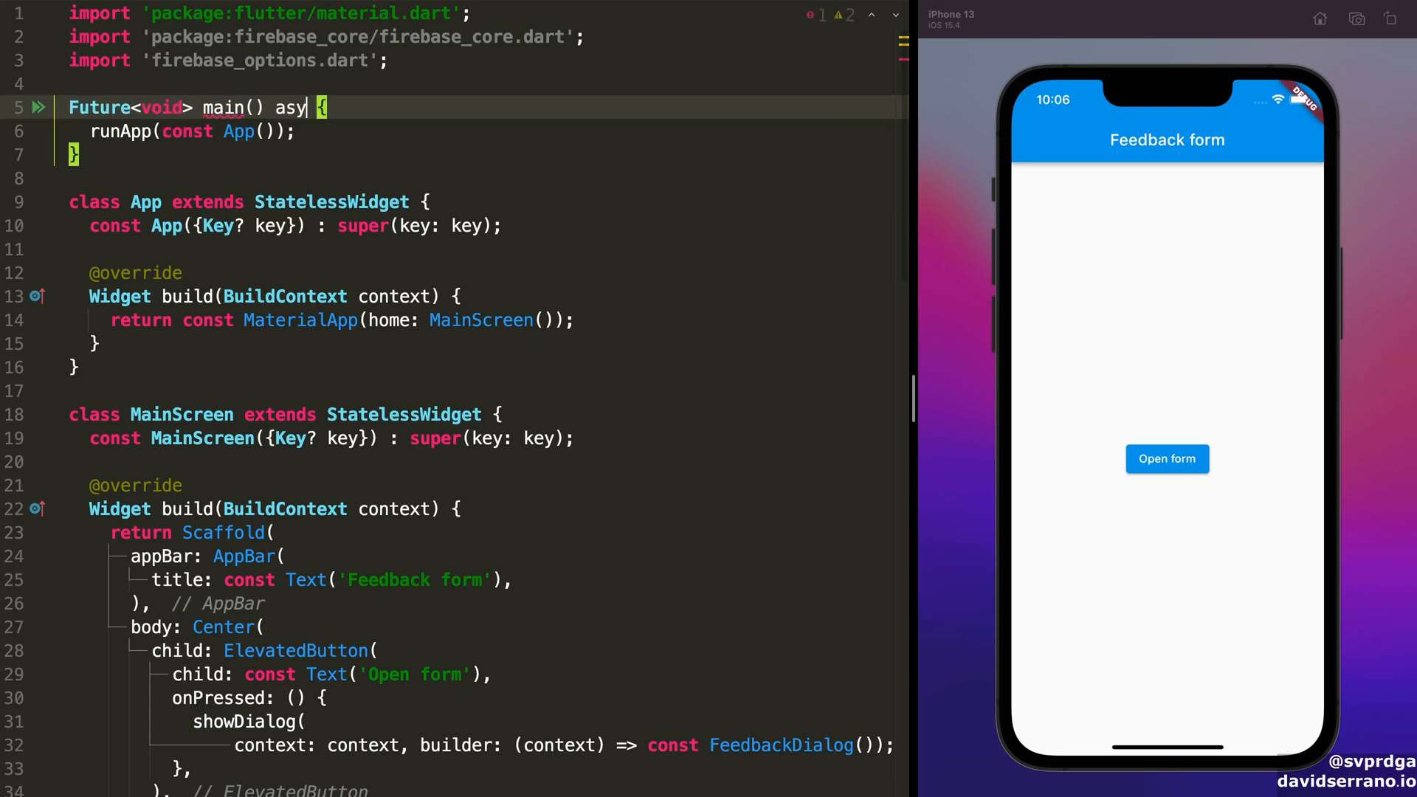
pyautogui.write('nc')
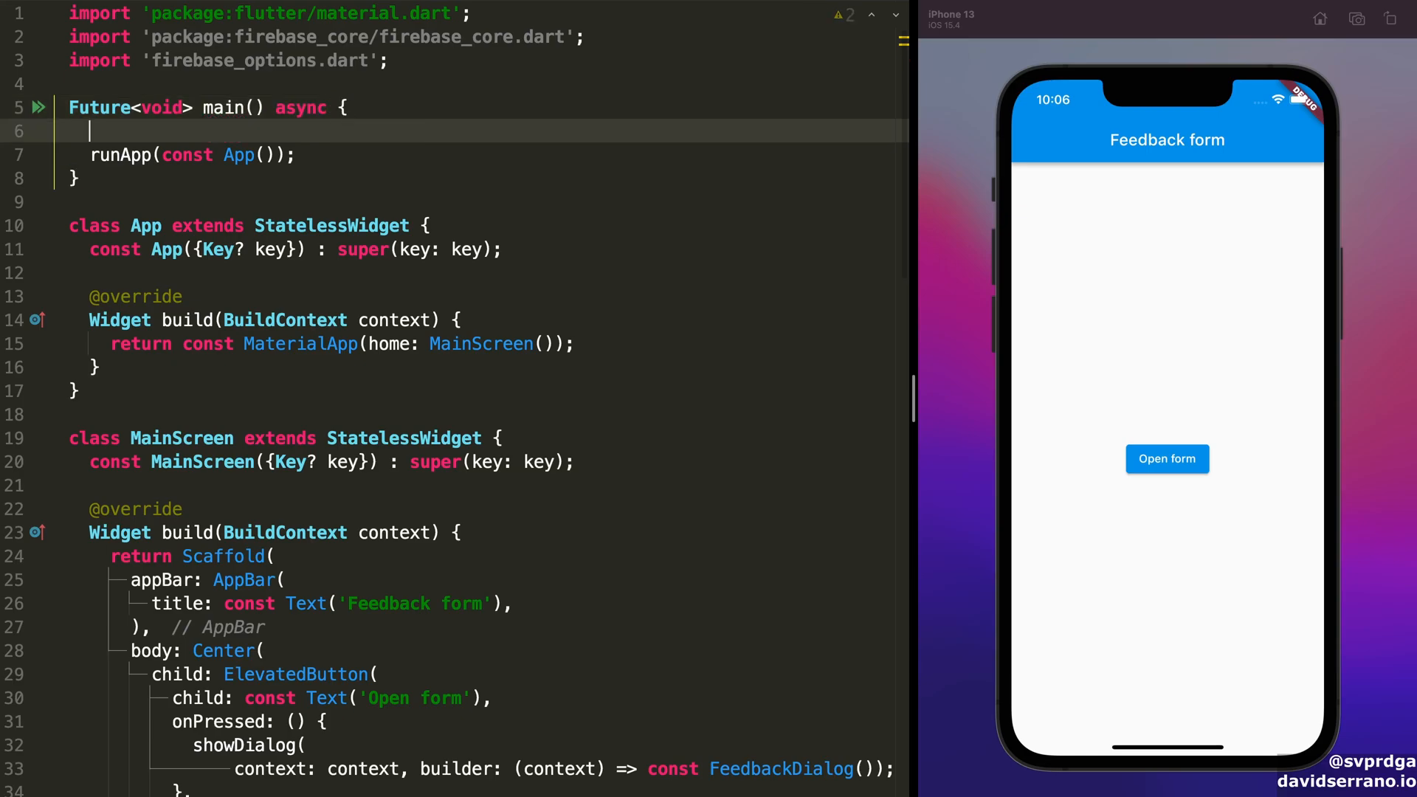
pyautogui.write('Widgets')
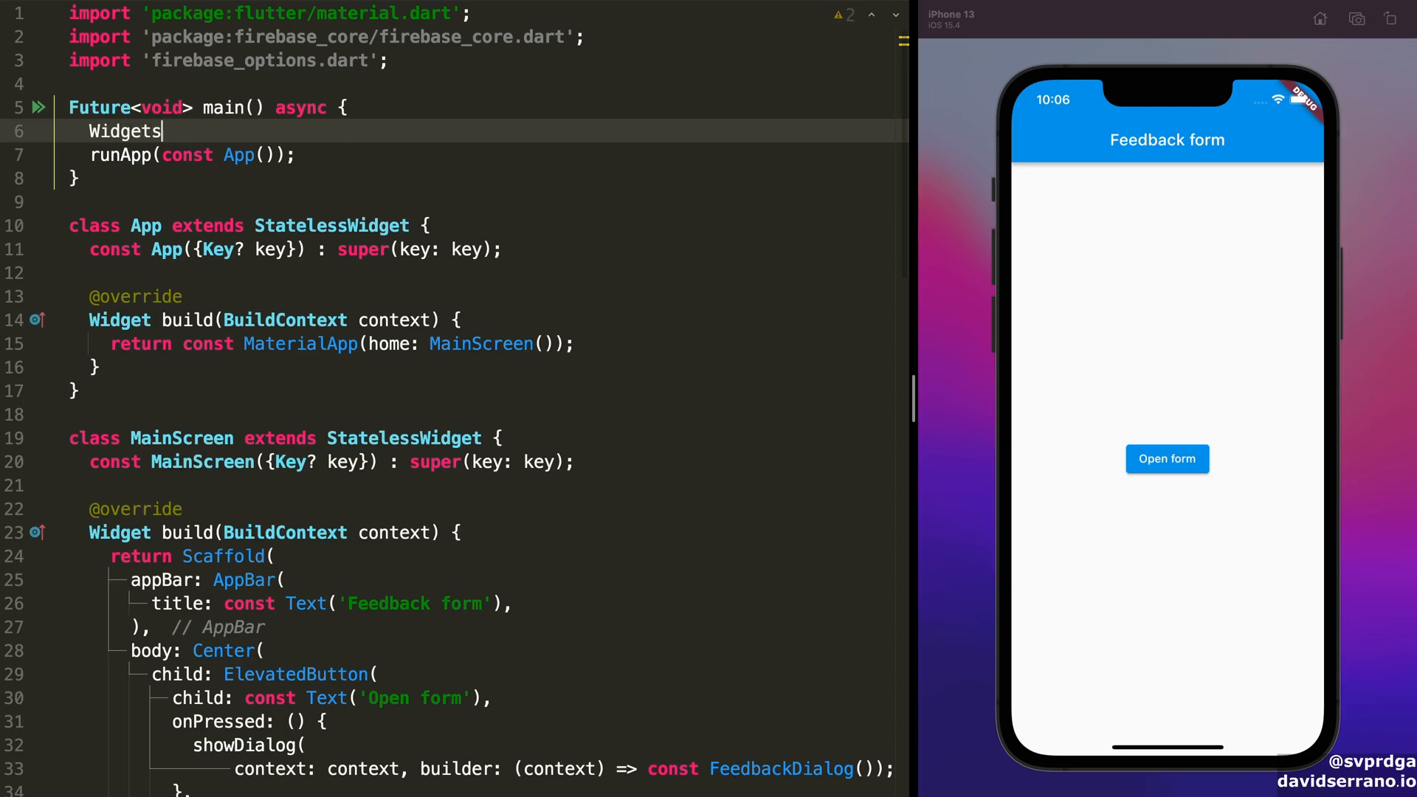
pyautogui.write('FlutterBinding.')
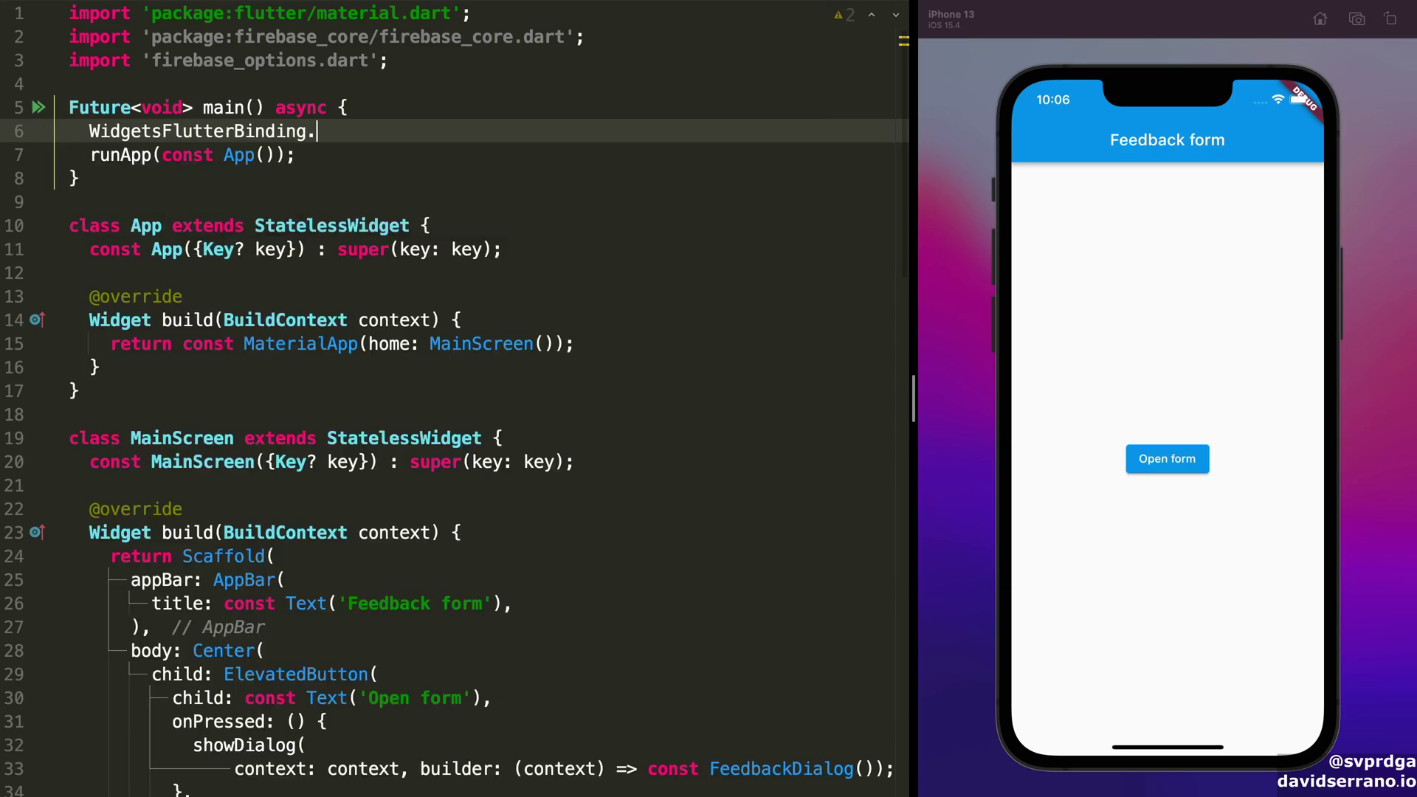
pyautogui.write('ensureInitialized();')
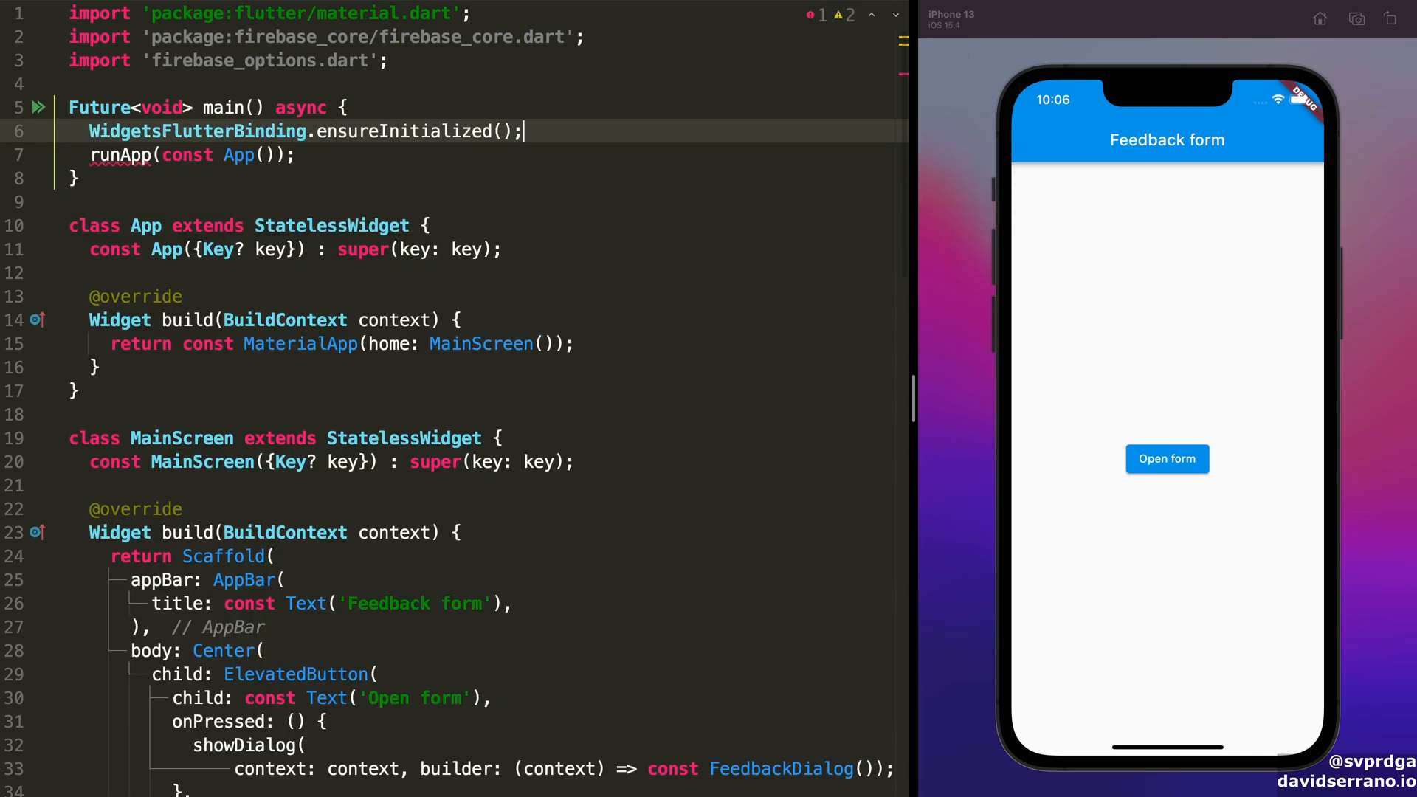
pyautogui.scroll(-3)
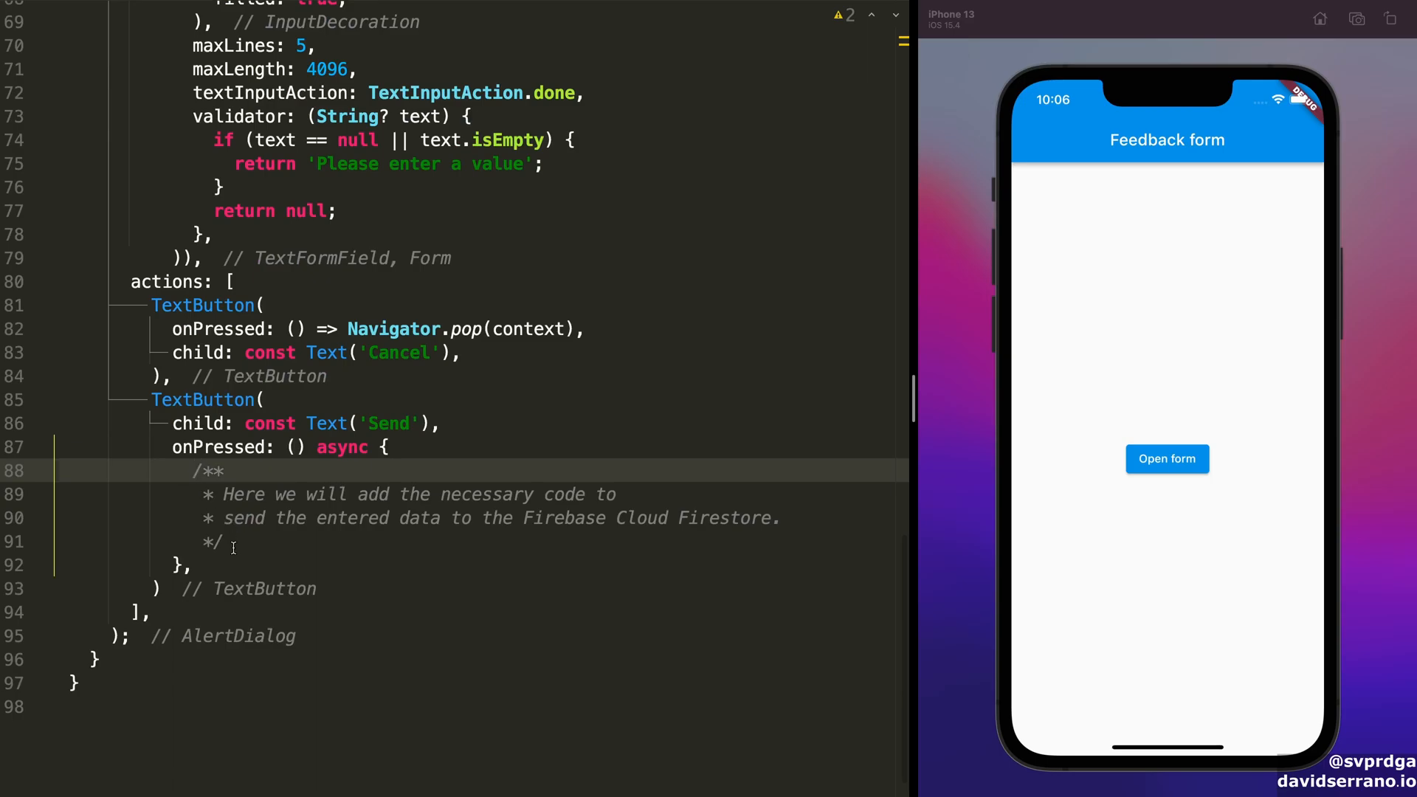
# Guard Send's onPressed with if (_formKey.currentState!.validate()) and declare a String message.
pyautogui.write('if')
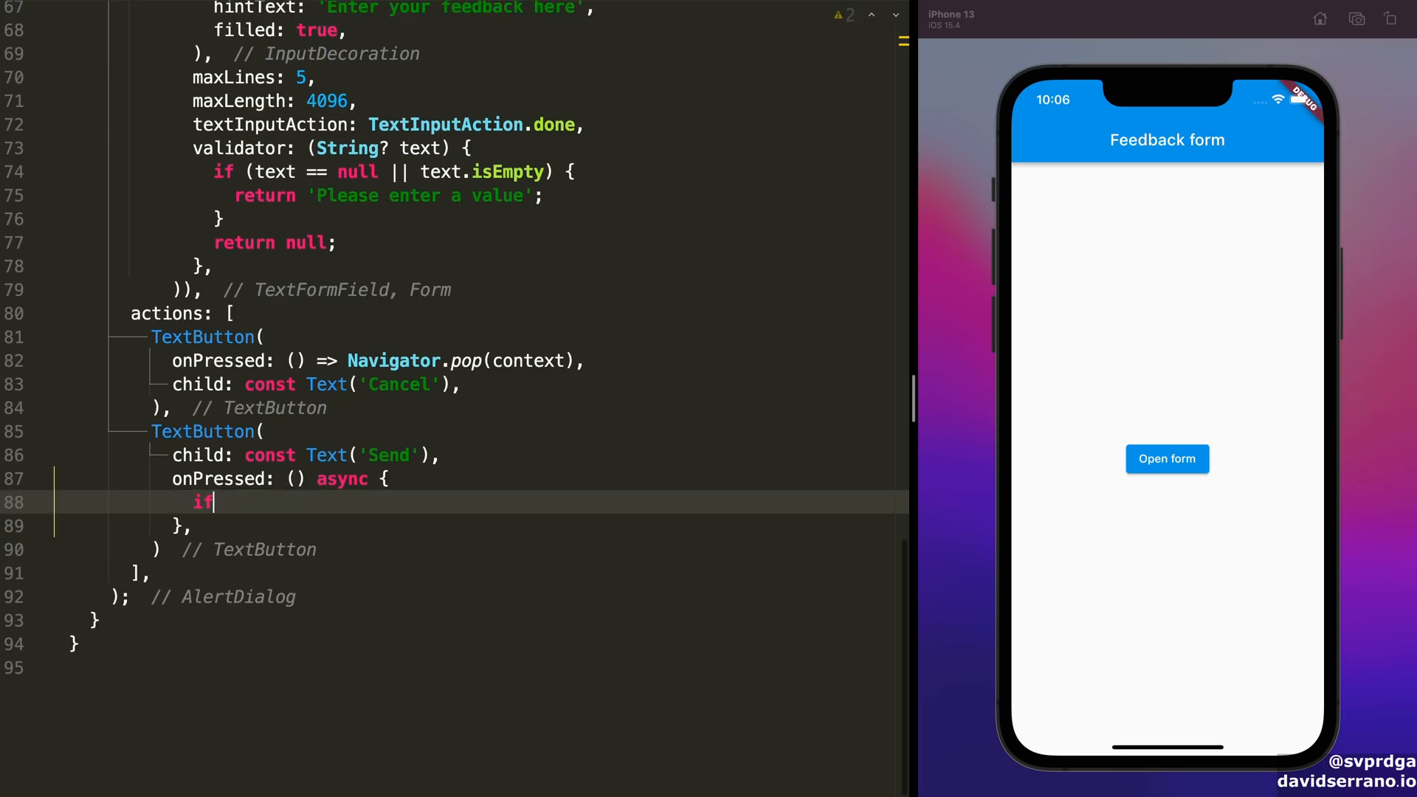
pyautogui.write('(_formKey.currentState')
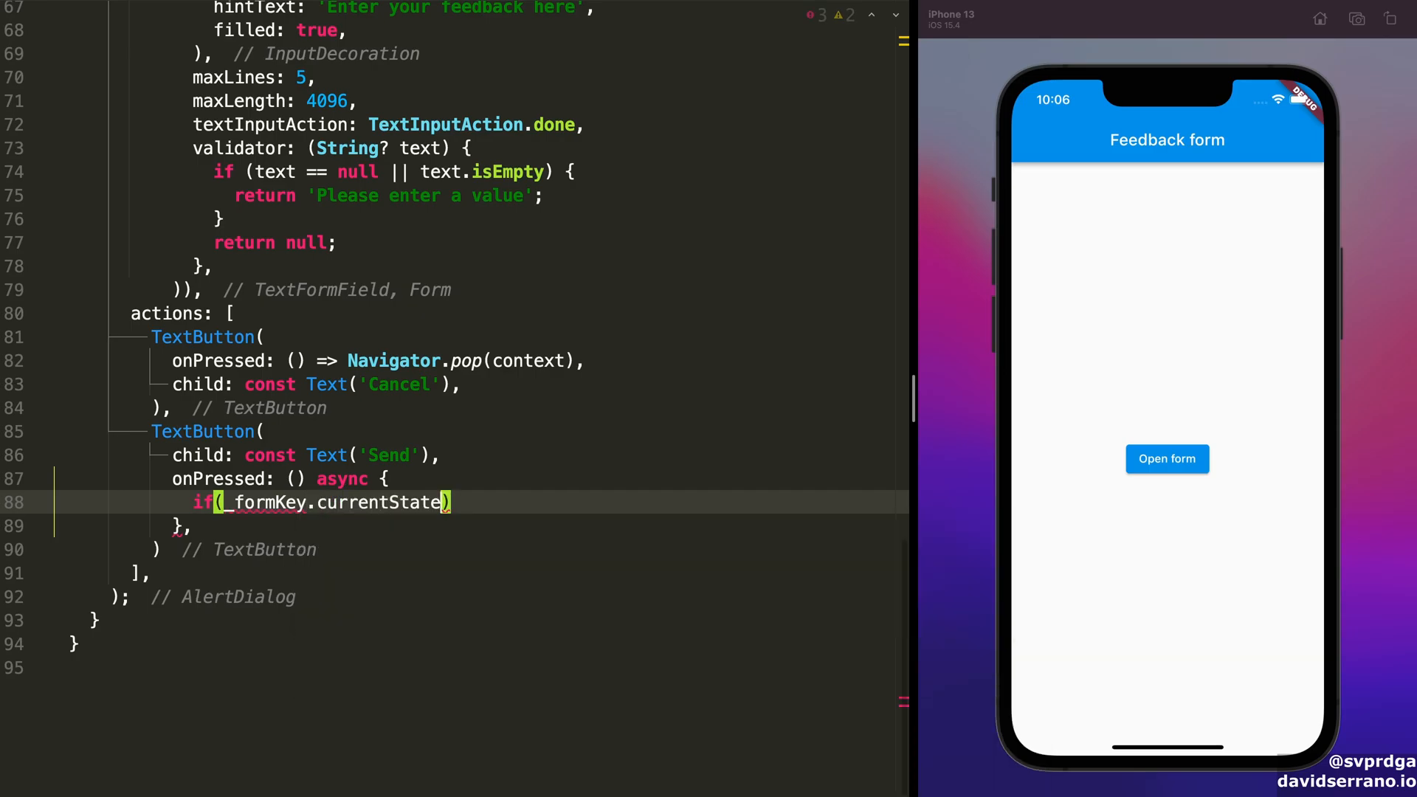
pyautogui.write('!.validate()')
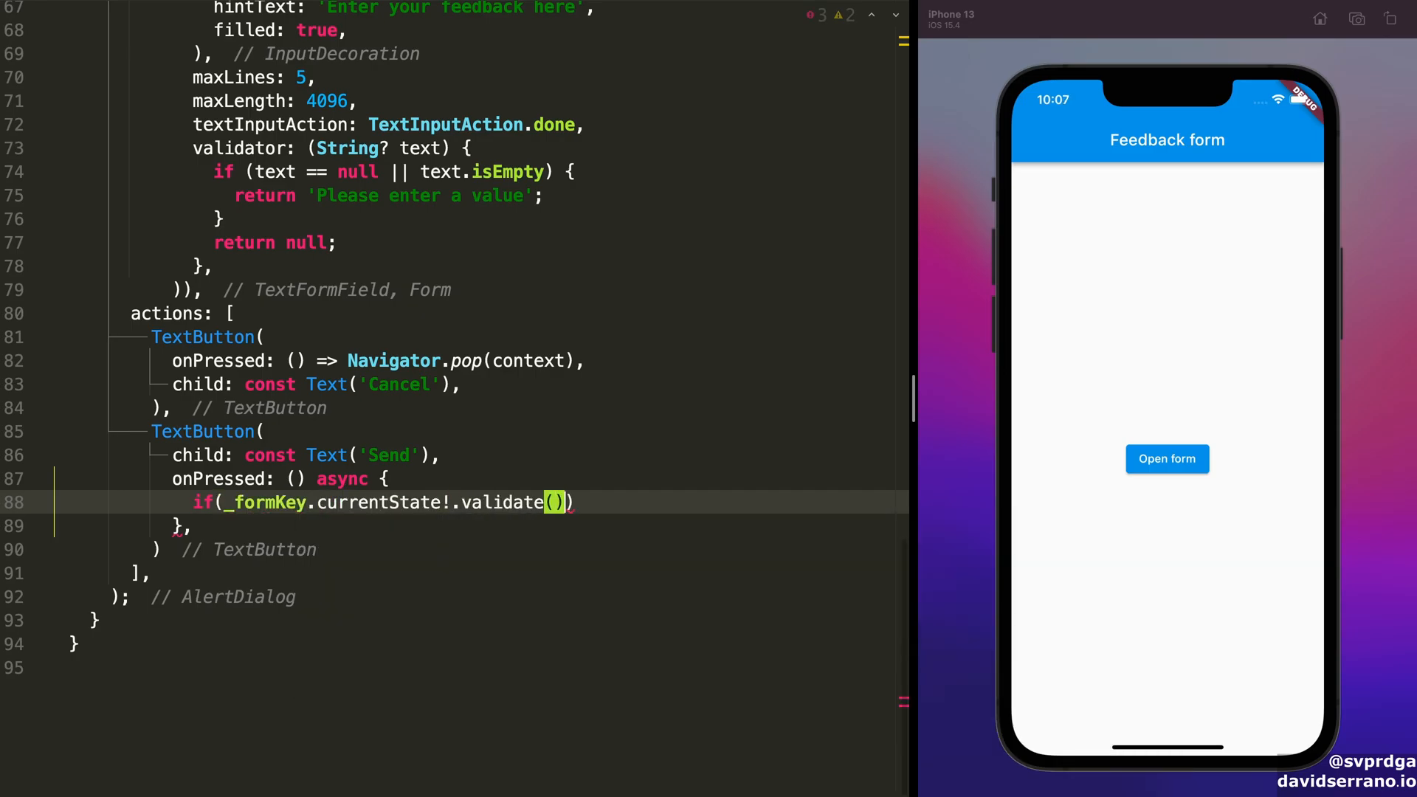
pyautogui.write('{')
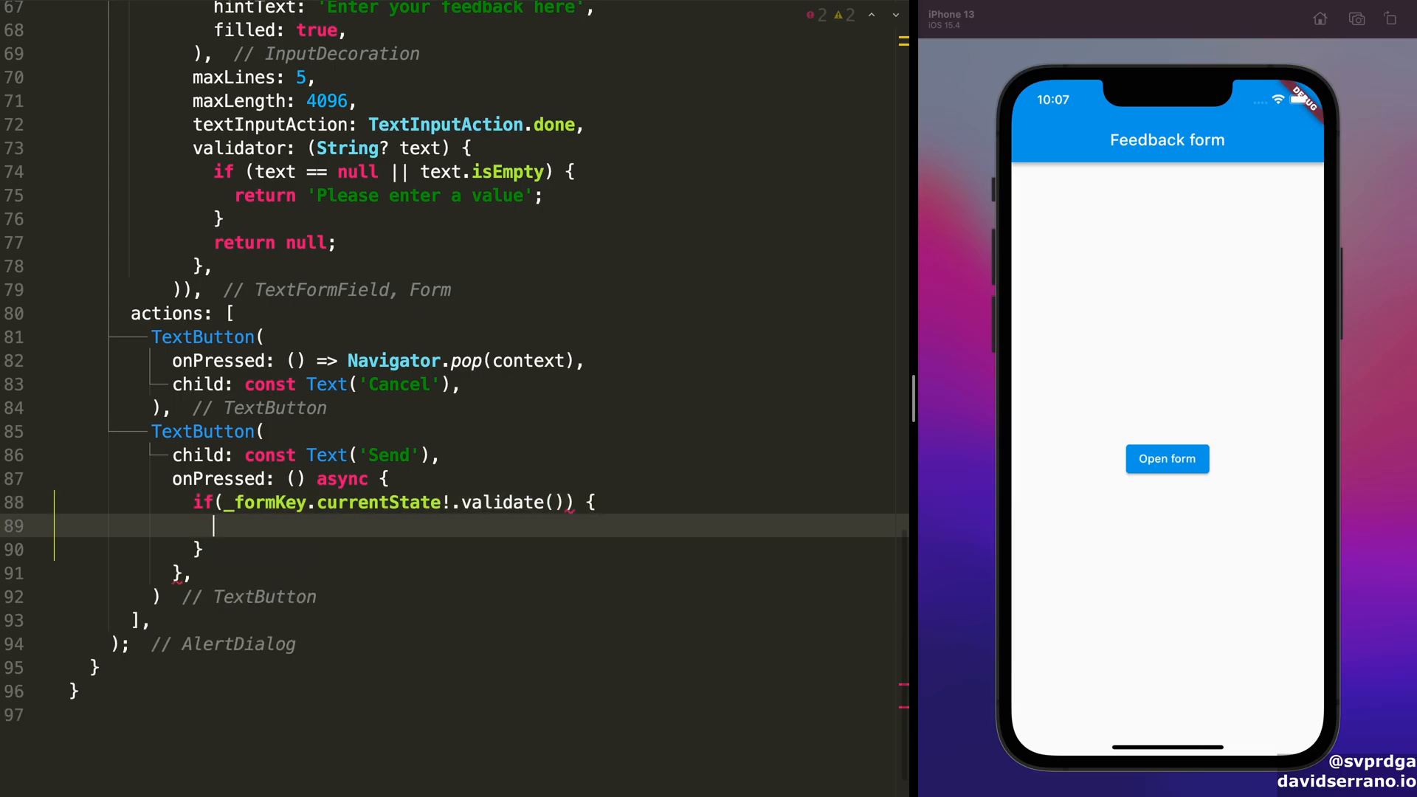
pyautogui.write('S')
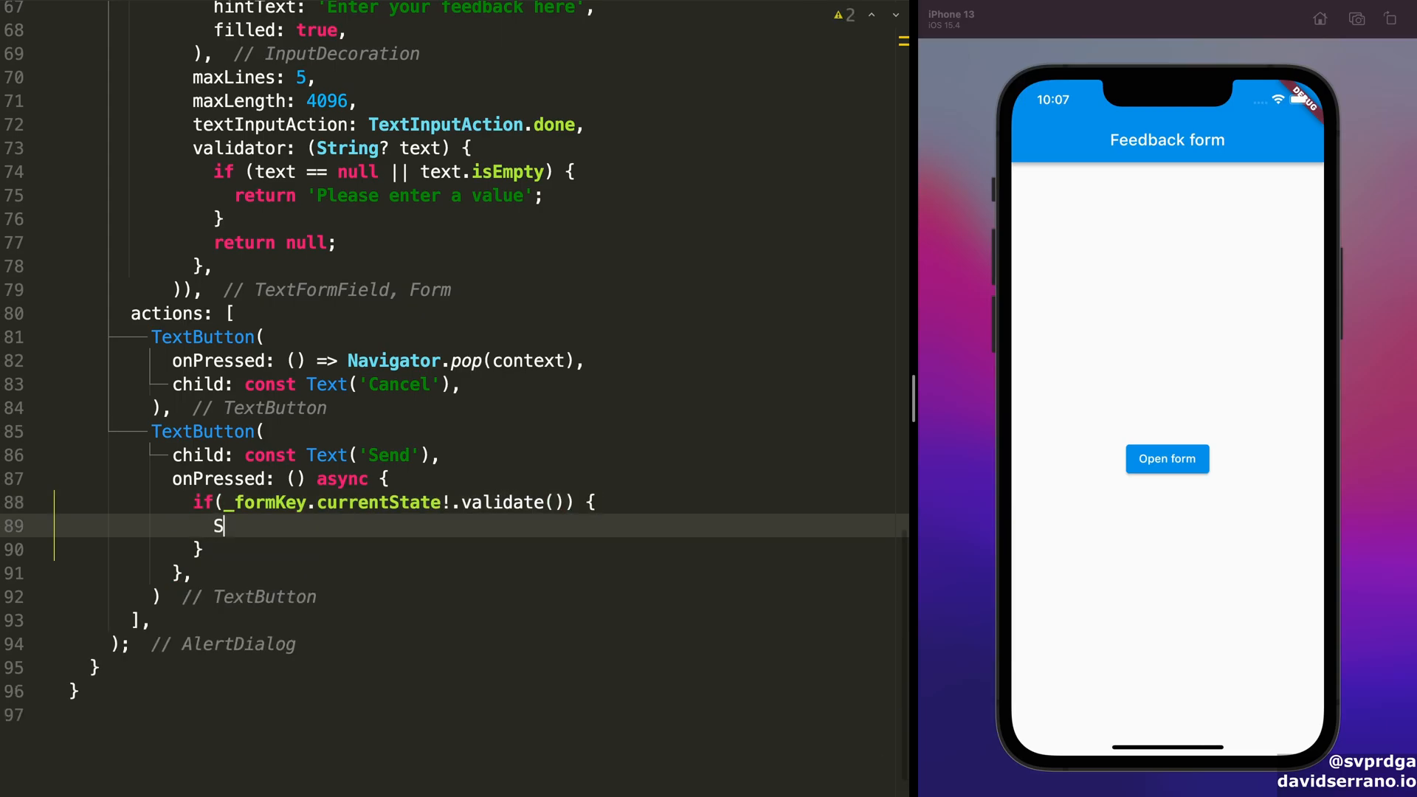
pyautogui.write('tring message;')
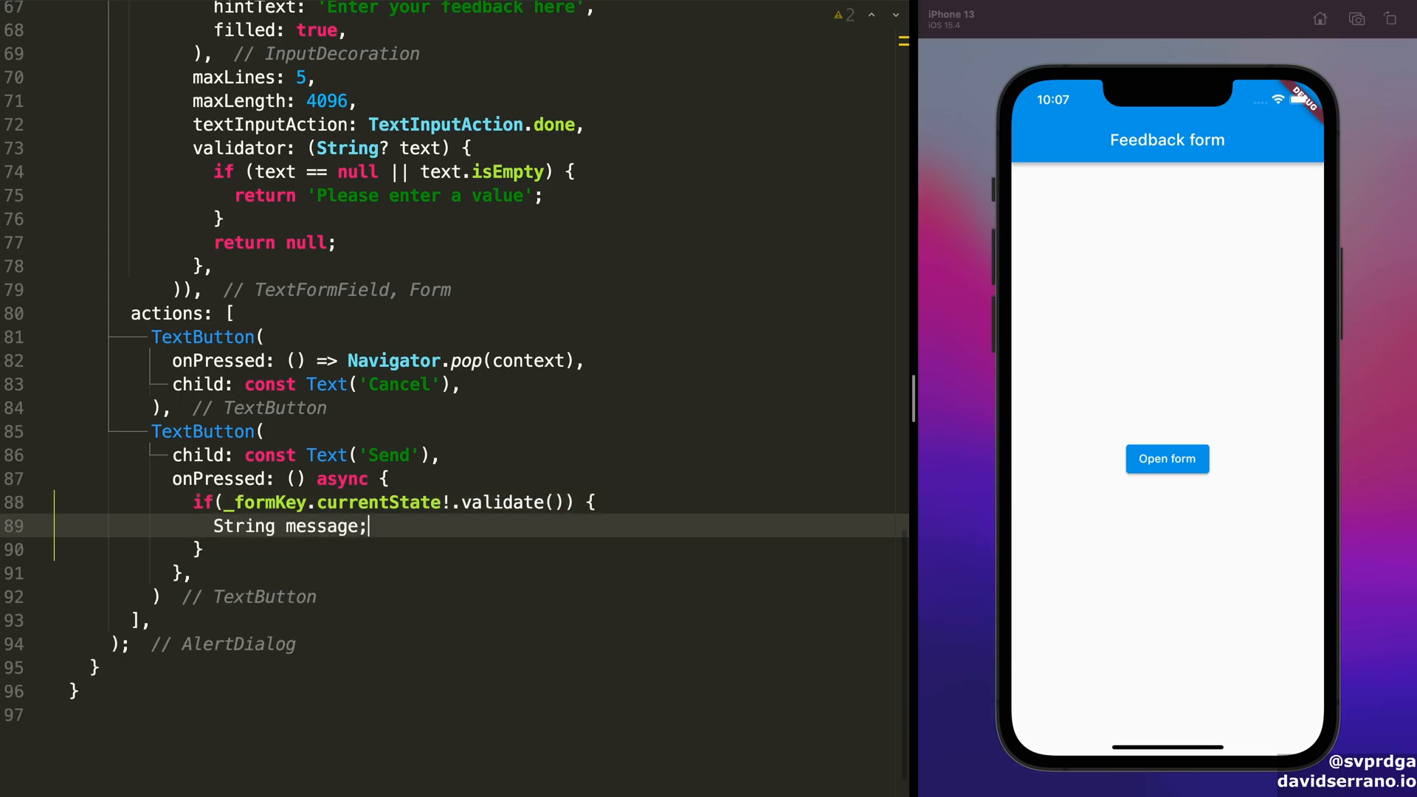
pyautogui.press('Enter')
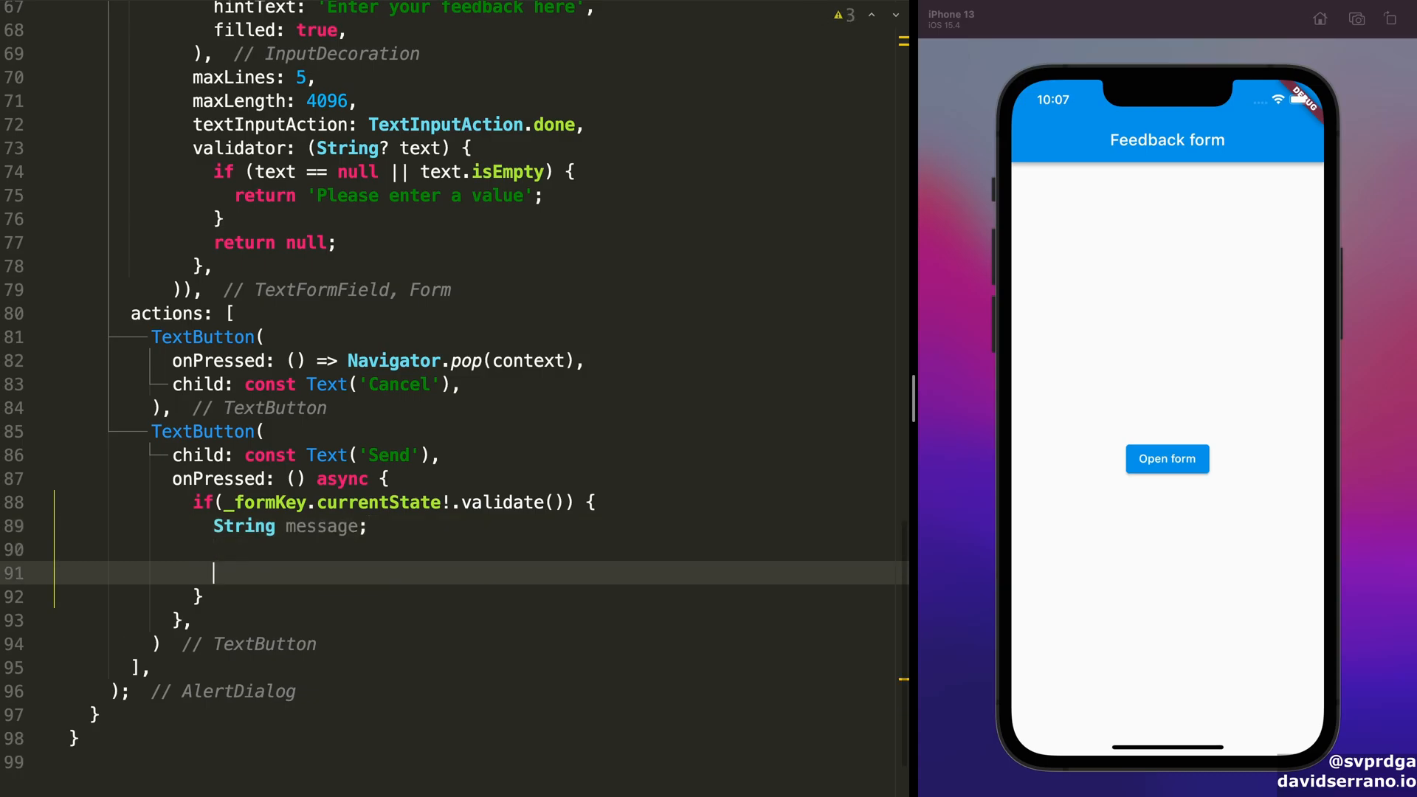
# Add try/catch setting 'Error when sending feedback' and begin a FirebaseFirestore.instance.collection reference.
pyautogui.write('try {')
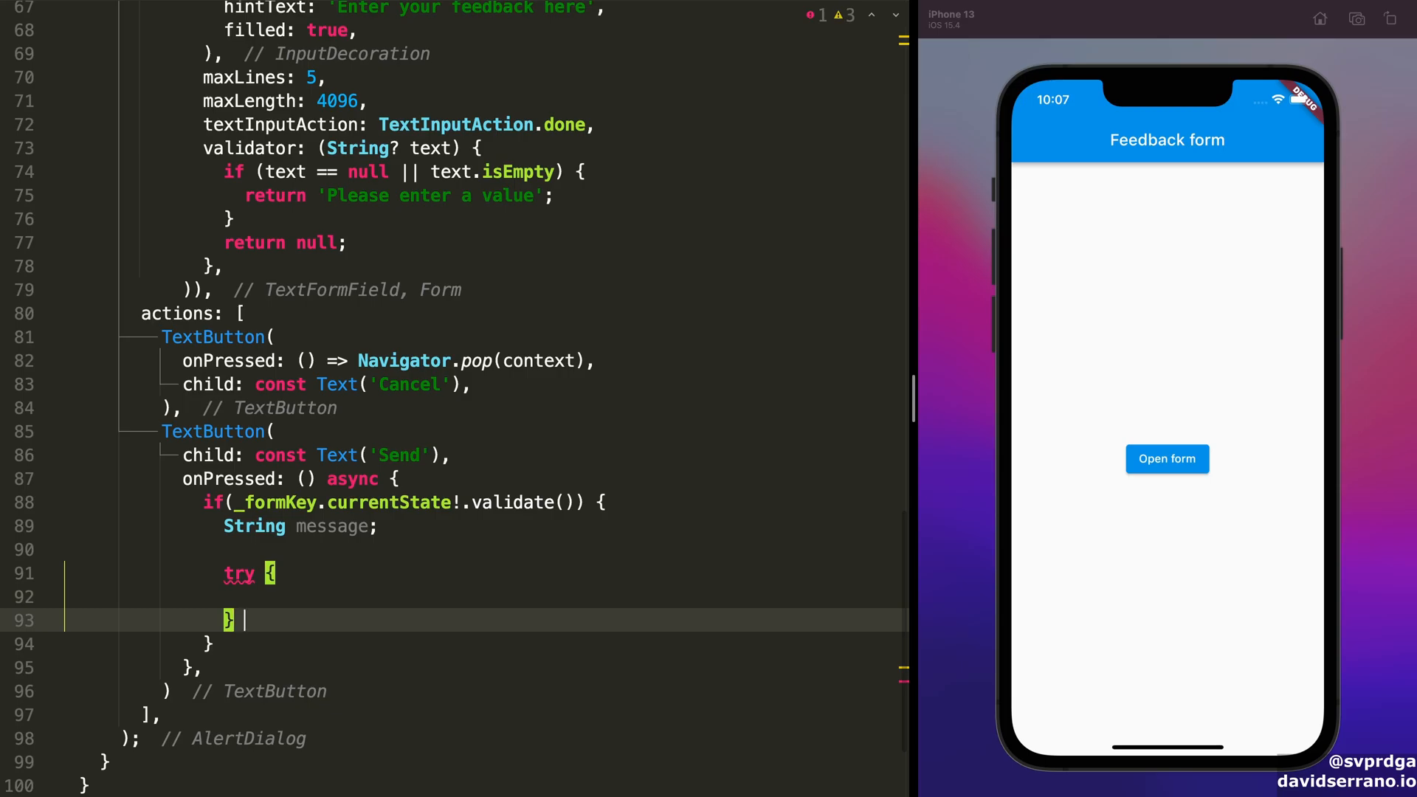
pyautogui.write('catch (_) {')
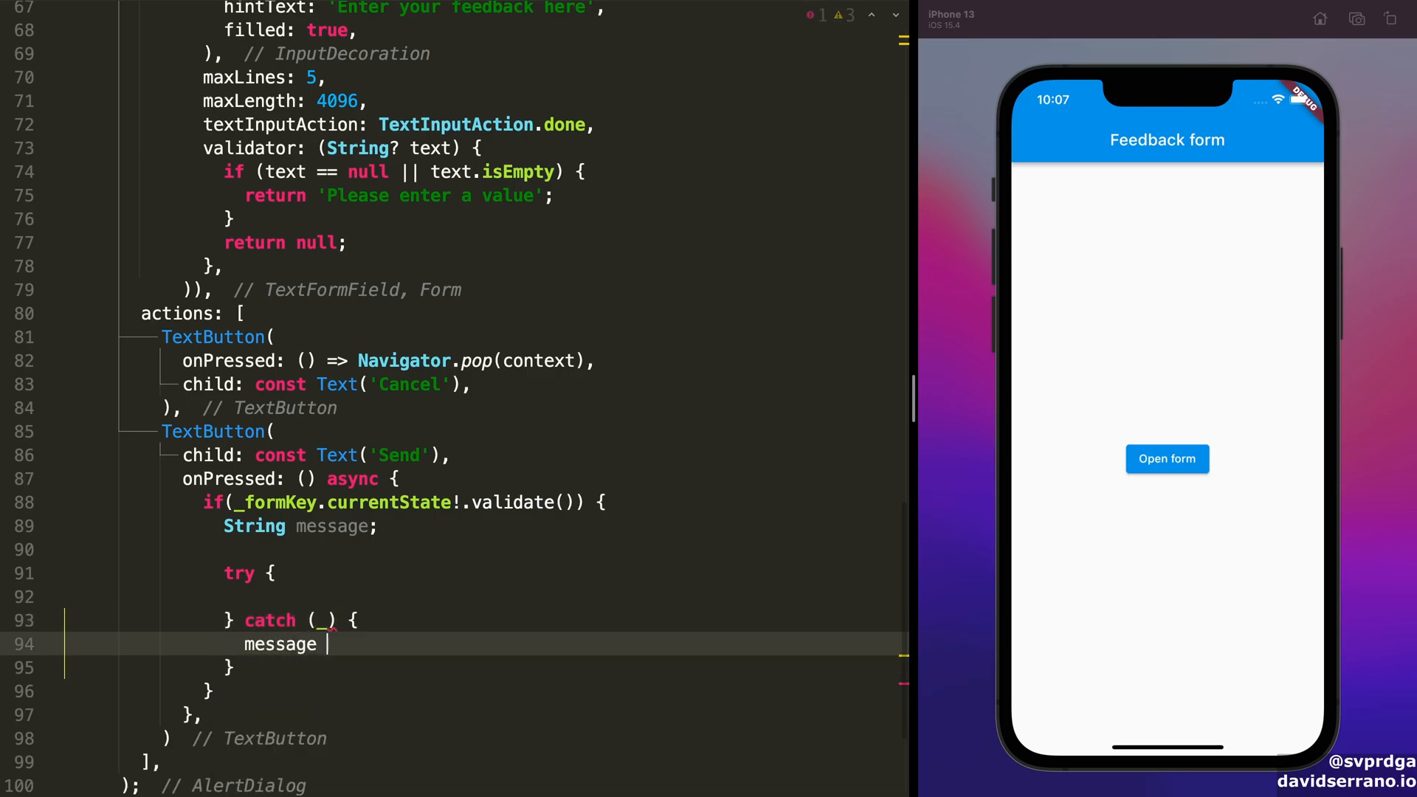
pyautogui.write("= 'Error when sending feed")
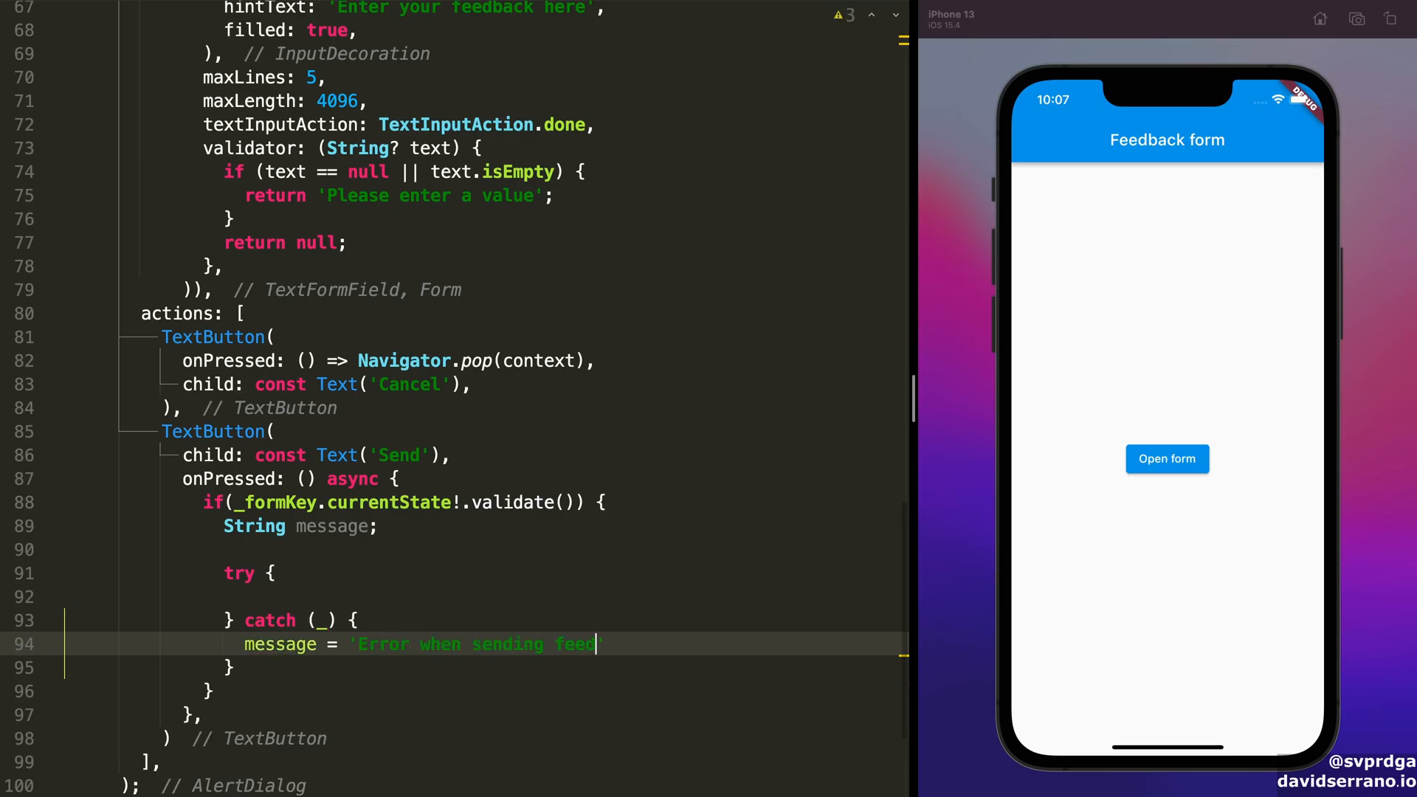
pyautogui.write("back';")
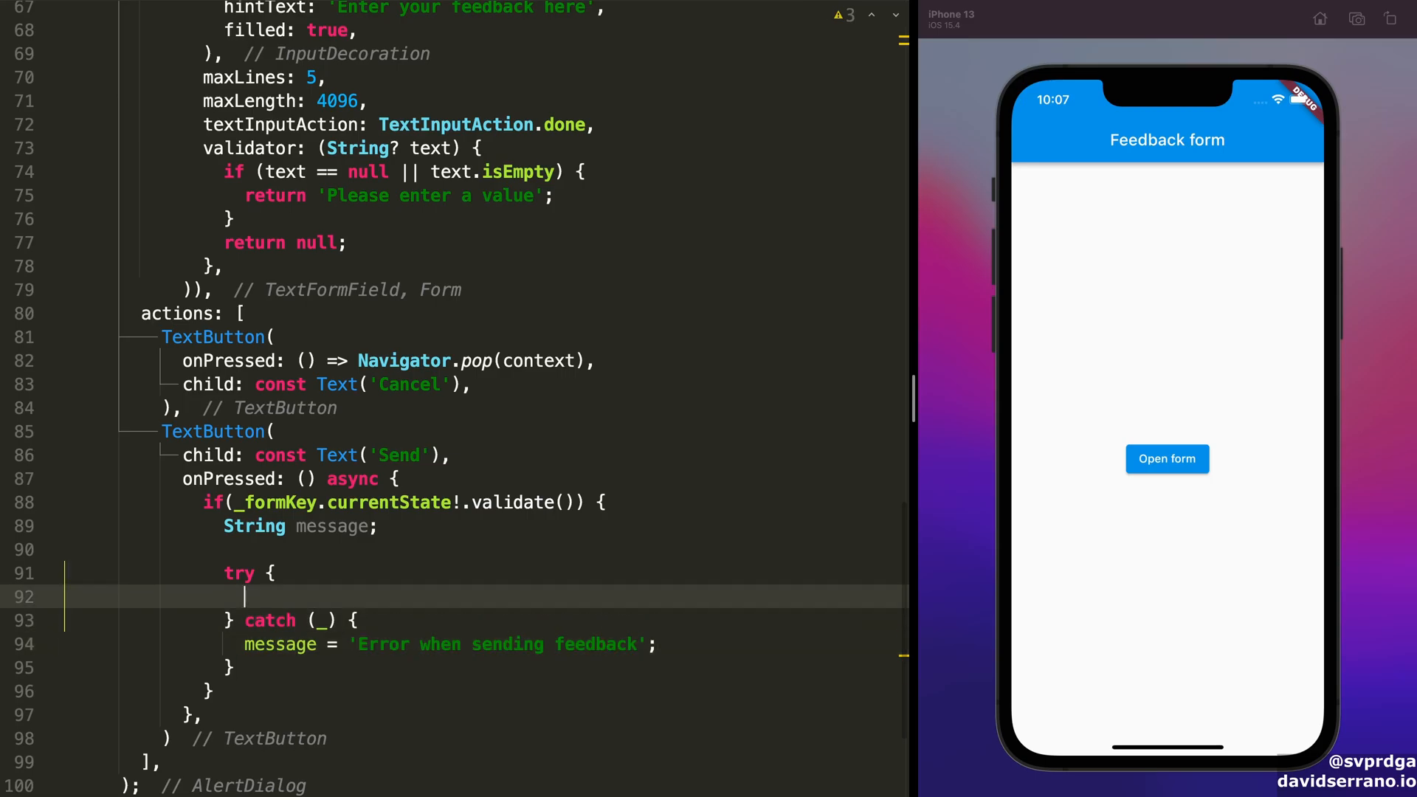
pyautogui.write('final collection = FirebaseFire')
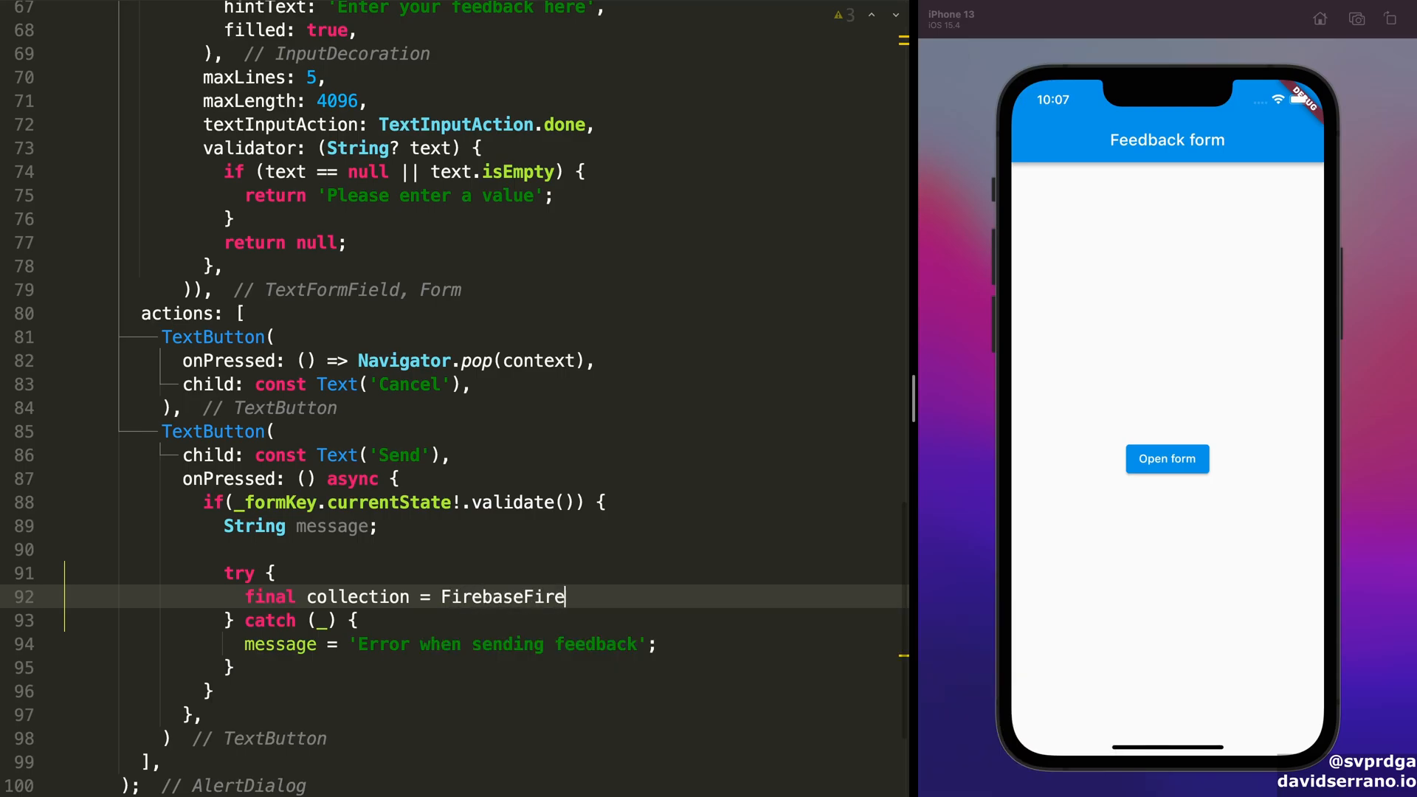
pyautogui.write('store.instan')
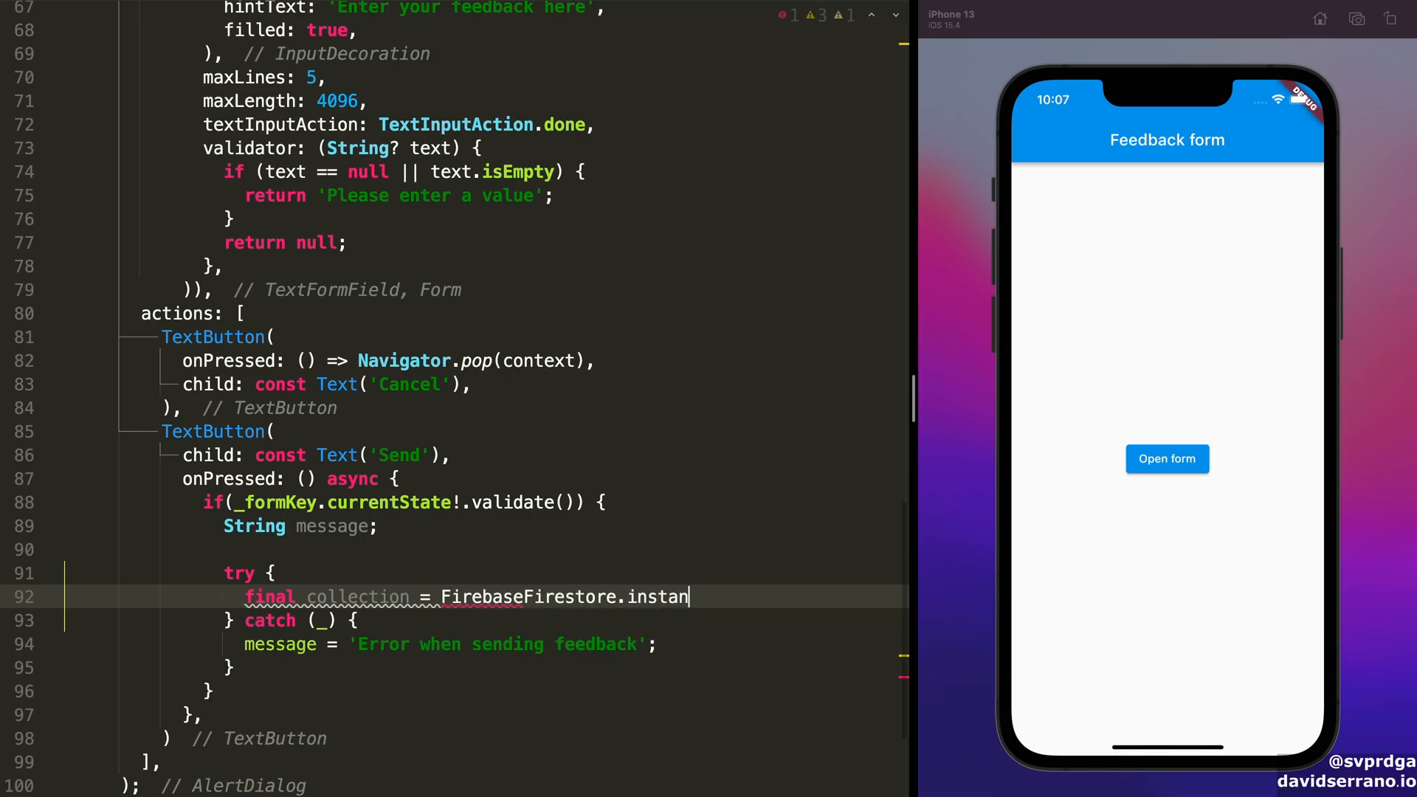
pyautogui.write('ce.coll')
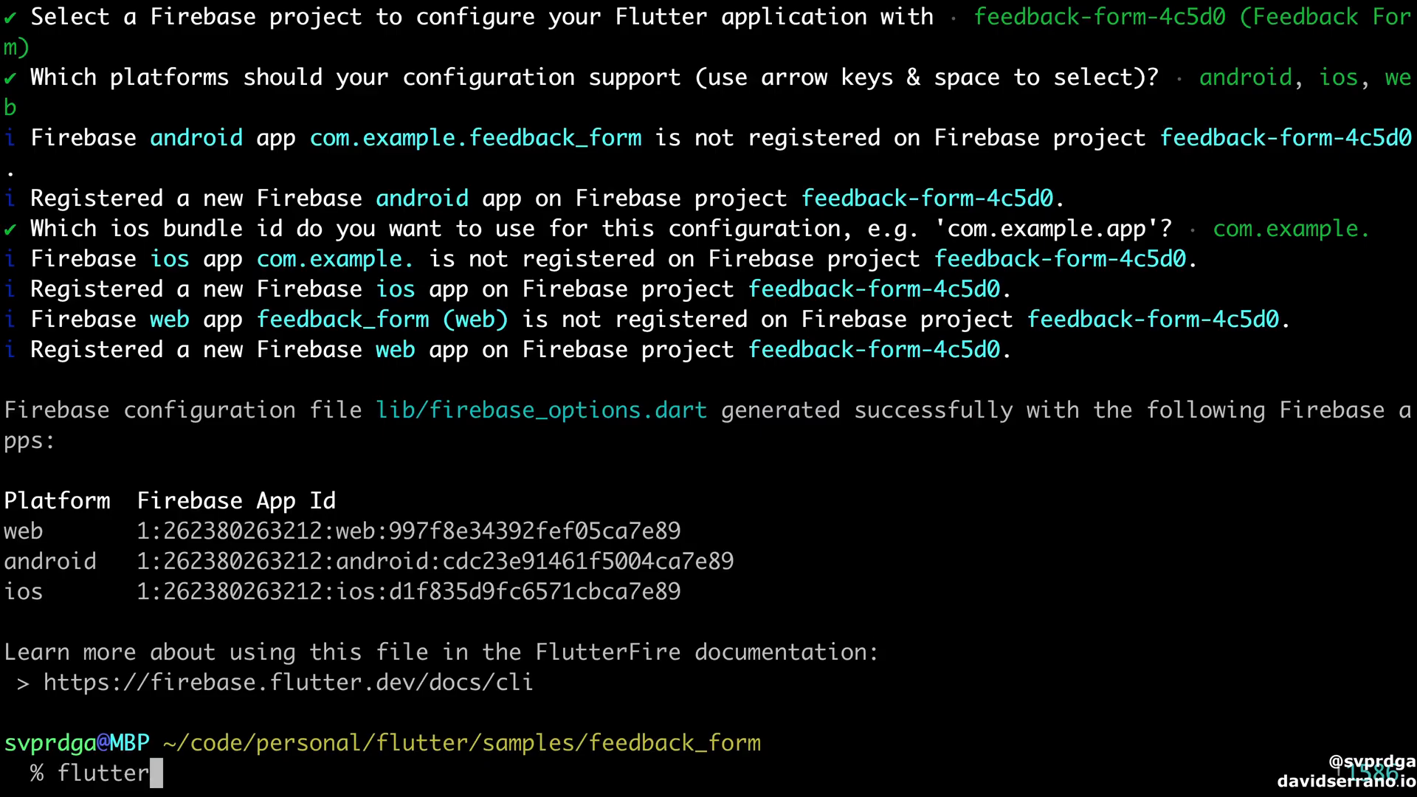
# Run flutter pub add cloud_firestore in the feedback_form project folder.
pyautogui.write('pub add cl')
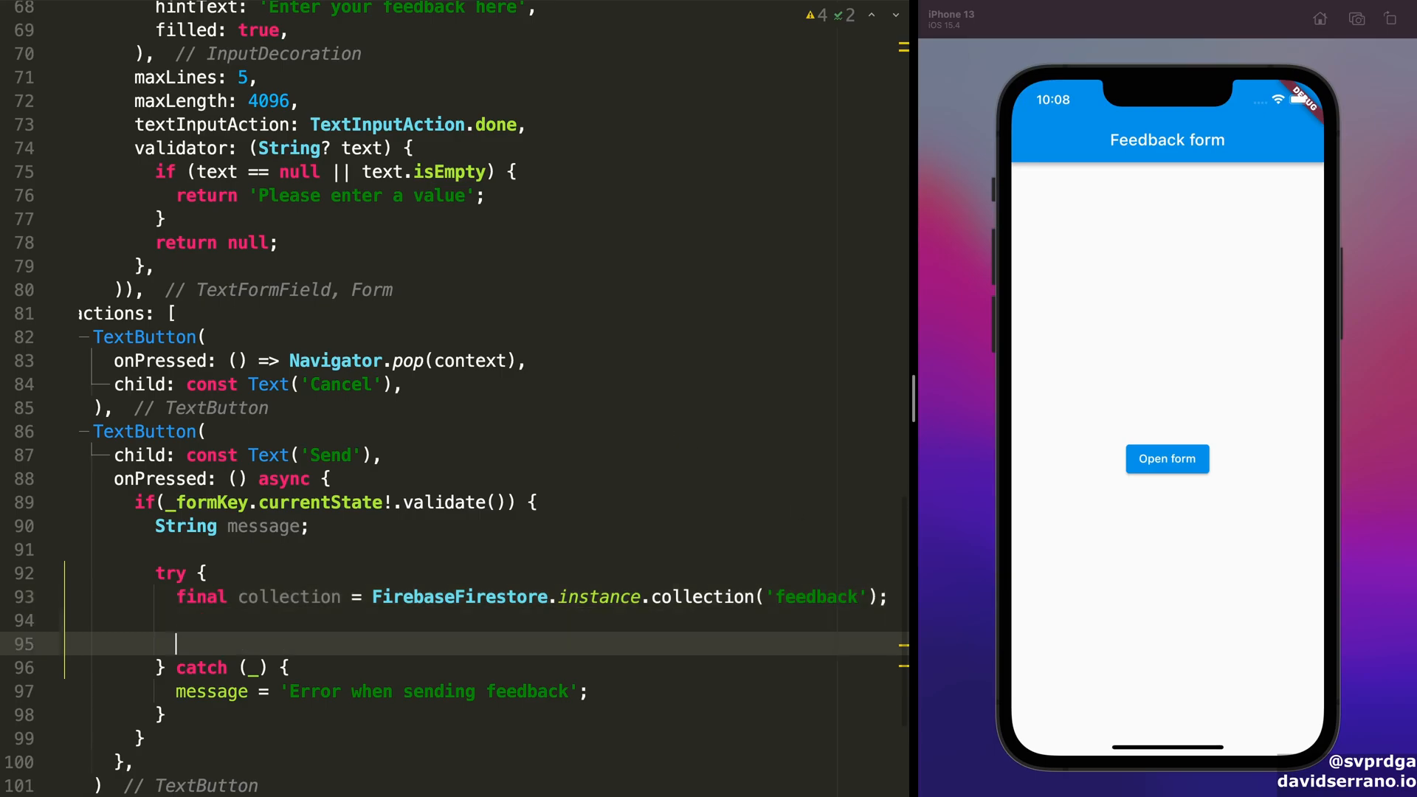
# Await collection.doc().set with a map whose 'timestamp' is FieldValue.serverTimestamp().
pyautogui.write('await collection.doc(')
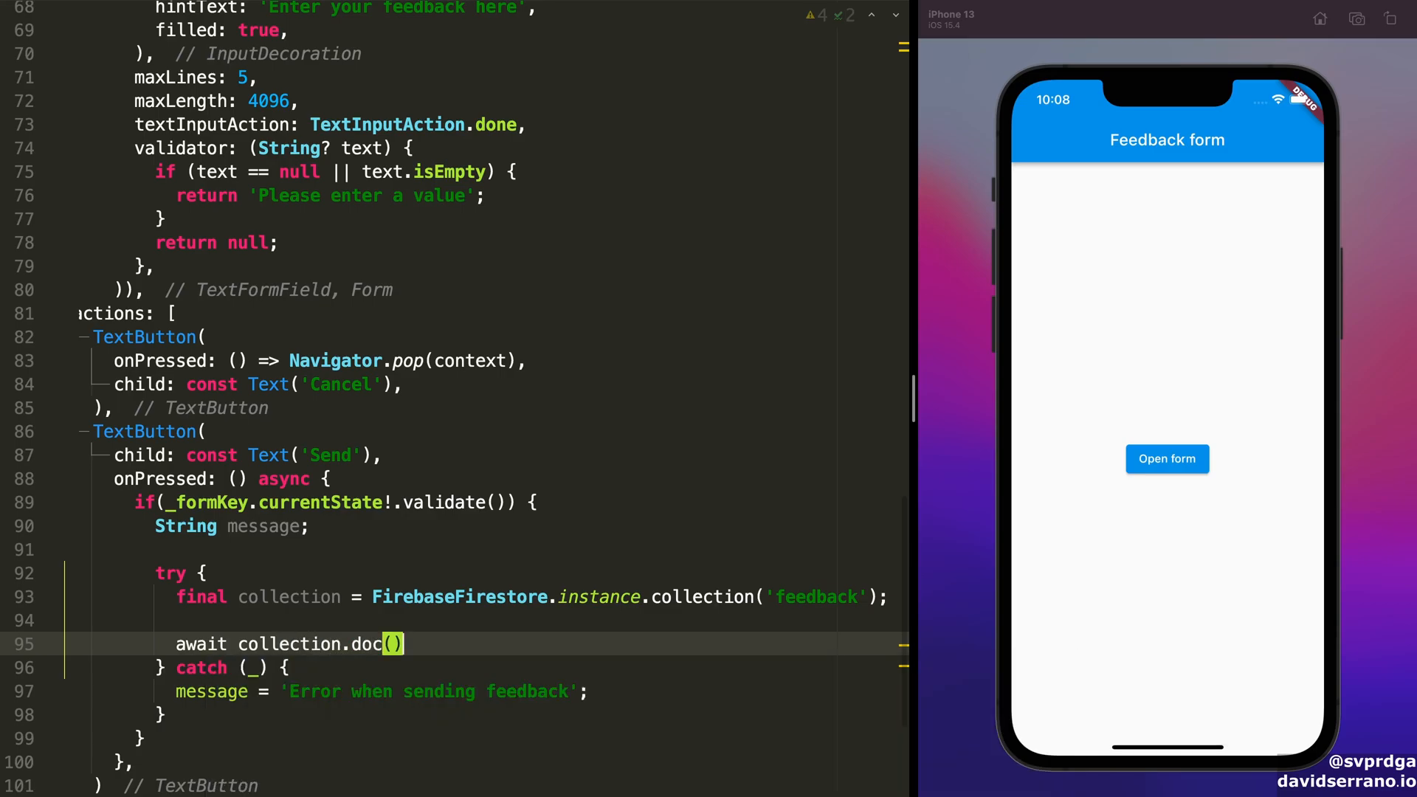
pyautogui.write('.set()')
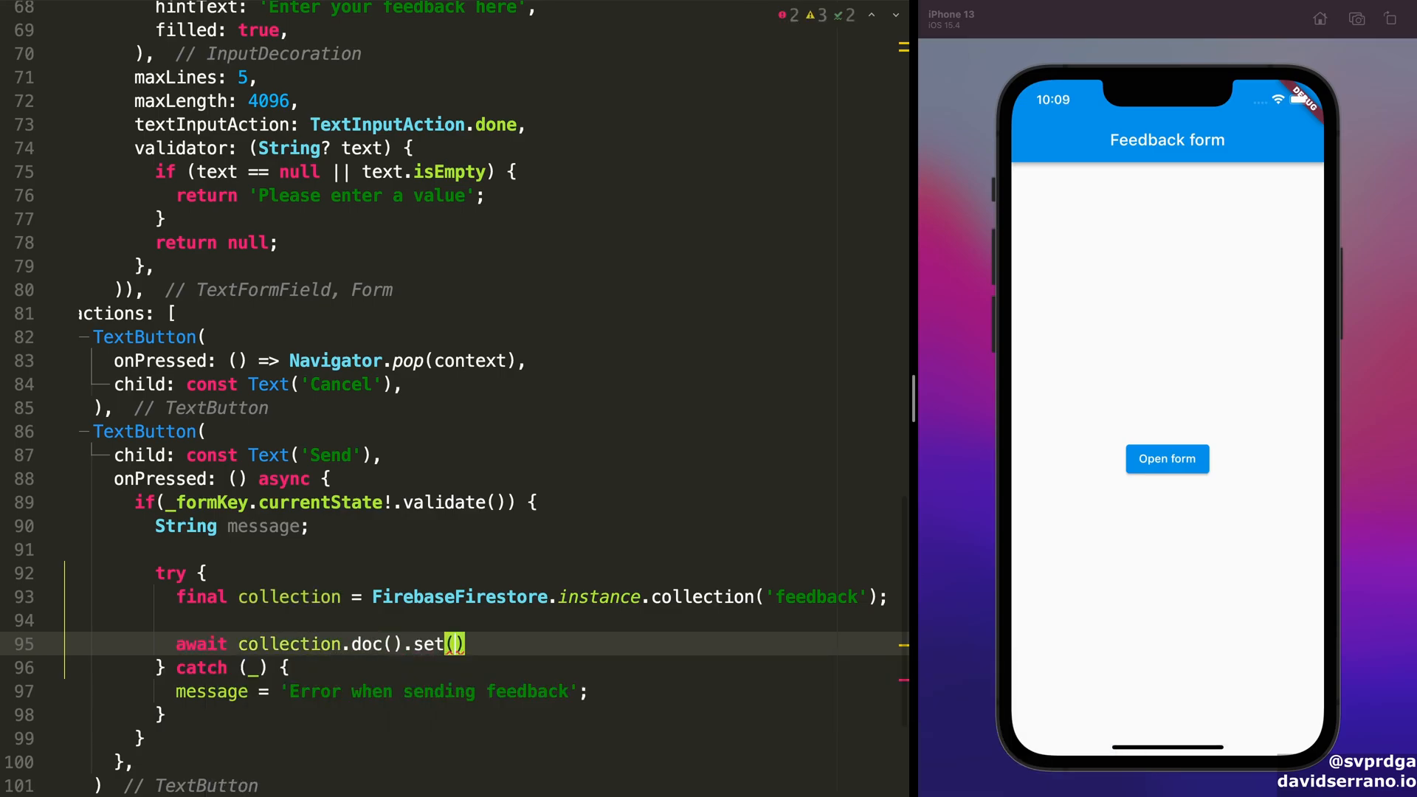
pyautogui.press('Enter')
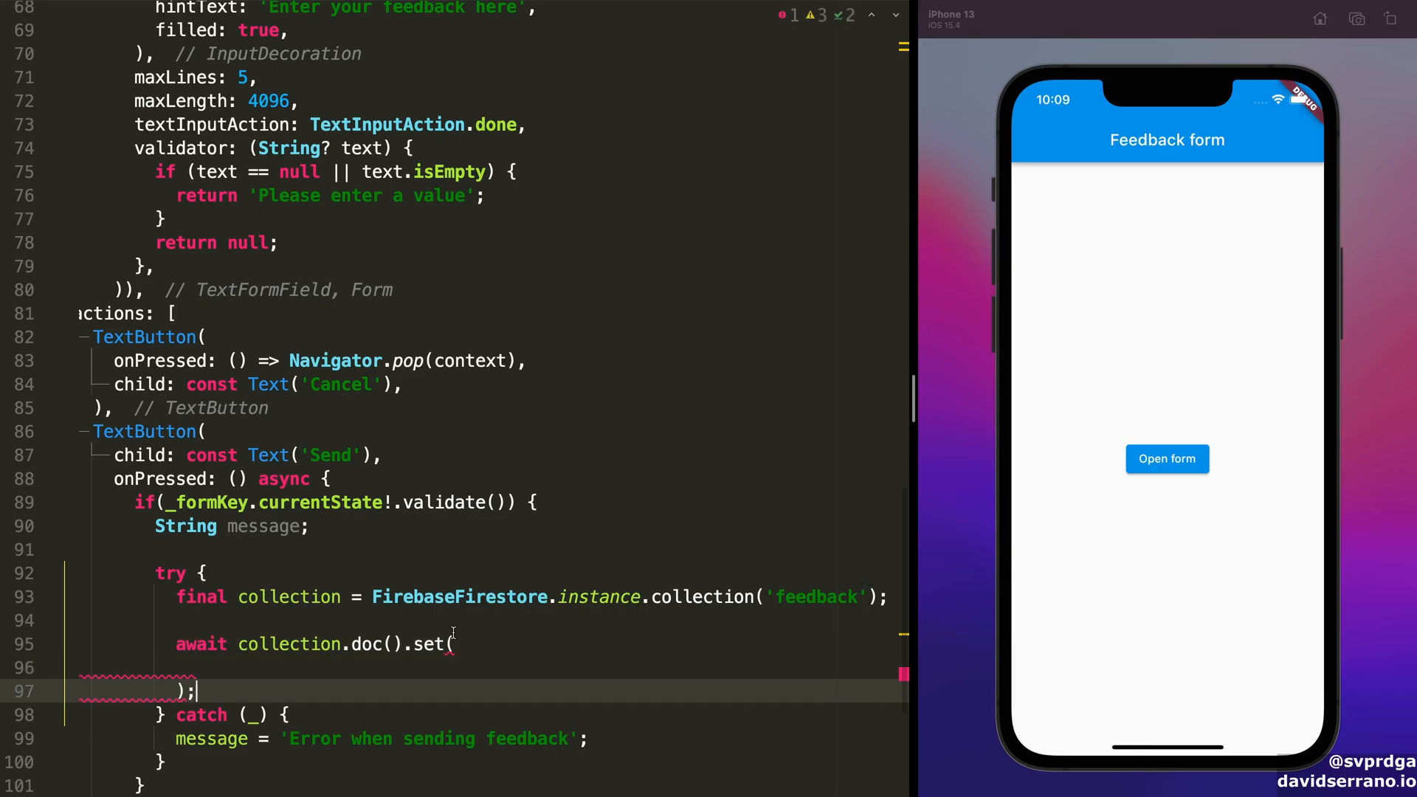
pyautogui.write('{')
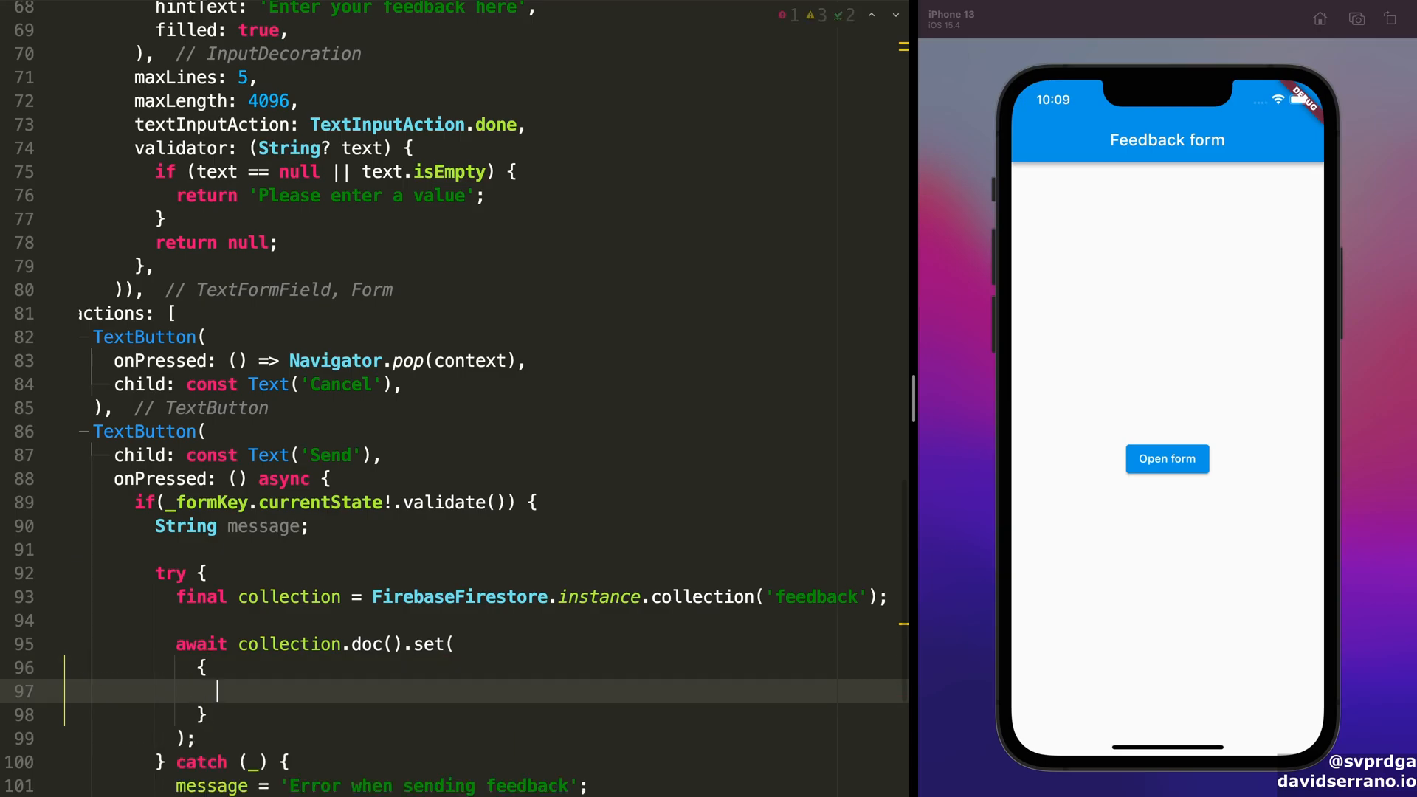
pyautogui.write("'times'")
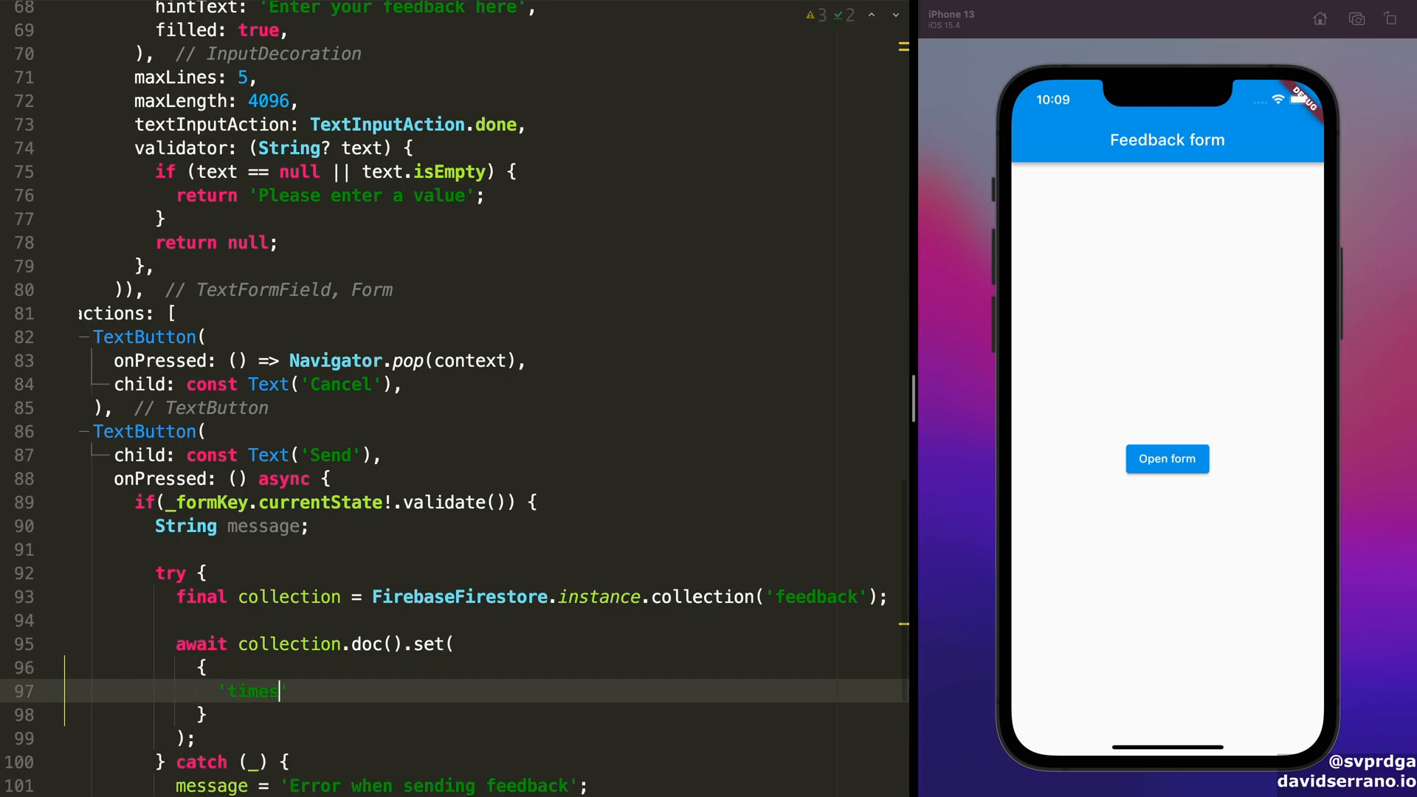
pyautogui.write("tamp',")
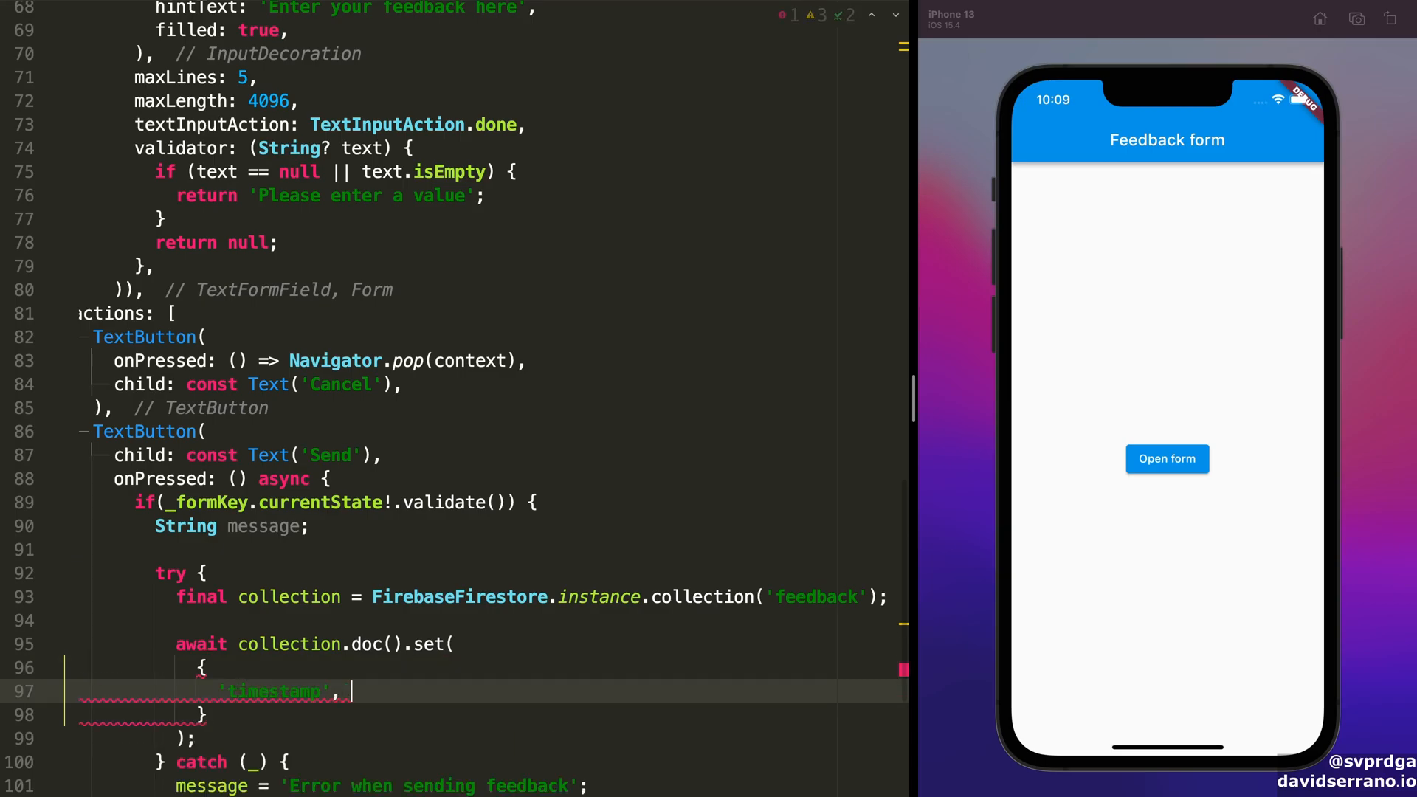
pyautogui.write('FieldValue')
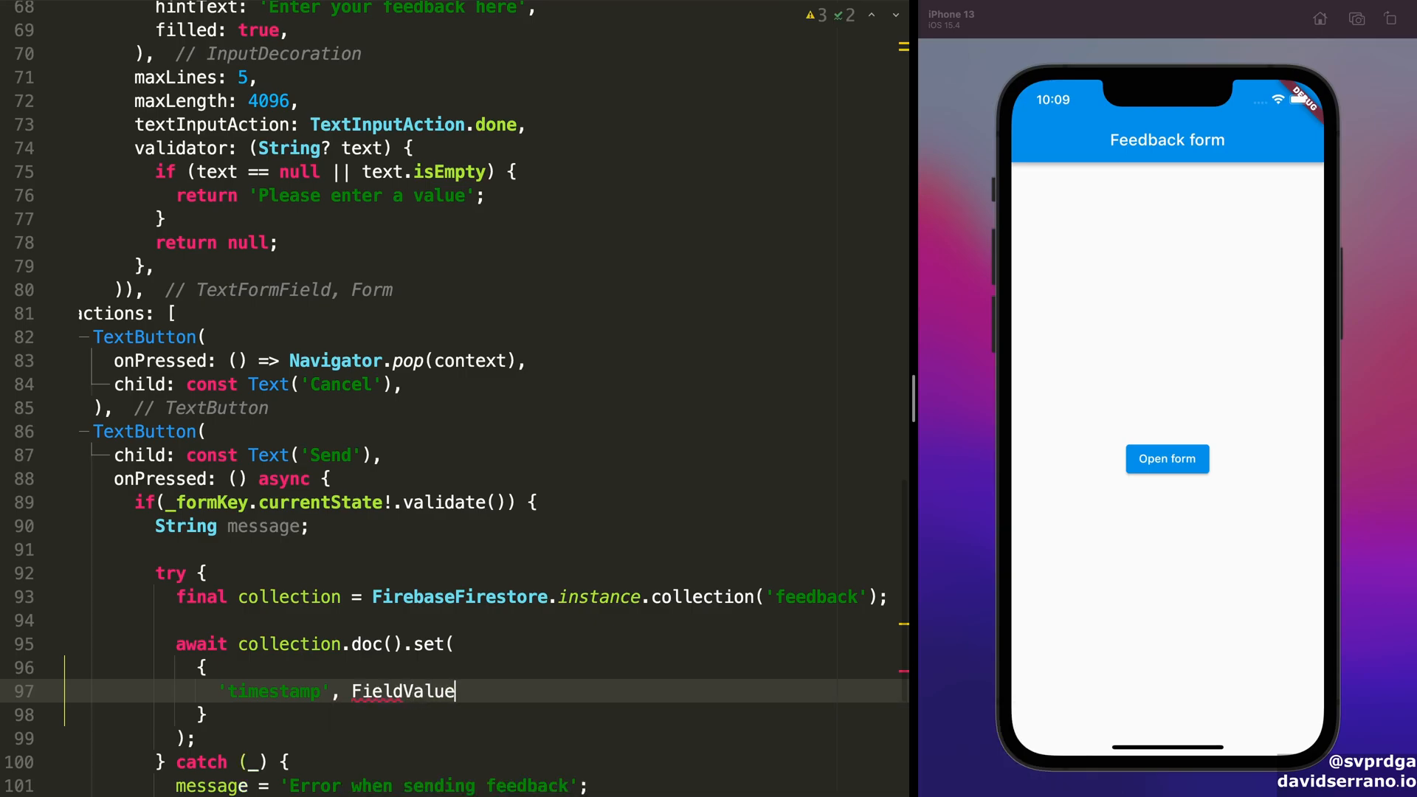
pyautogui.write('.serverTimestamp(),')
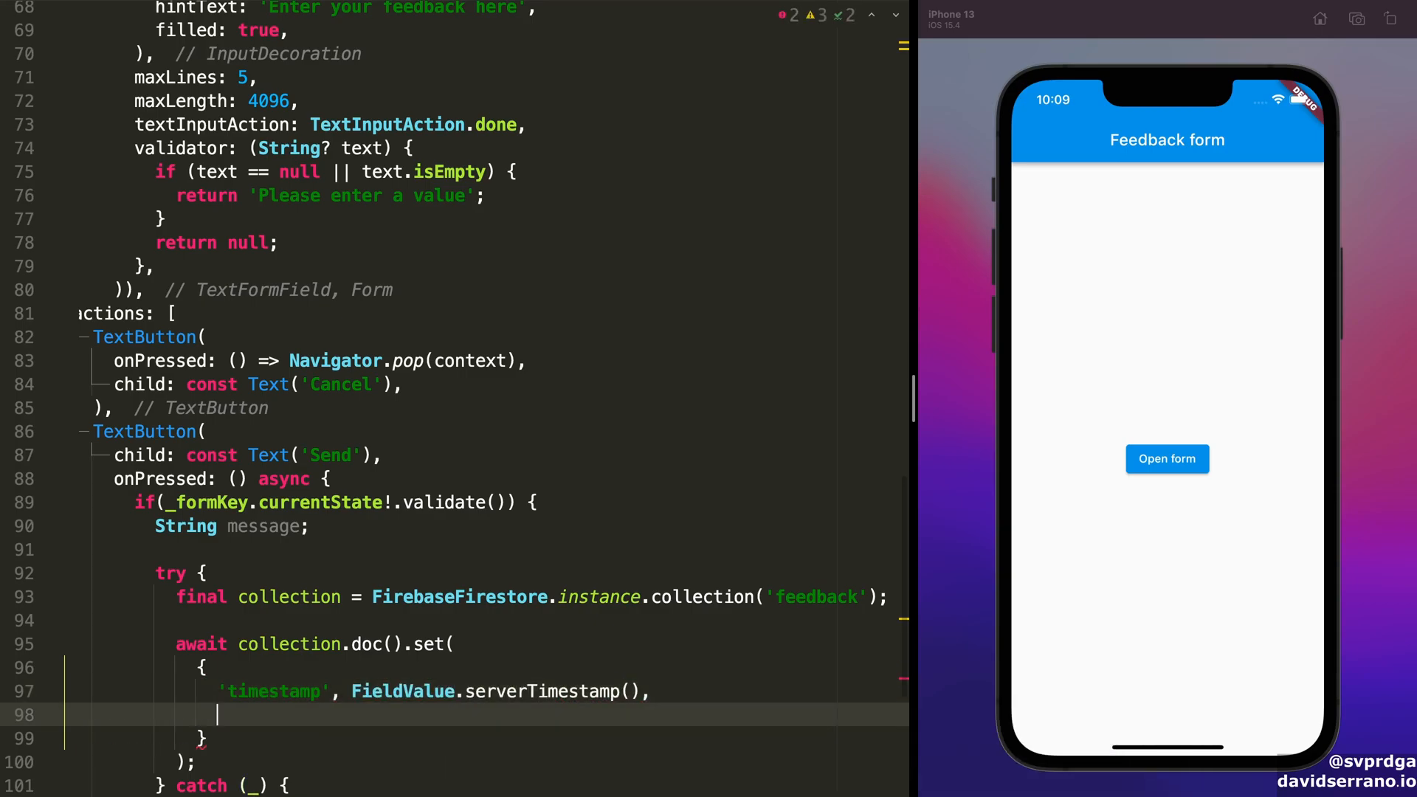
# Add the 'feedback': _controller.text entry to the saved document map.
pyautogui.write("'feedbac")
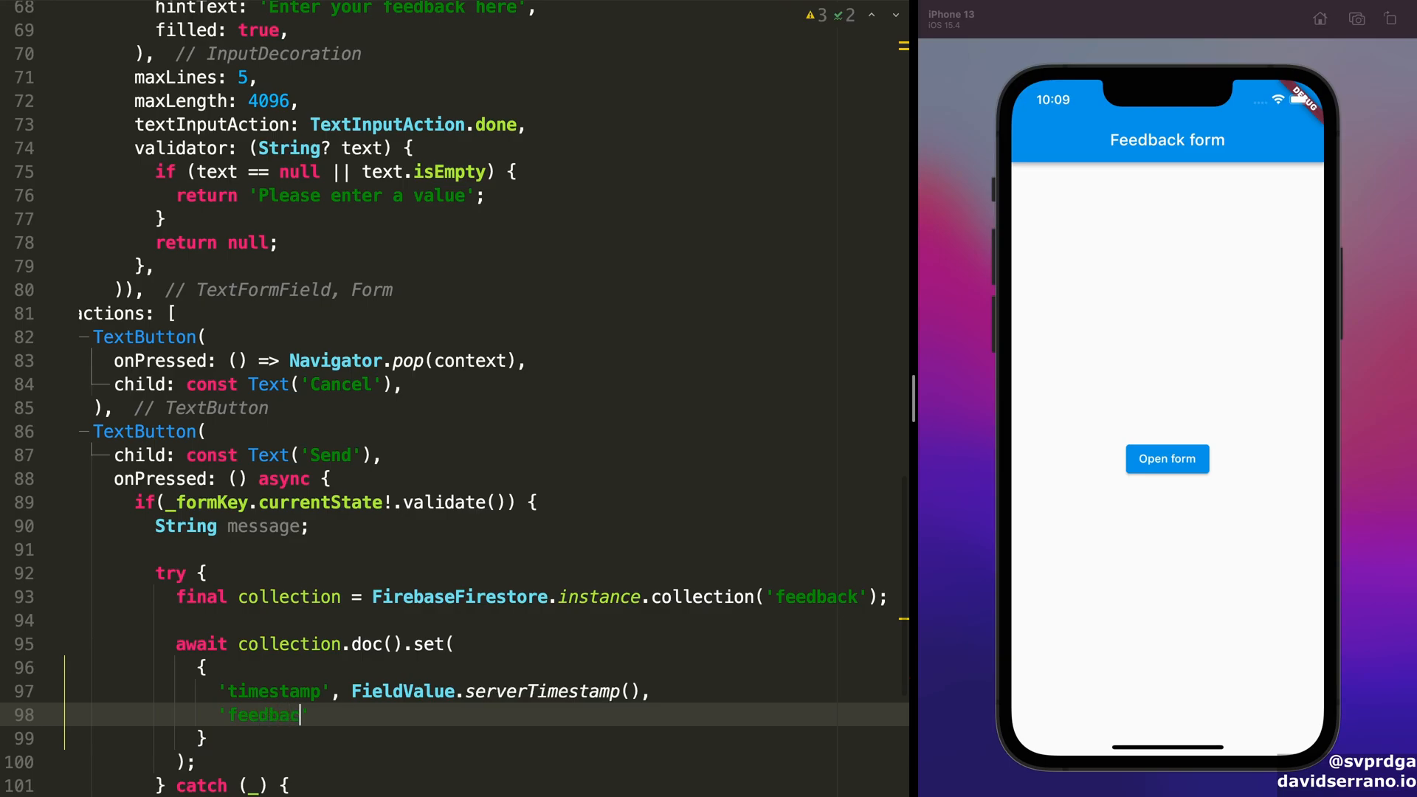
pyautogui.write("k':")
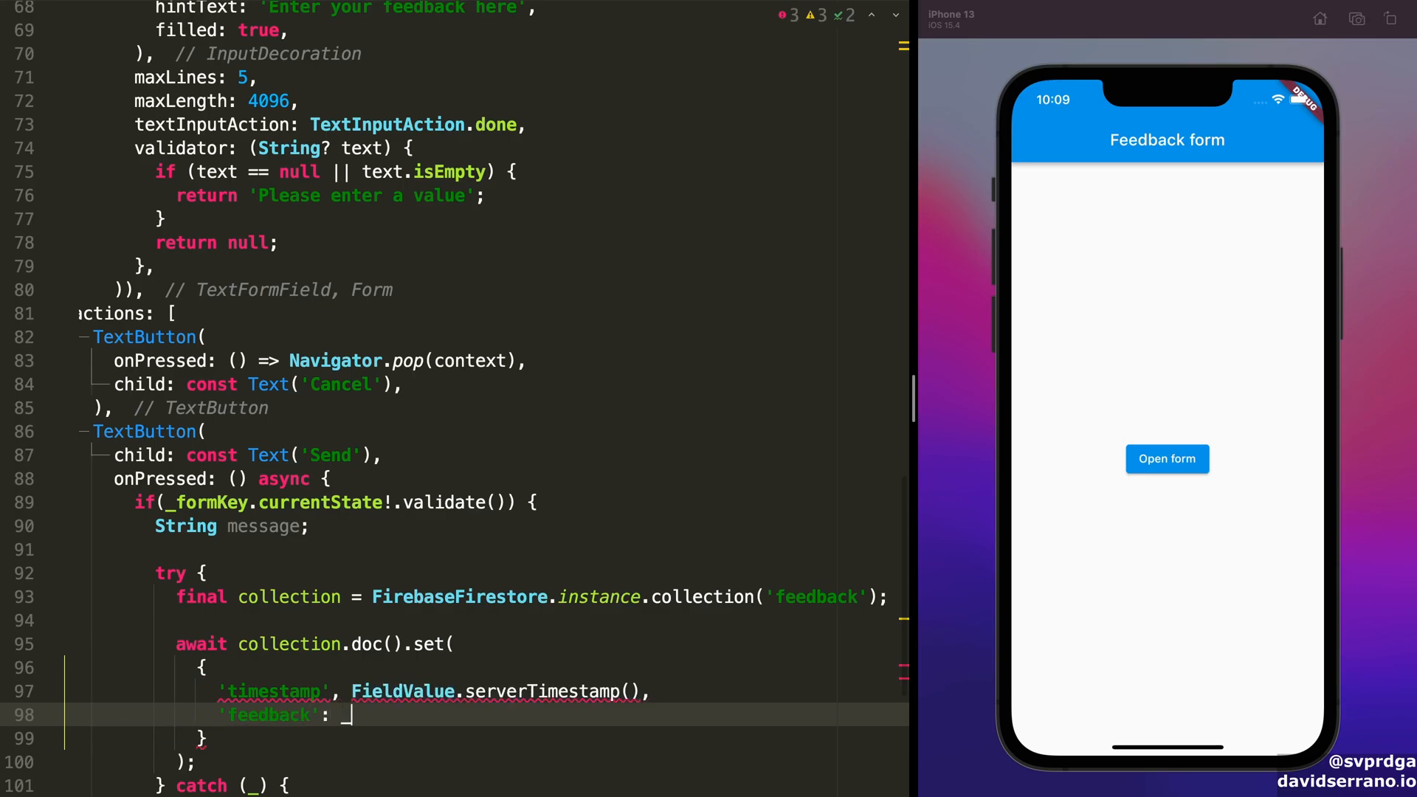
pyautogui.write('_controller.text')
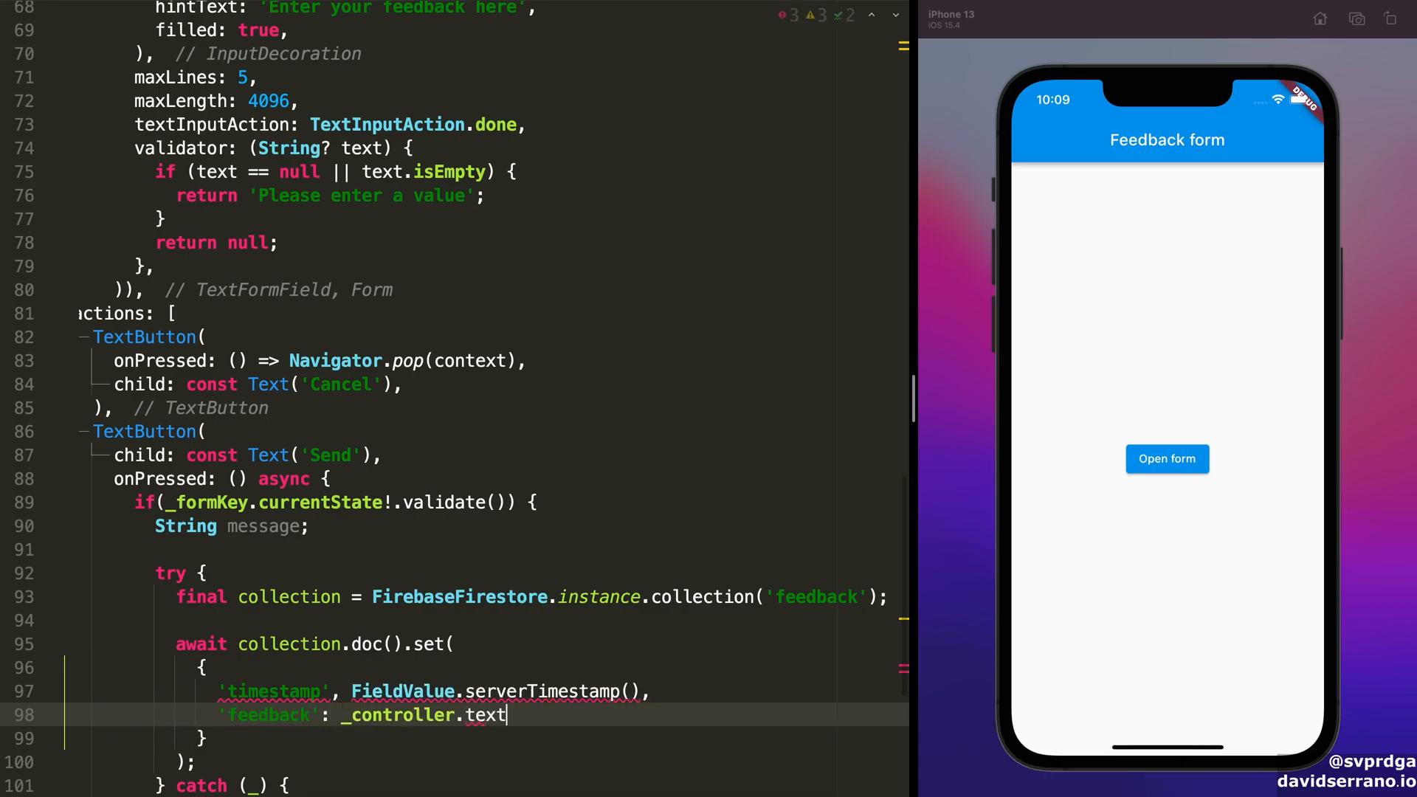
pyautogui.write(',')
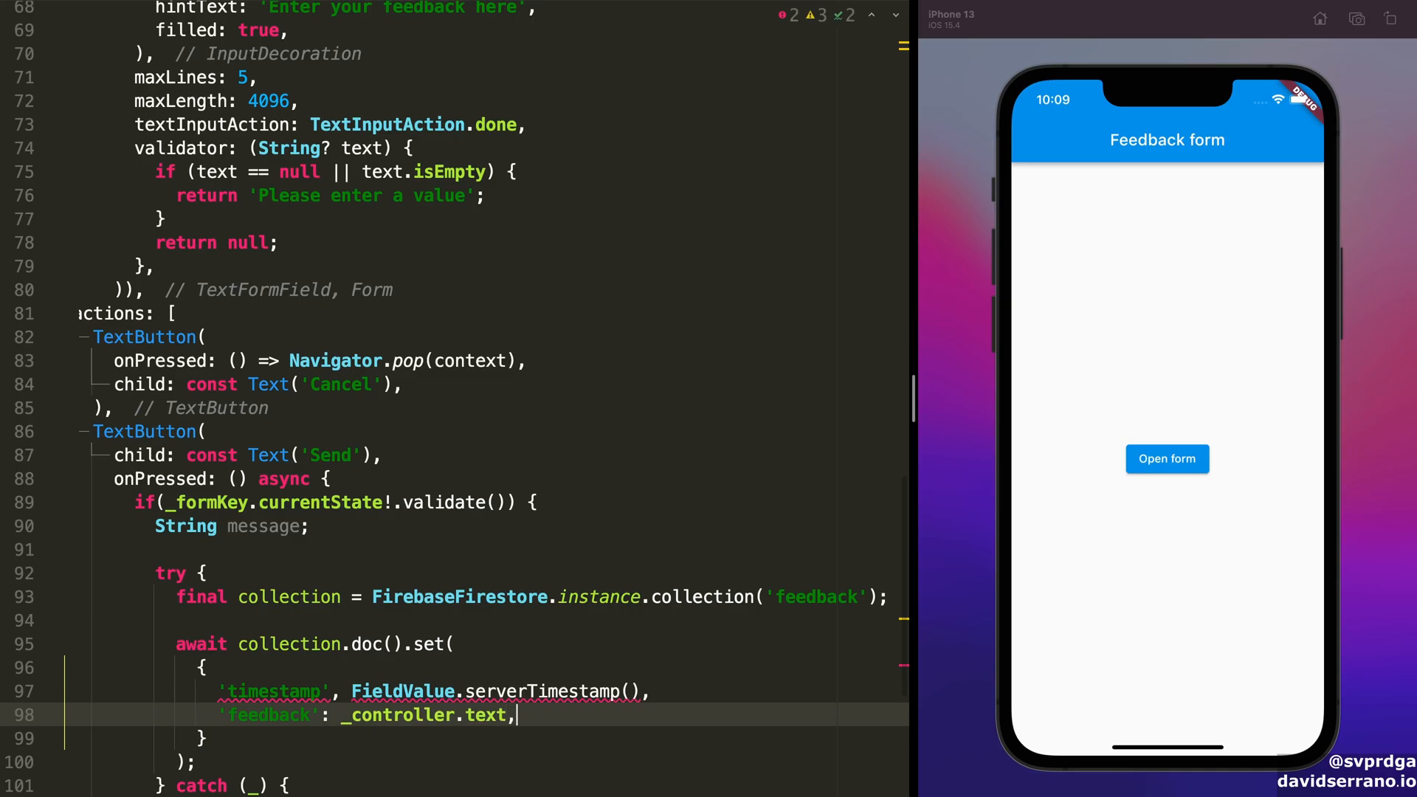
pyautogui.moveTo(567, 567)
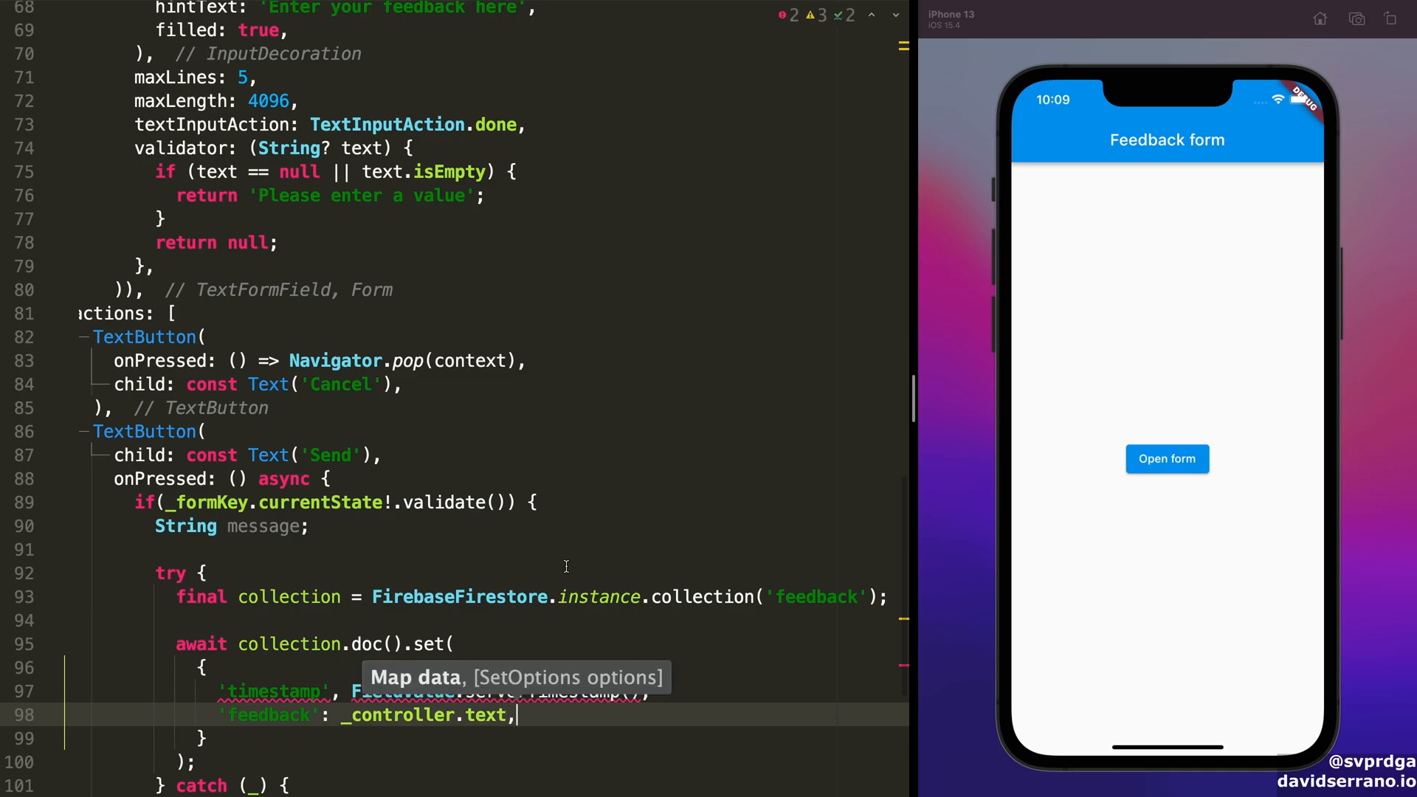
# Reformat main.dart with dart format from the editor context menu.
pyautogui.rightClick(566, 567)
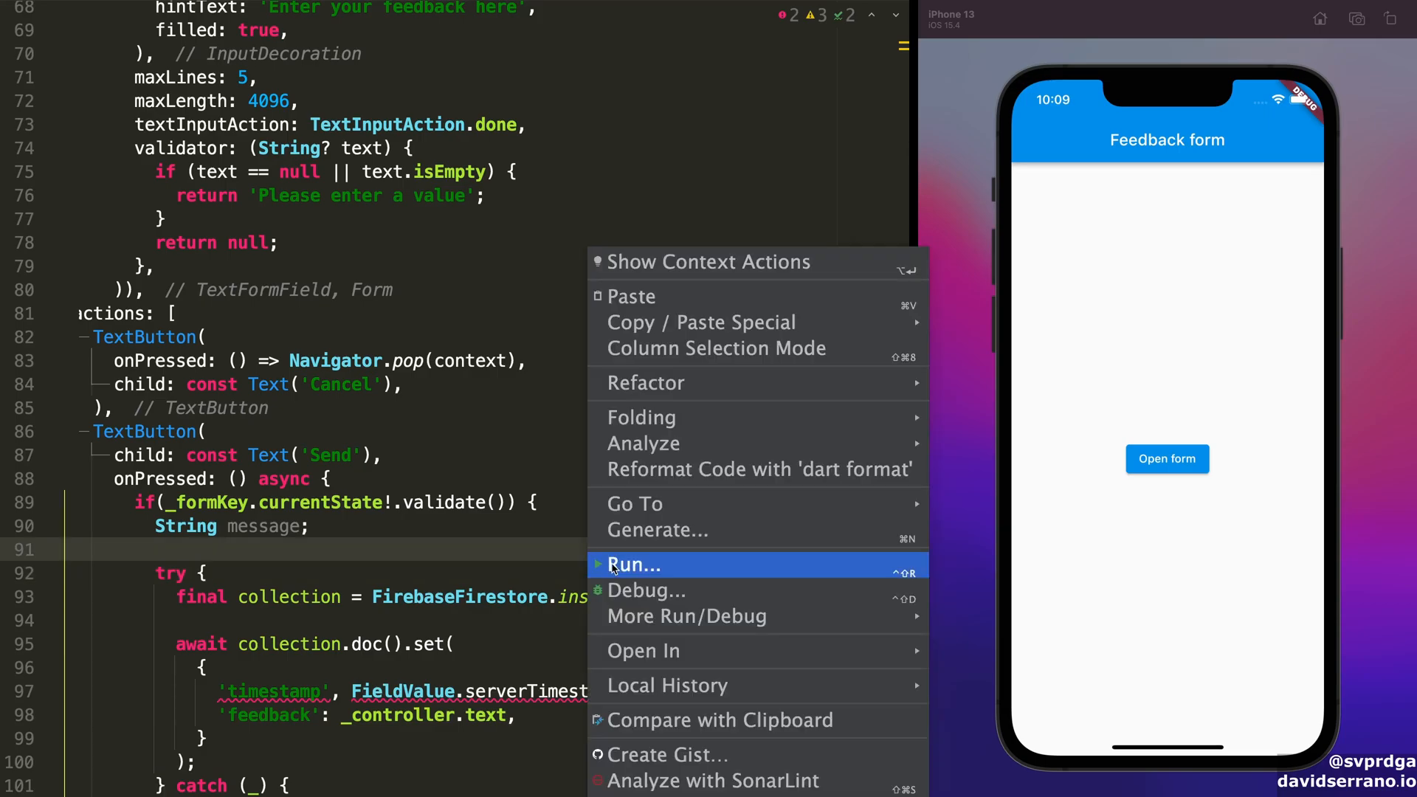
pyautogui.click(760, 469)
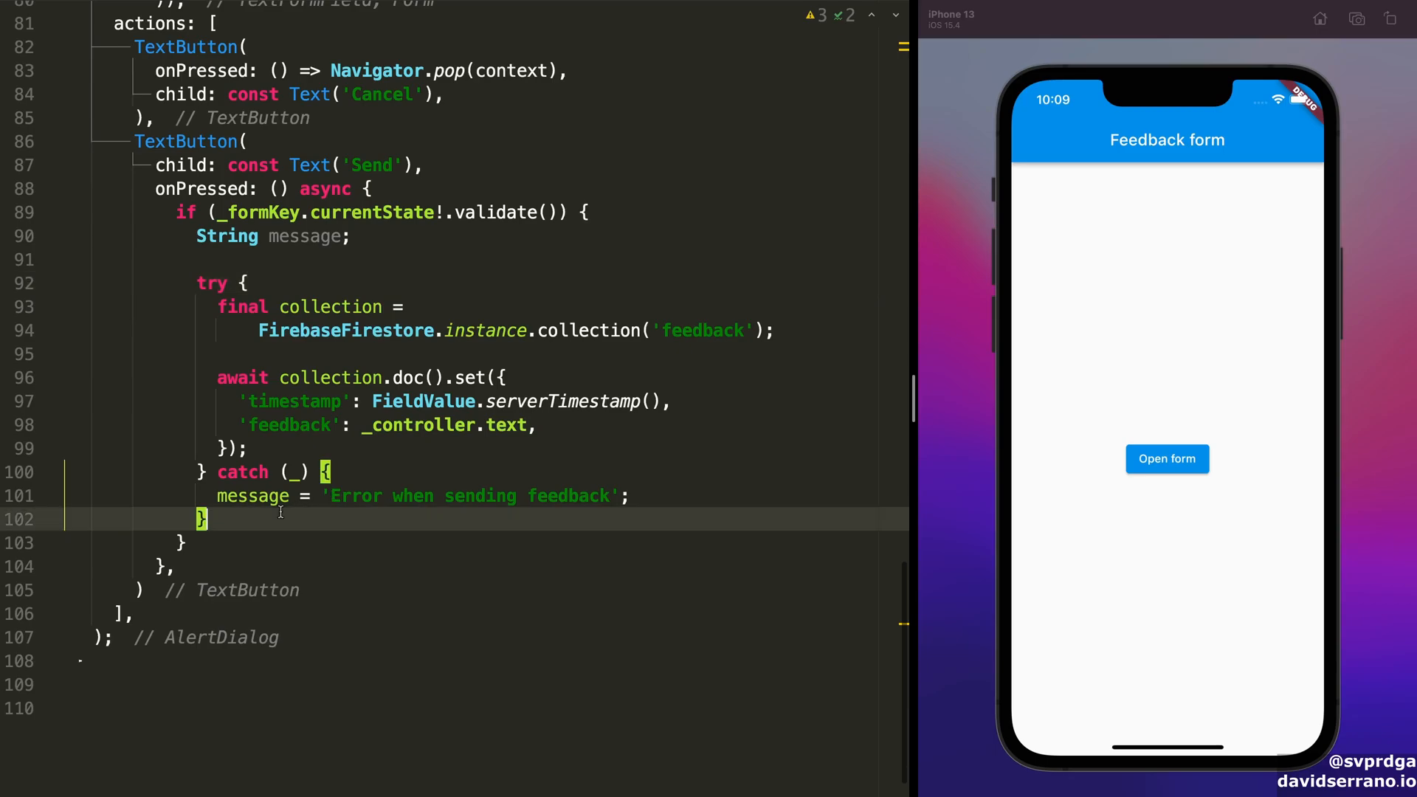
# Show a SnackBar with the message via ScaffoldMessenger and set 'Feedback sent successfully' in try.
pyautogui.press('Enter')
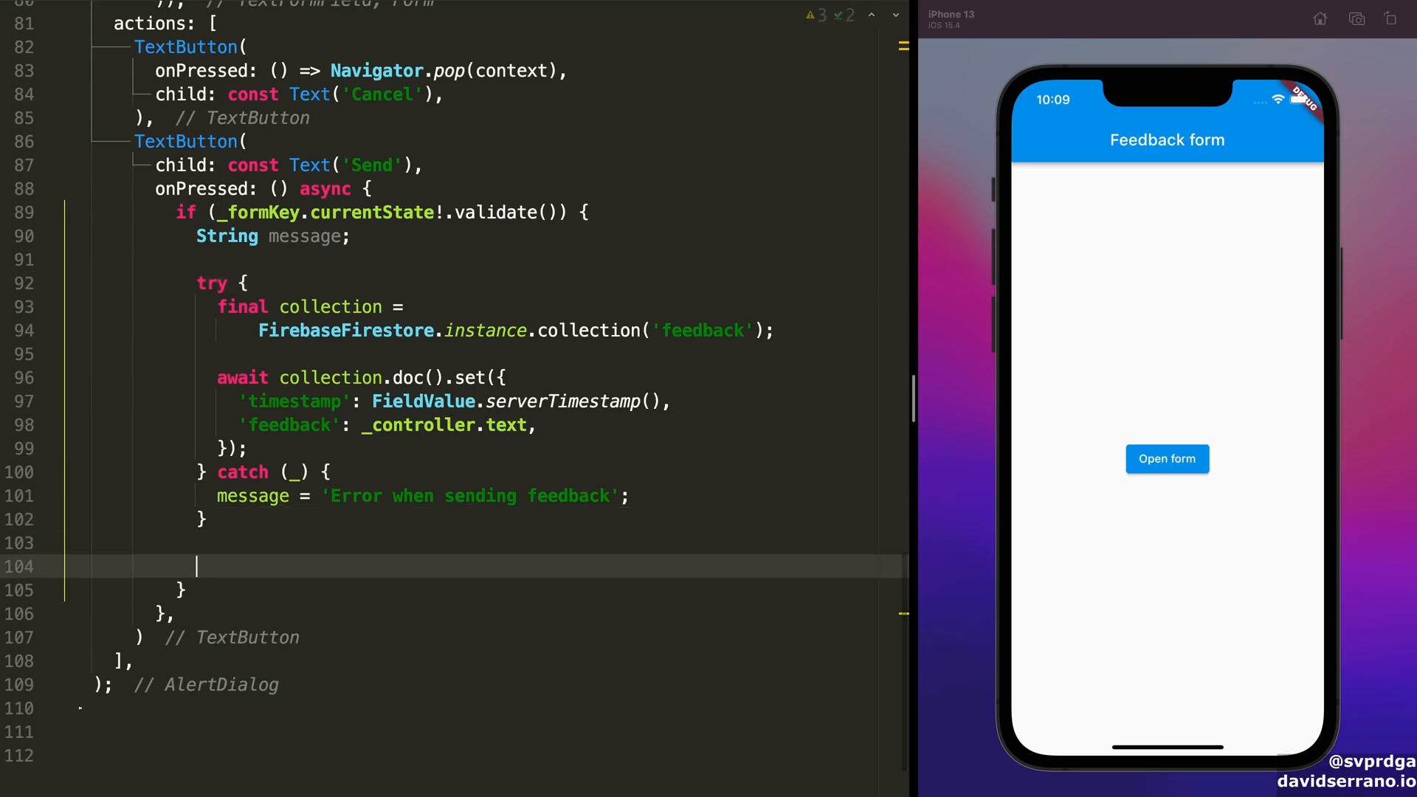
pyautogui.write('S')
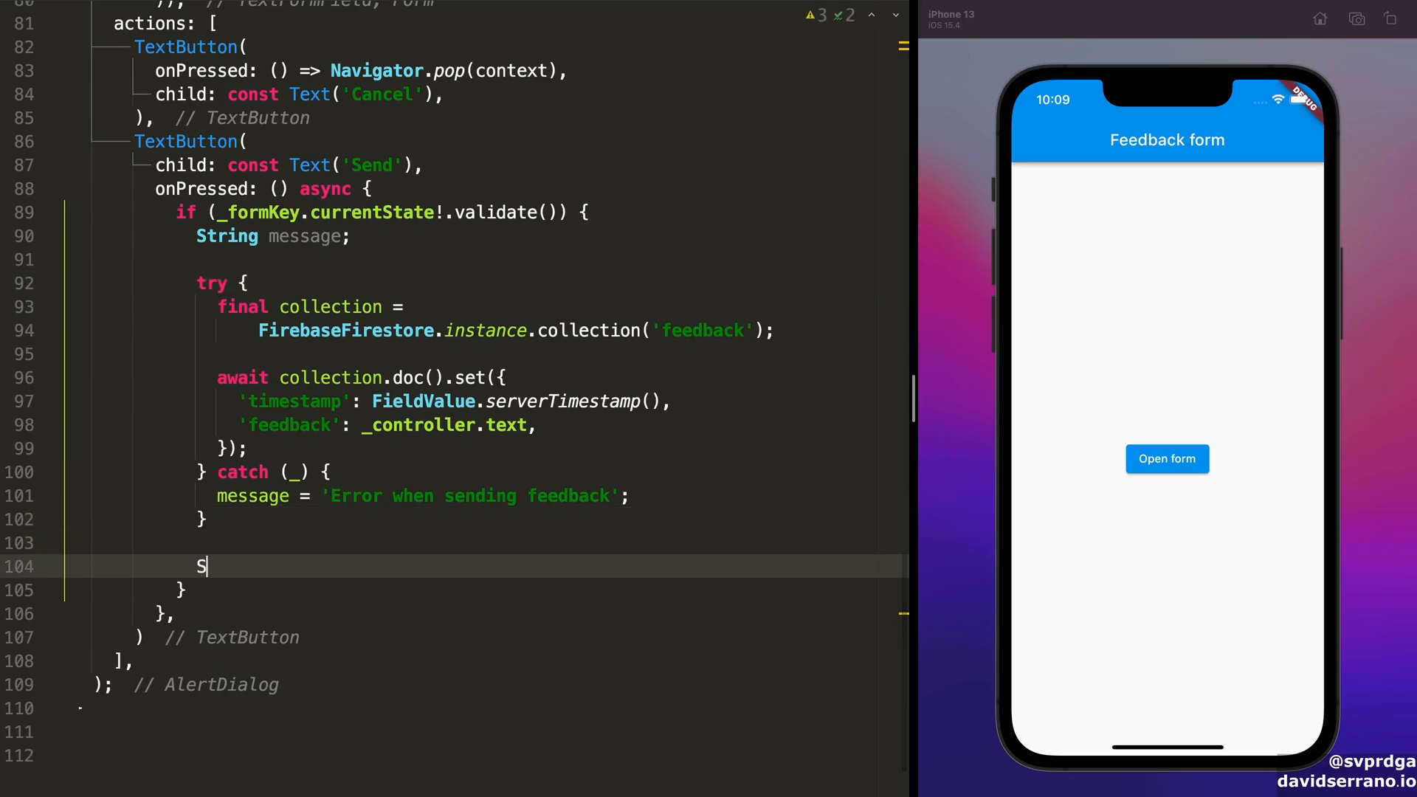
pyautogui.write('caffoldMessenger.of(conte')
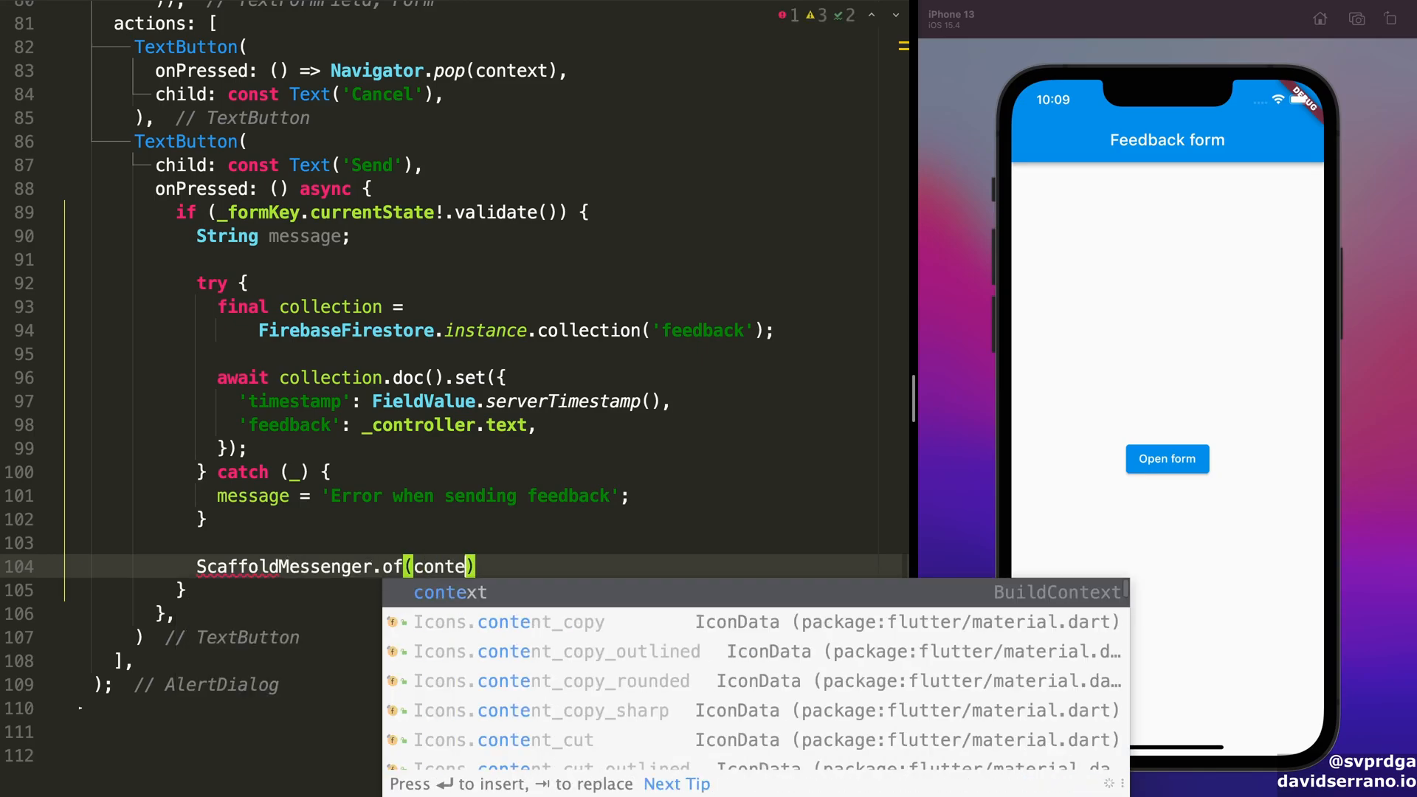
pyautogui.write('.showSnackBar(SnackBar(content: Text(message)));')
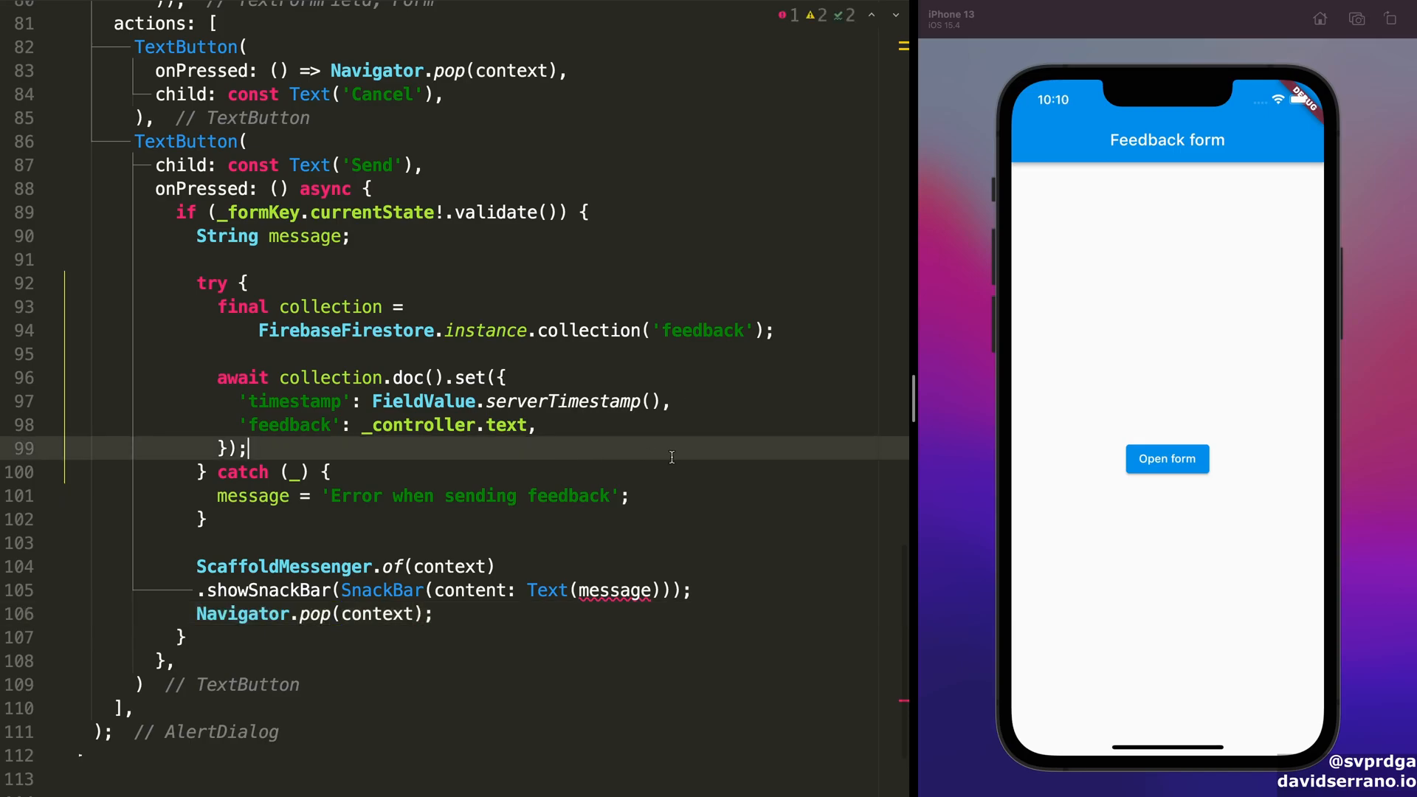
pyautogui.write("message = 'Feedback sent successfully'")
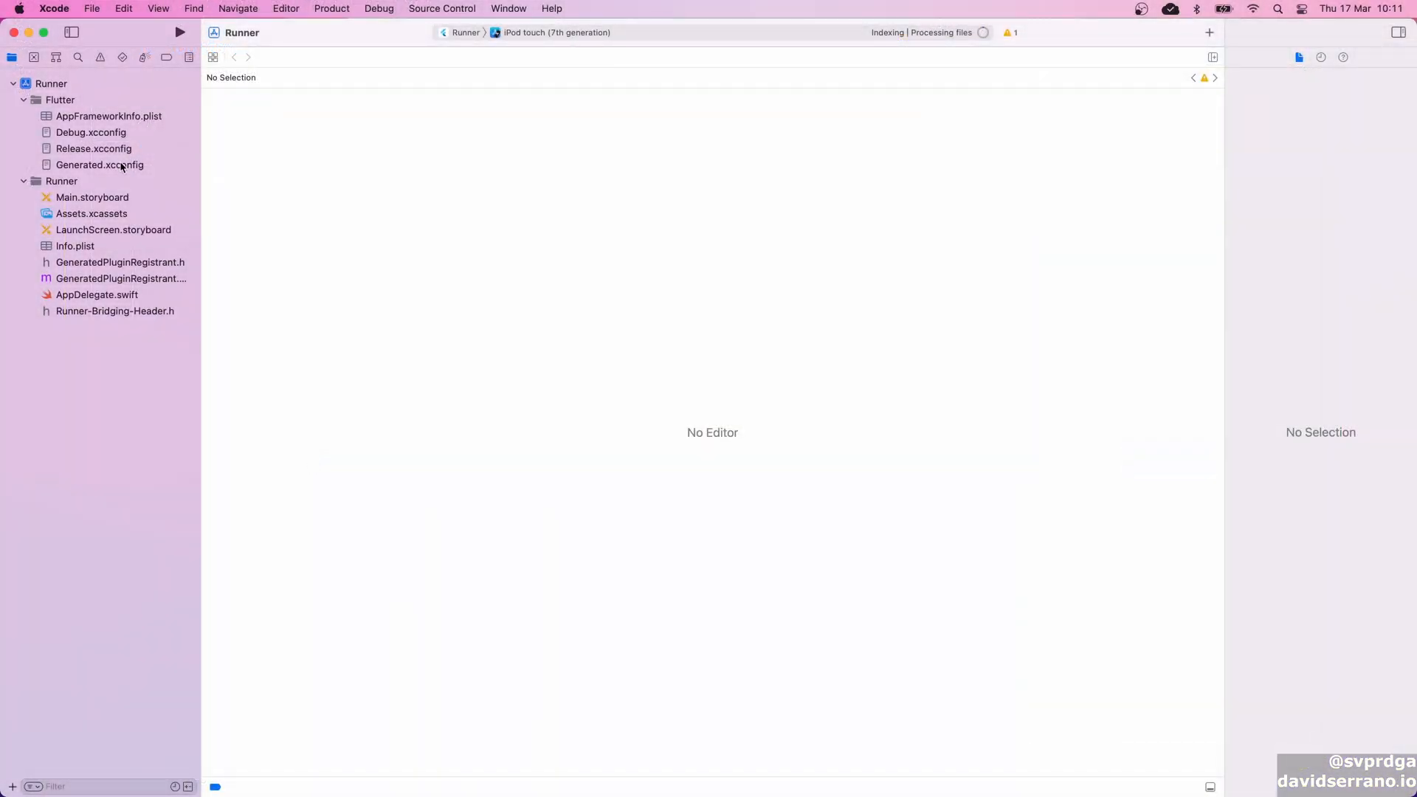
# Select the Runner project in the navigator to show its General settings.
pyautogui.click(50, 83)
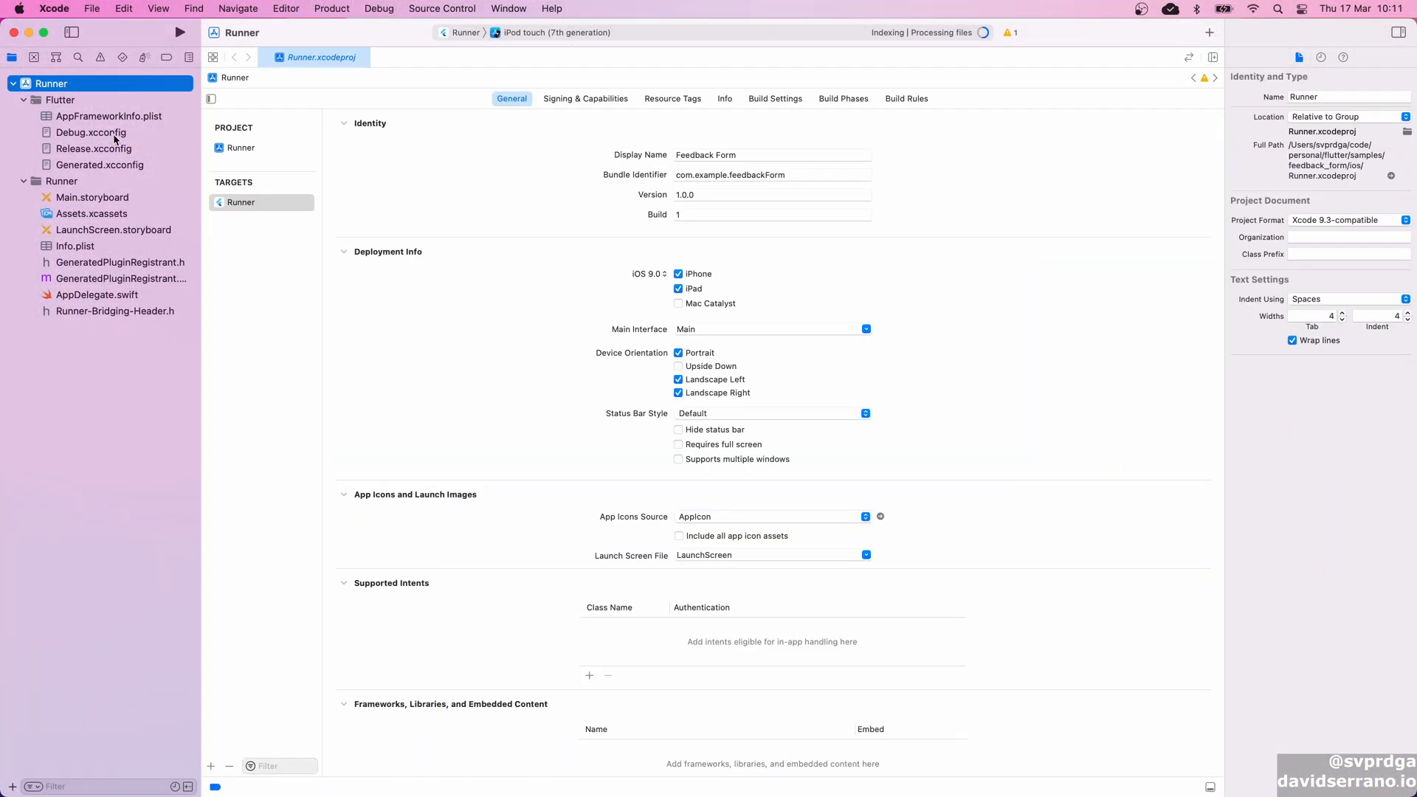
pyautogui.click(657, 275)
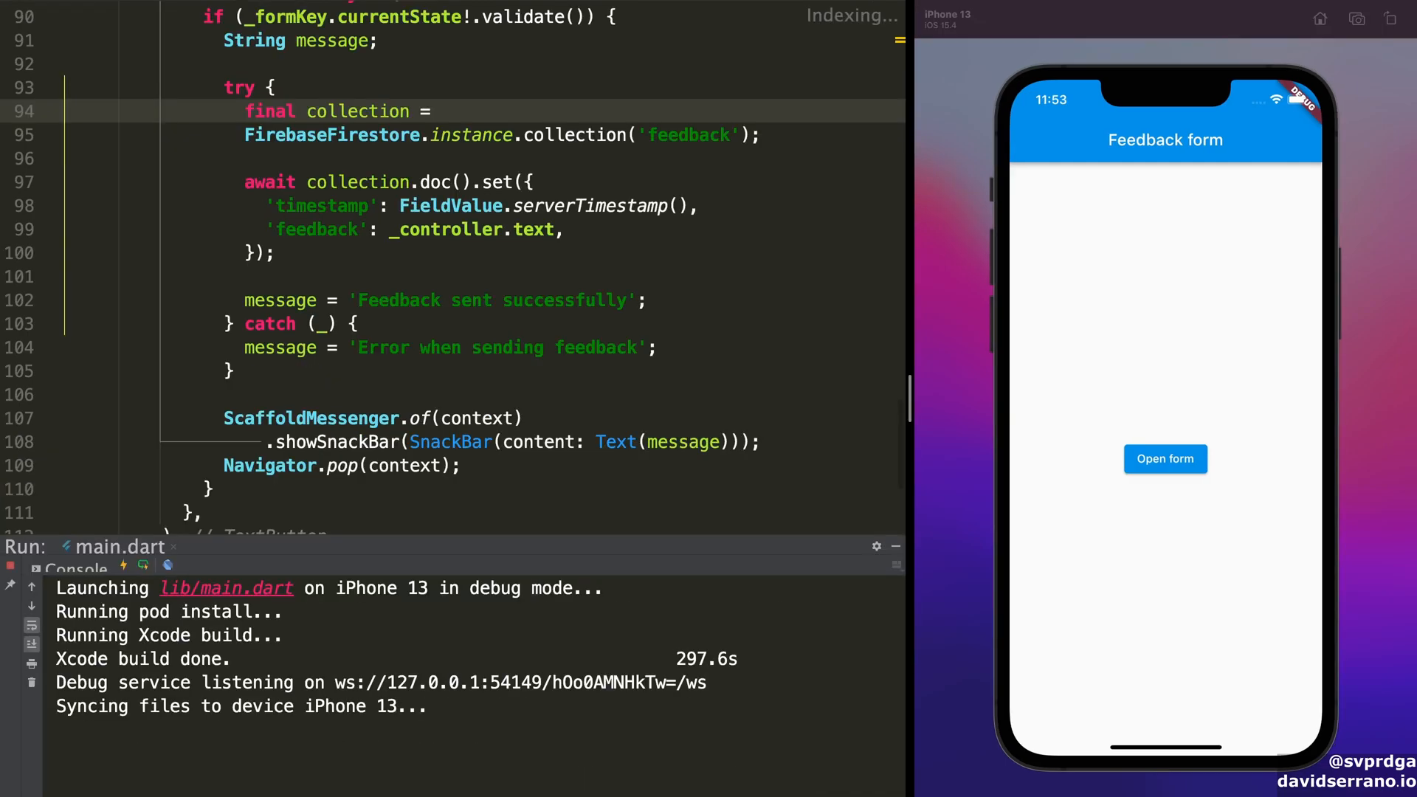
pyautogui.moveTo(1010, 434)
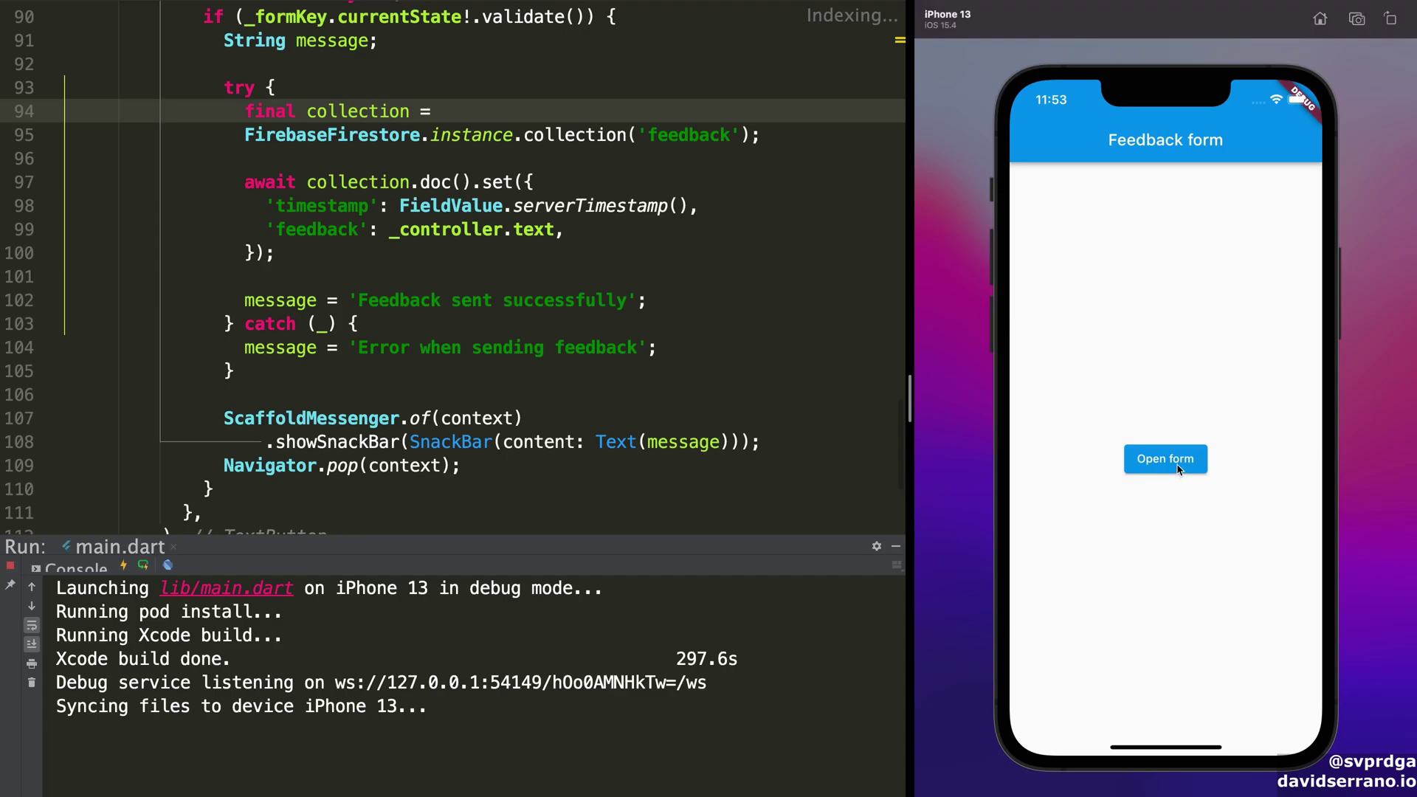
# Send 'Test' from the simulator's feedback form, which shows an 'Error when sending feedback' snackbar.
pyautogui.click(1166, 458)
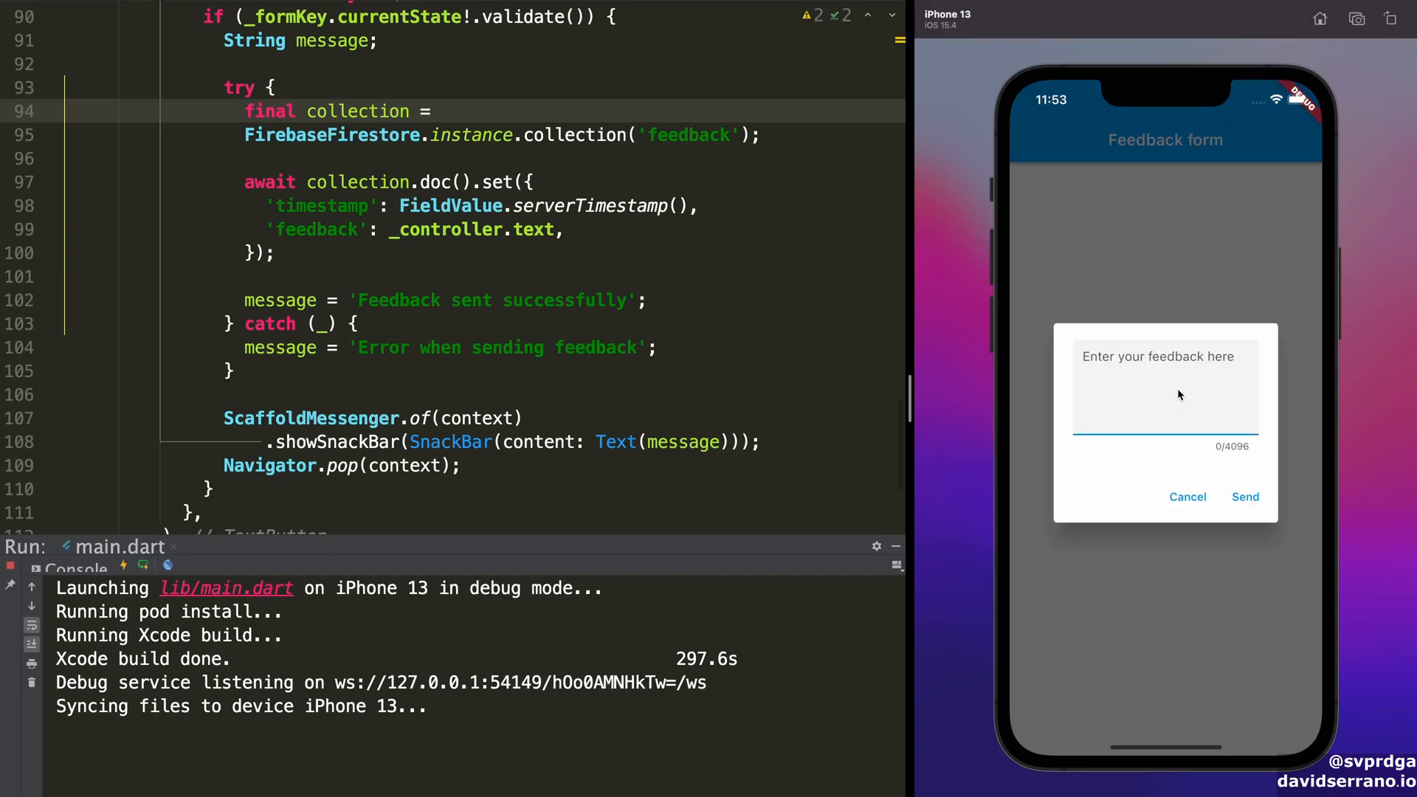
pyautogui.write('Test')
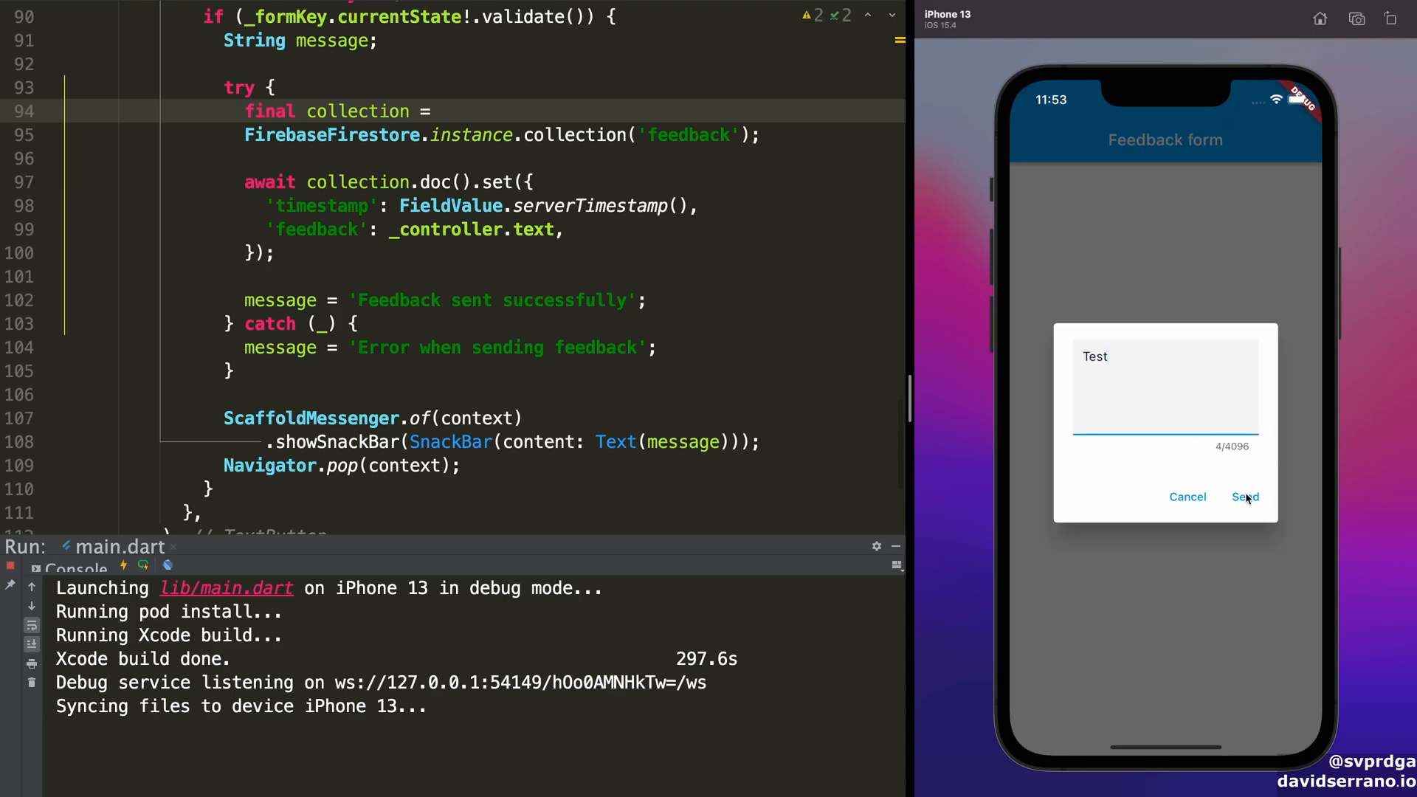
pyautogui.click(1245, 495)
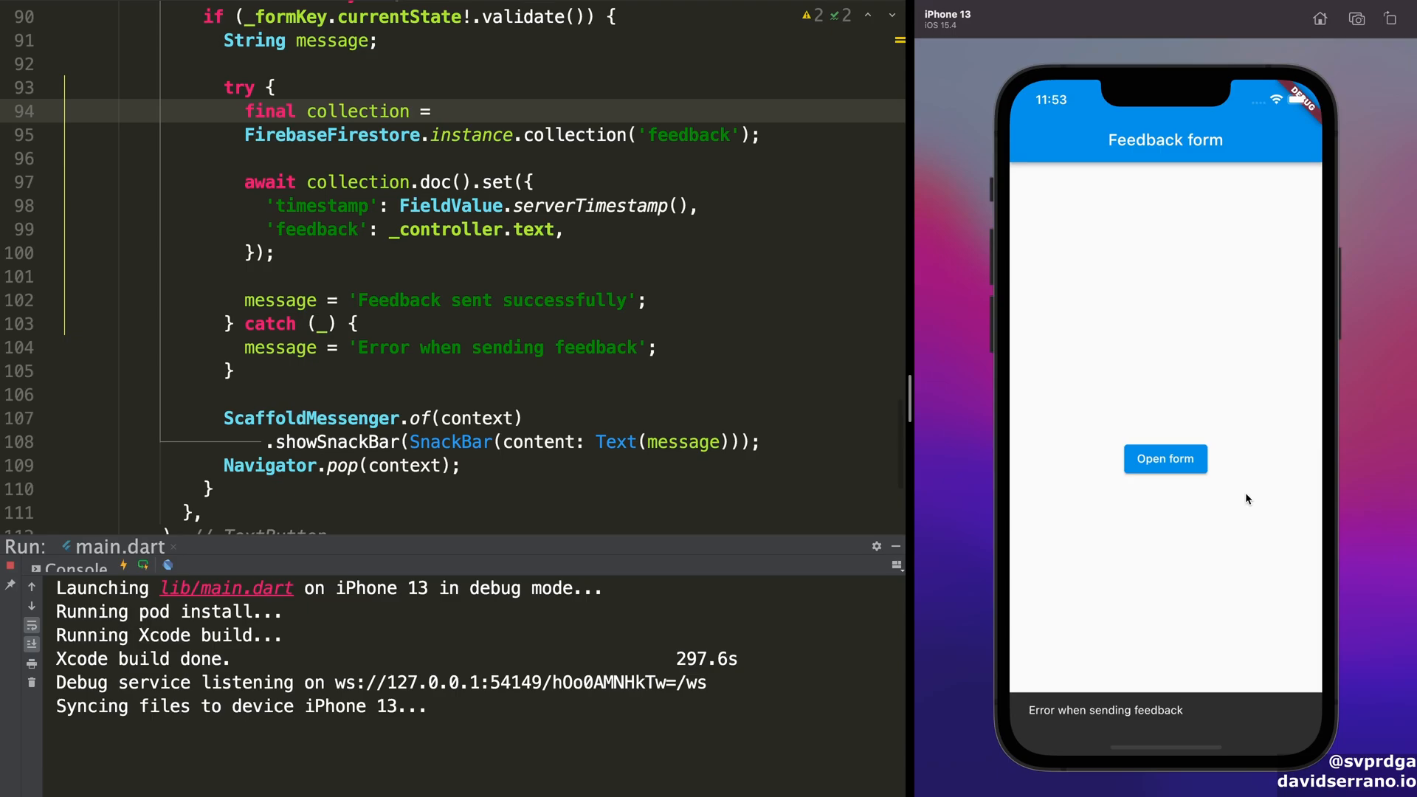
pyautogui.moveTo(553, 484)
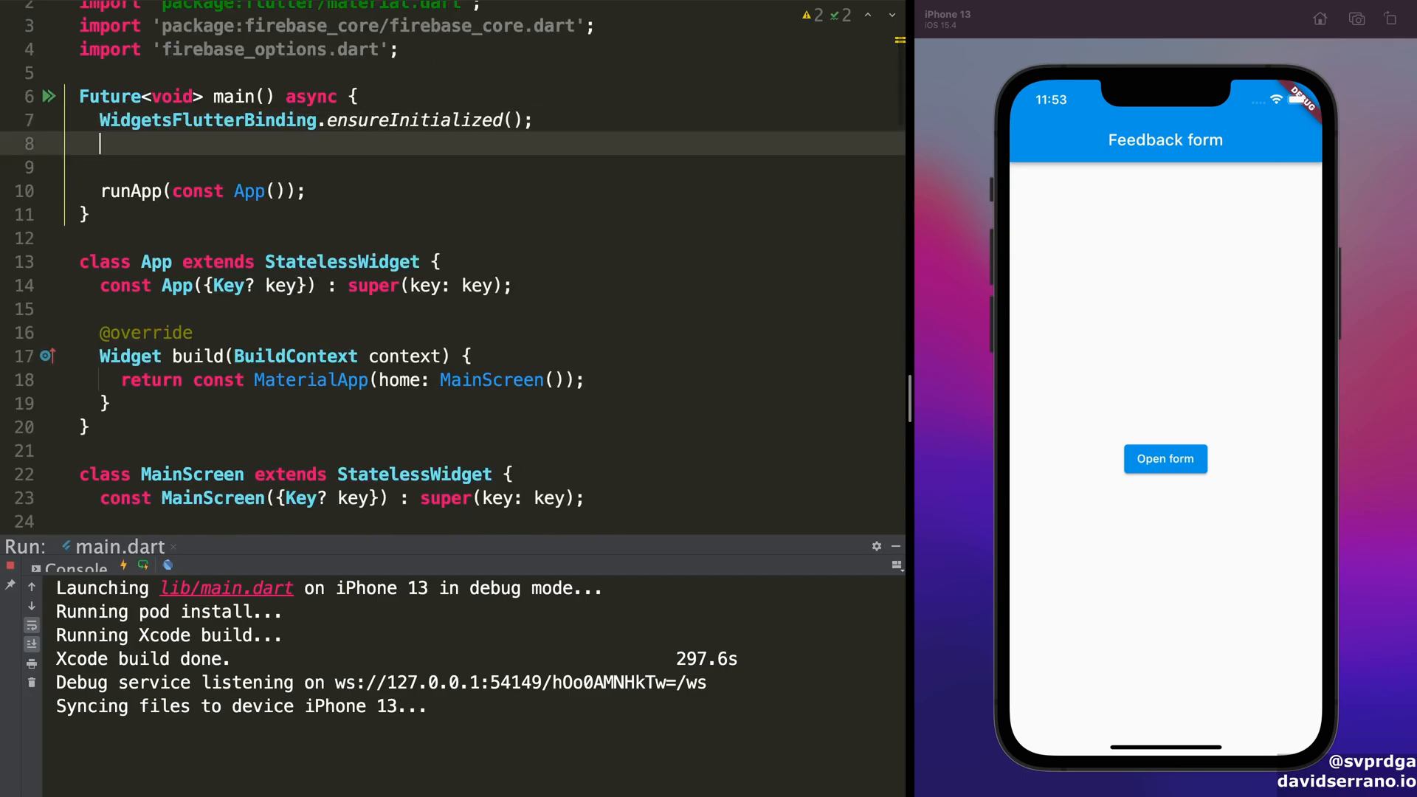
# Await Firebase.initializeApp(options: DefaultFirebaseOptions.currentPlatform) in main() and hot restart the app.
pyautogui.write('await Firebase.initializeApp(')
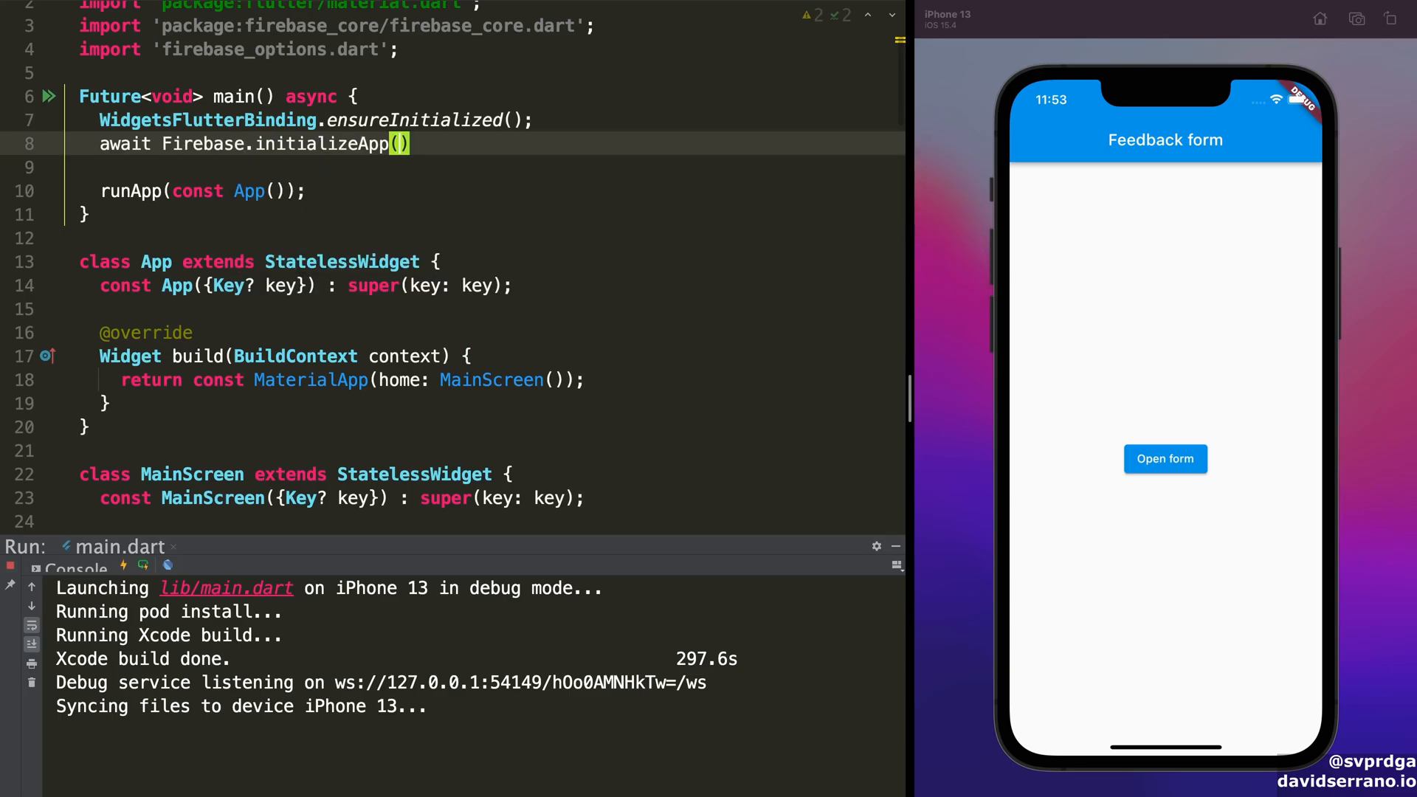
pyautogui.write('op')
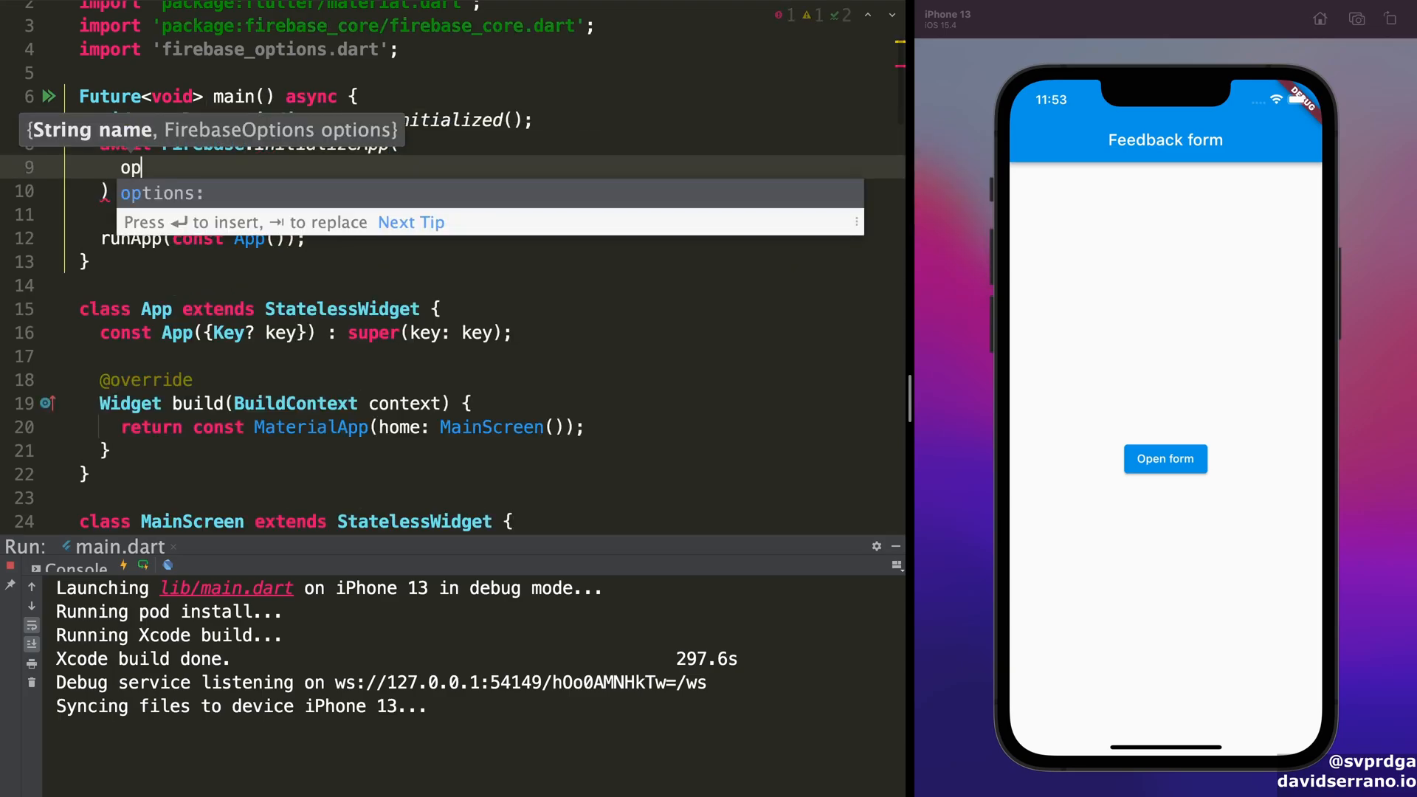
pyautogui.write('options: DefaultFirebaseOptions.c')
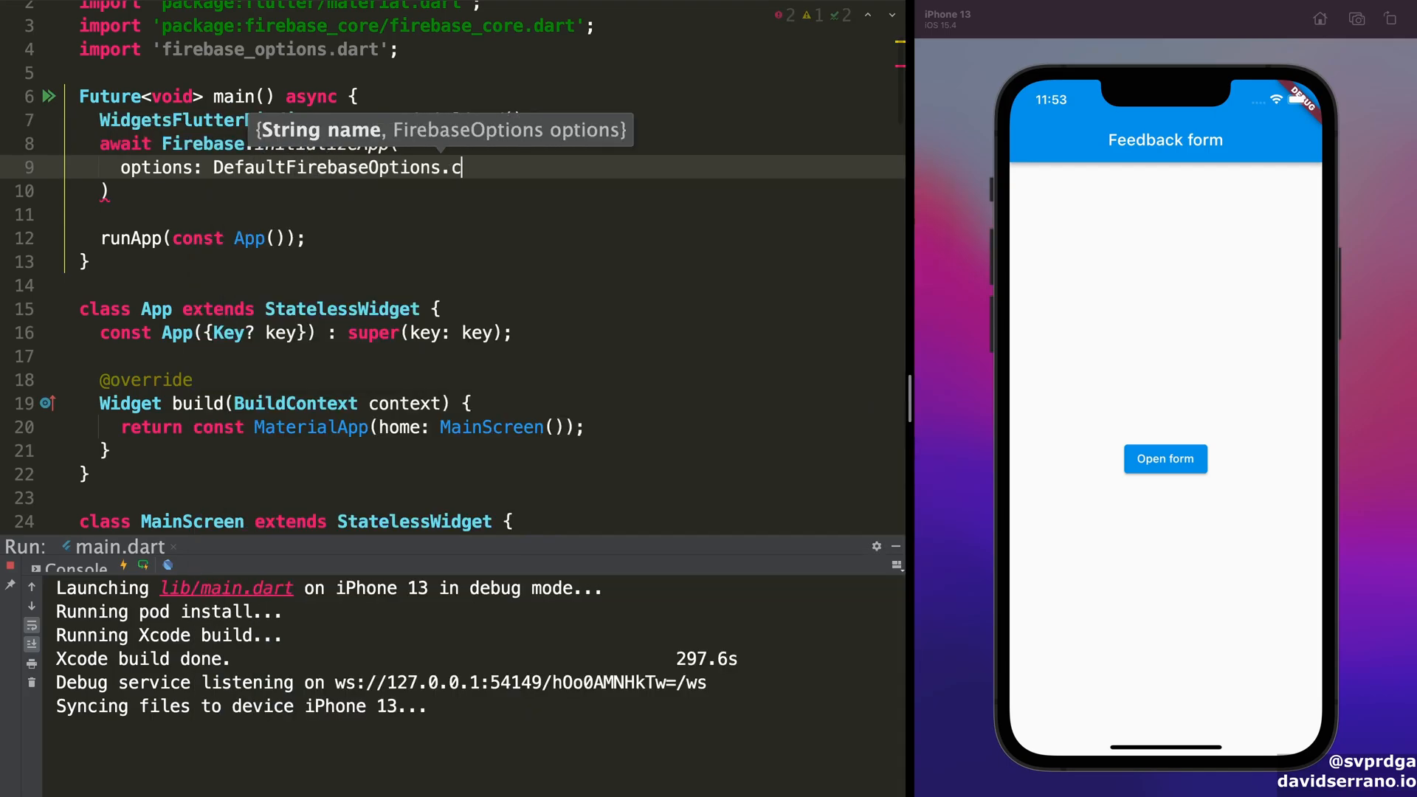
pyautogui.write('urrentPlatform,')
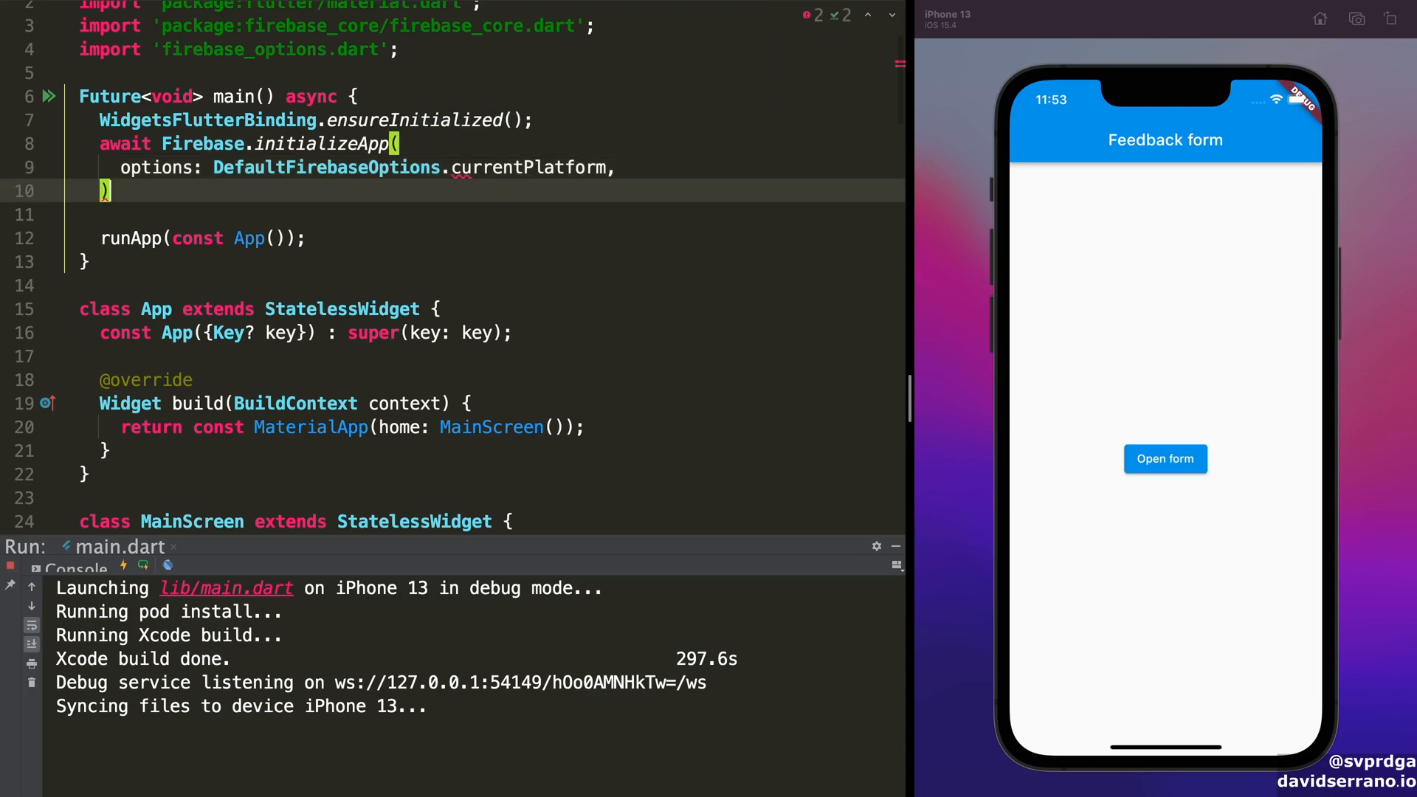
pyautogui.click(1166, 457)
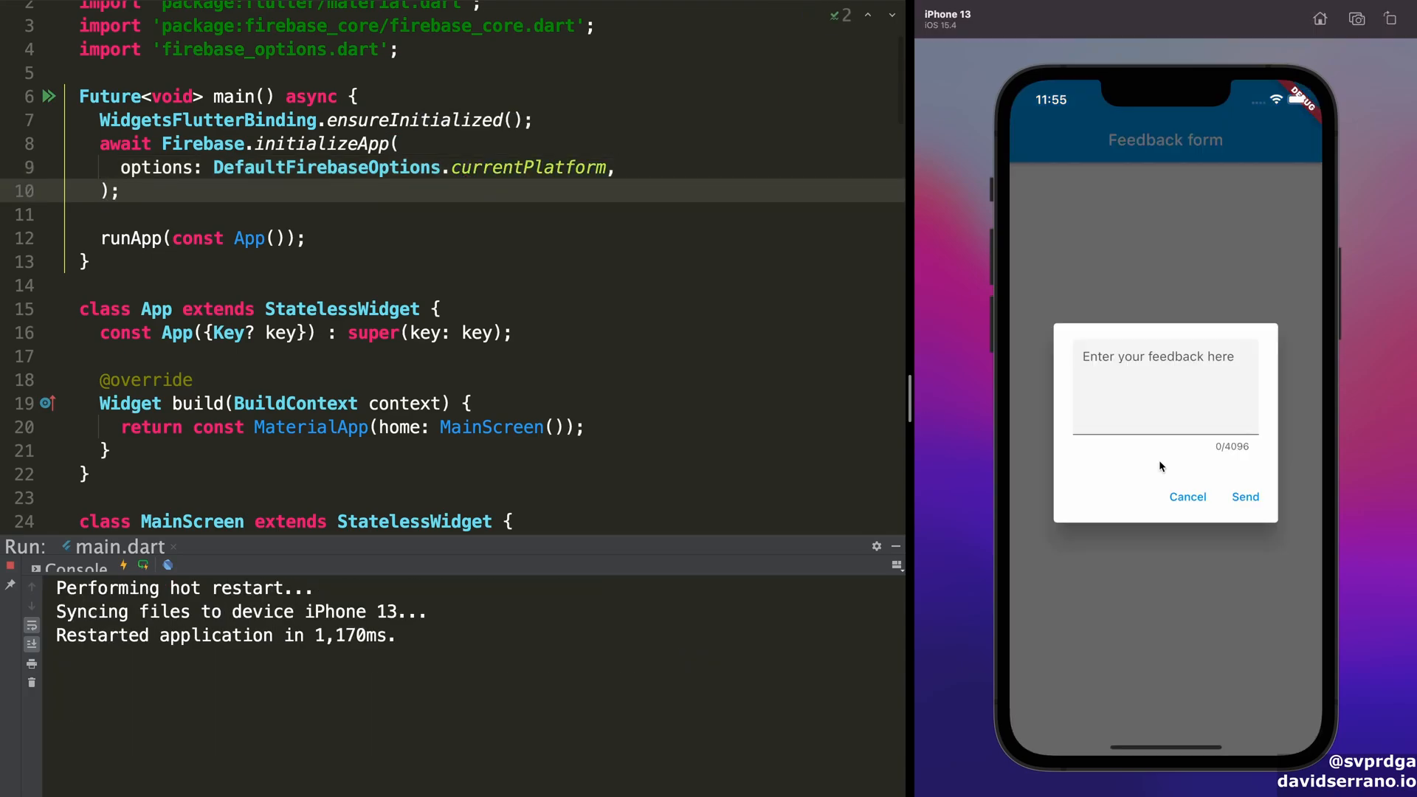
# Send 'Feedback from iOS' from the simulator's feedback form to Firestore.
pyautogui.click(1157, 376)
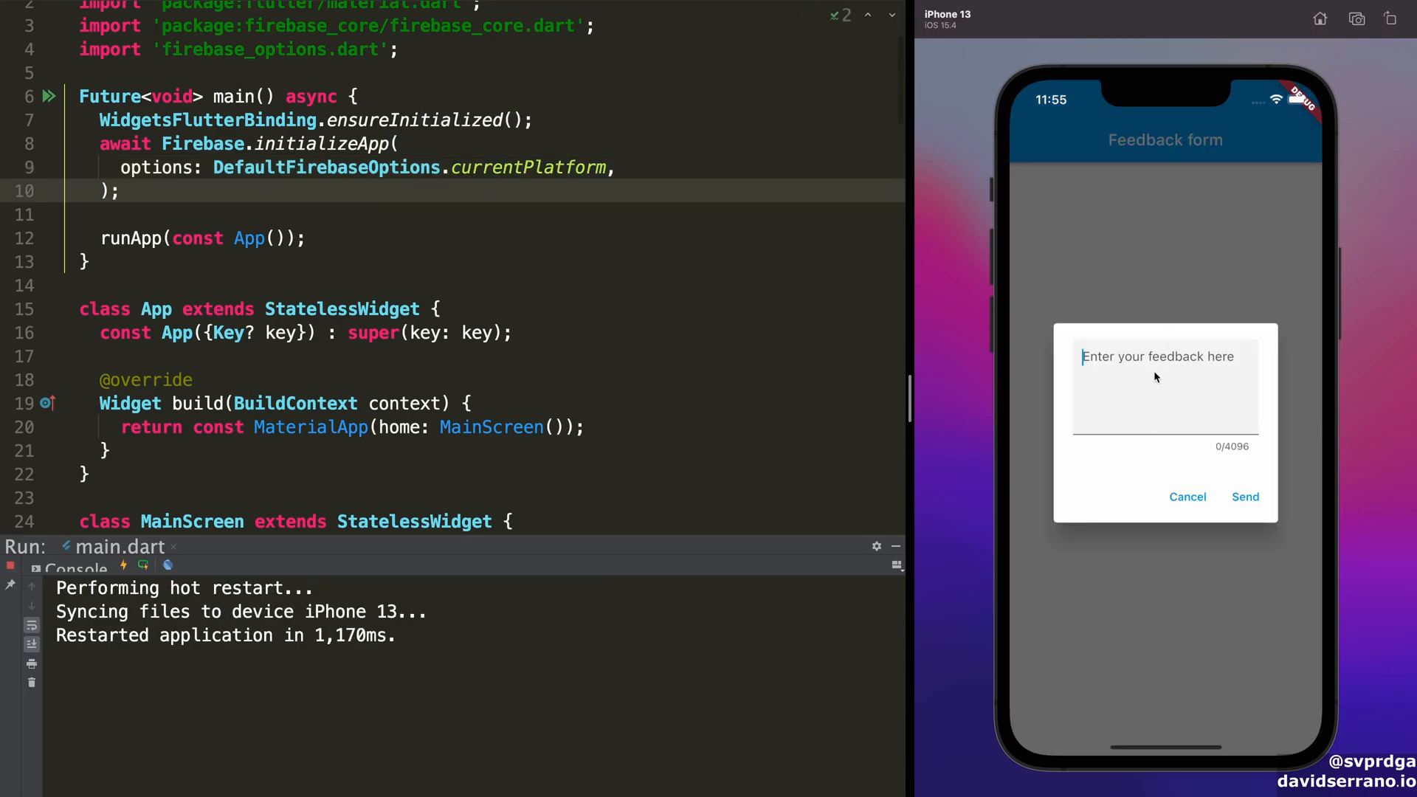
pyautogui.write('Feedback from')
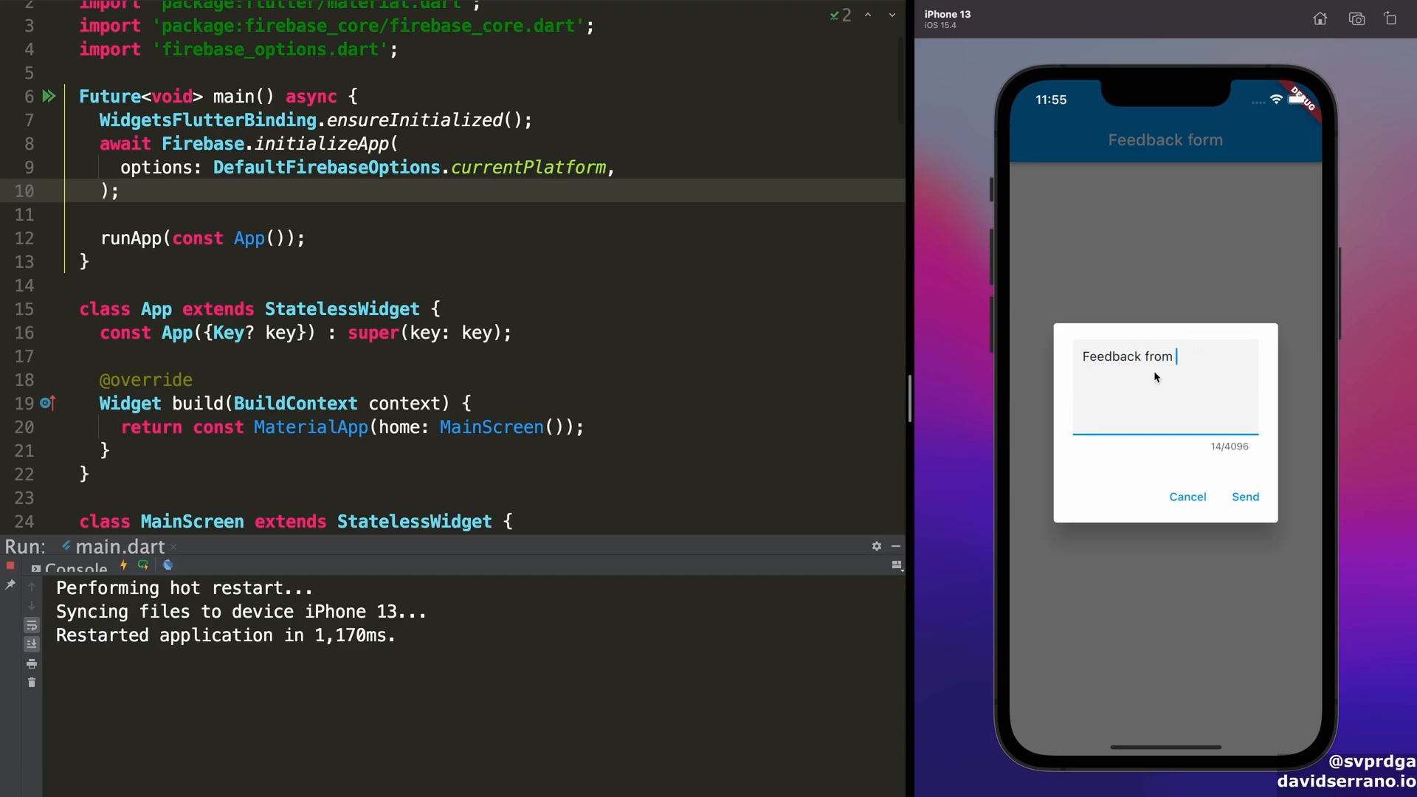
pyautogui.write('iOS')
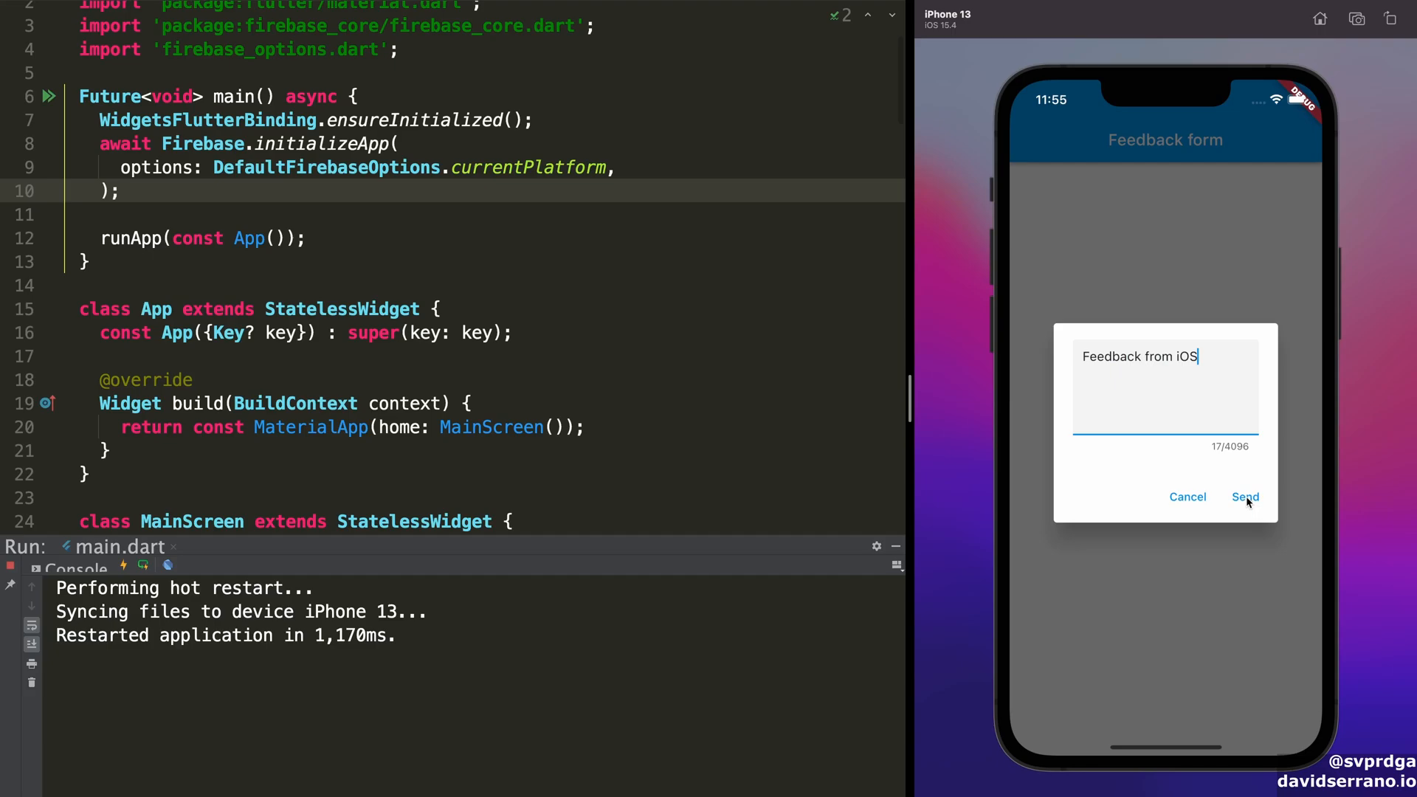
pyautogui.click(1246, 496)
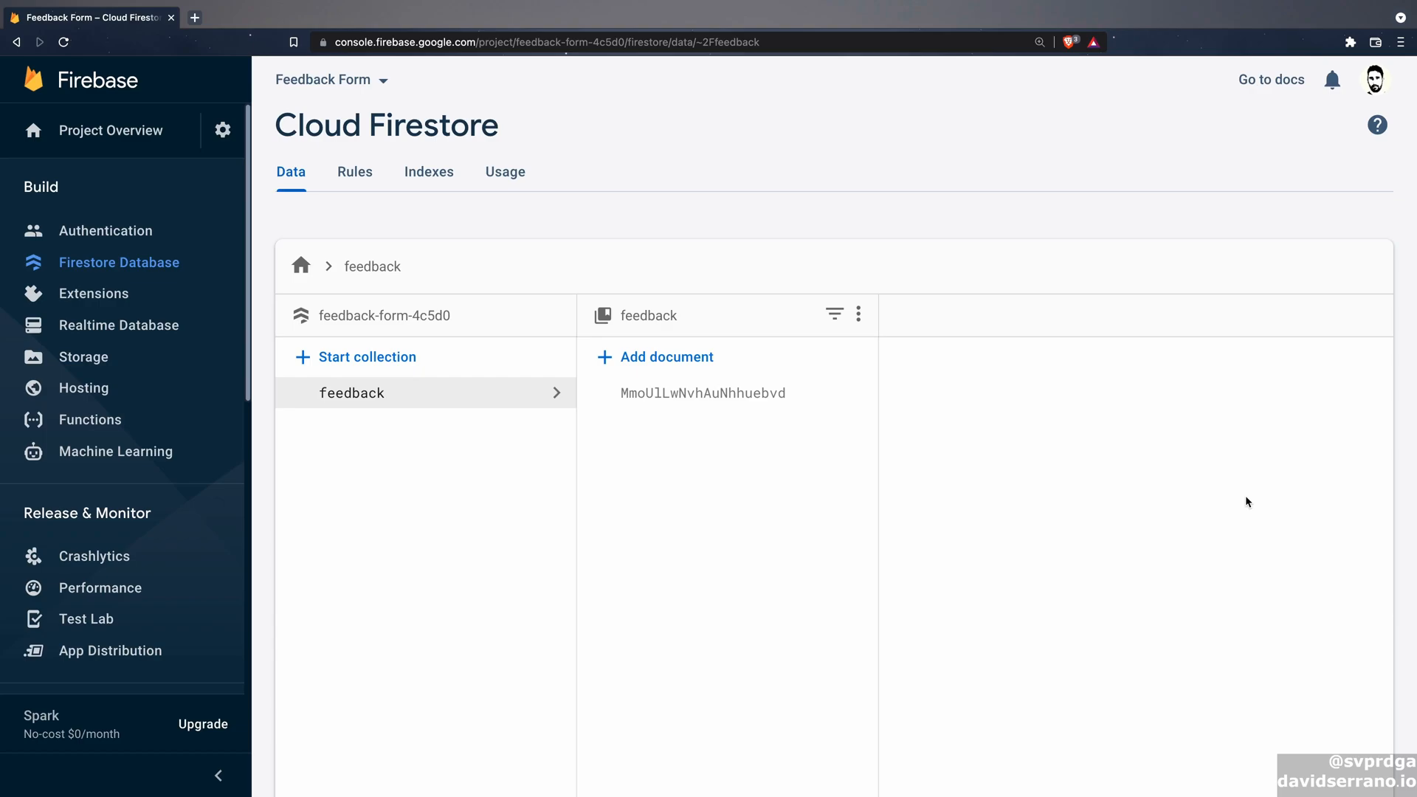
# View the MmoUlLwNvhAuNhhuebvd document in the Firestore feedback collection.
pyautogui.click(702, 393)
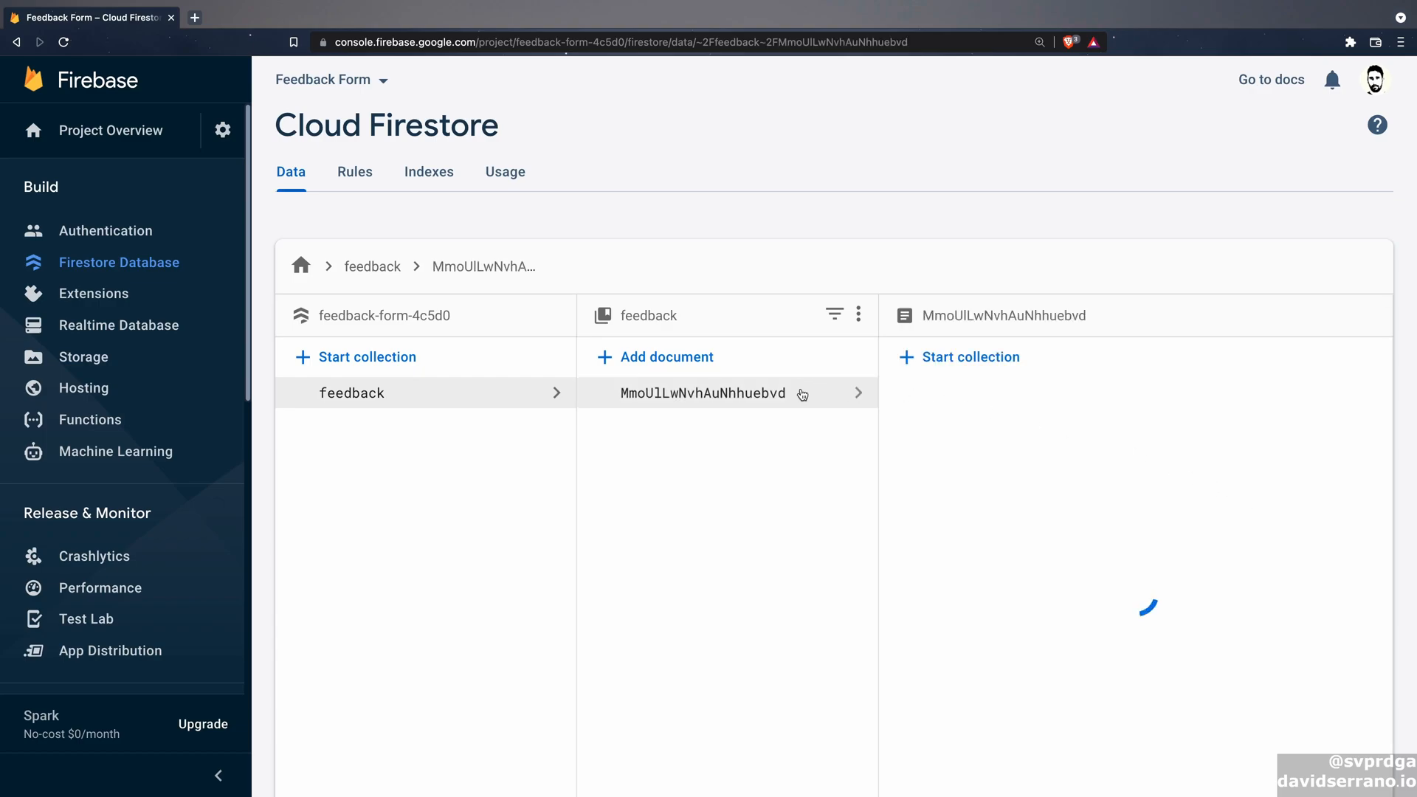
pyautogui.click(702, 393)
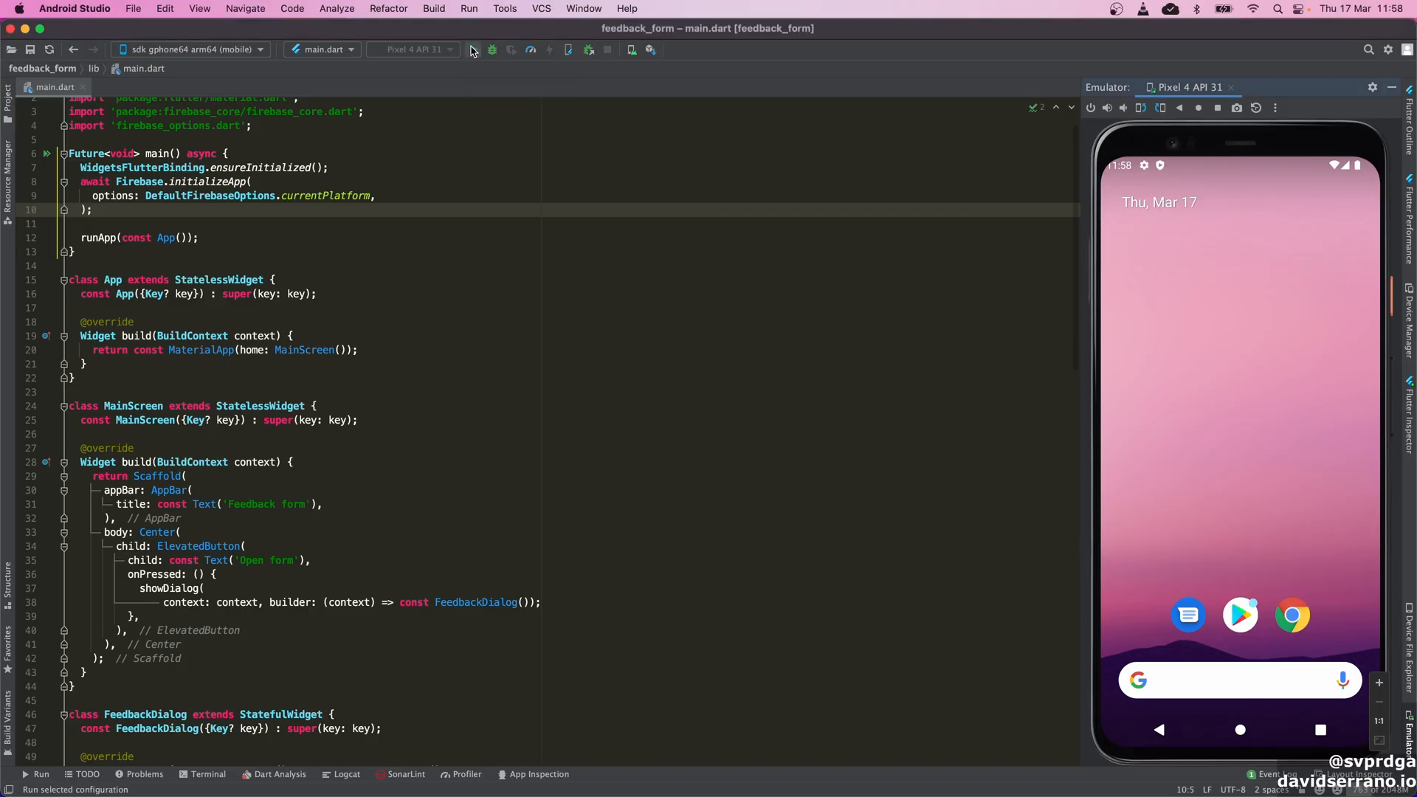
# Run main.dart on the Pixel 4 API 31 emulator; the build fails on cloud_firestore's minSdkVersion.
pyautogui.click(472, 50)
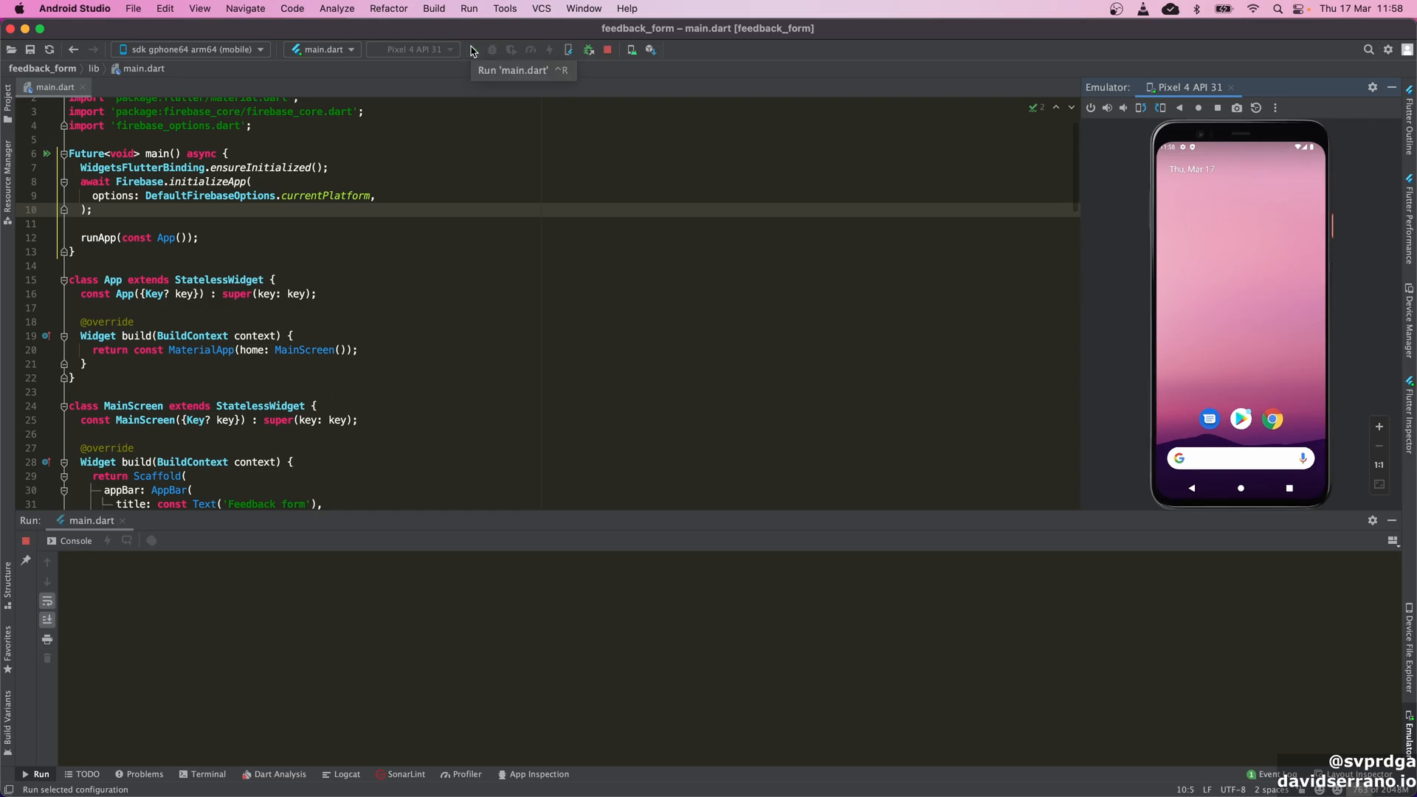
pyautogui.click(473, 50)
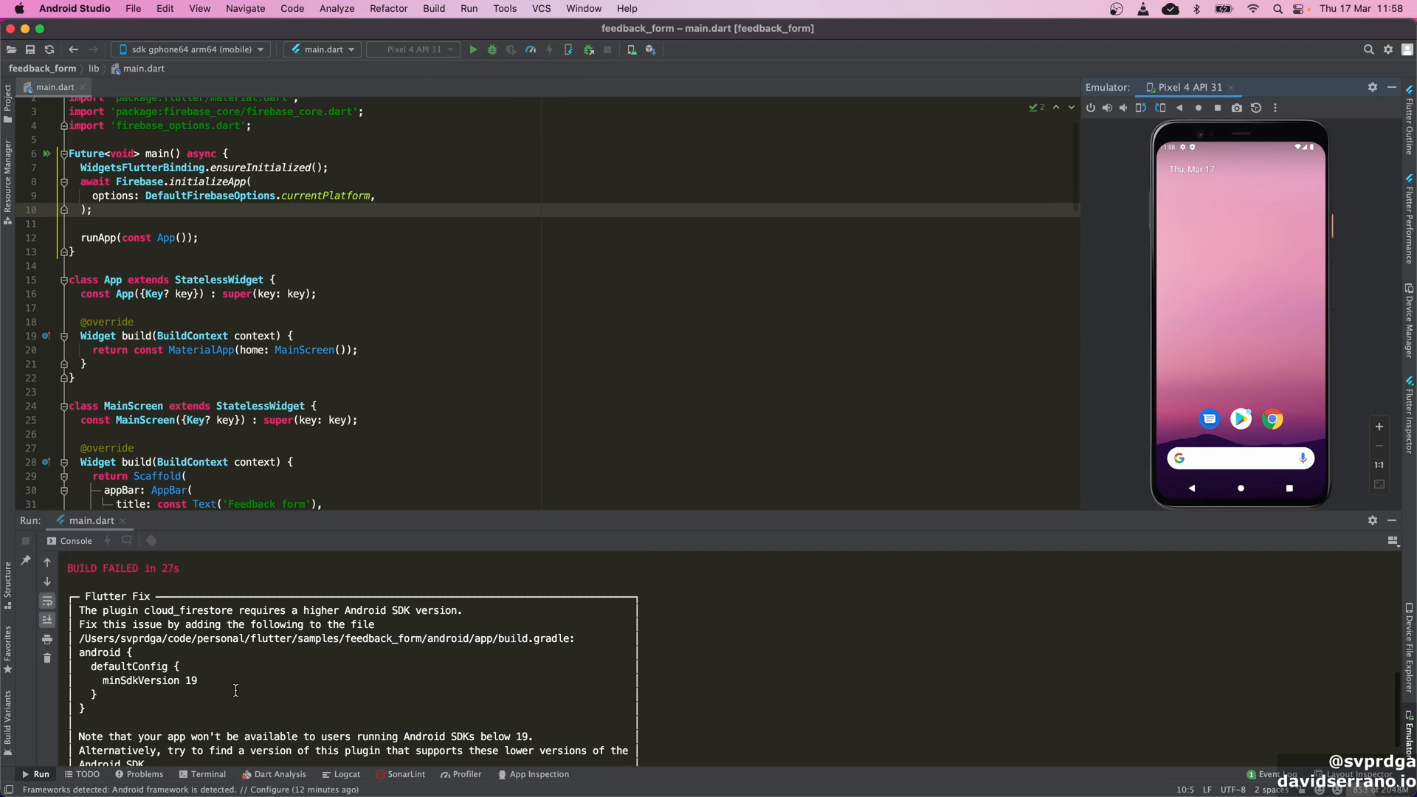
pyautogui.moveTo(17, 116)
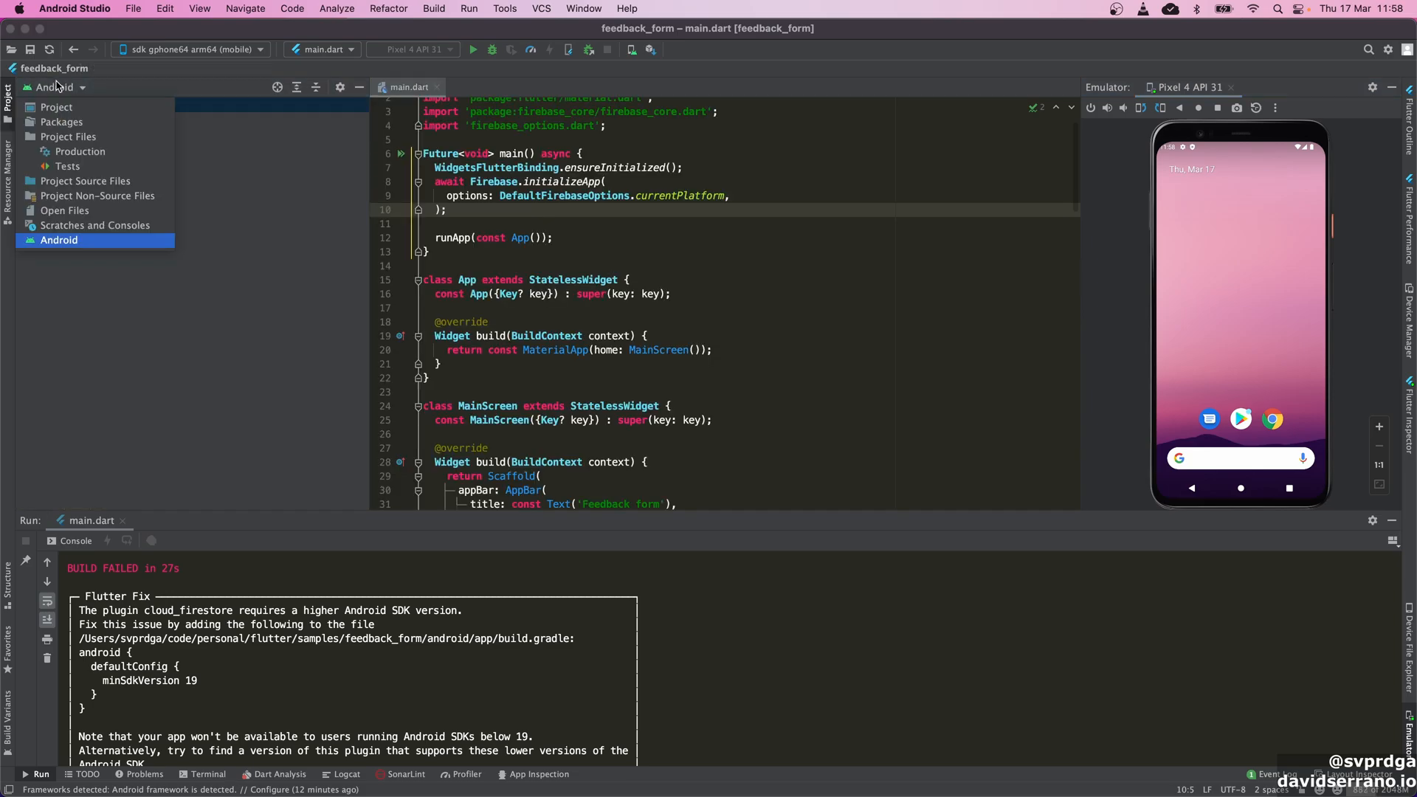
# In android/app/build.gradle defaultConfig, set minSdkVersion 22 and targetSdkVersion 31.
pyautogui.click(55, 106)
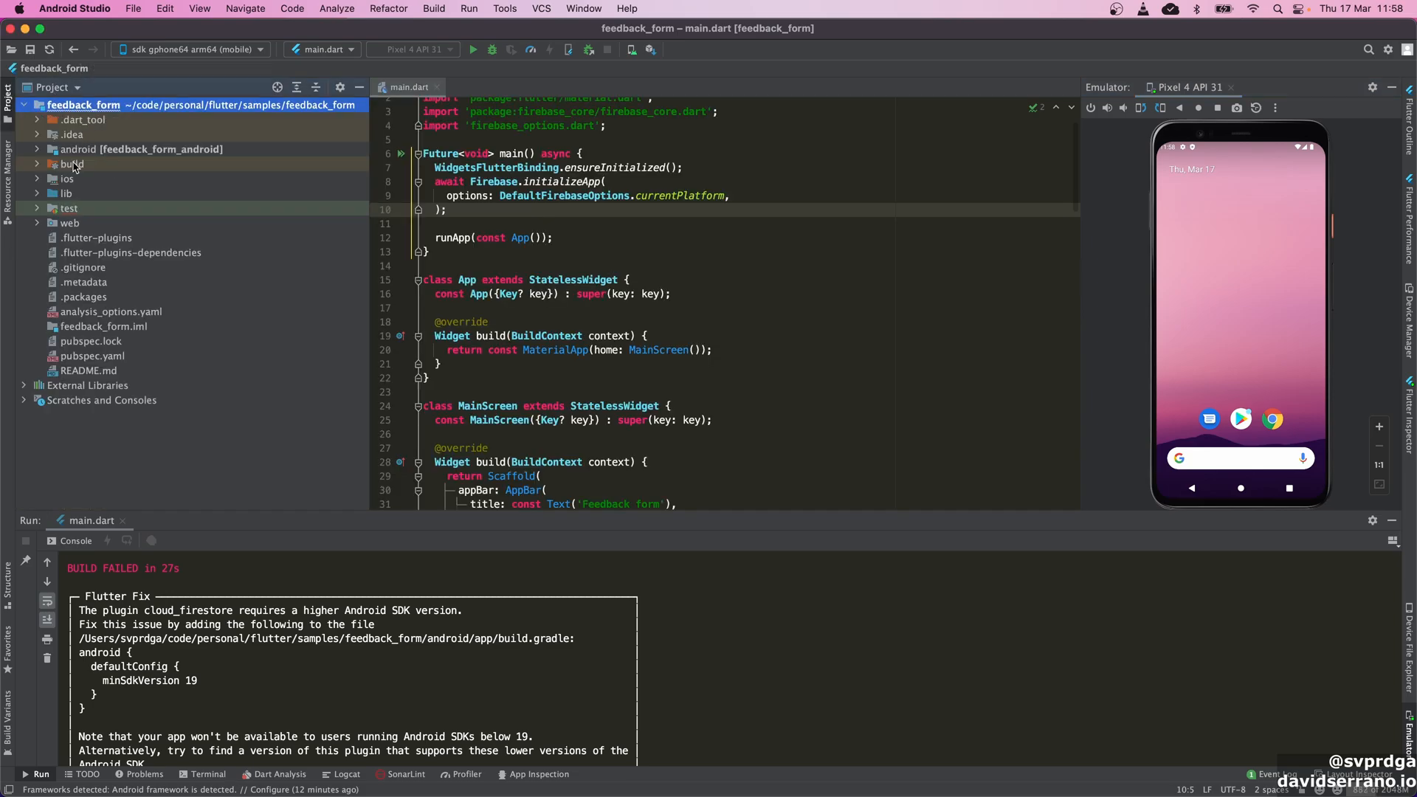
pyautogui.click(38, 148)
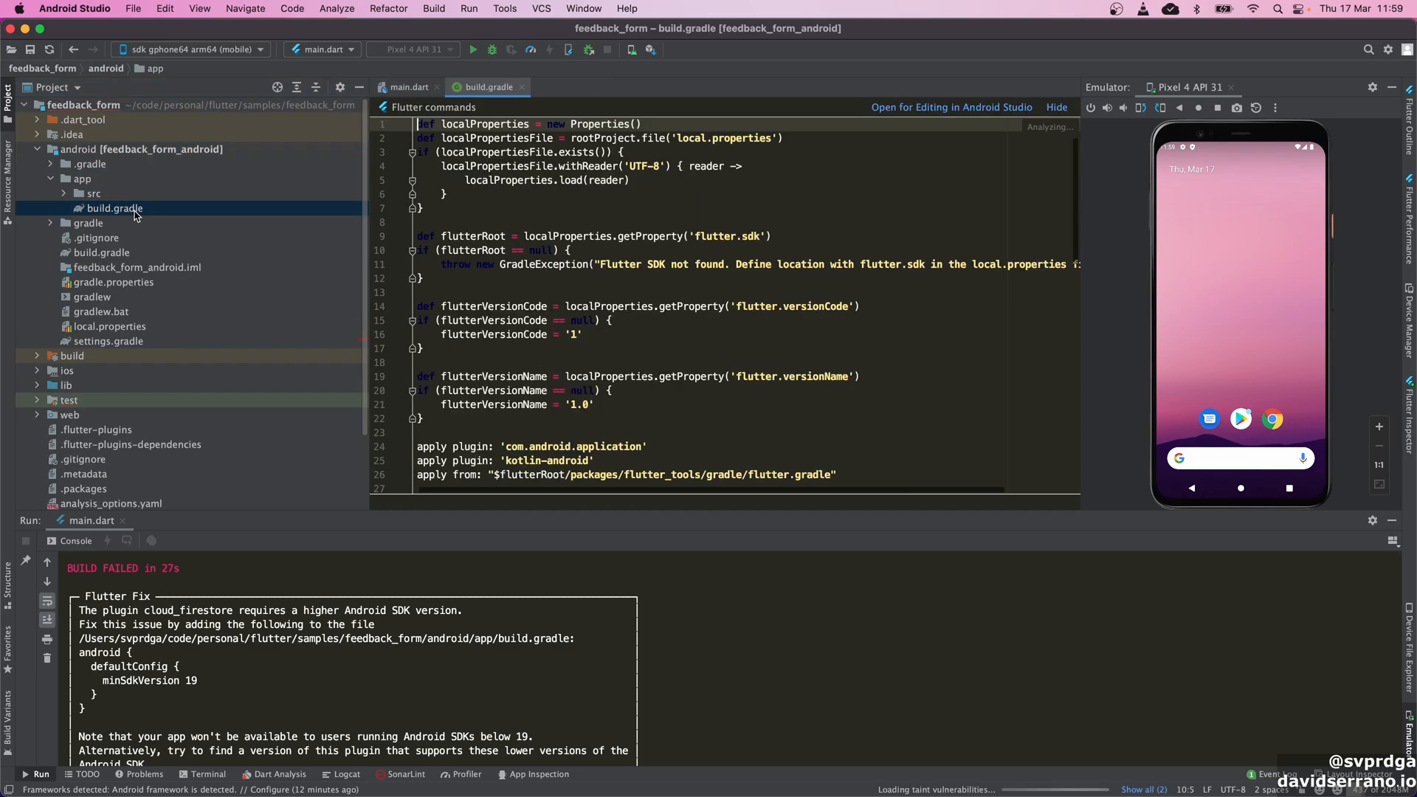
pyautogui.scroll(-3)
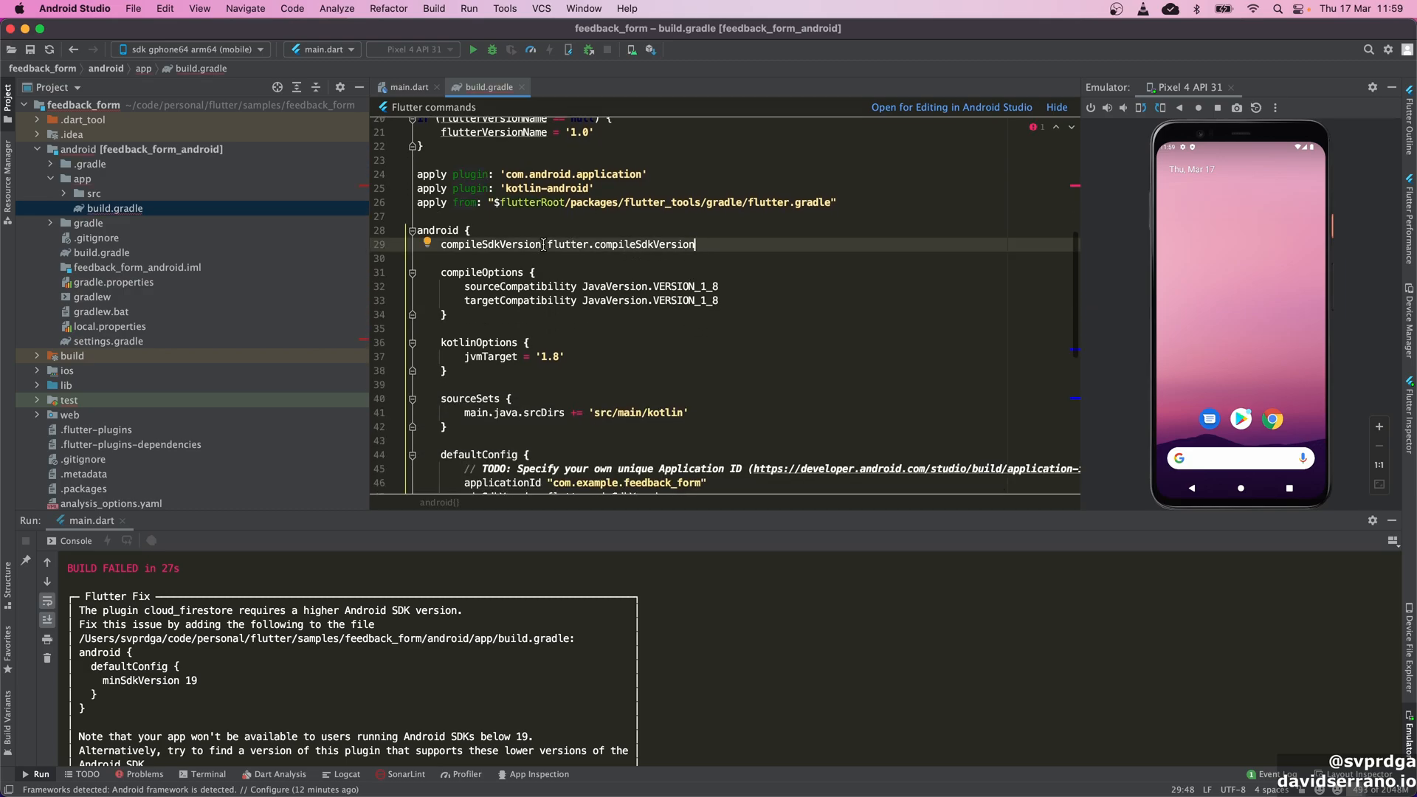
pyautogui.write('31')
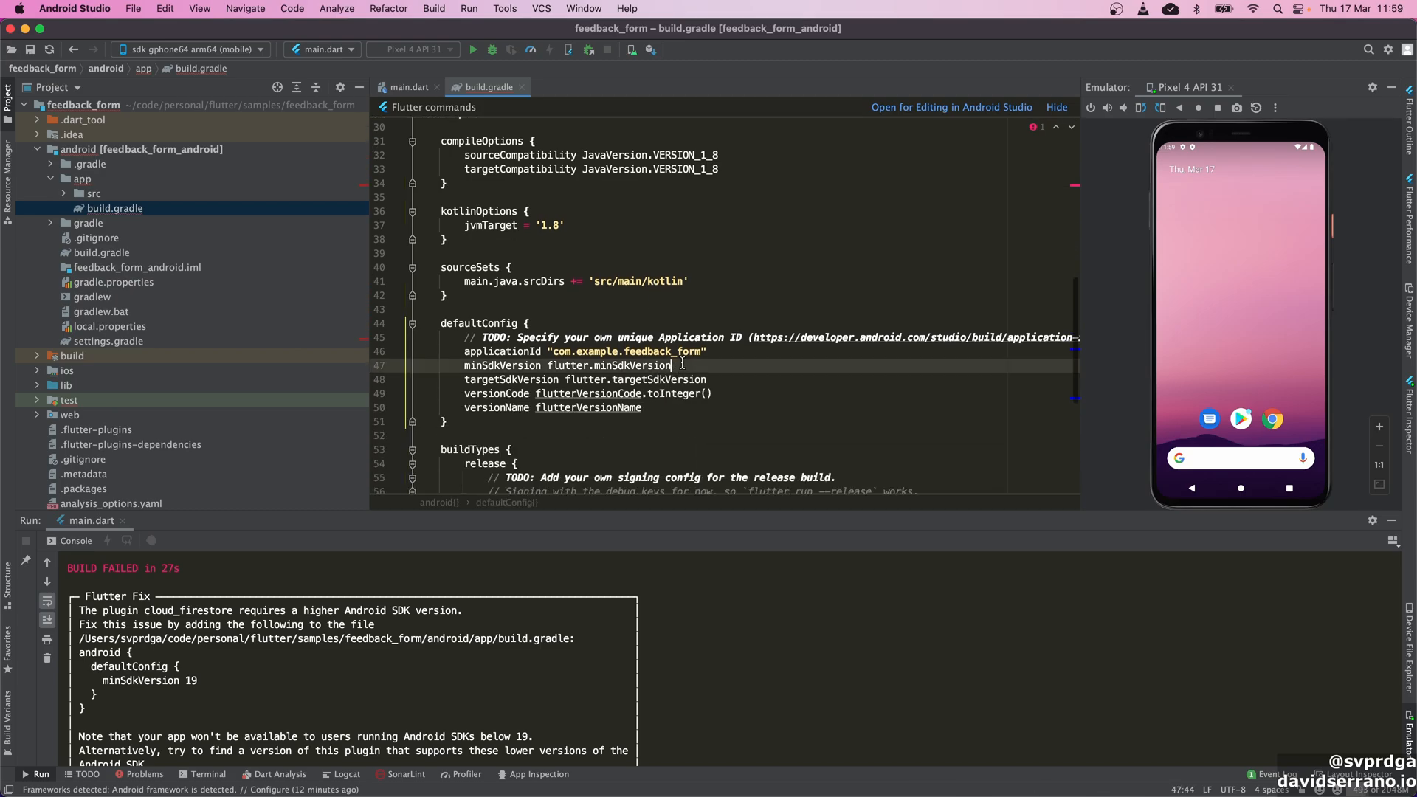
pyautogui.write('22')
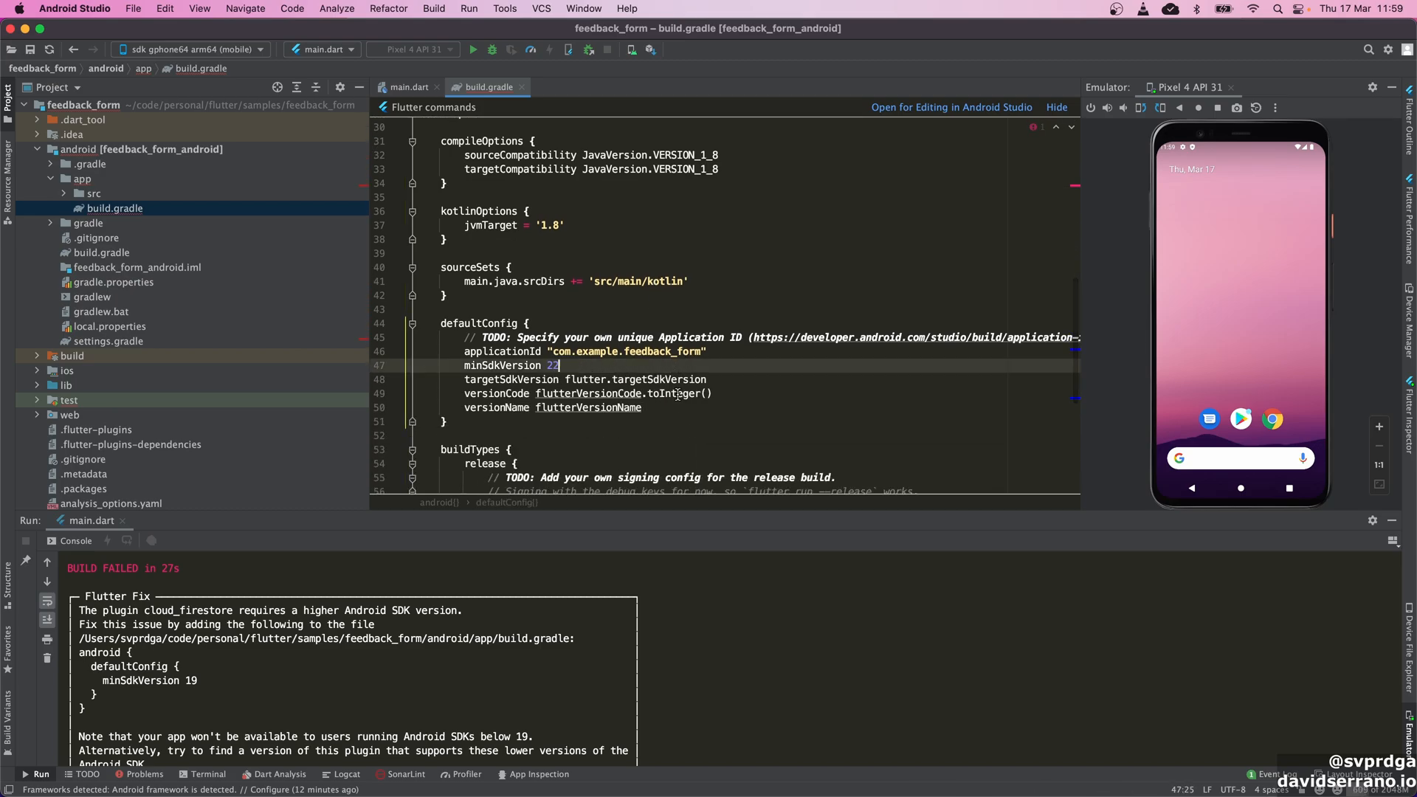
pyautogui.doubleClick(636, 380)
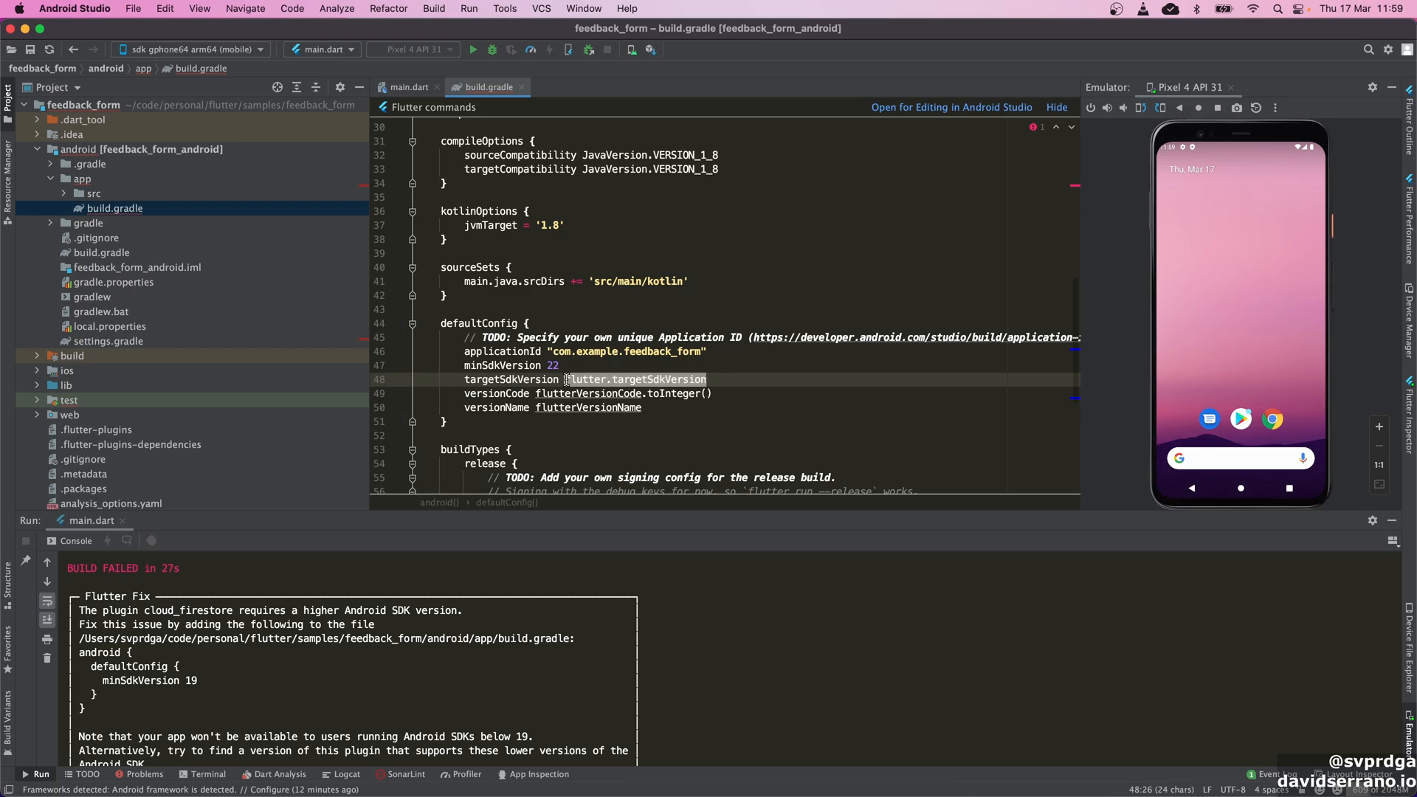
pyautogui.write('31')
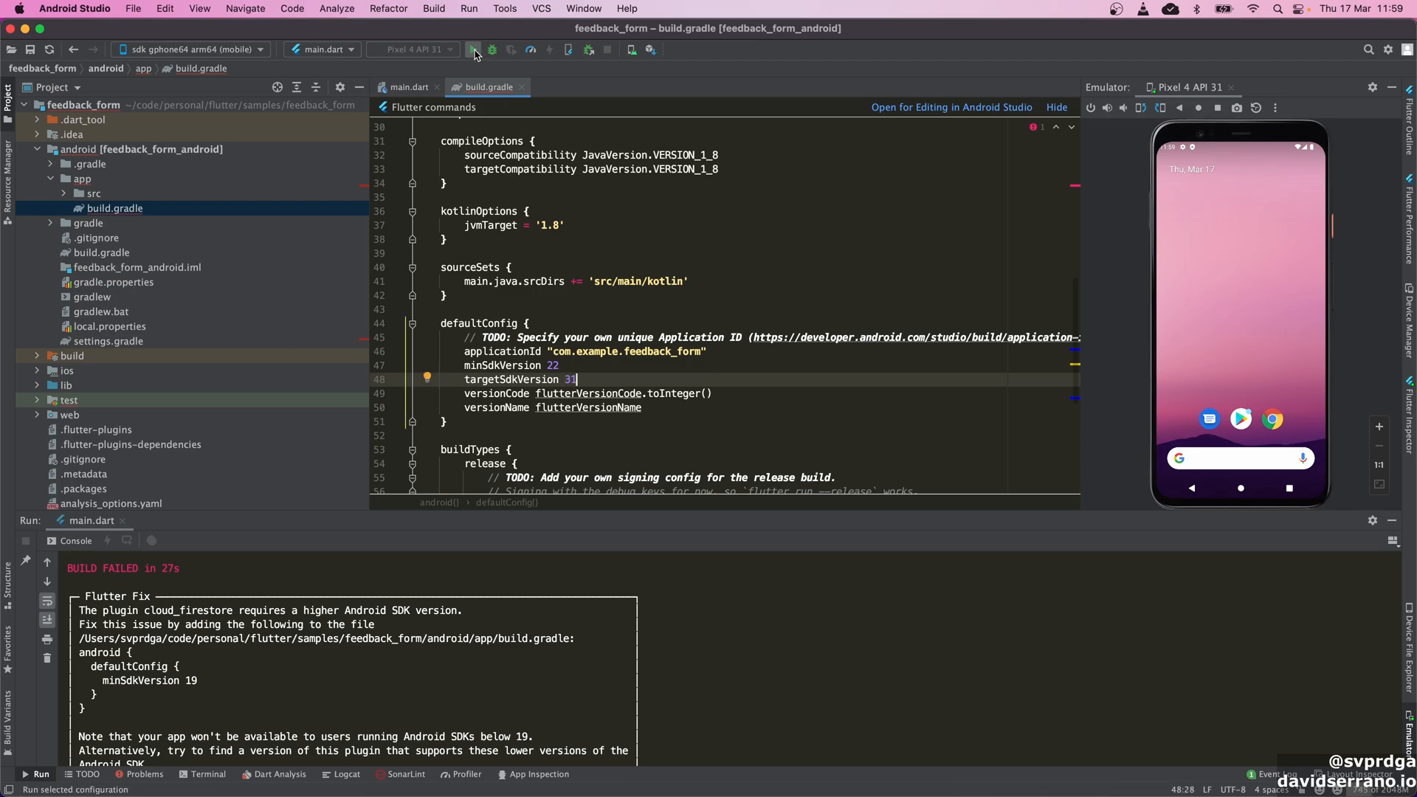
# Rerun on the Android emulator and send 'Feedback from Android!' from the feedback form.
pyautogui.click(475, 51)
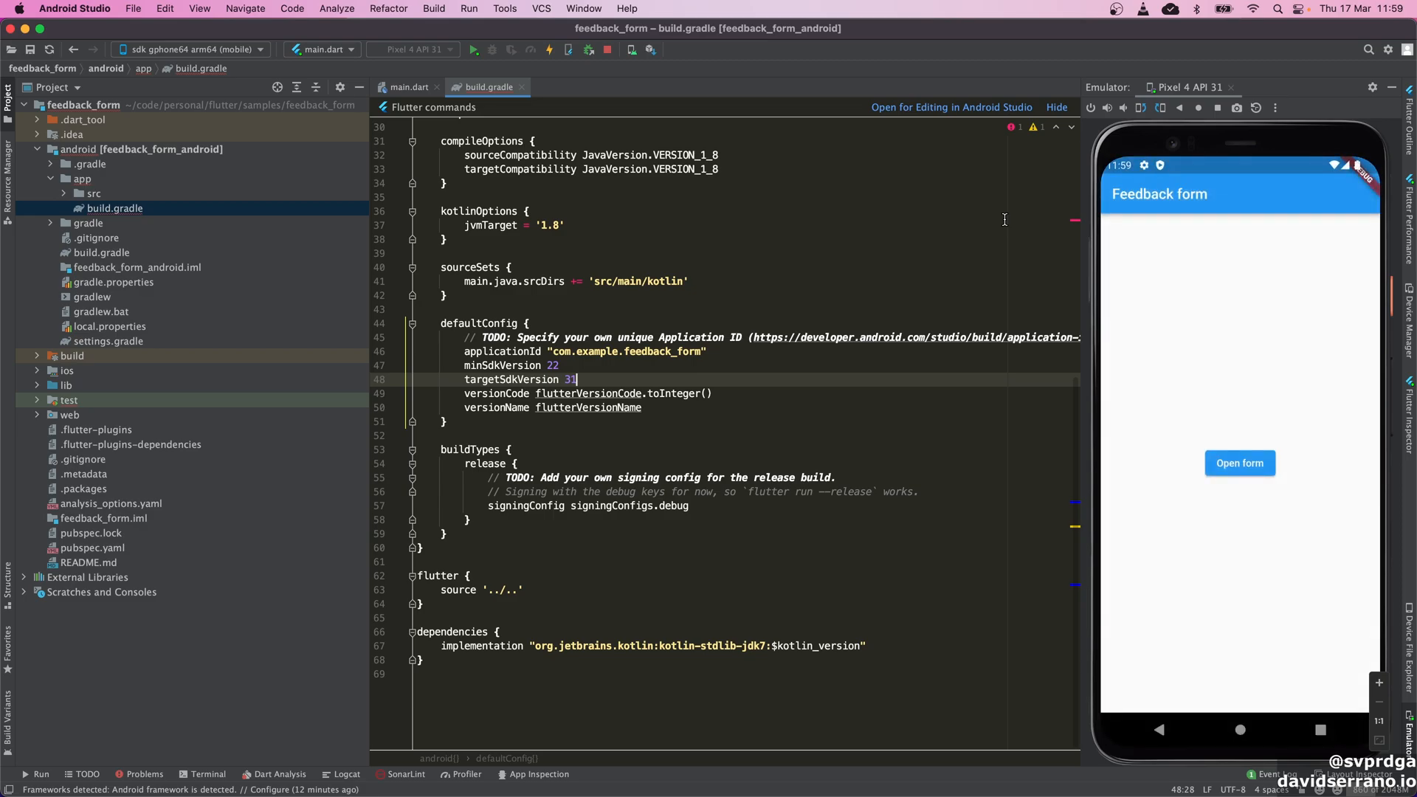
pyautogui.click(1239, 462)
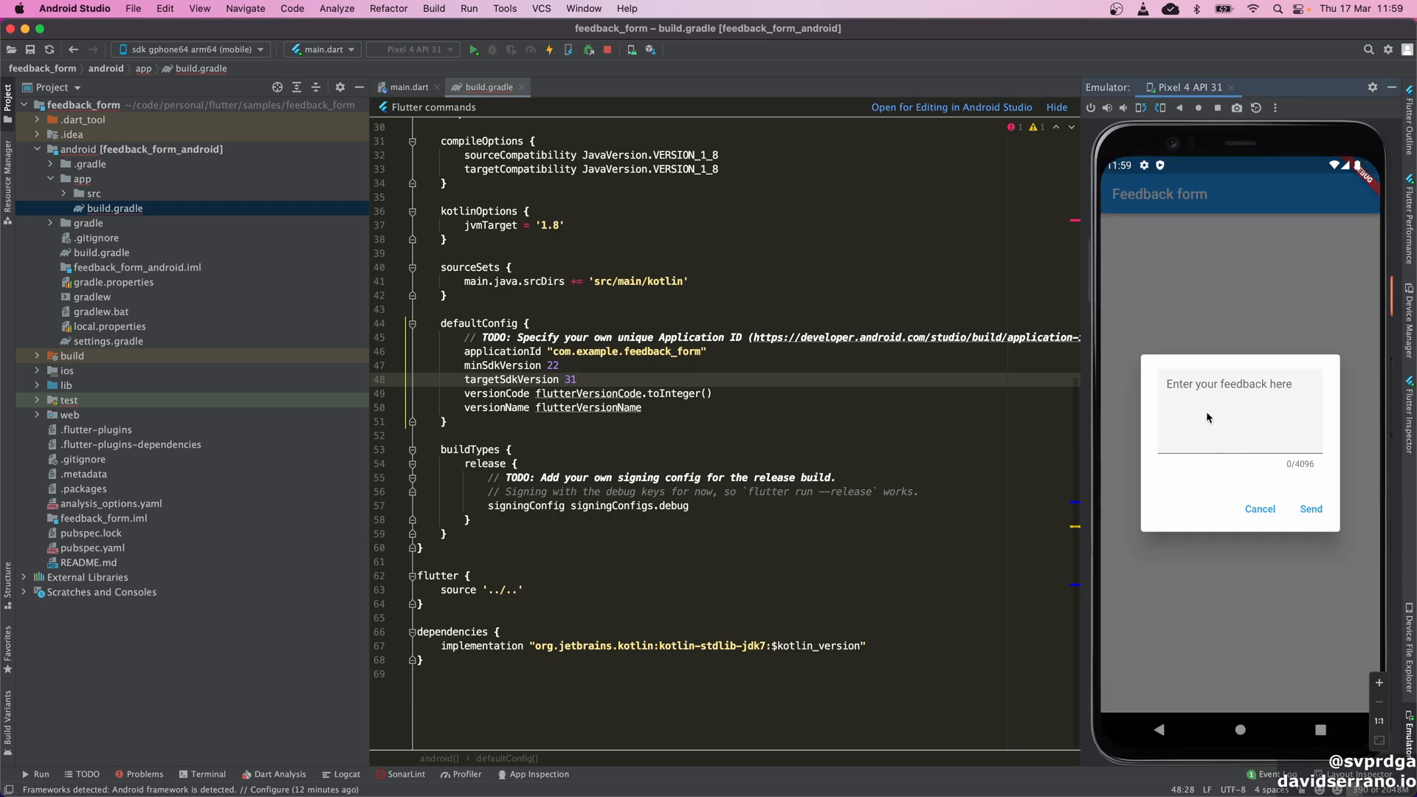
pyautogui.write('Feedback from An')
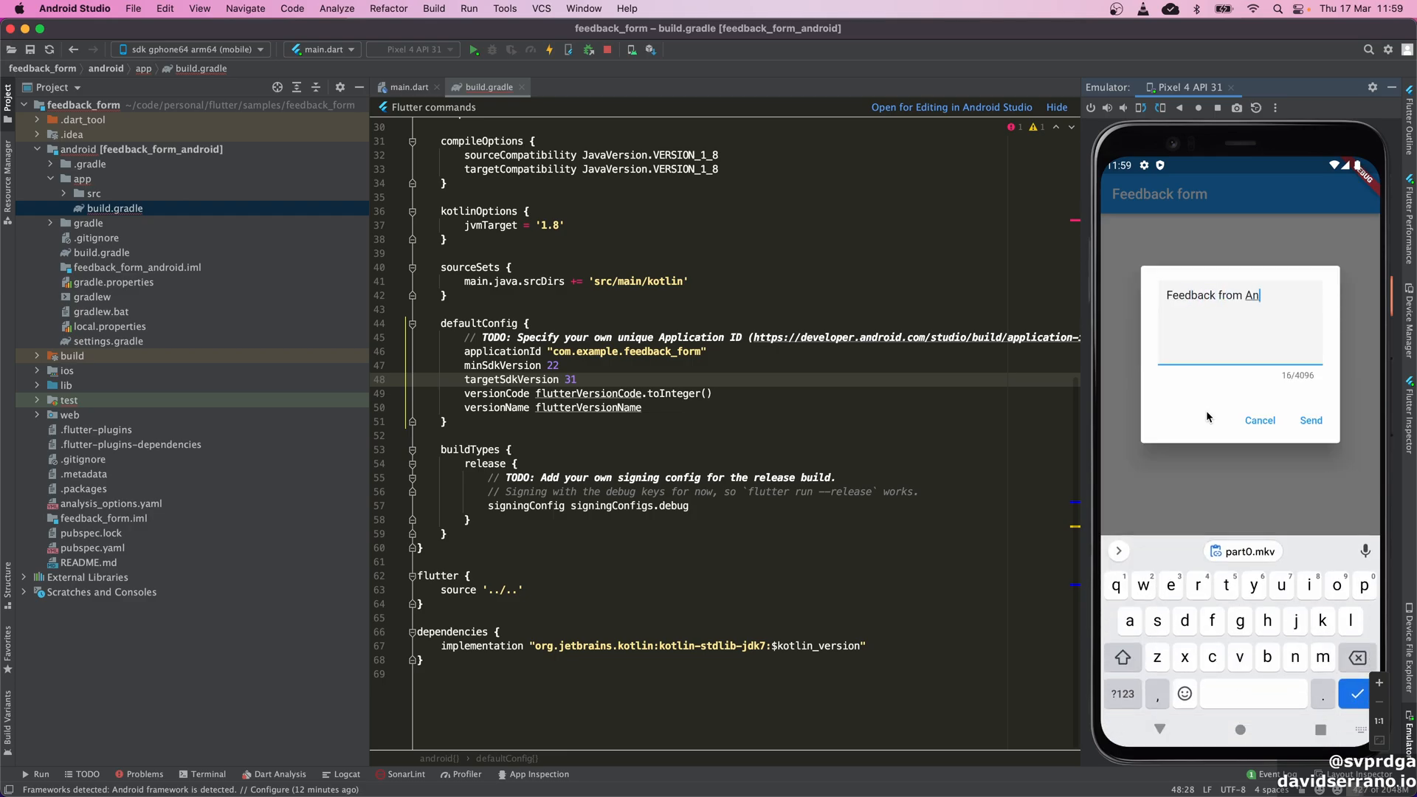
pyautogui.write('droid!')
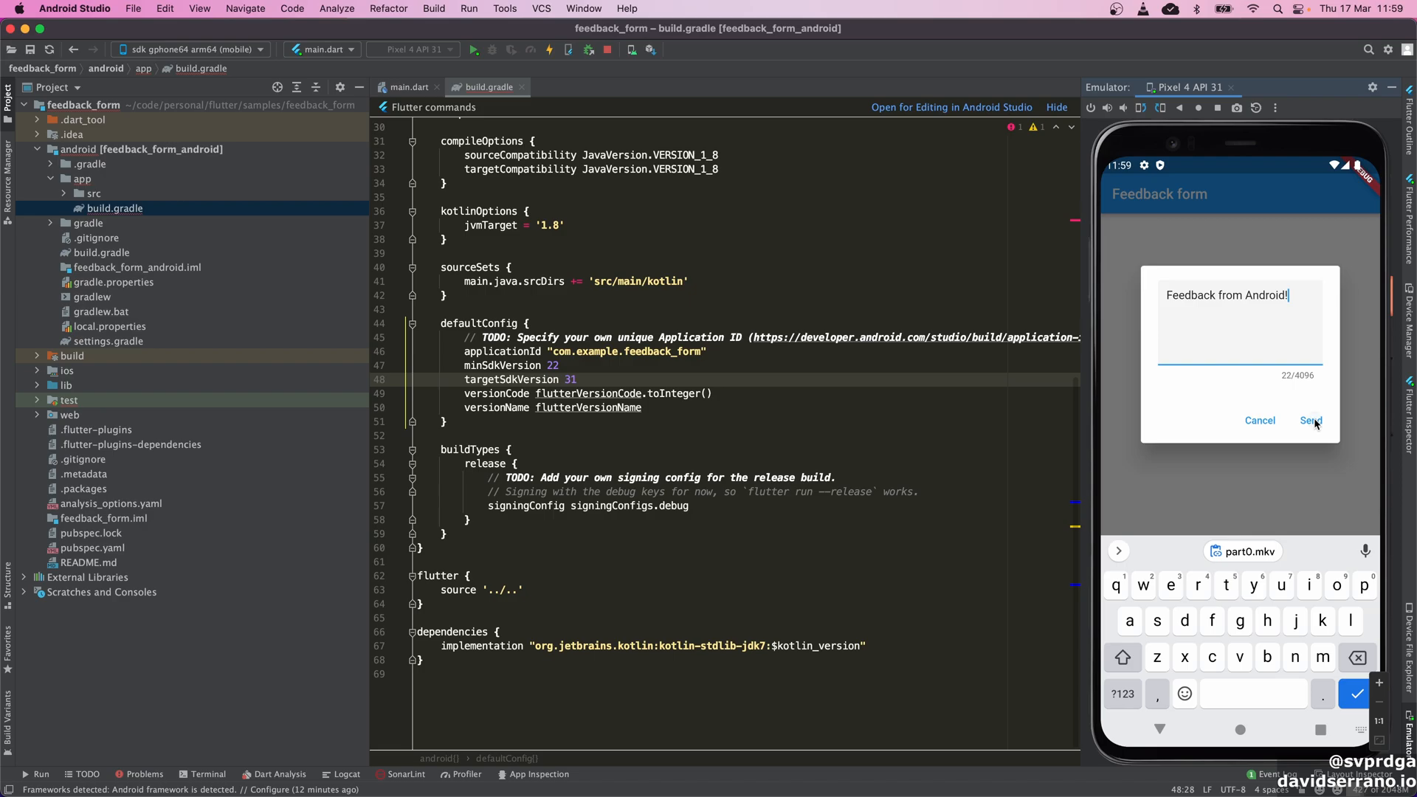
pyautogui.click(1310, 421)
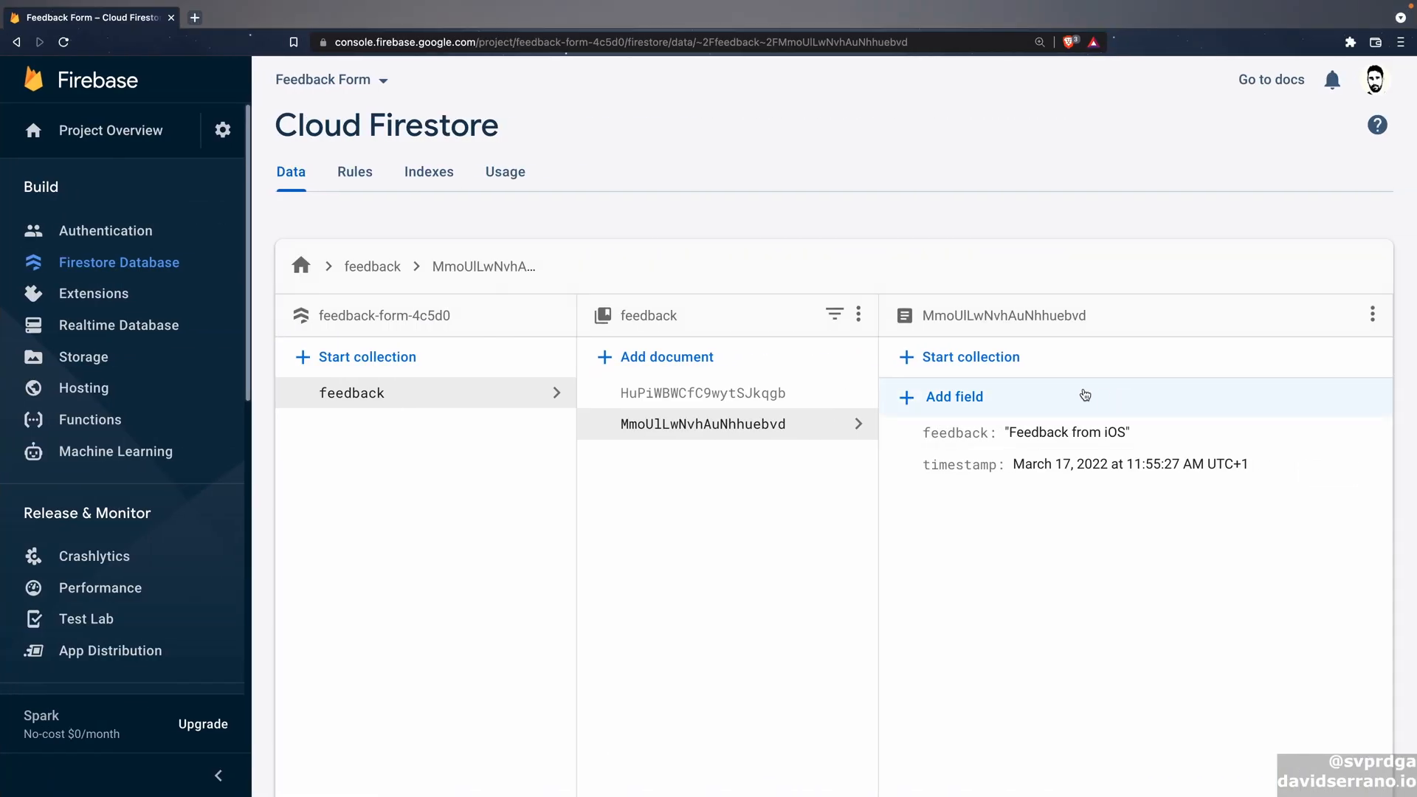
# View the new HuPiWBWCfC9wytSJkqgb document in the Firestore feedback collection.
pyautogui.click(703, 393)
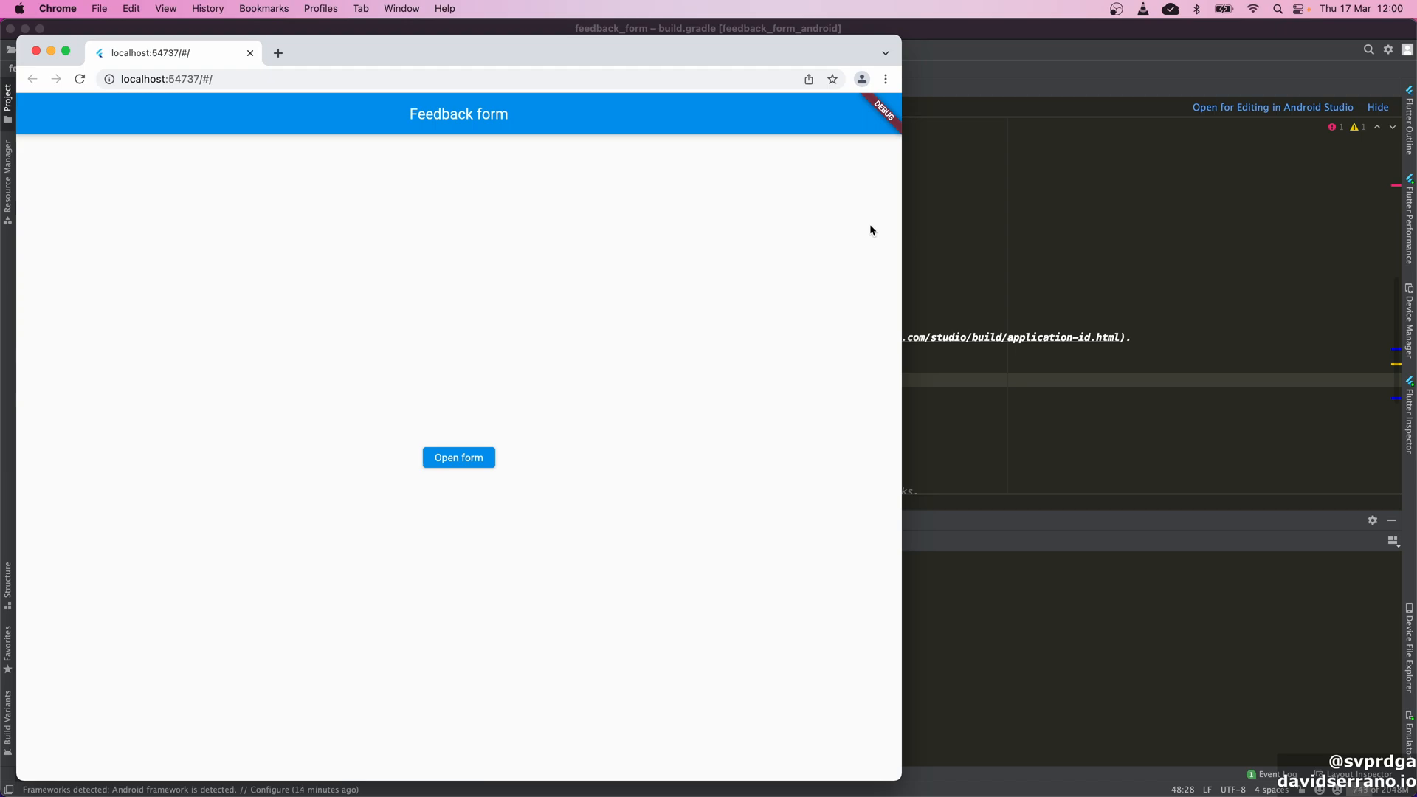
# Send 'Feedback from the web!' from the localhost web version of the feedback form.
pyautogui.click(458, 457)
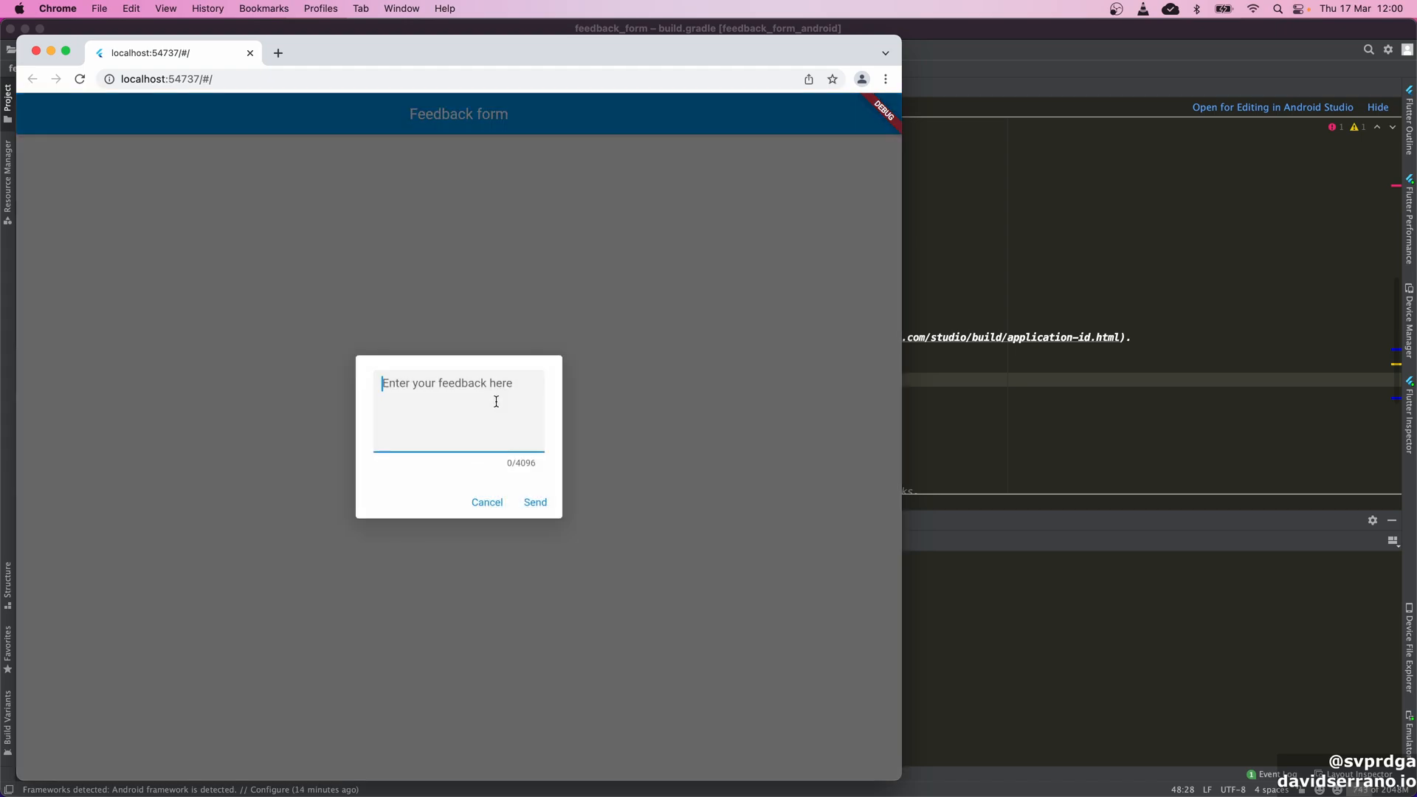
pyautogui.write('Feedback from the web!')
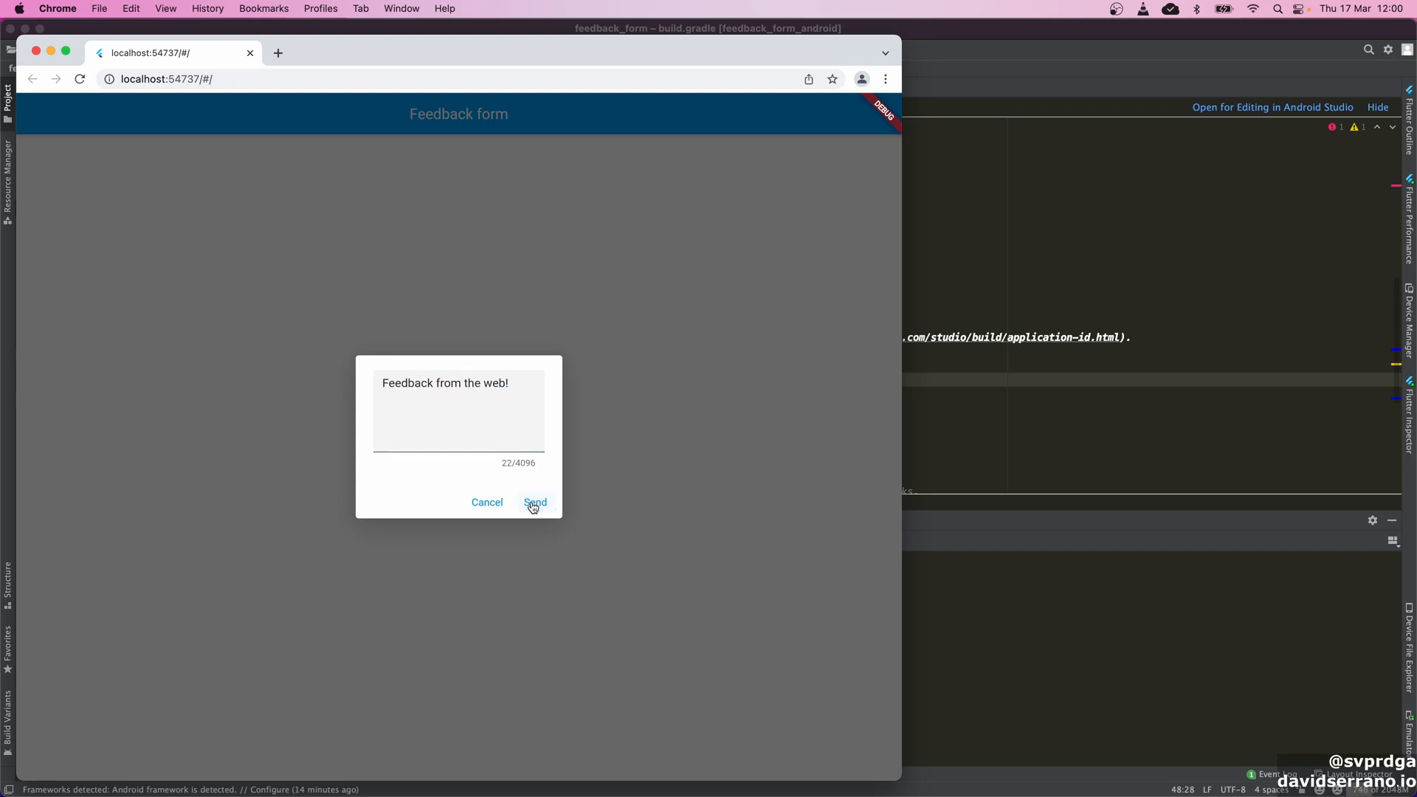
pyautogui.click(535, 501)
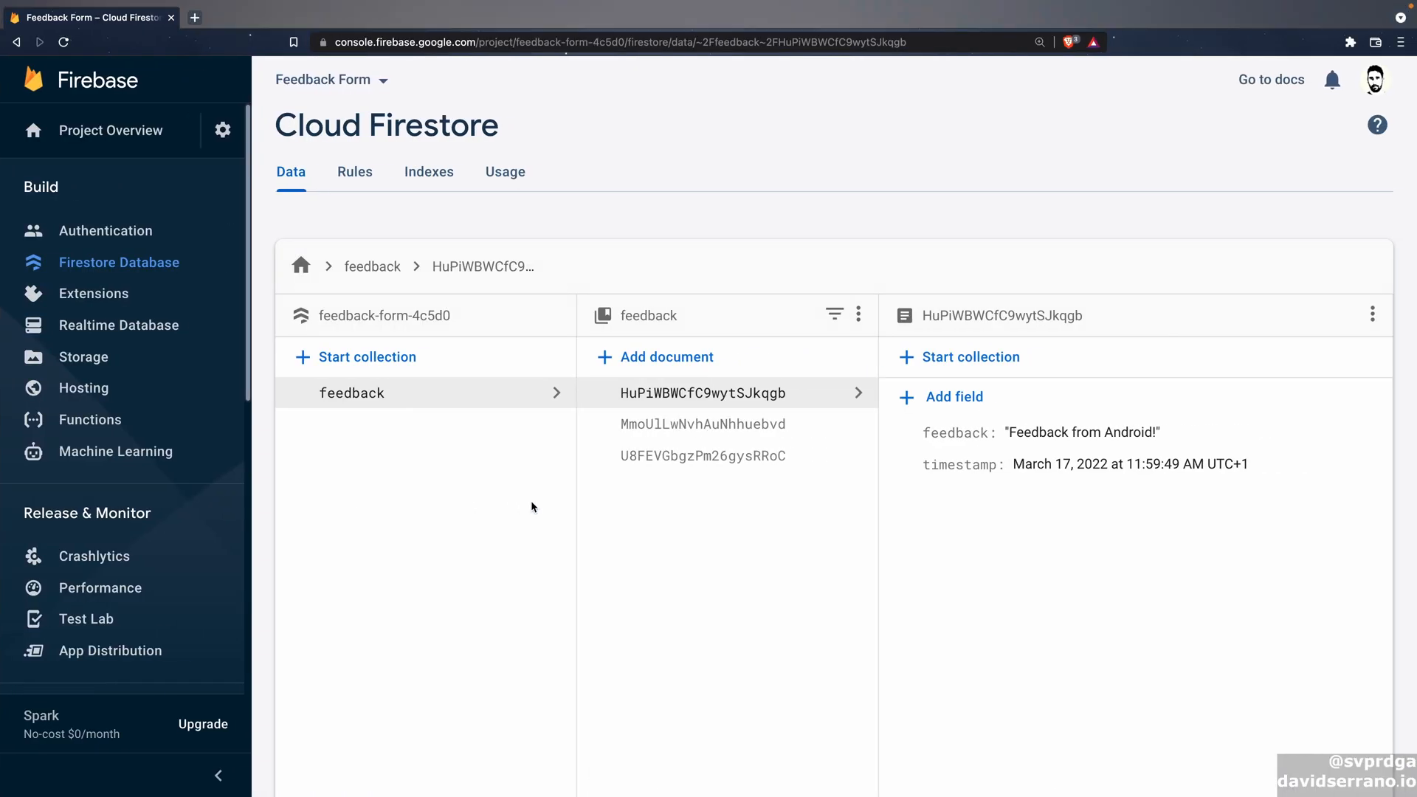
# View the iOS and then the web feedback documents, ending on U8FEVGbgzPm26gysRRoC.
pyautogui.click(702, 425)
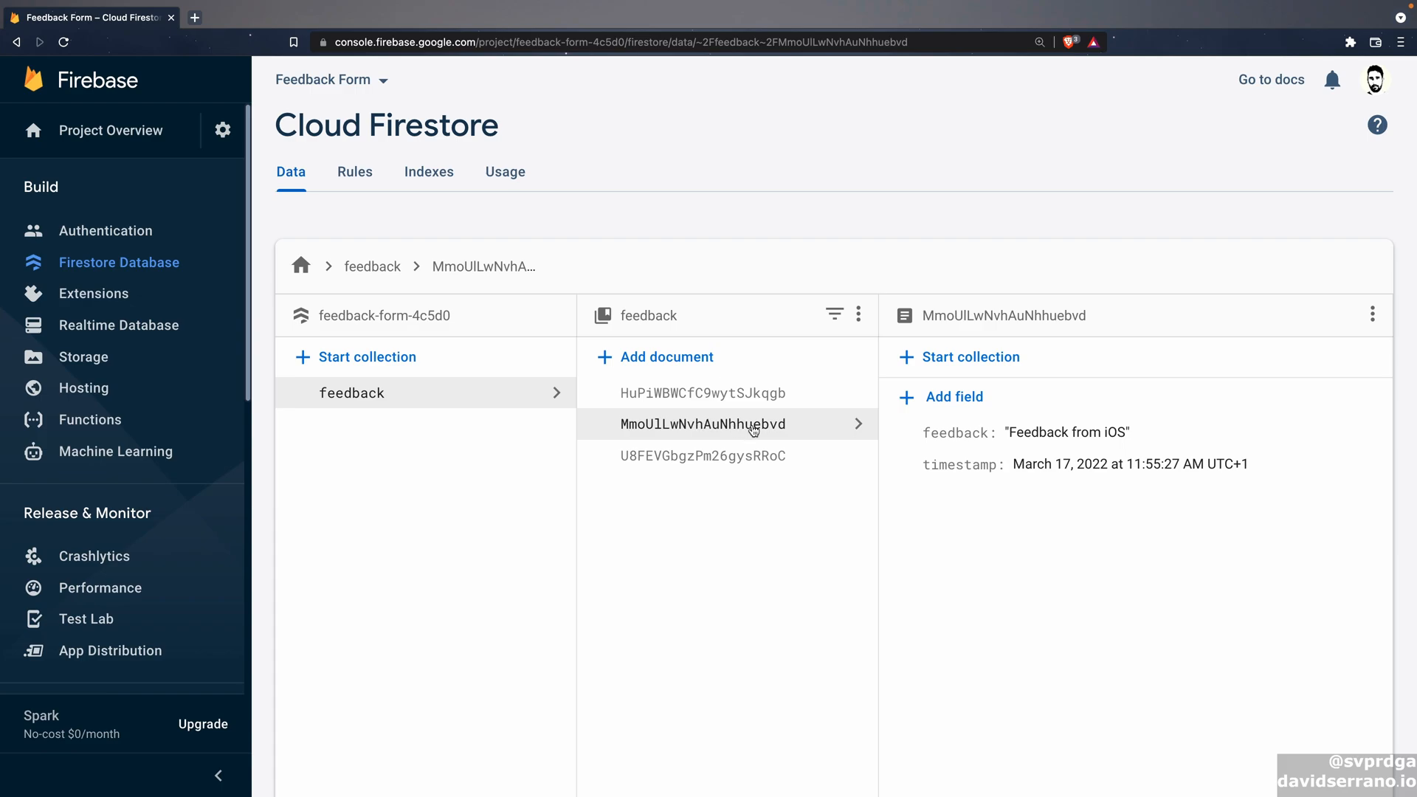
pyautogui.click(702, 455)
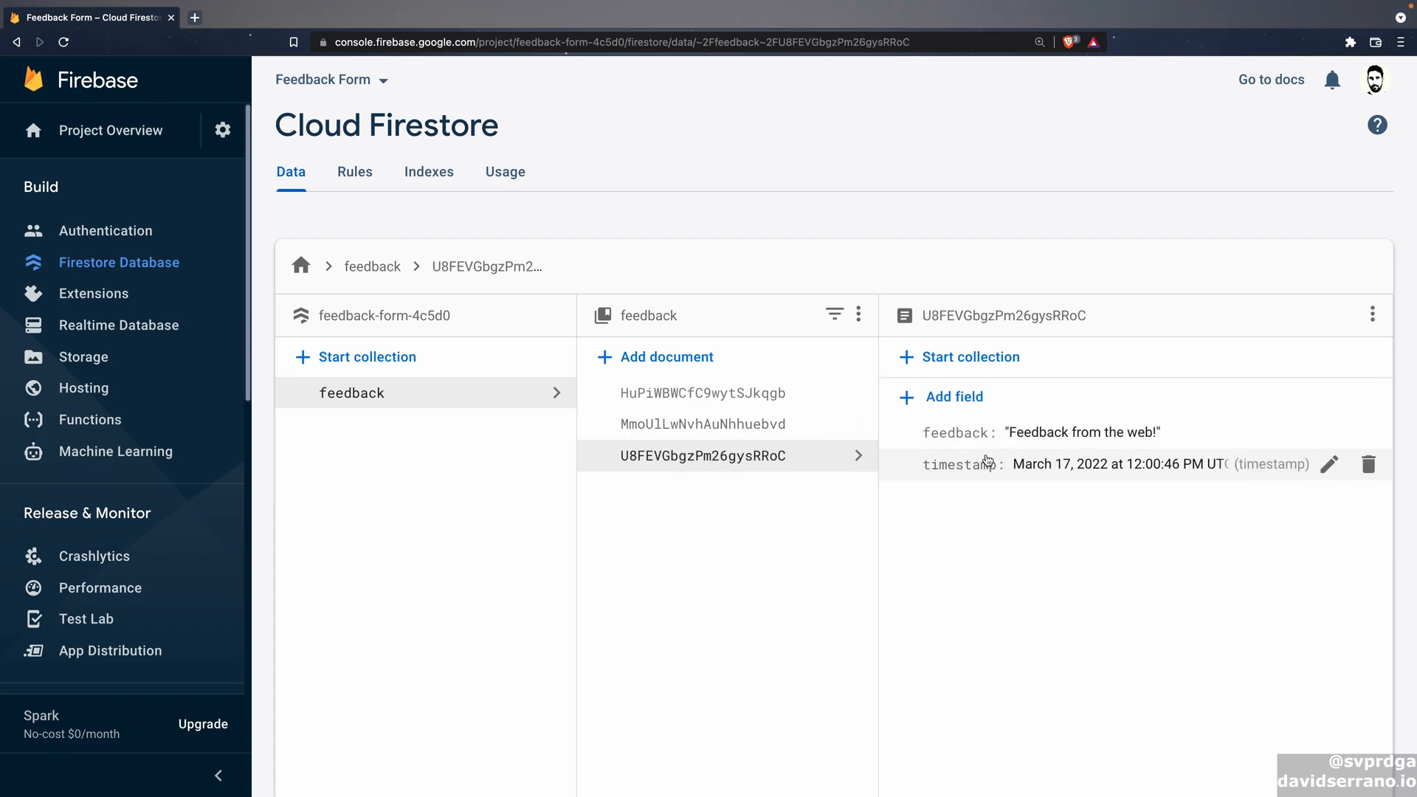
pyautogui.moveTo(994, 515)
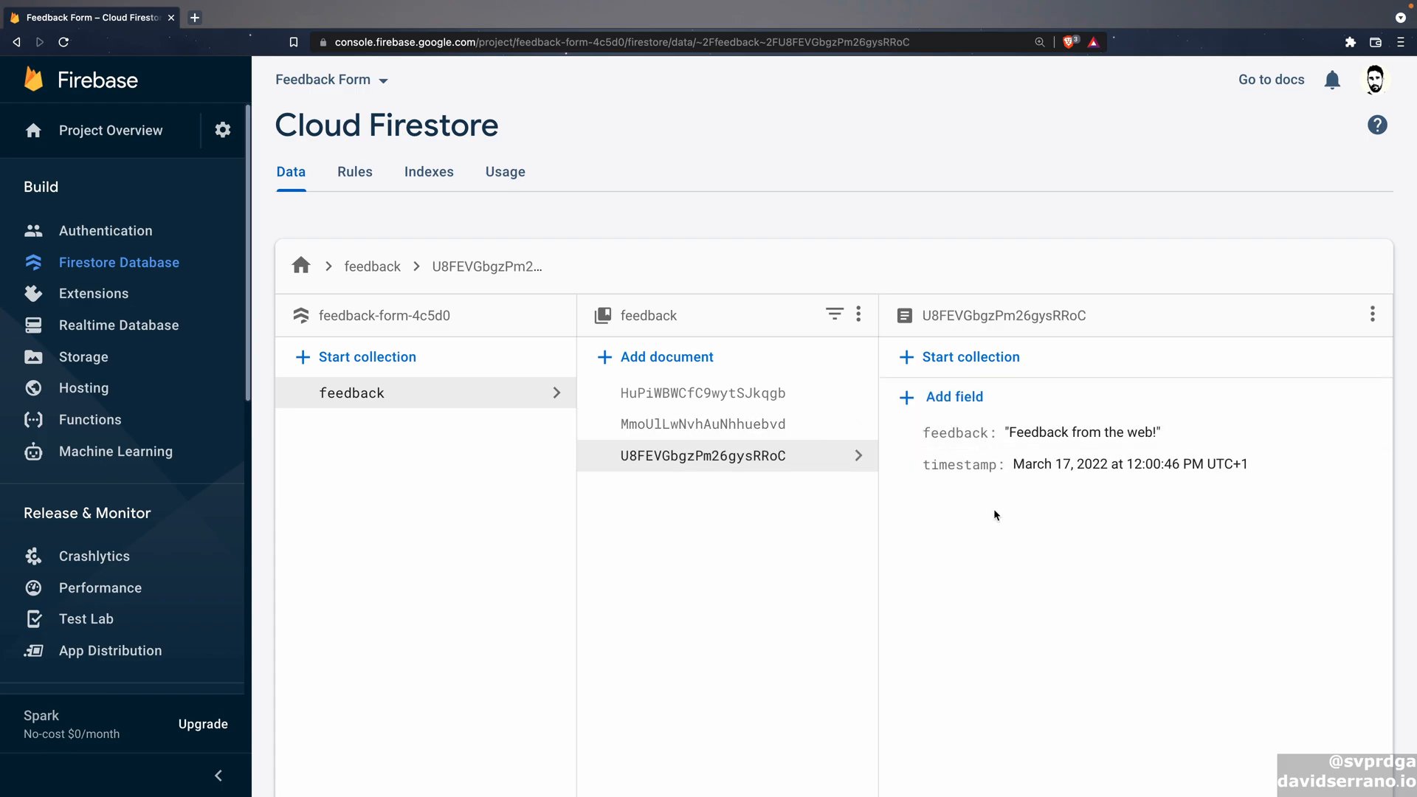